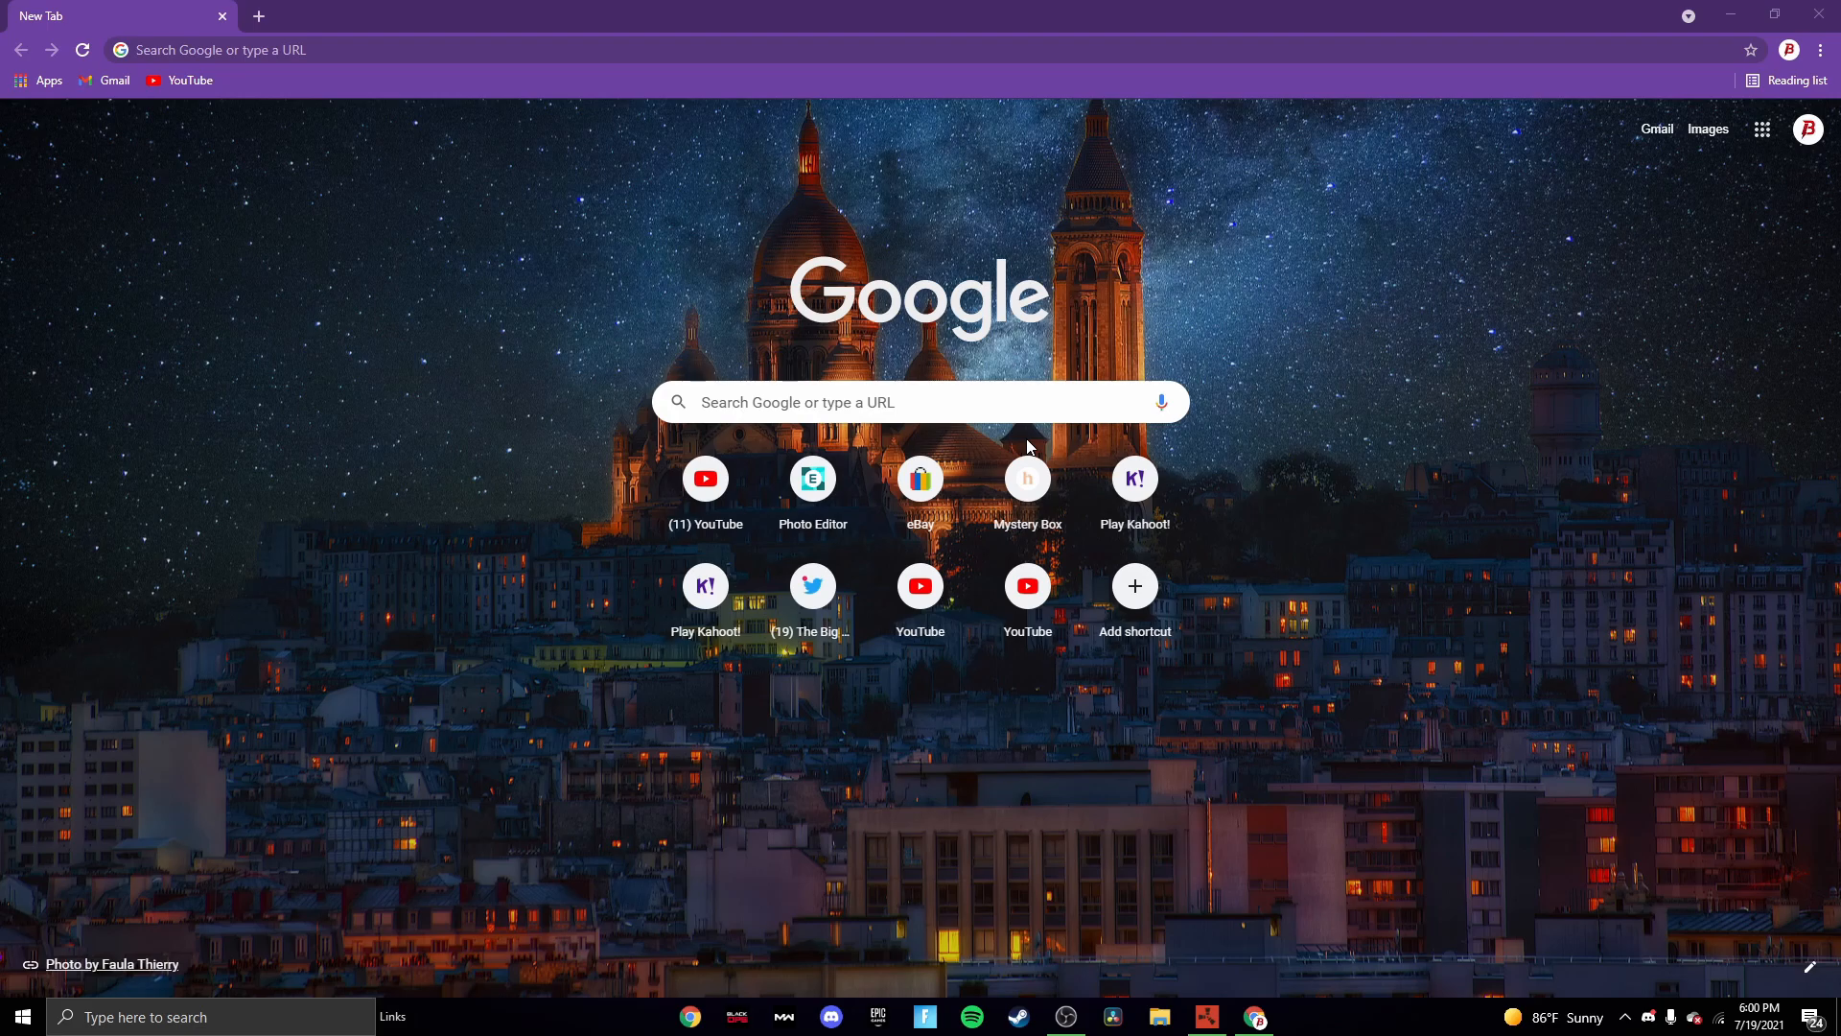
pyautogui.moveTo(1001, 365)
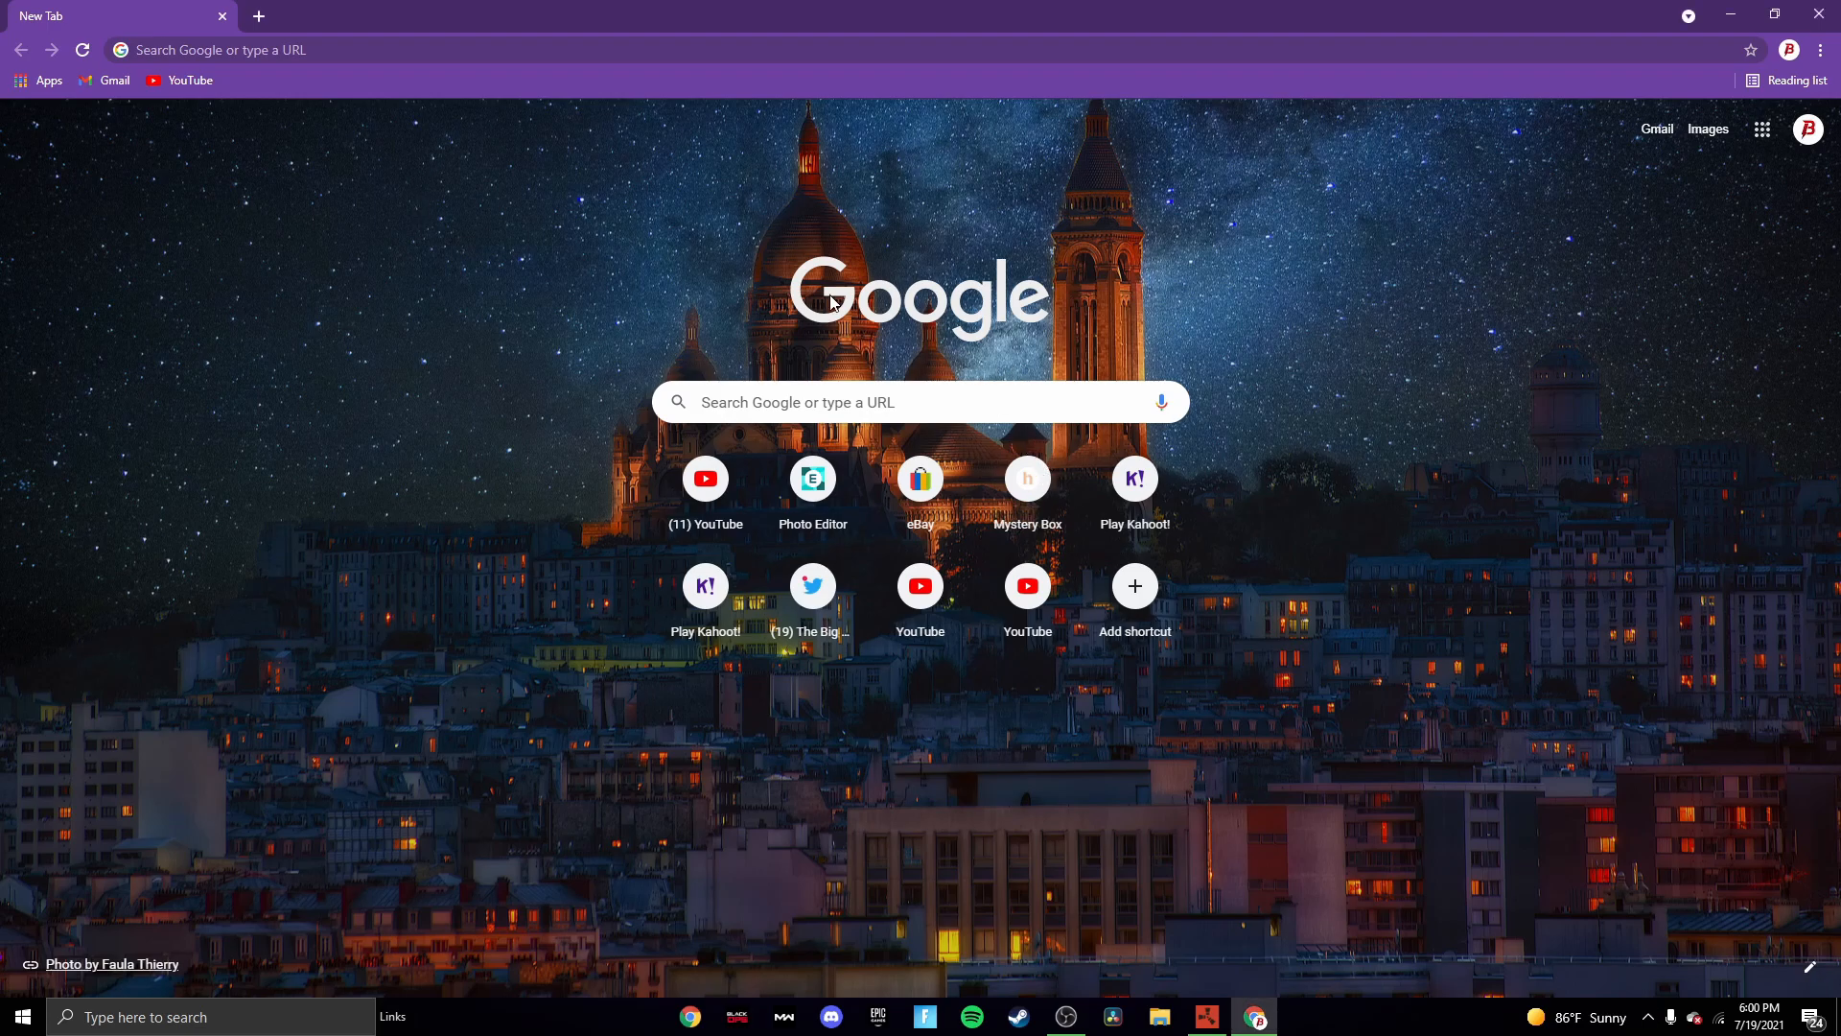
pyautogui.moveTo(1026, 478)
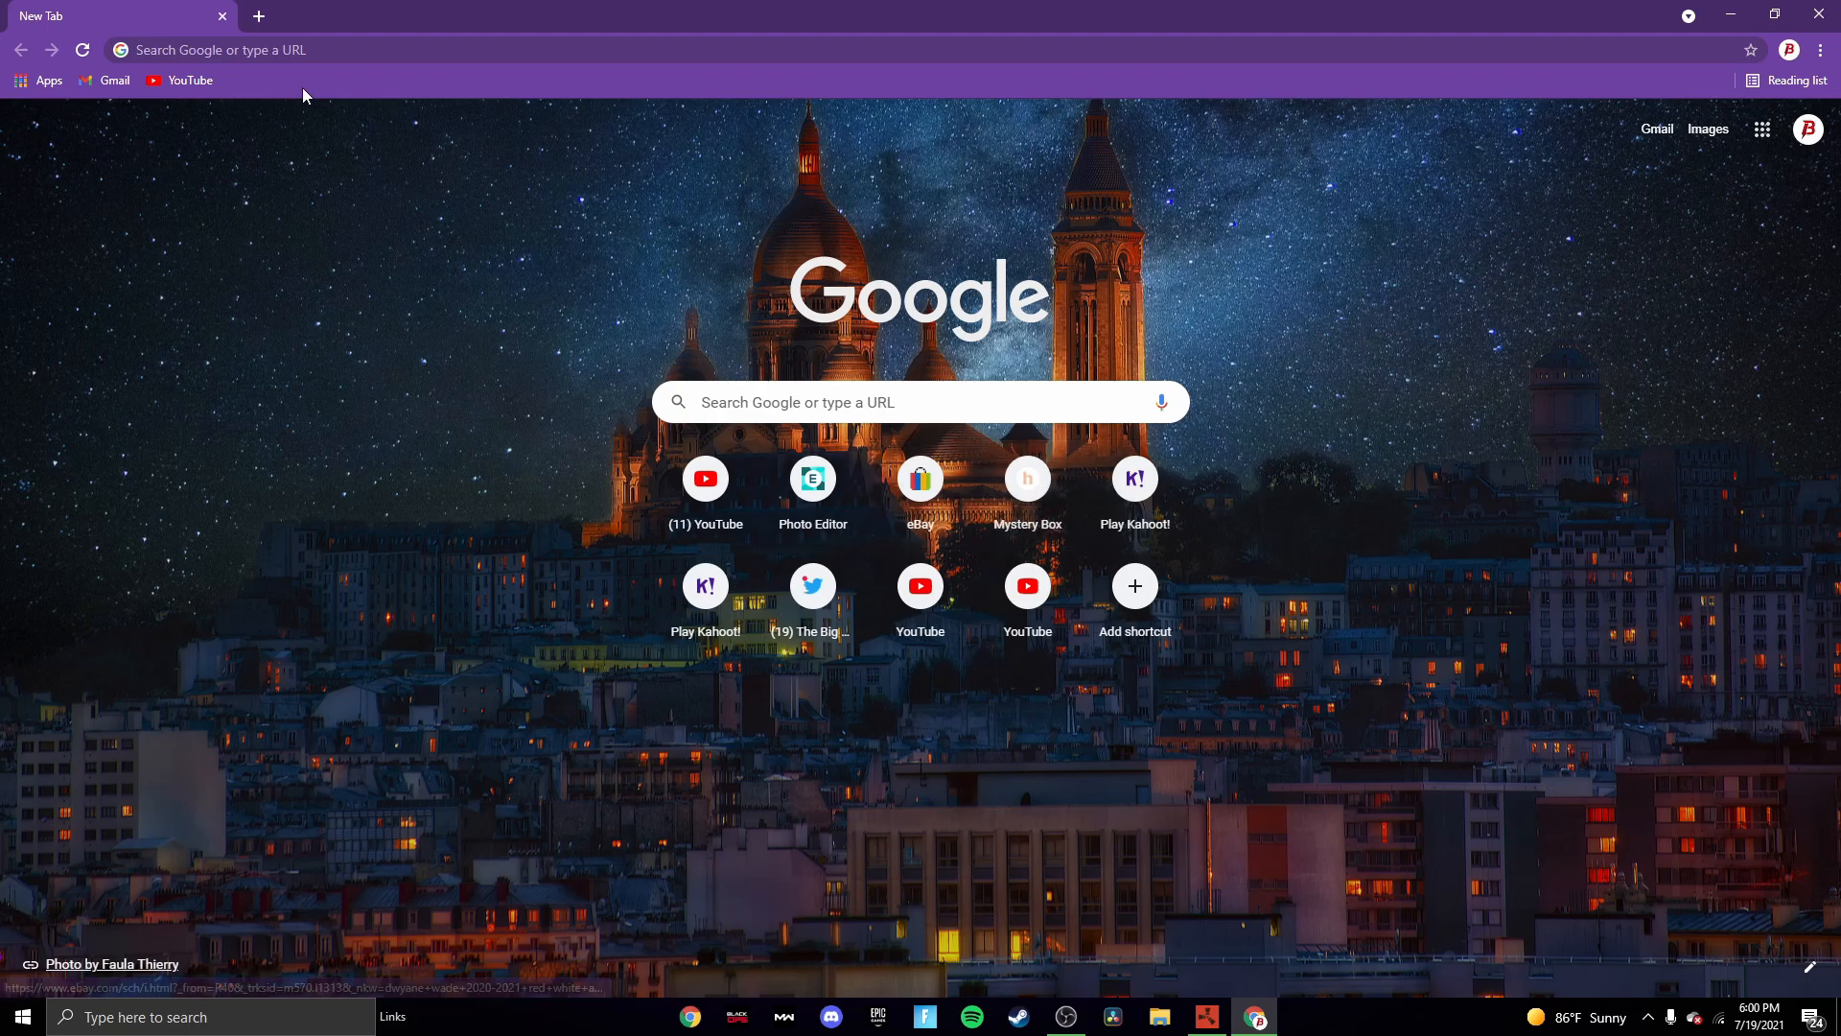
pyautogui.moveTo(430, 86)
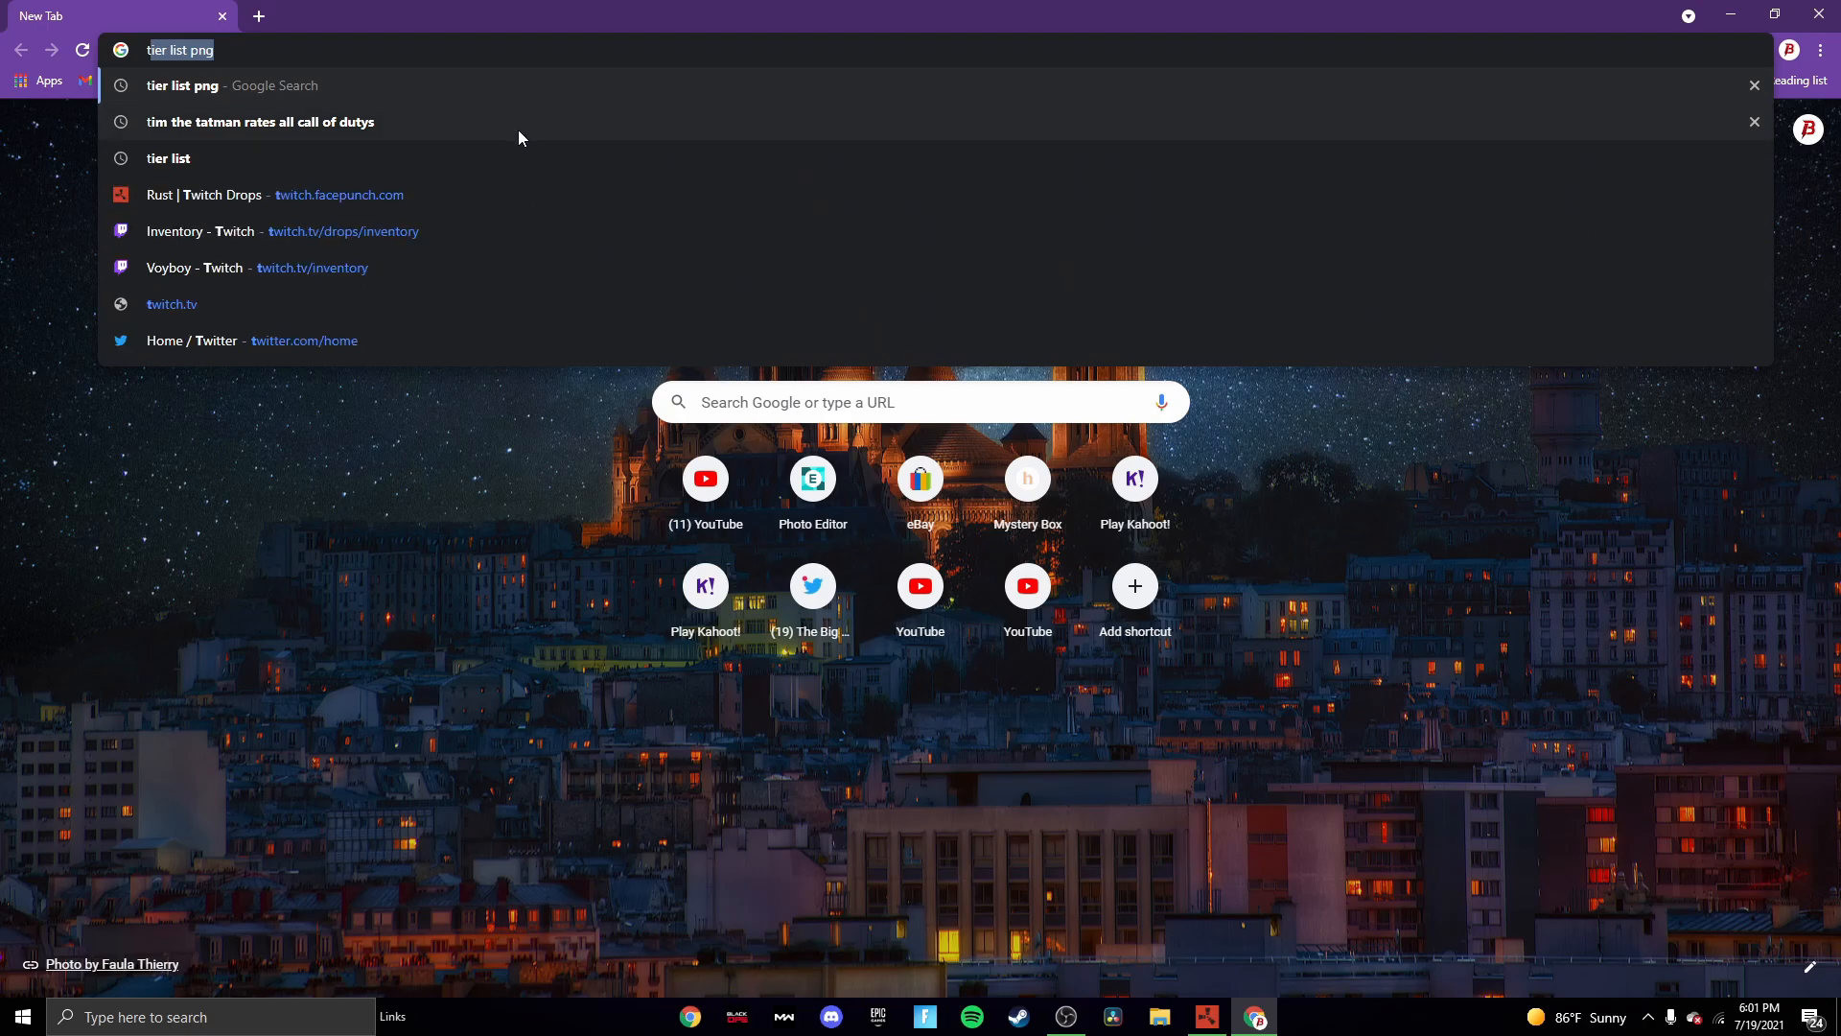
# - On temp-mail.org, swap to a fresh disposable address, copy it, and start a new browser tab
pyautogui.write('temp-mail.org/en/')
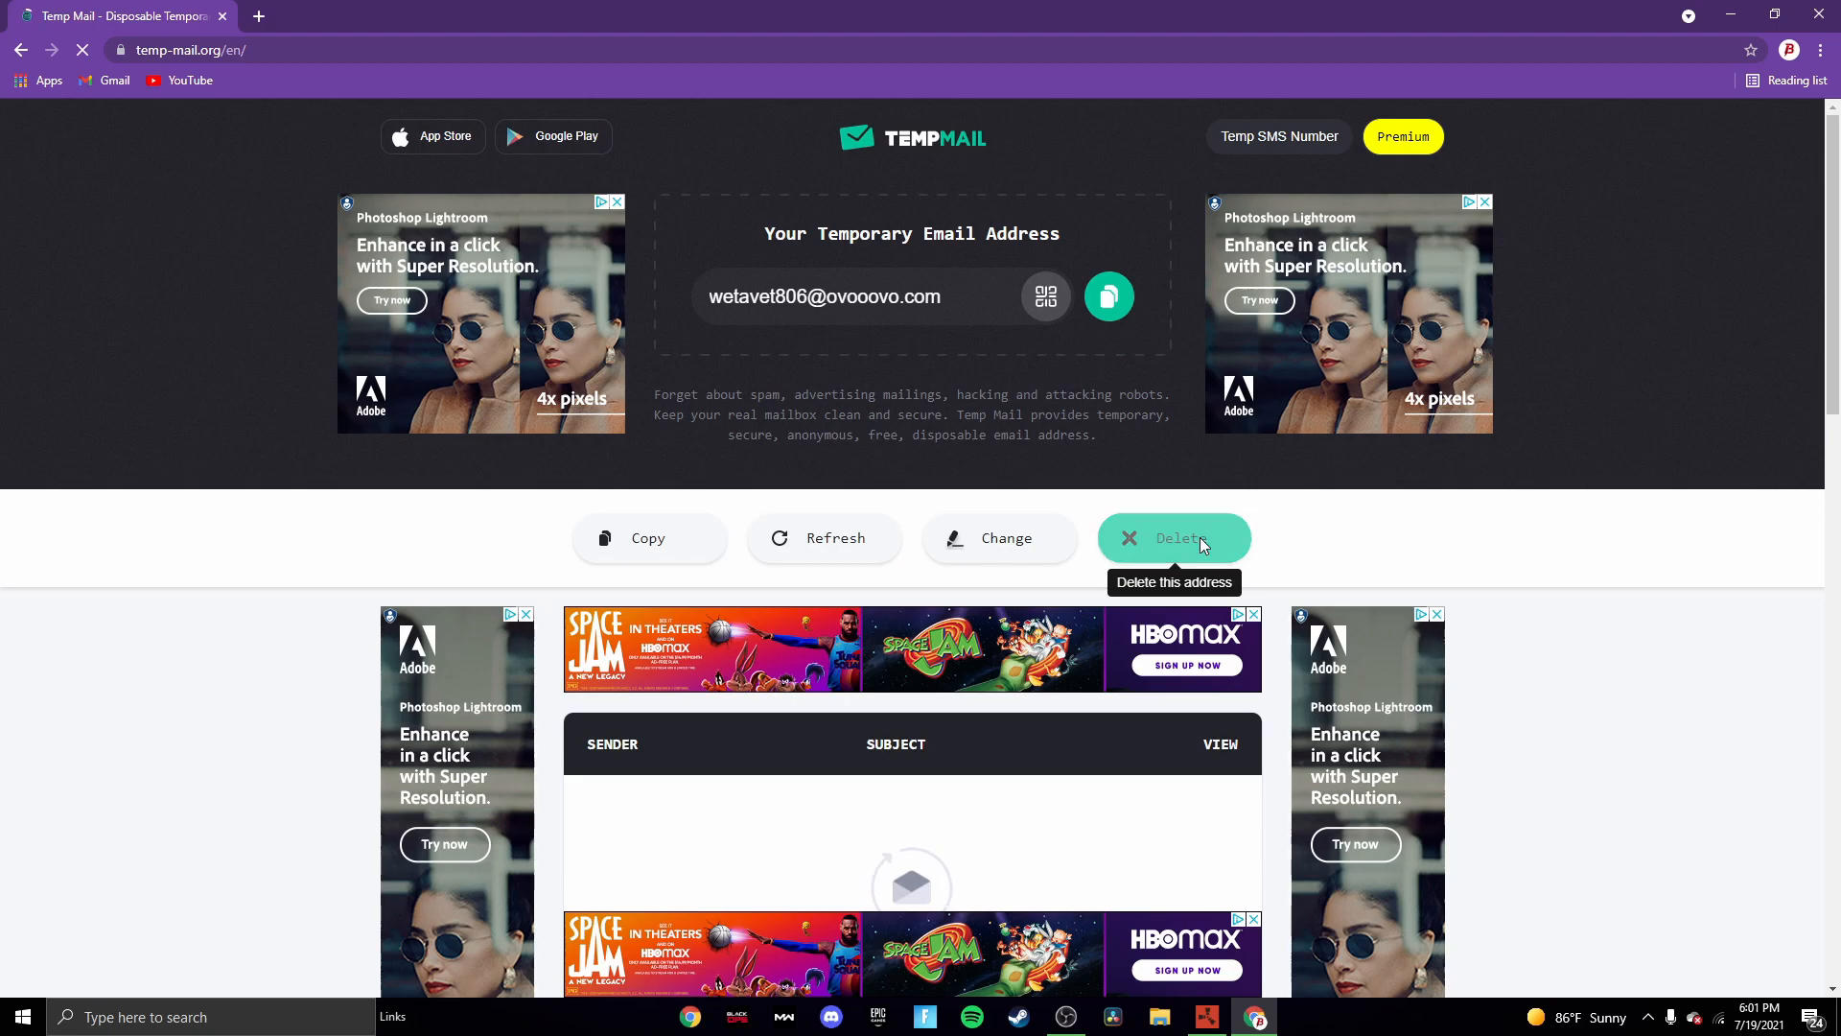
pyautogui.click(1174, 537)
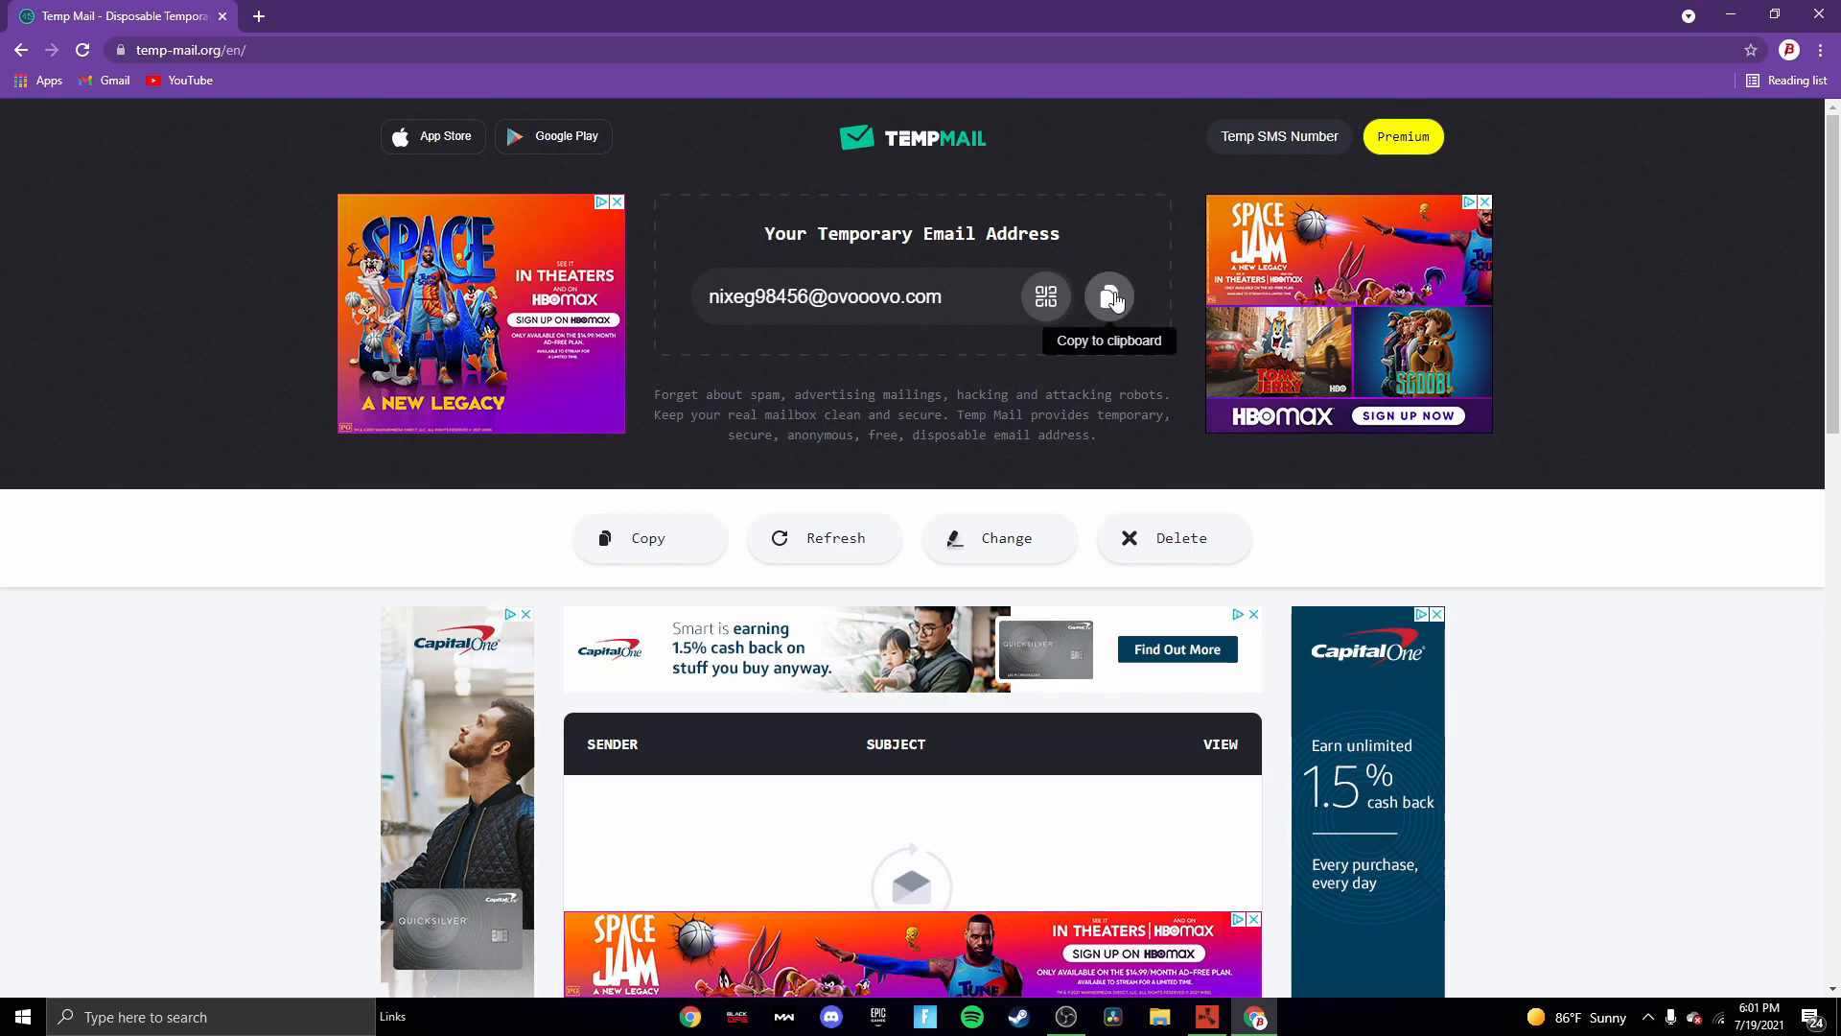
pyautogui.click(1107, 296)
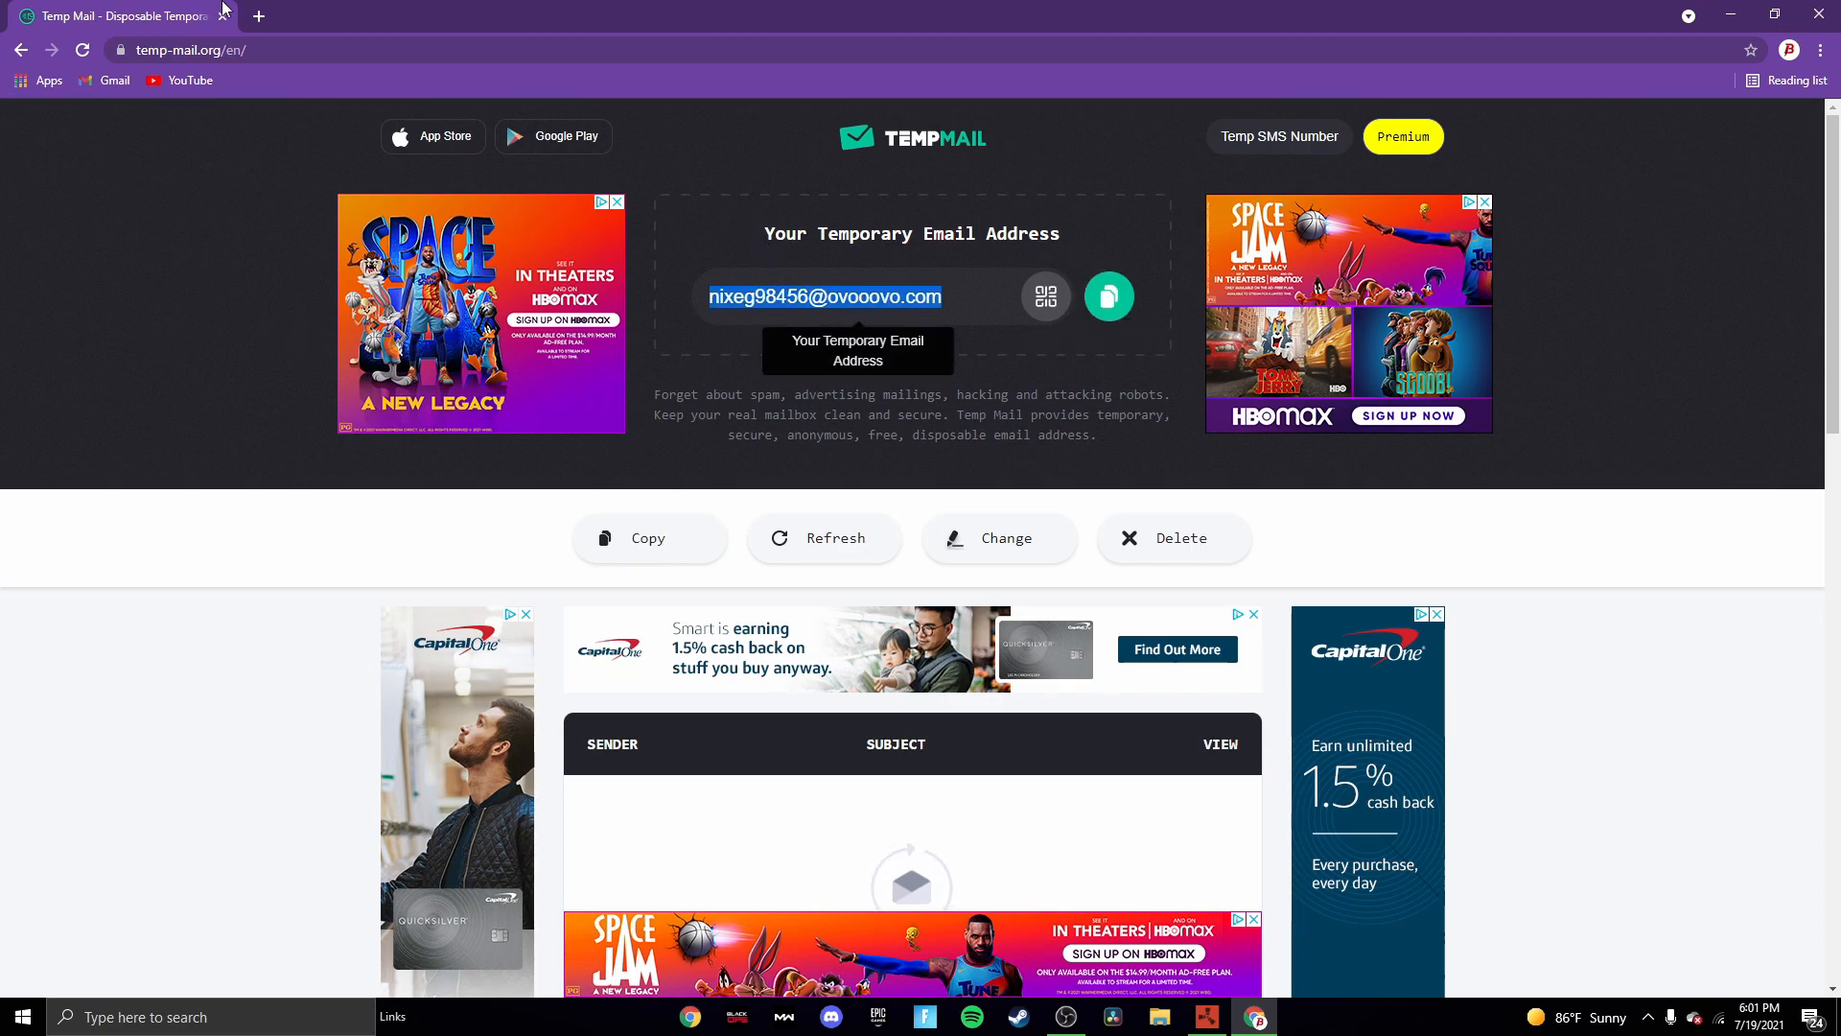
pyautogui.click(259, 15)
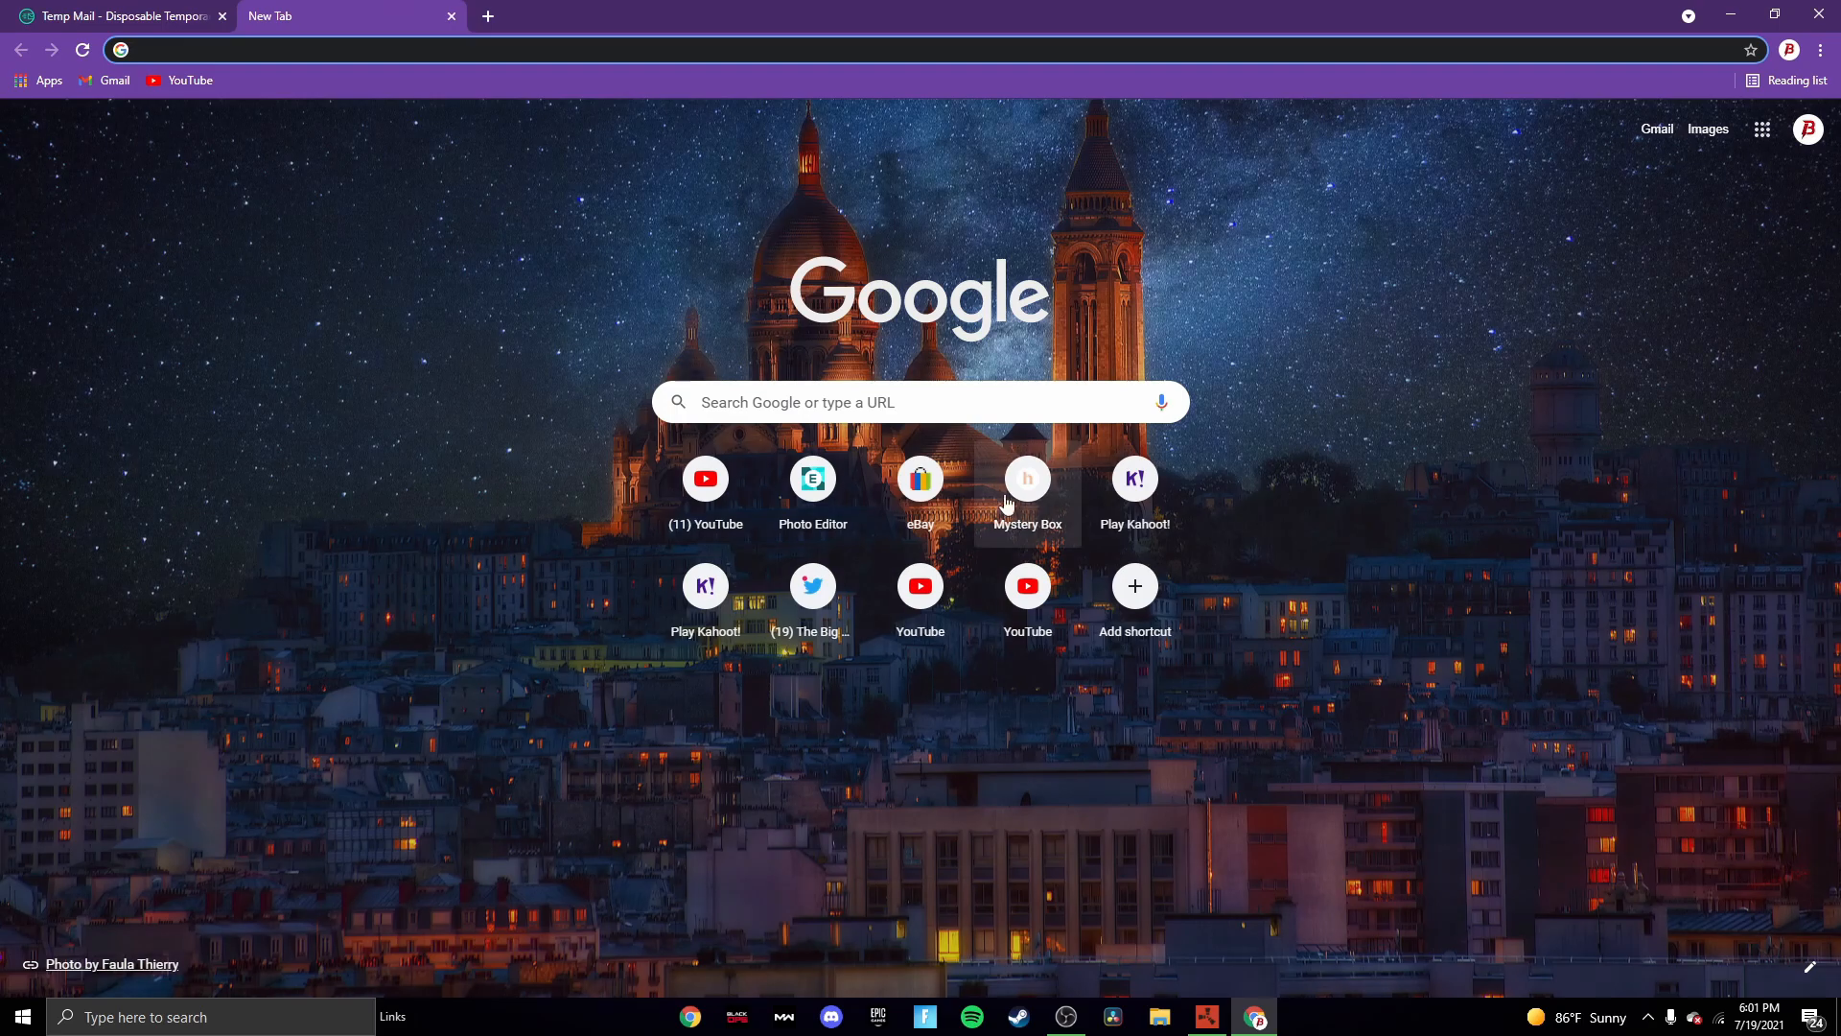
# - Sign out of Hybe, begin sign-up answering Shoes and the $100-249 clothing spend
pyautogui.click(1026, 477)
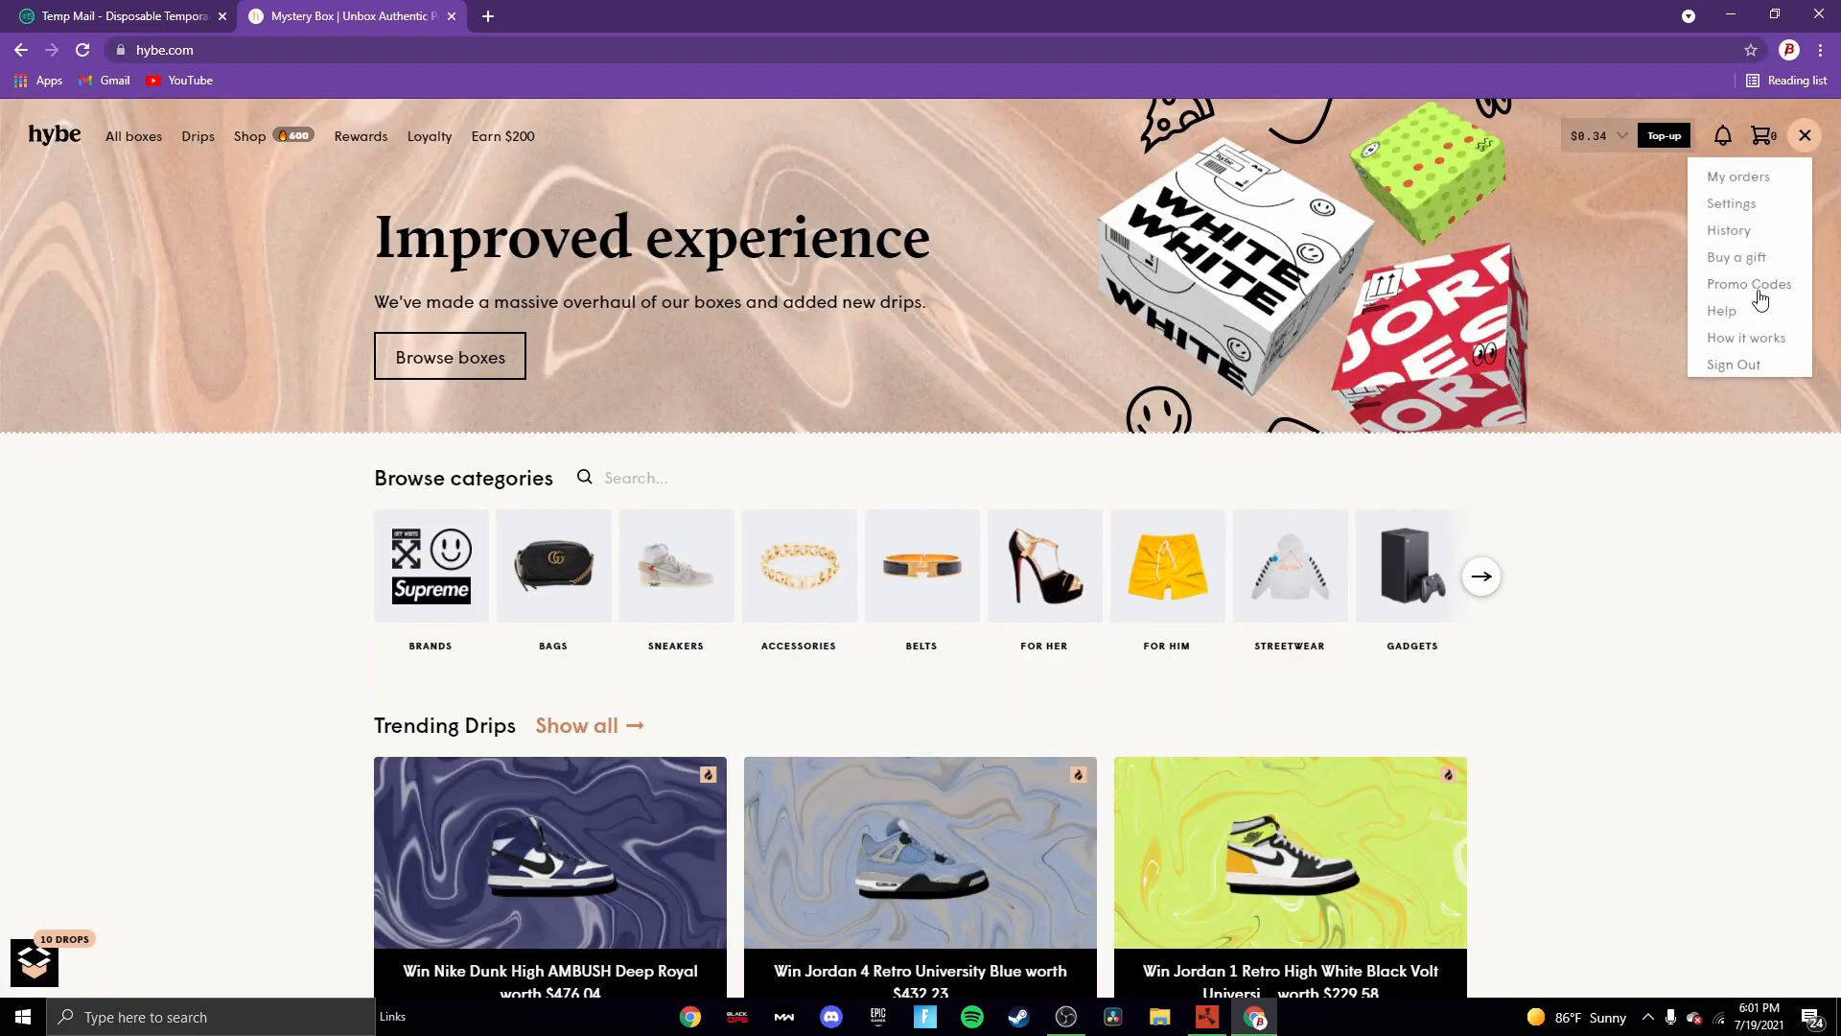
pyautogui.click(1730, 365)
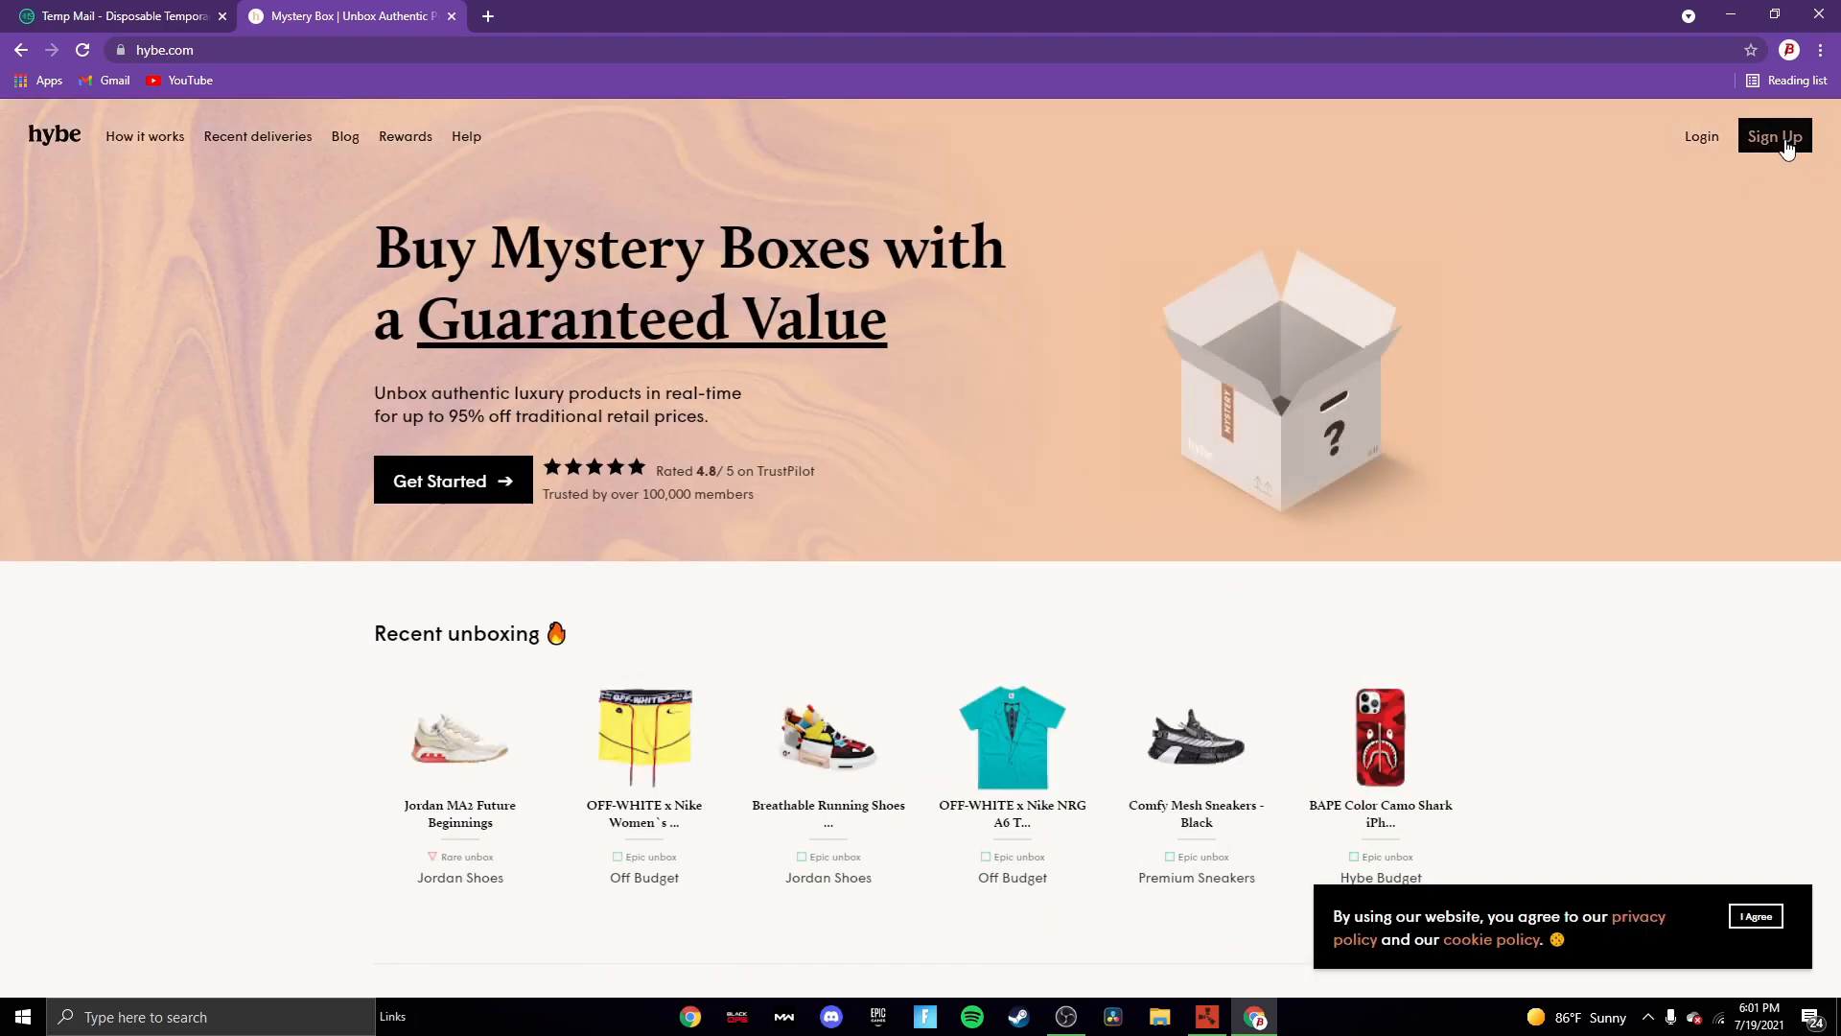
pyautogui.click(1772, 136)
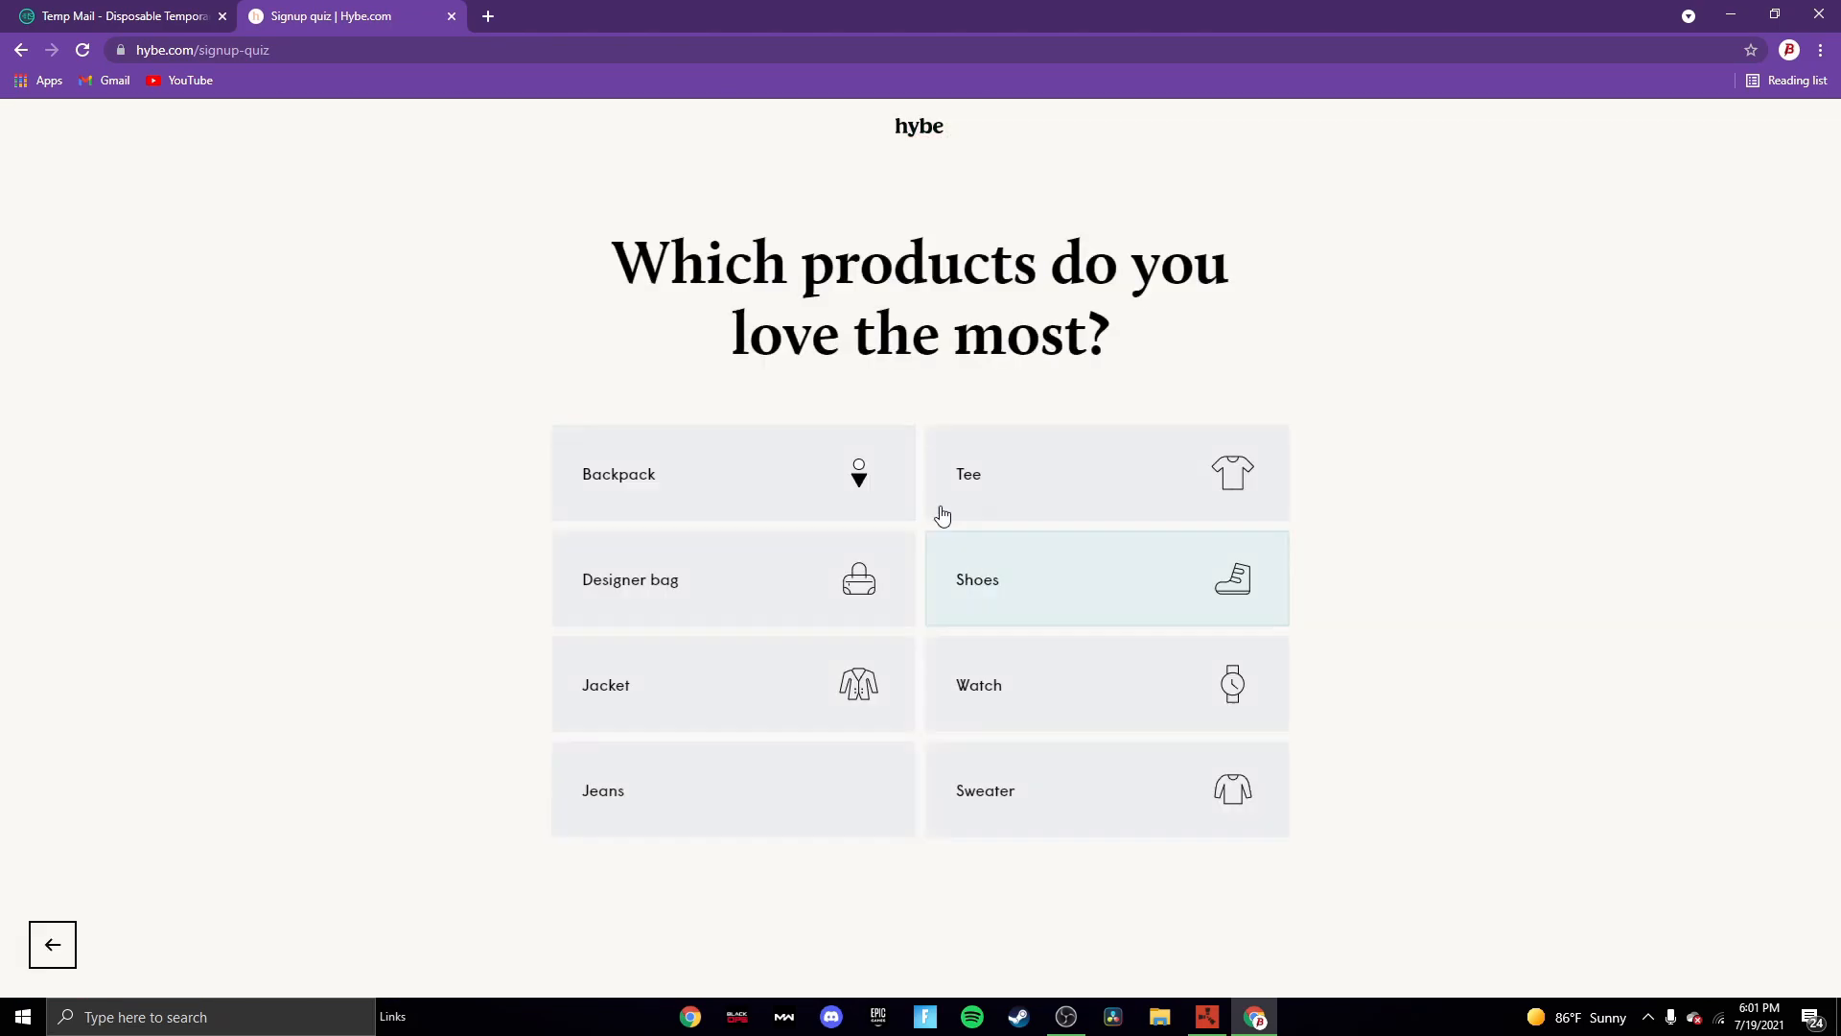
pyautogui.click(1105, 578)
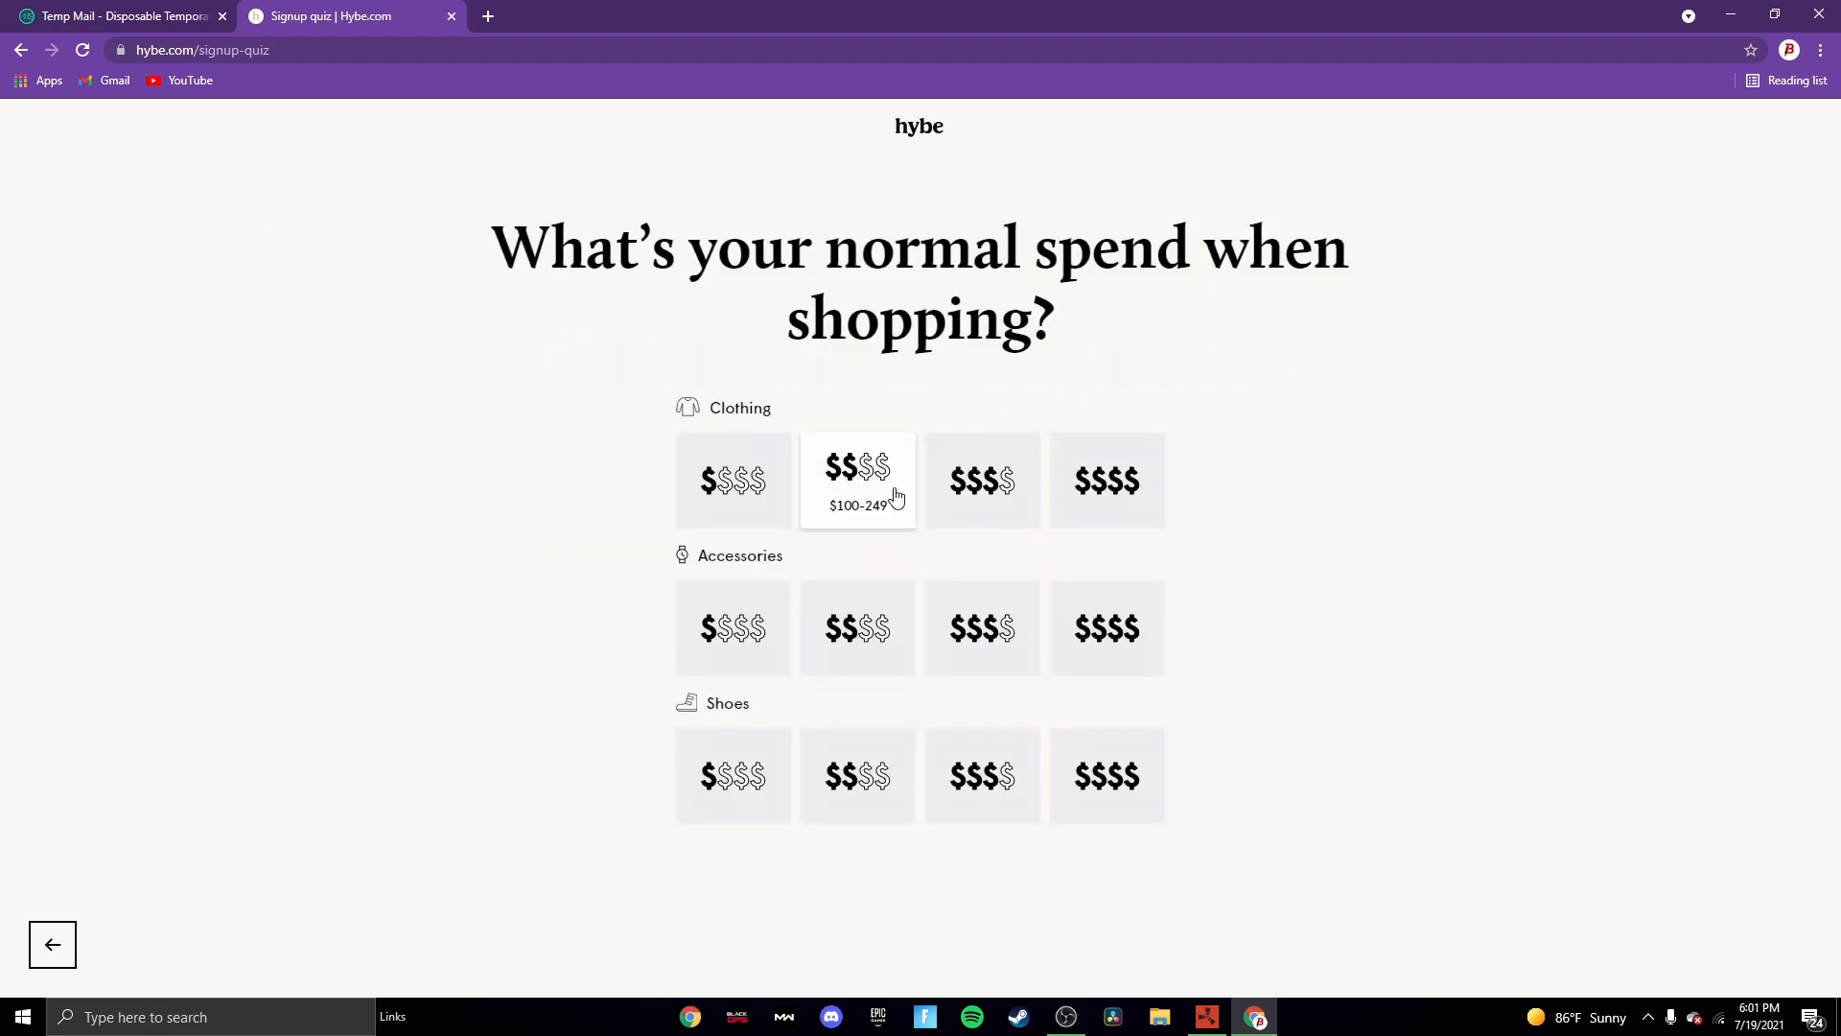
pyautogui.click(857, 480)
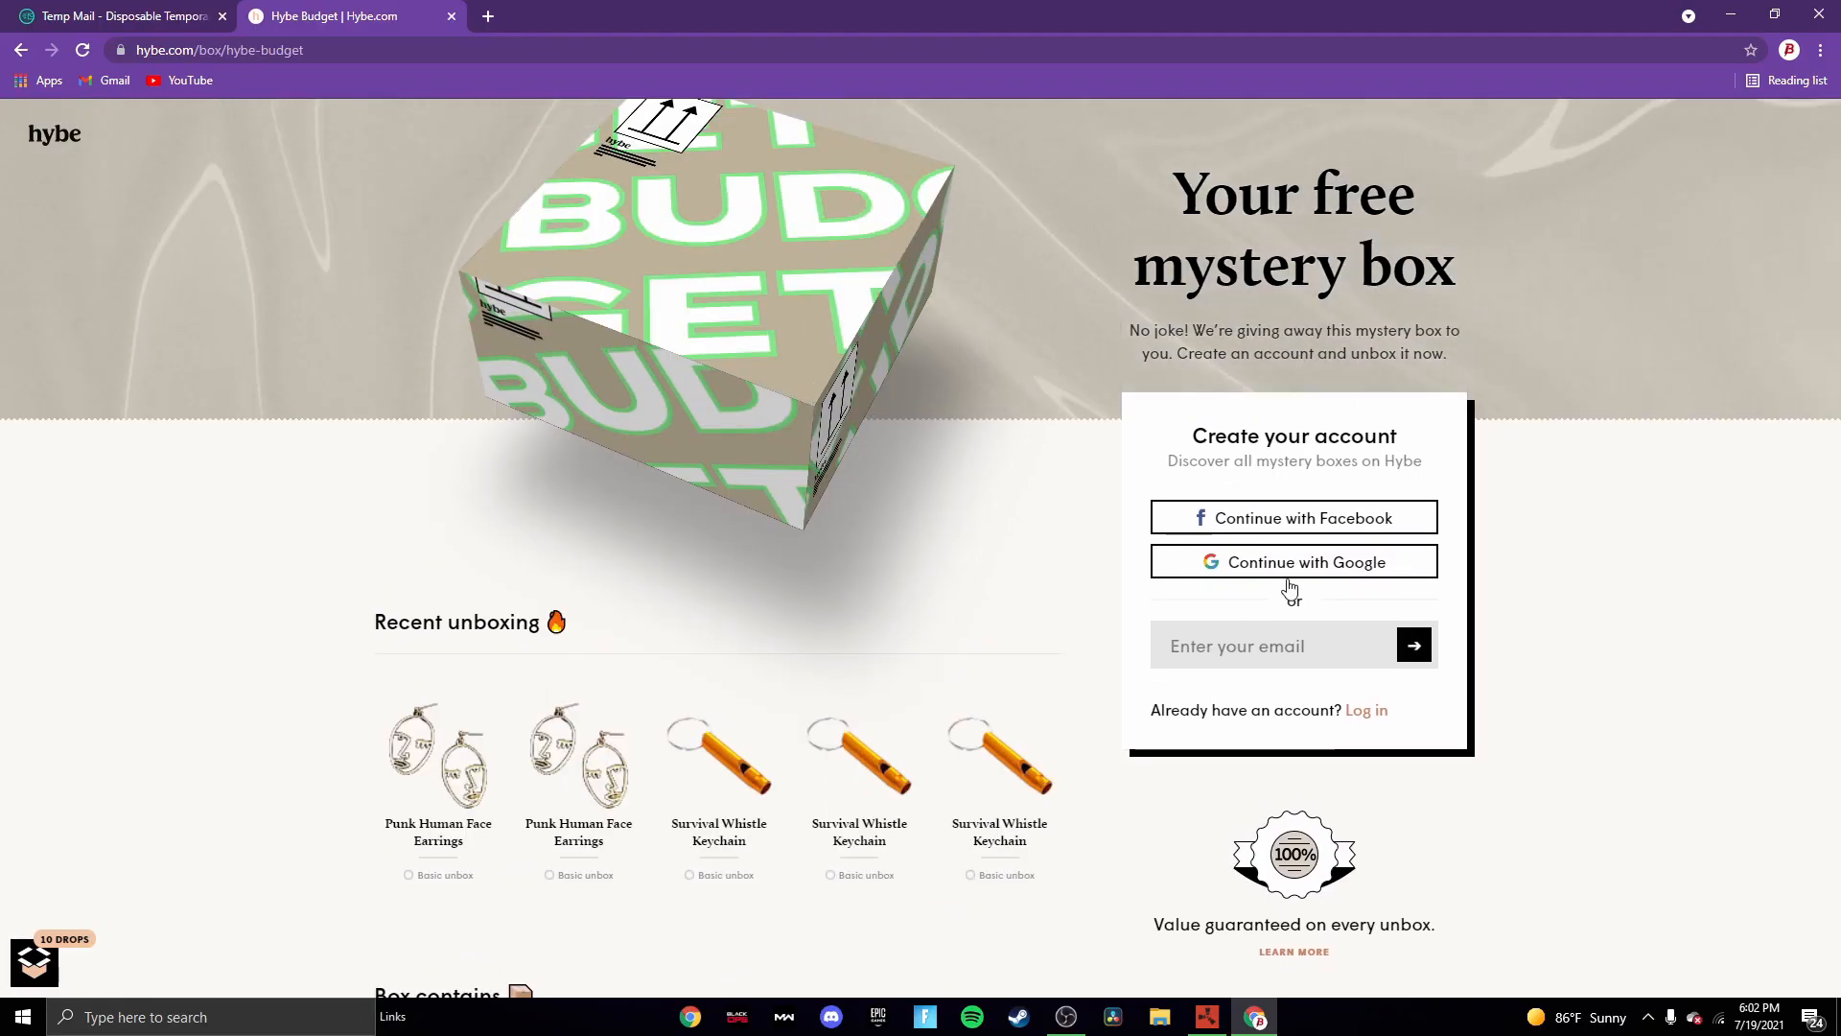
pyautogui.click(1268, 644)
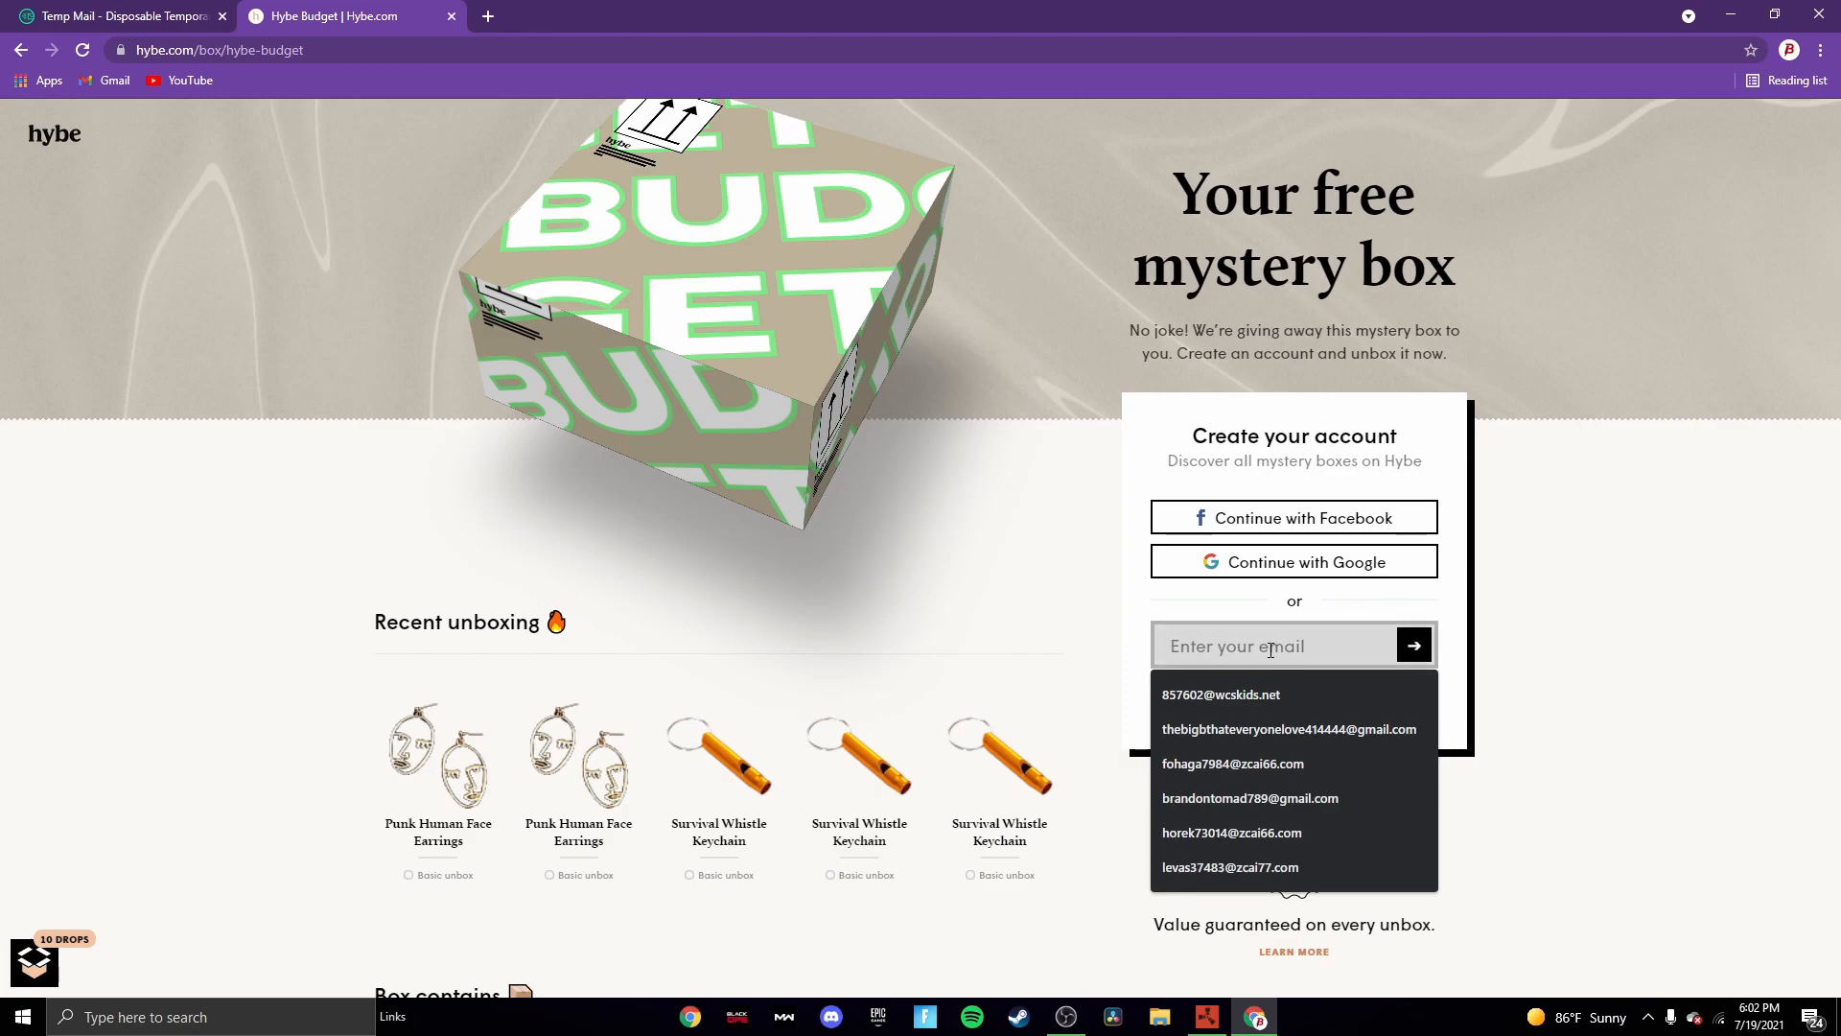
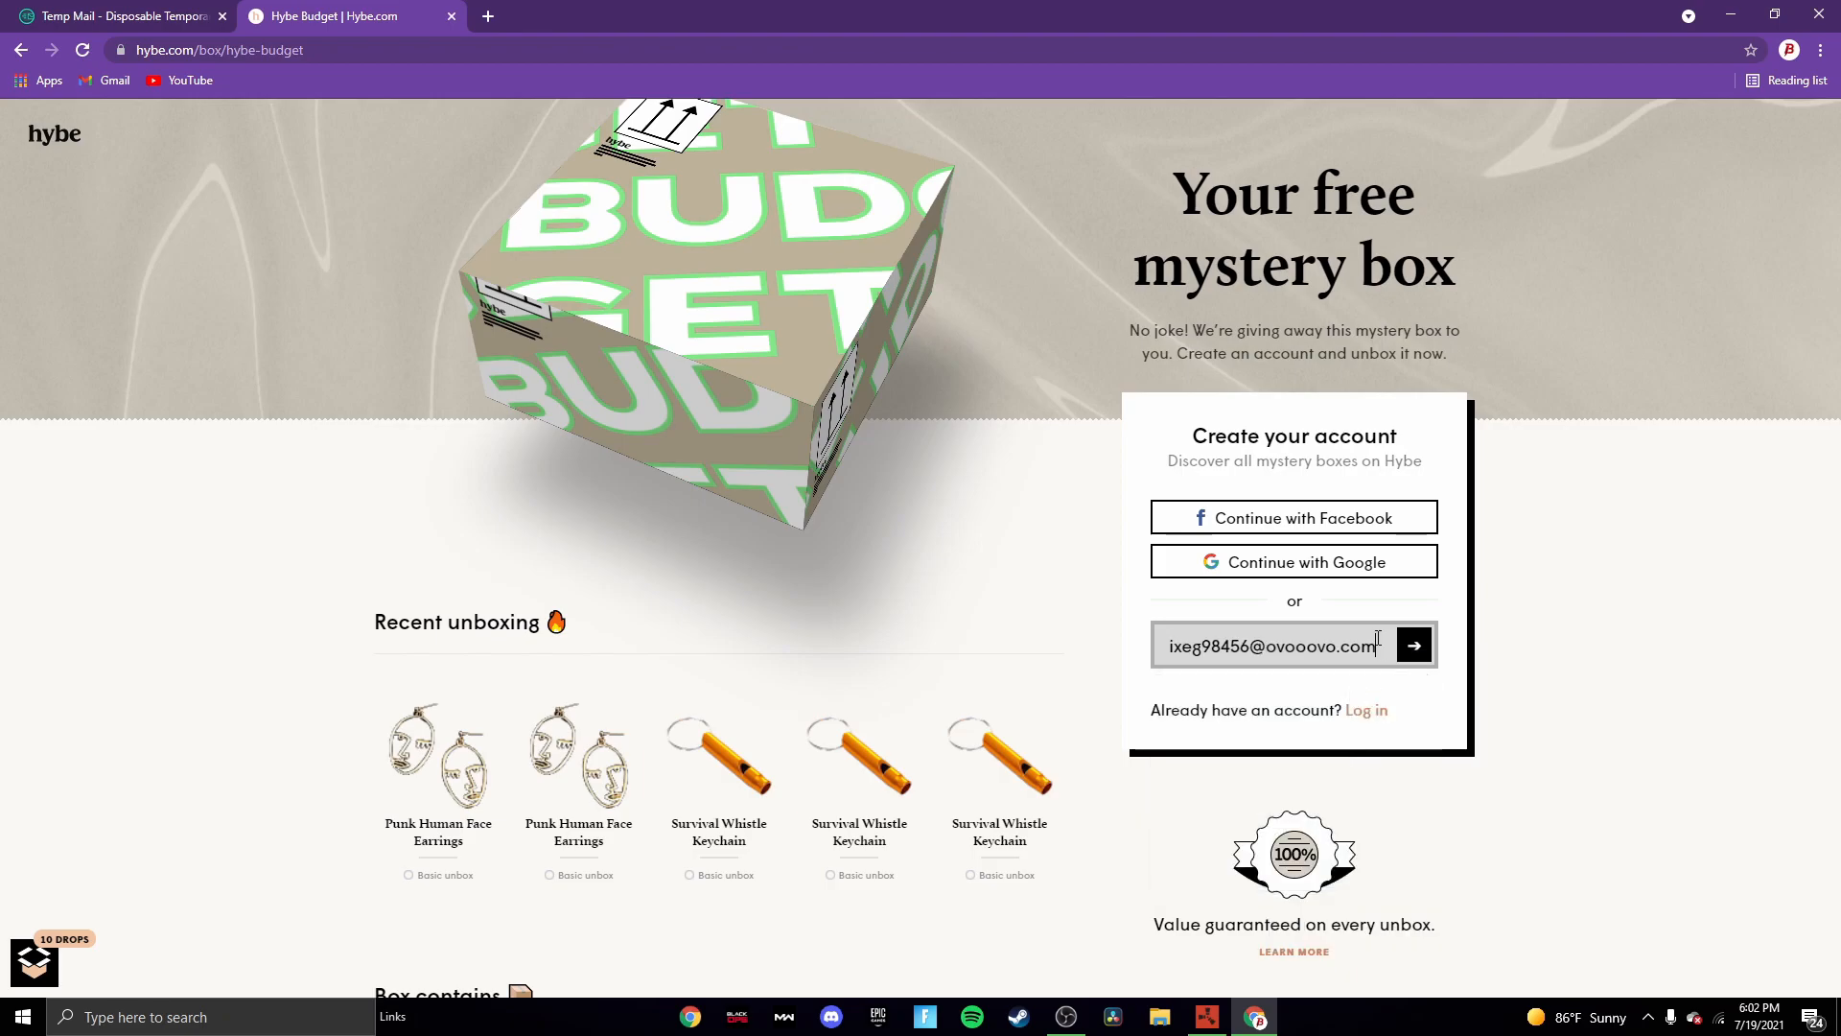
pyautogui.click(1414, 645)
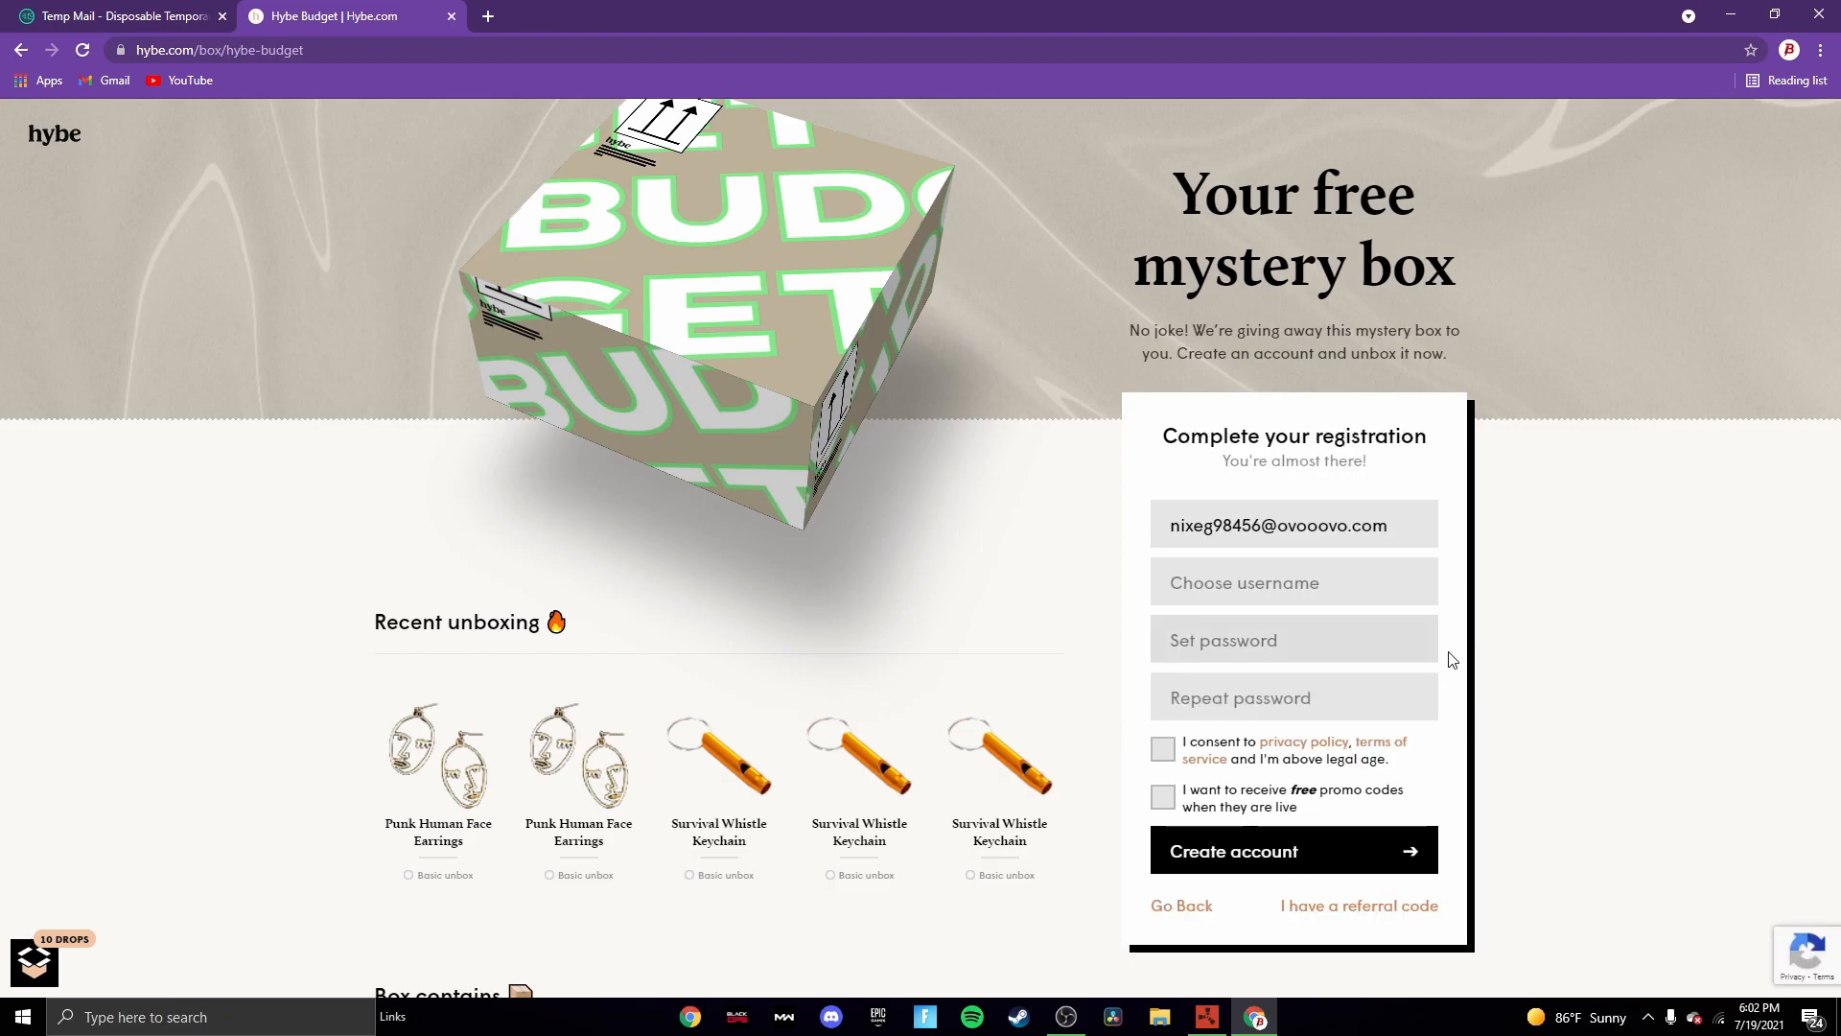
# - Enter a username and password and agree to the privacy policy and terms
pyautogui.click(1293, 582)
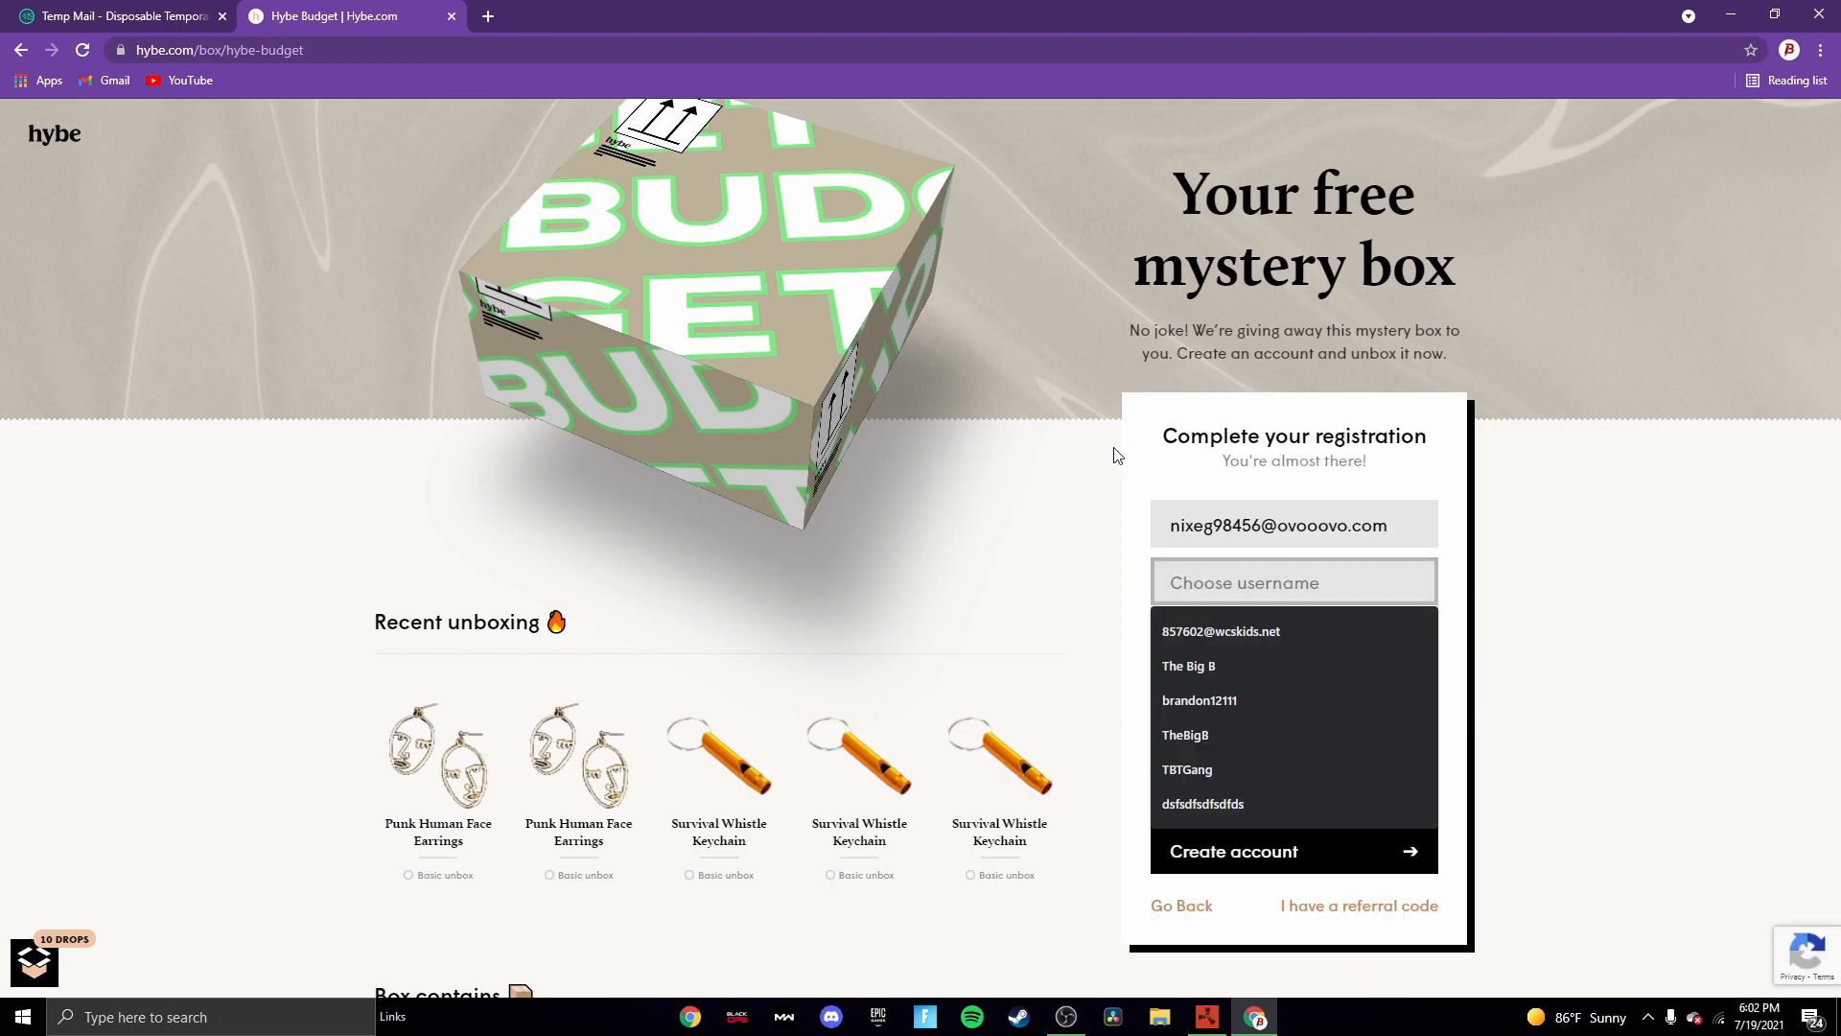
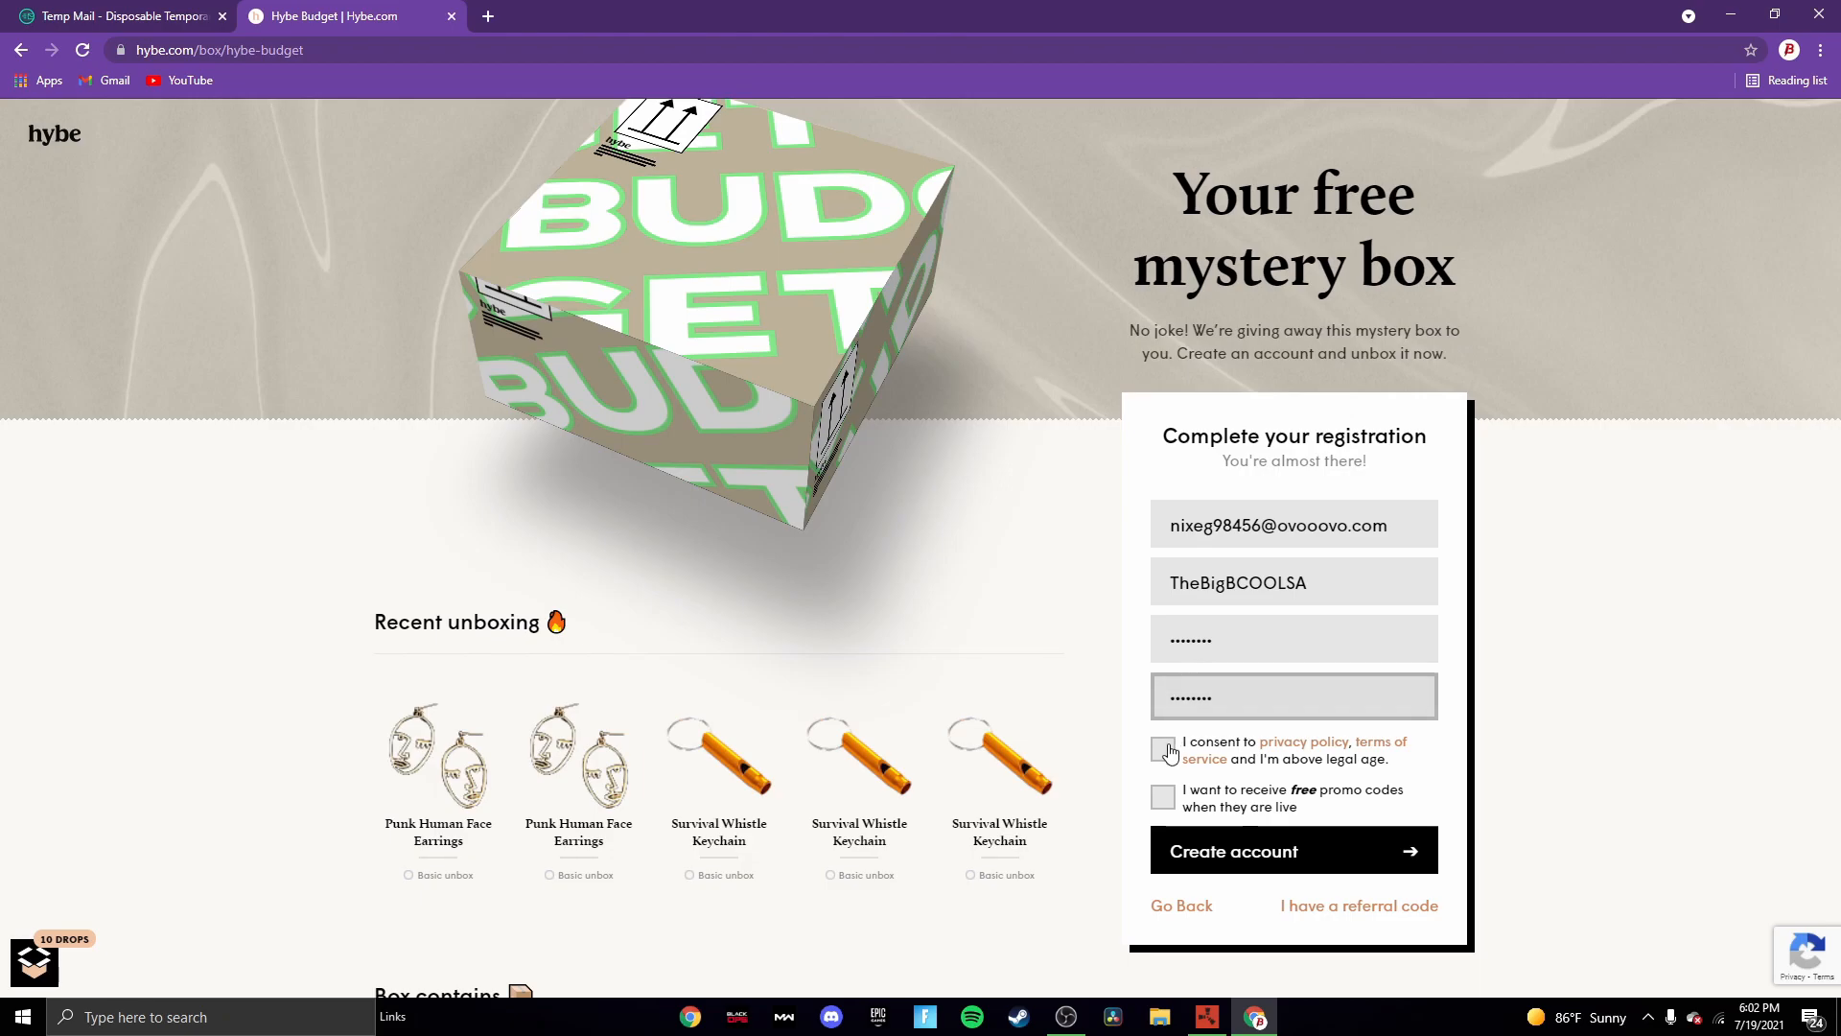
pyautogui.click(1162, 750)
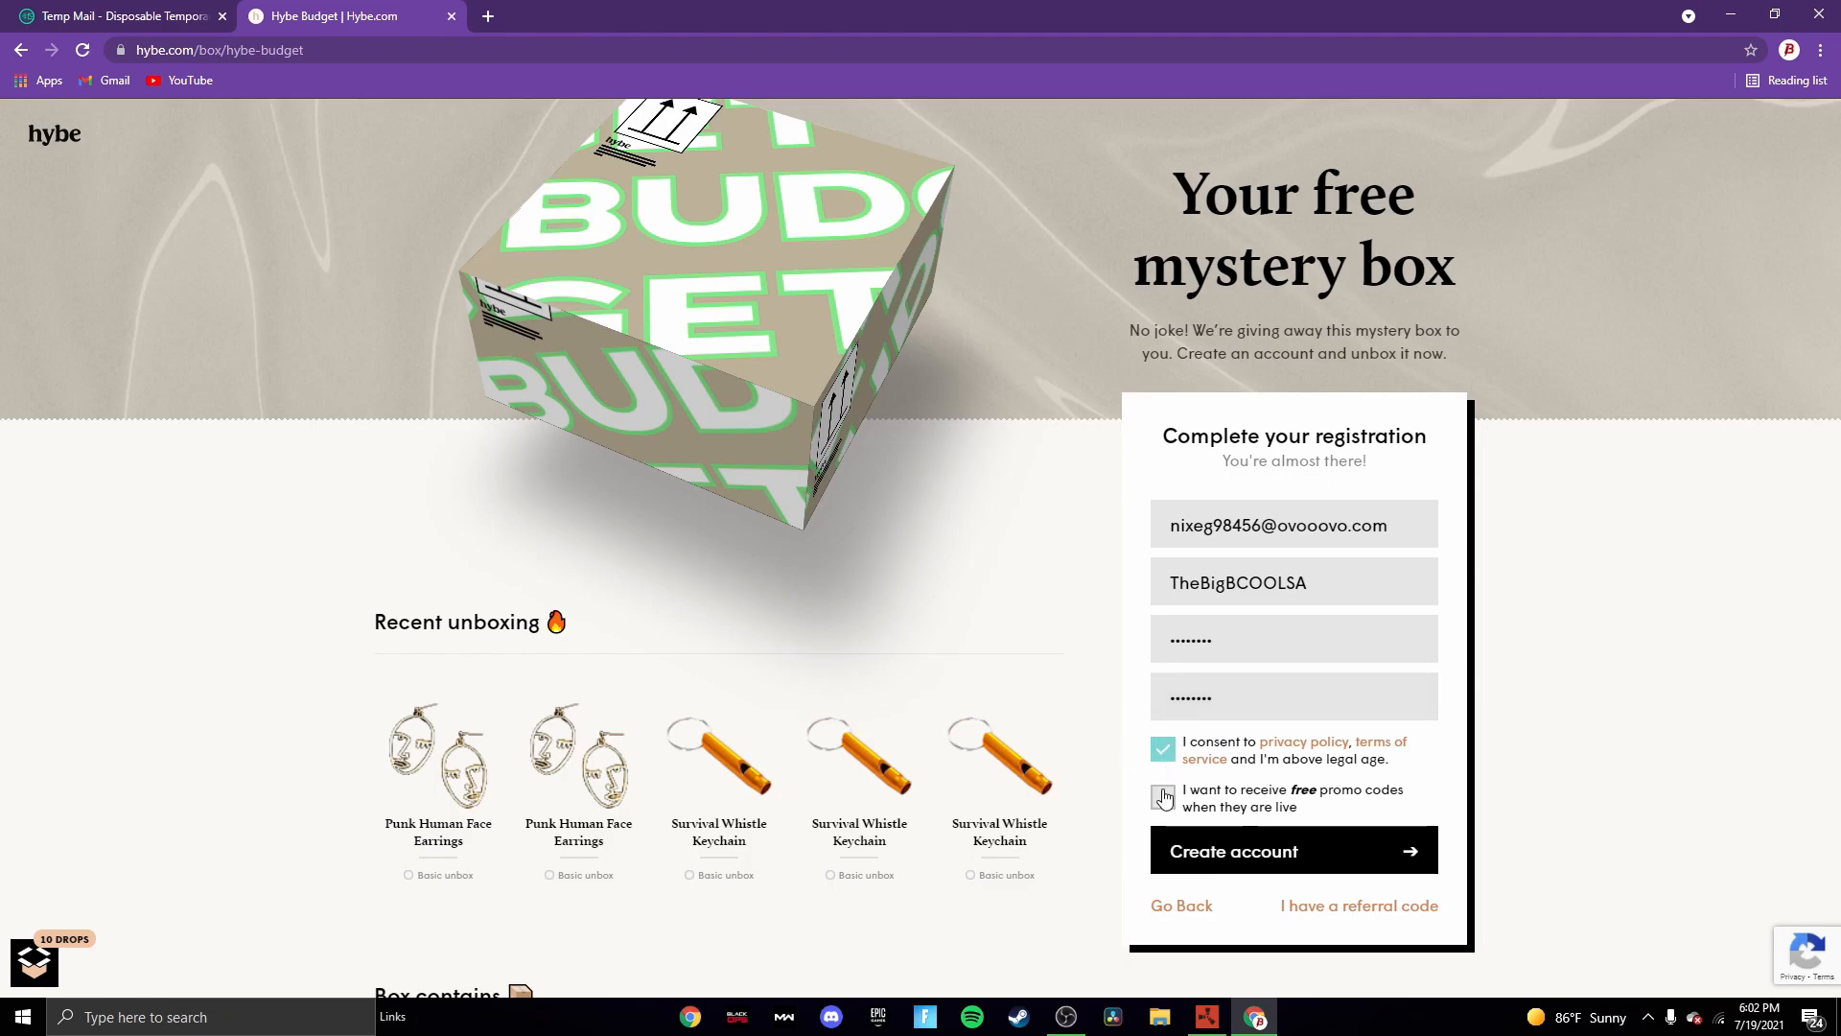
pyautogui.moveTo(1162, 798)
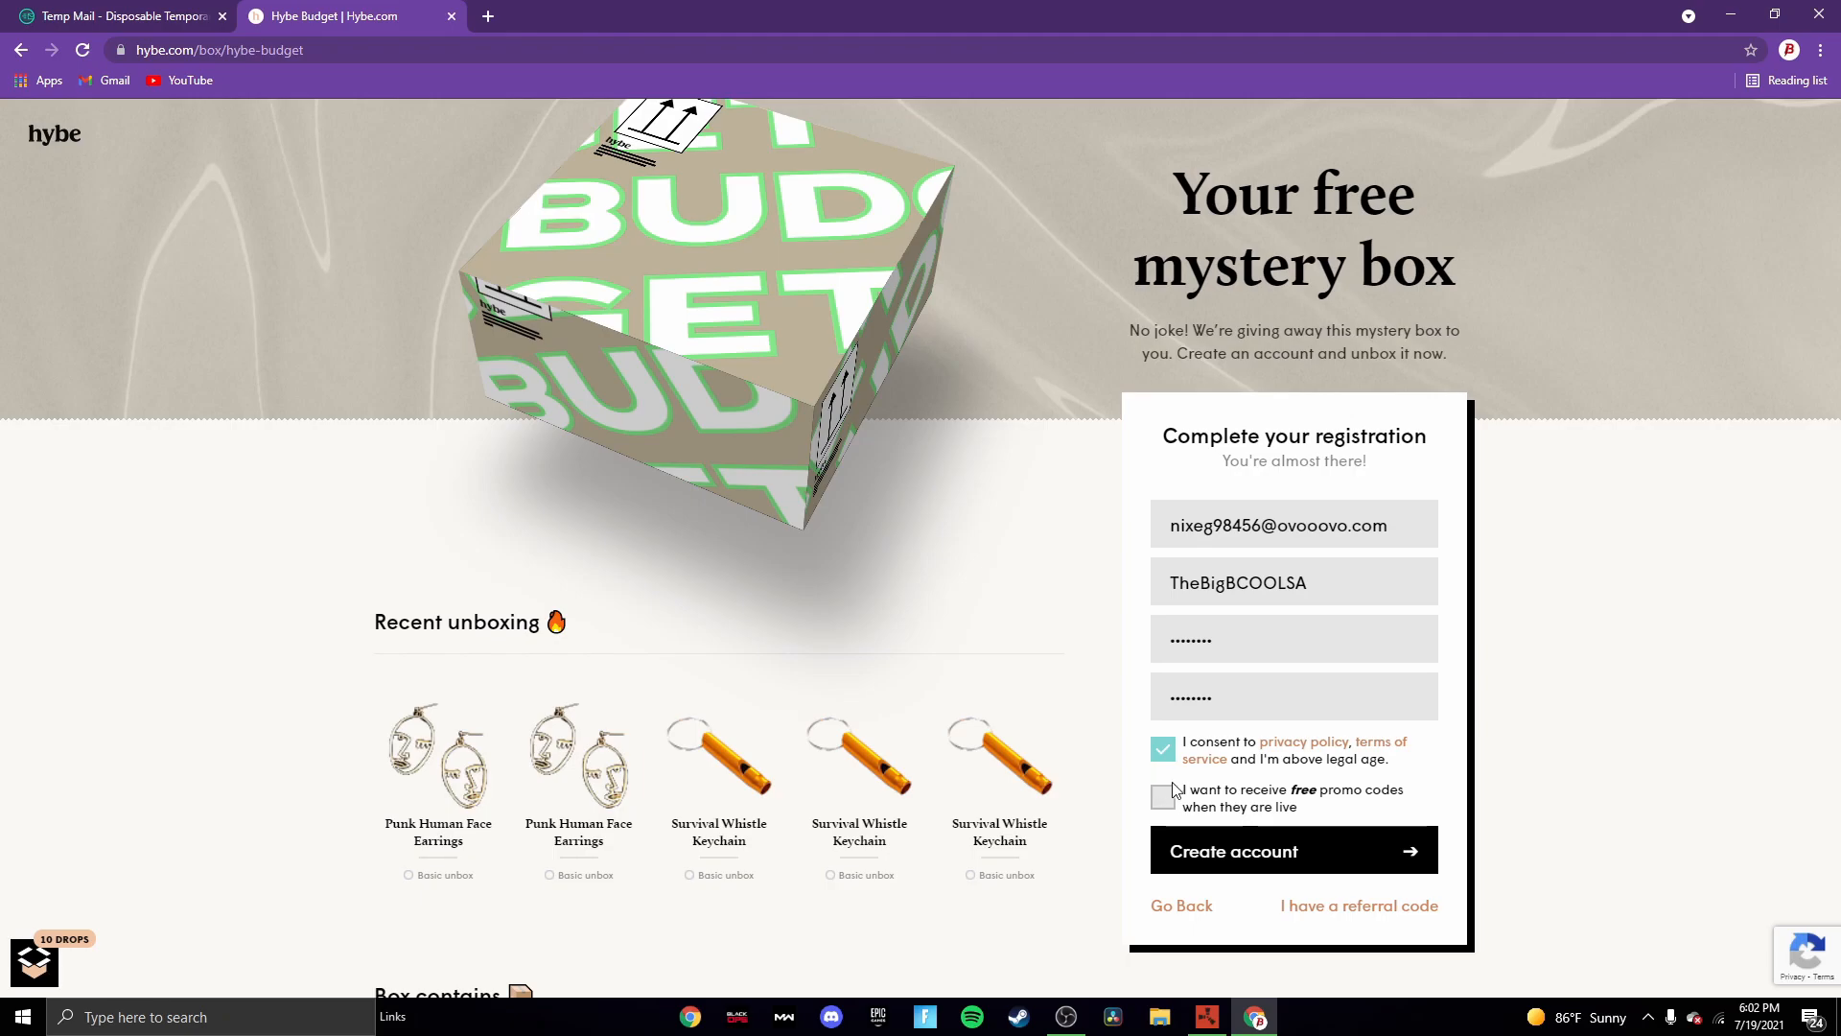
# - Opt in to promo codes, add the saved referral code, and create the account
pyautogui.click(1163, 796)
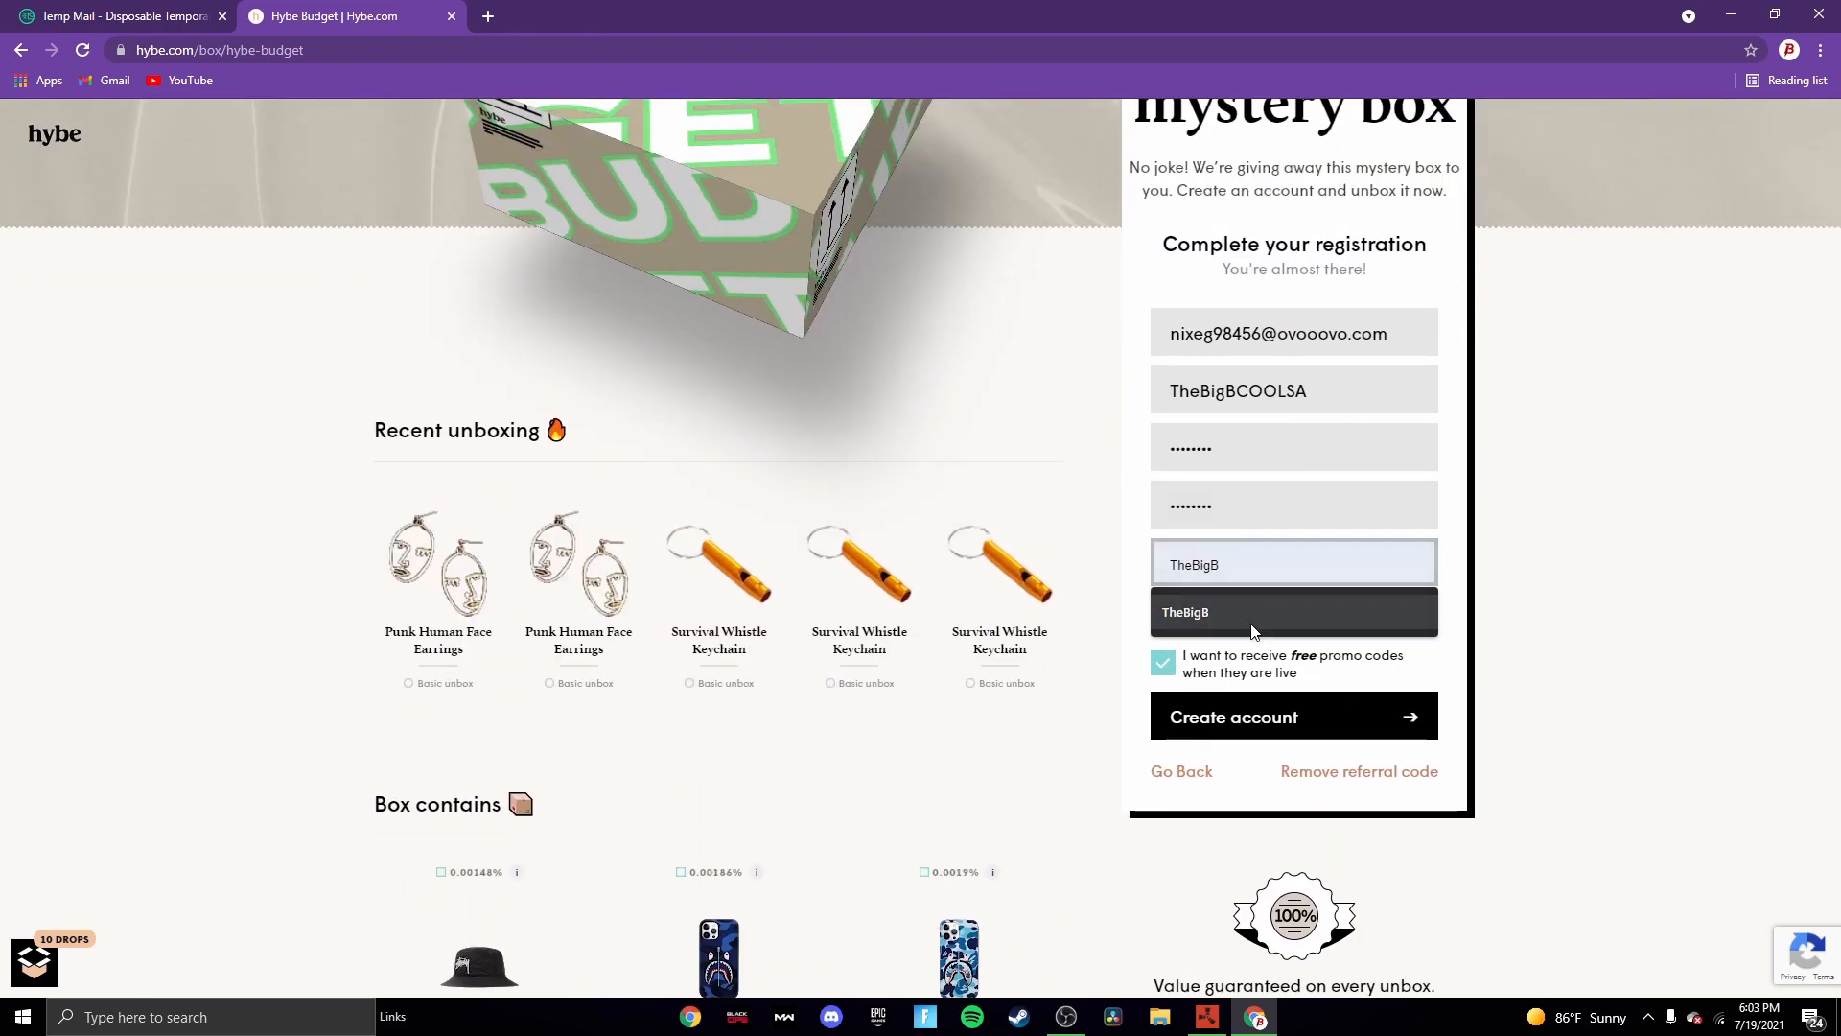
pyautogui.click(1186, 610)
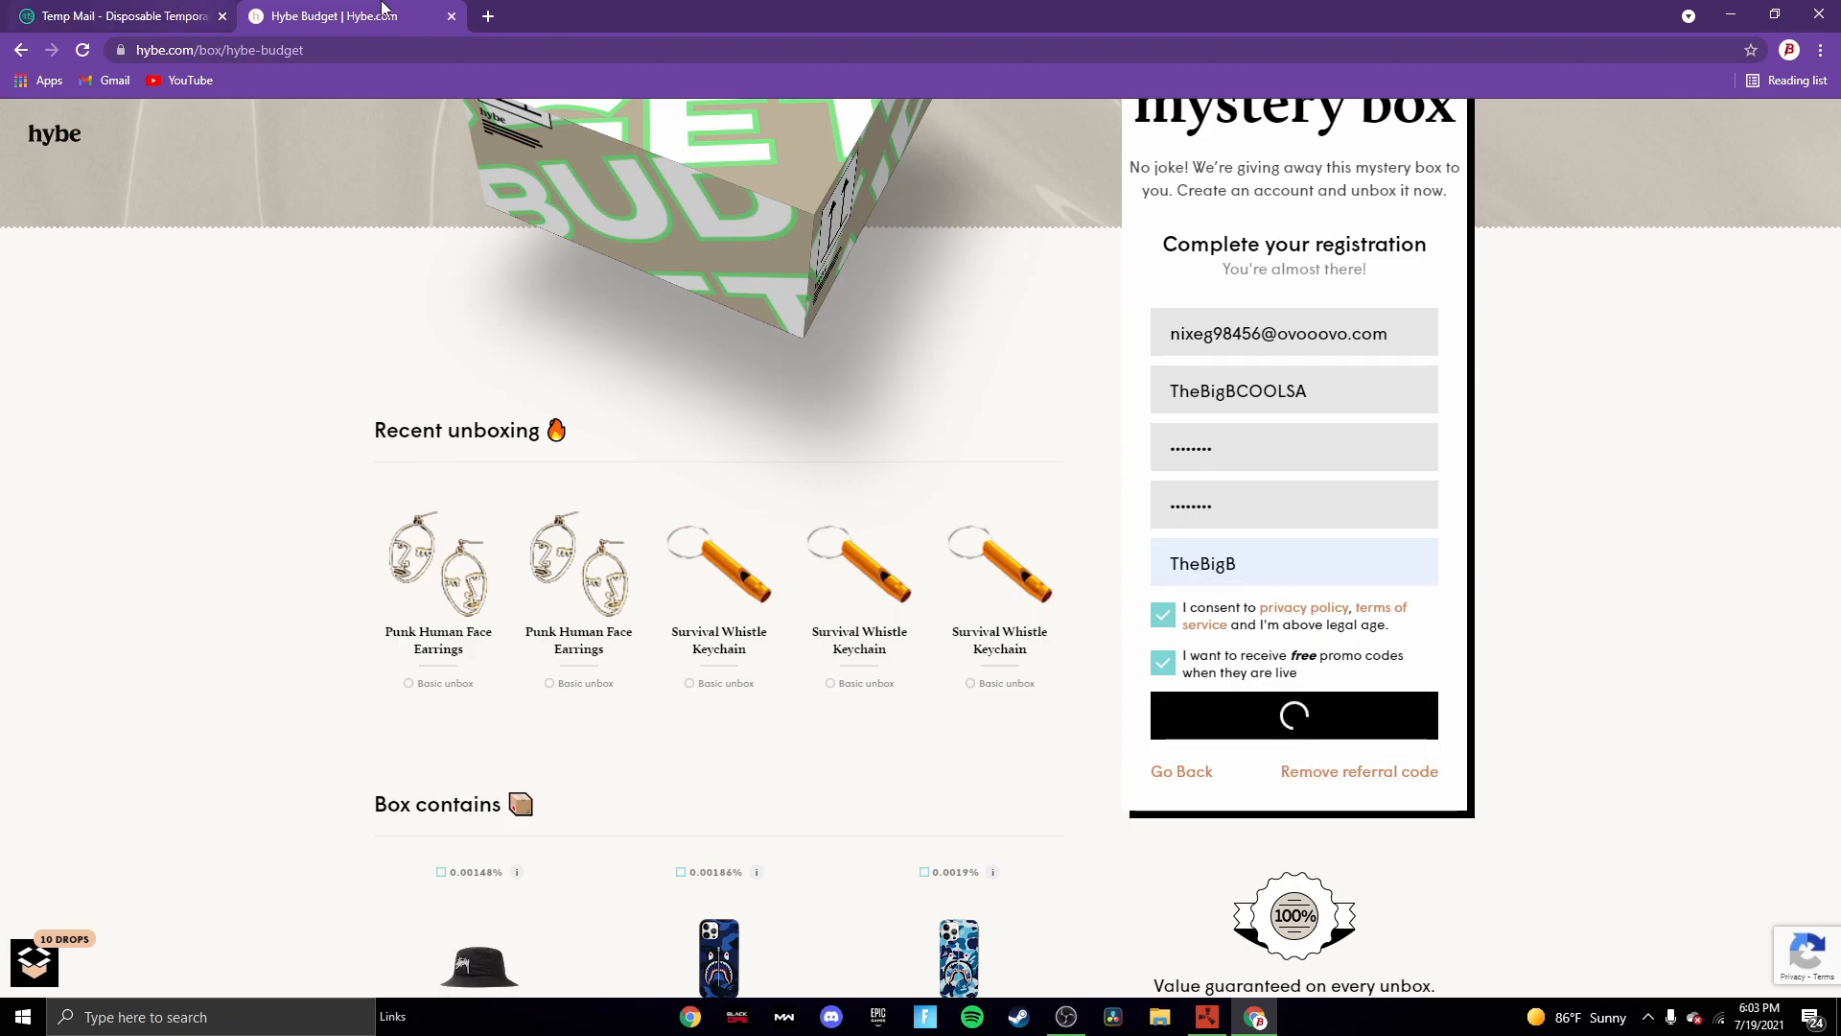
pyautogui.click(1293, 715)
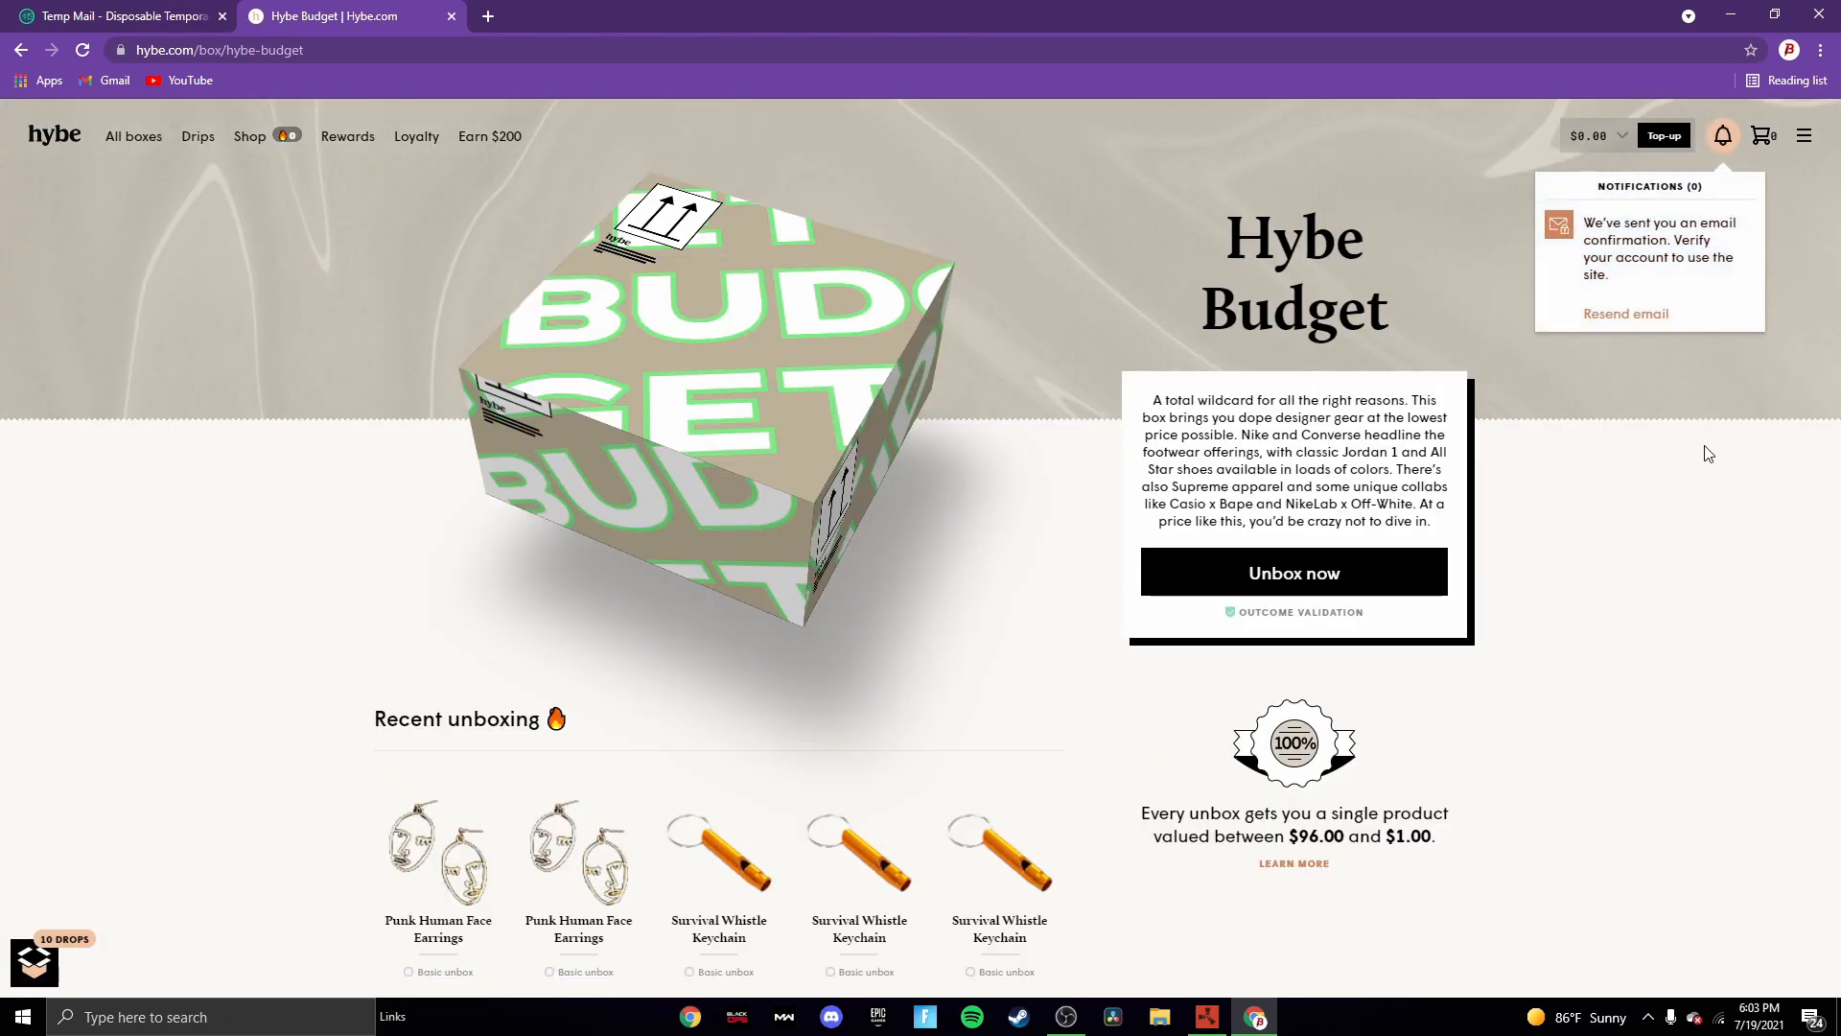
# - Find Hybe's confirmation message in the Temp Mail inbox and follow its link back to Hybe
pyautogui.click(117, 15)
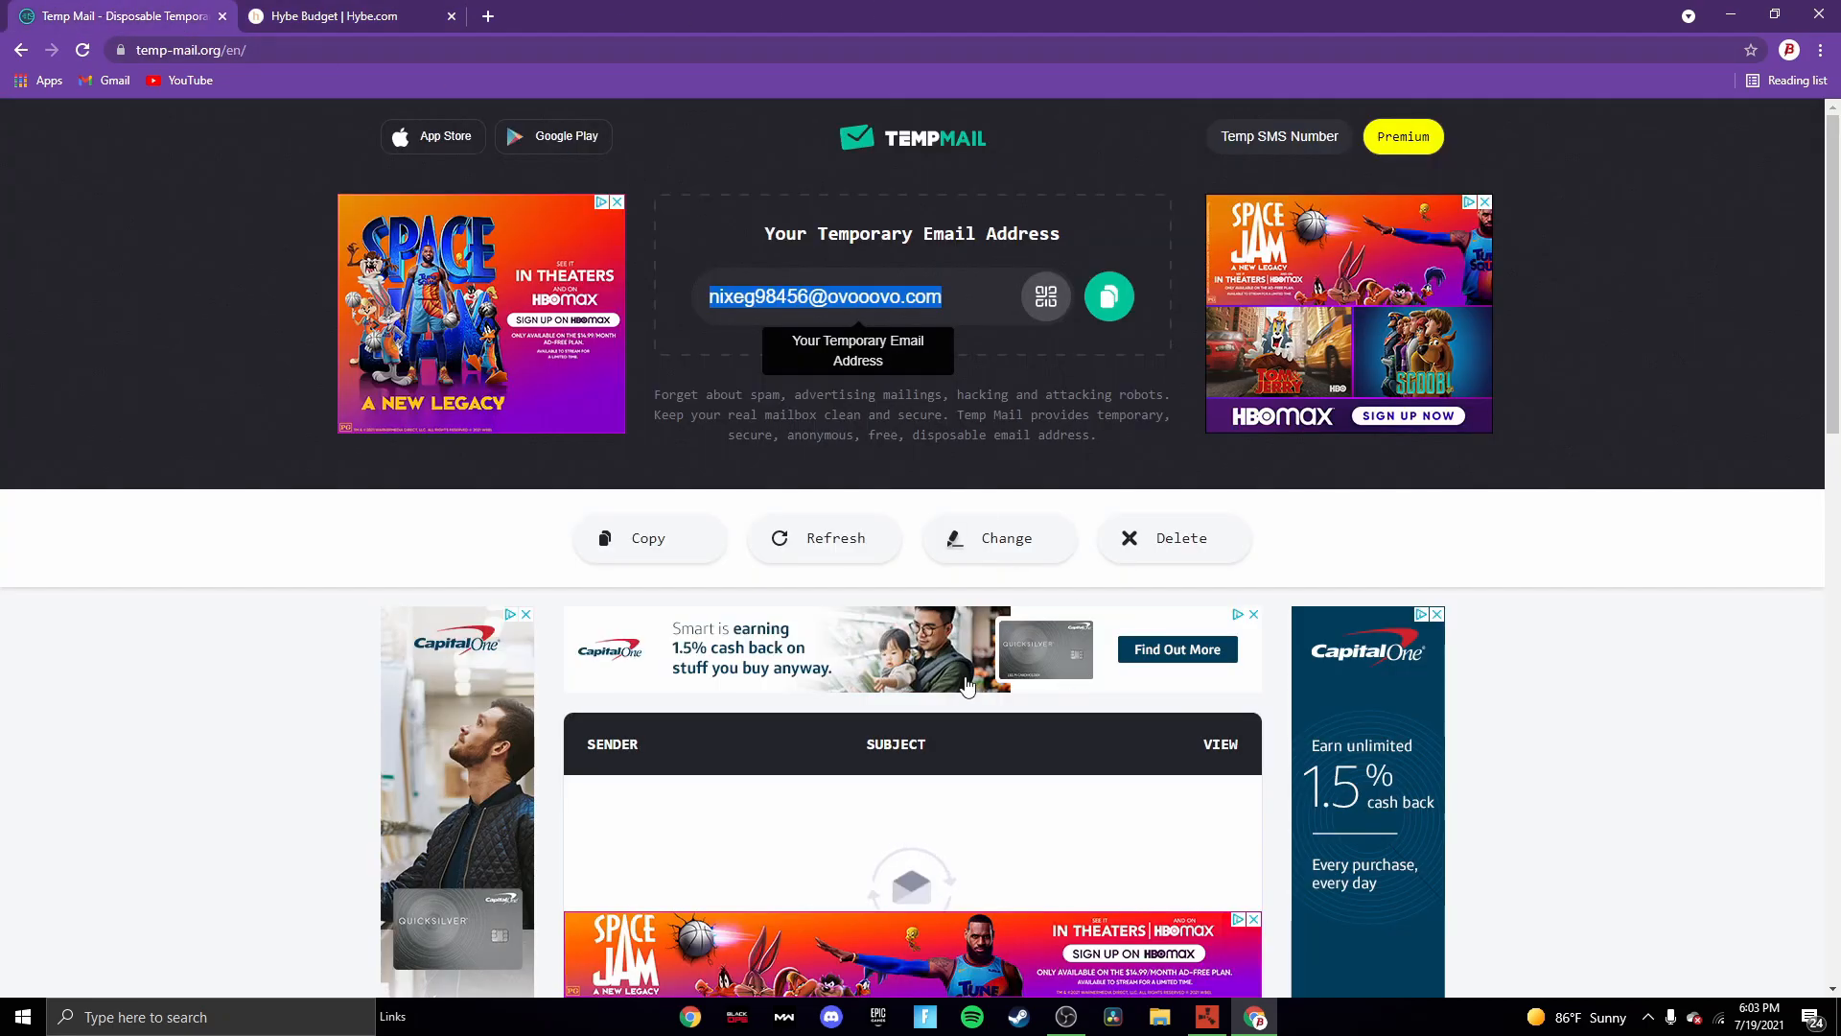
pyautogui.scroll(-3)
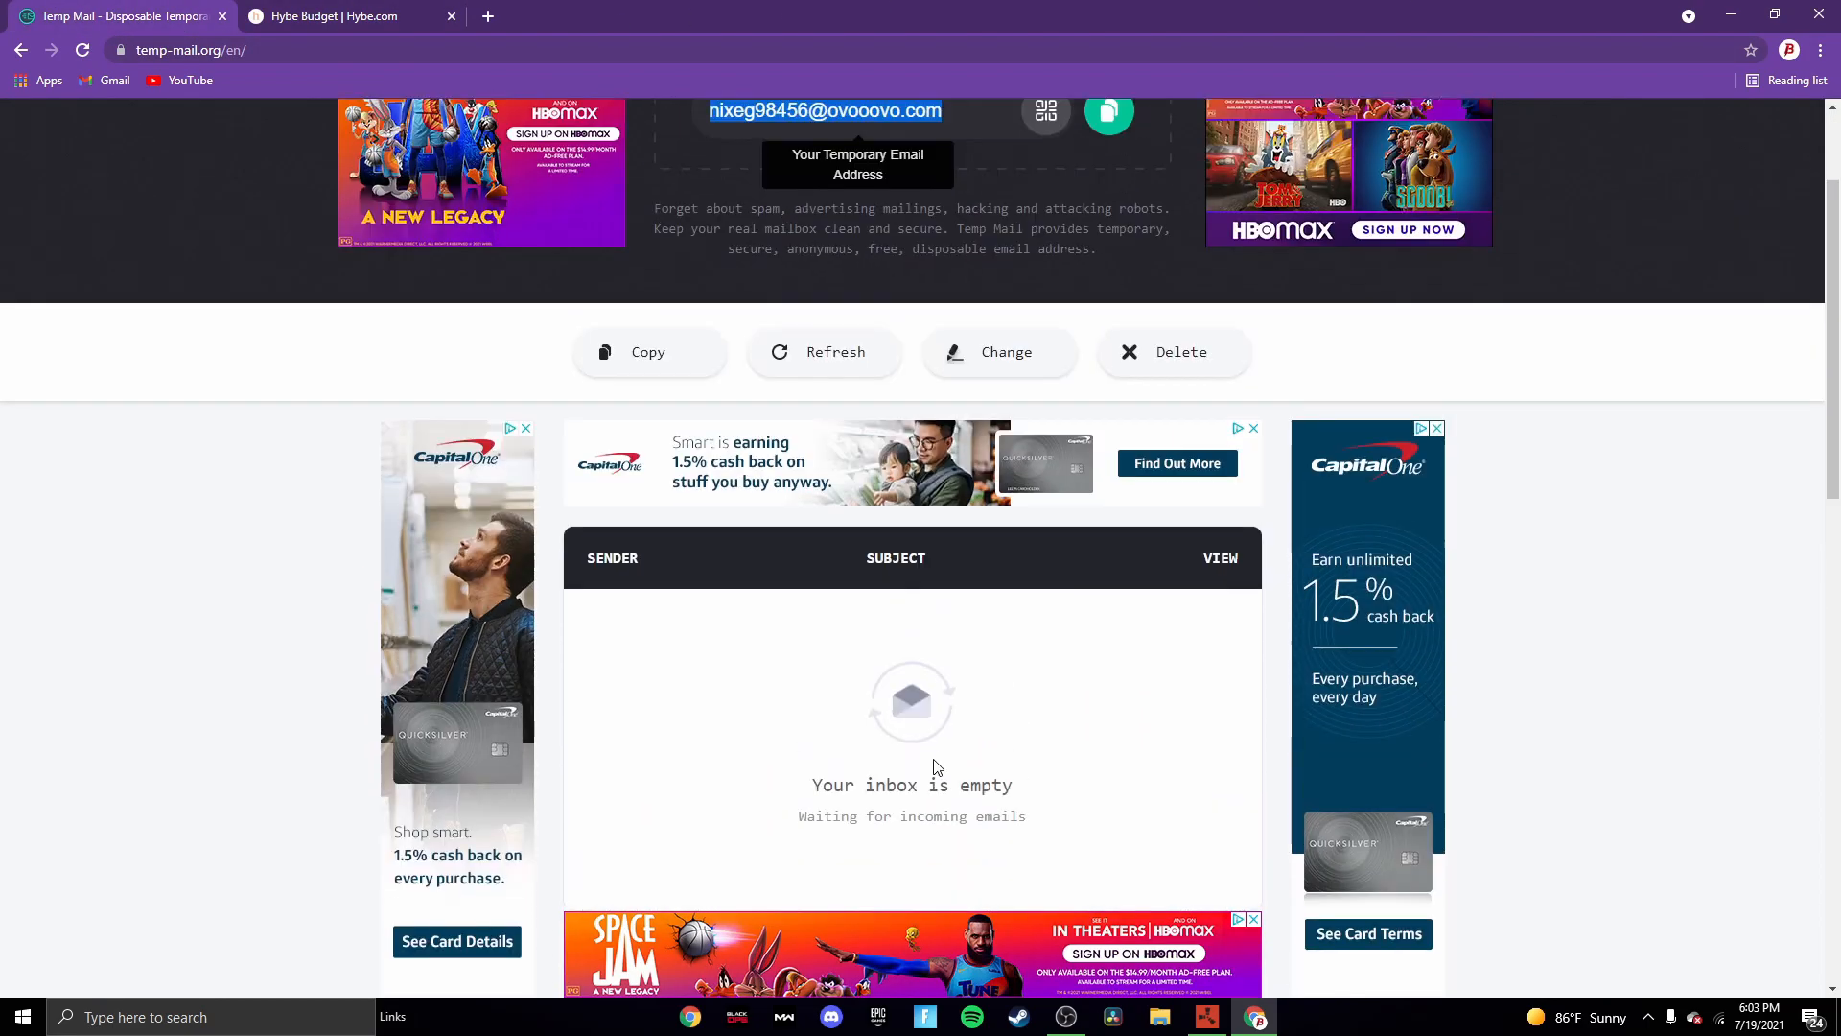
pyautogui.scroll(-3)
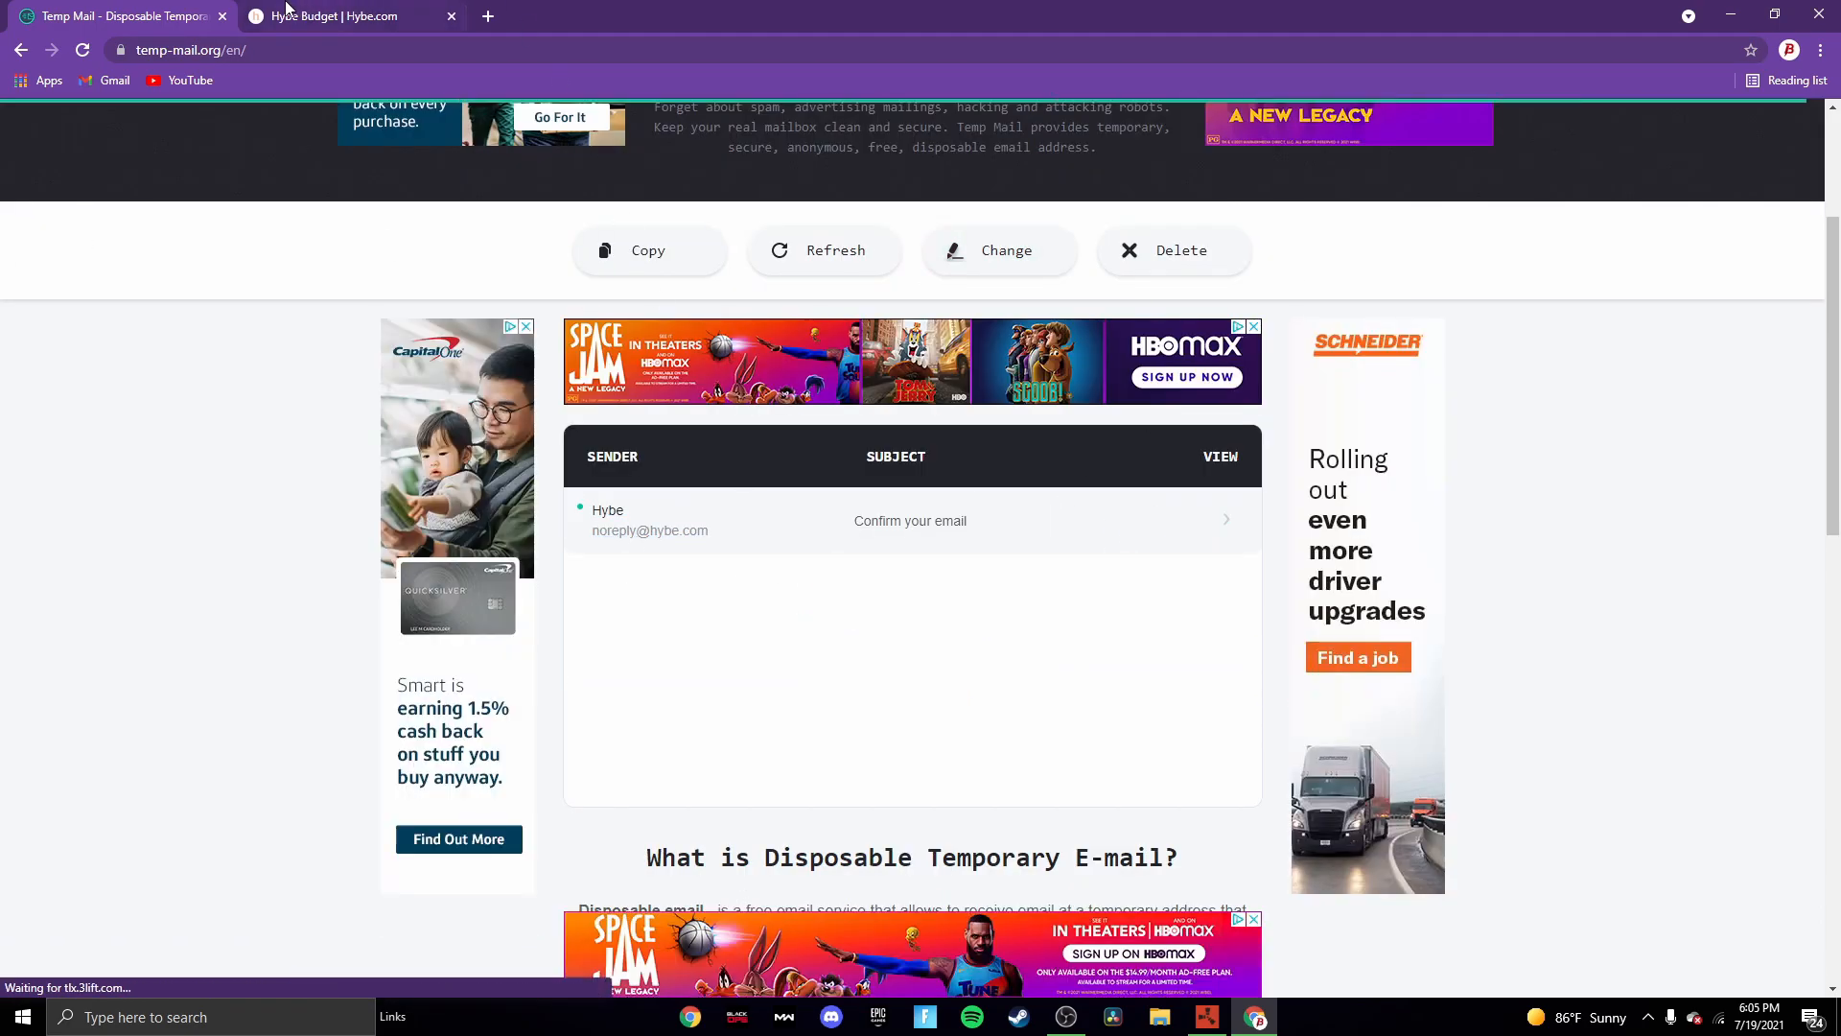
pyautogui.click(341, 15)
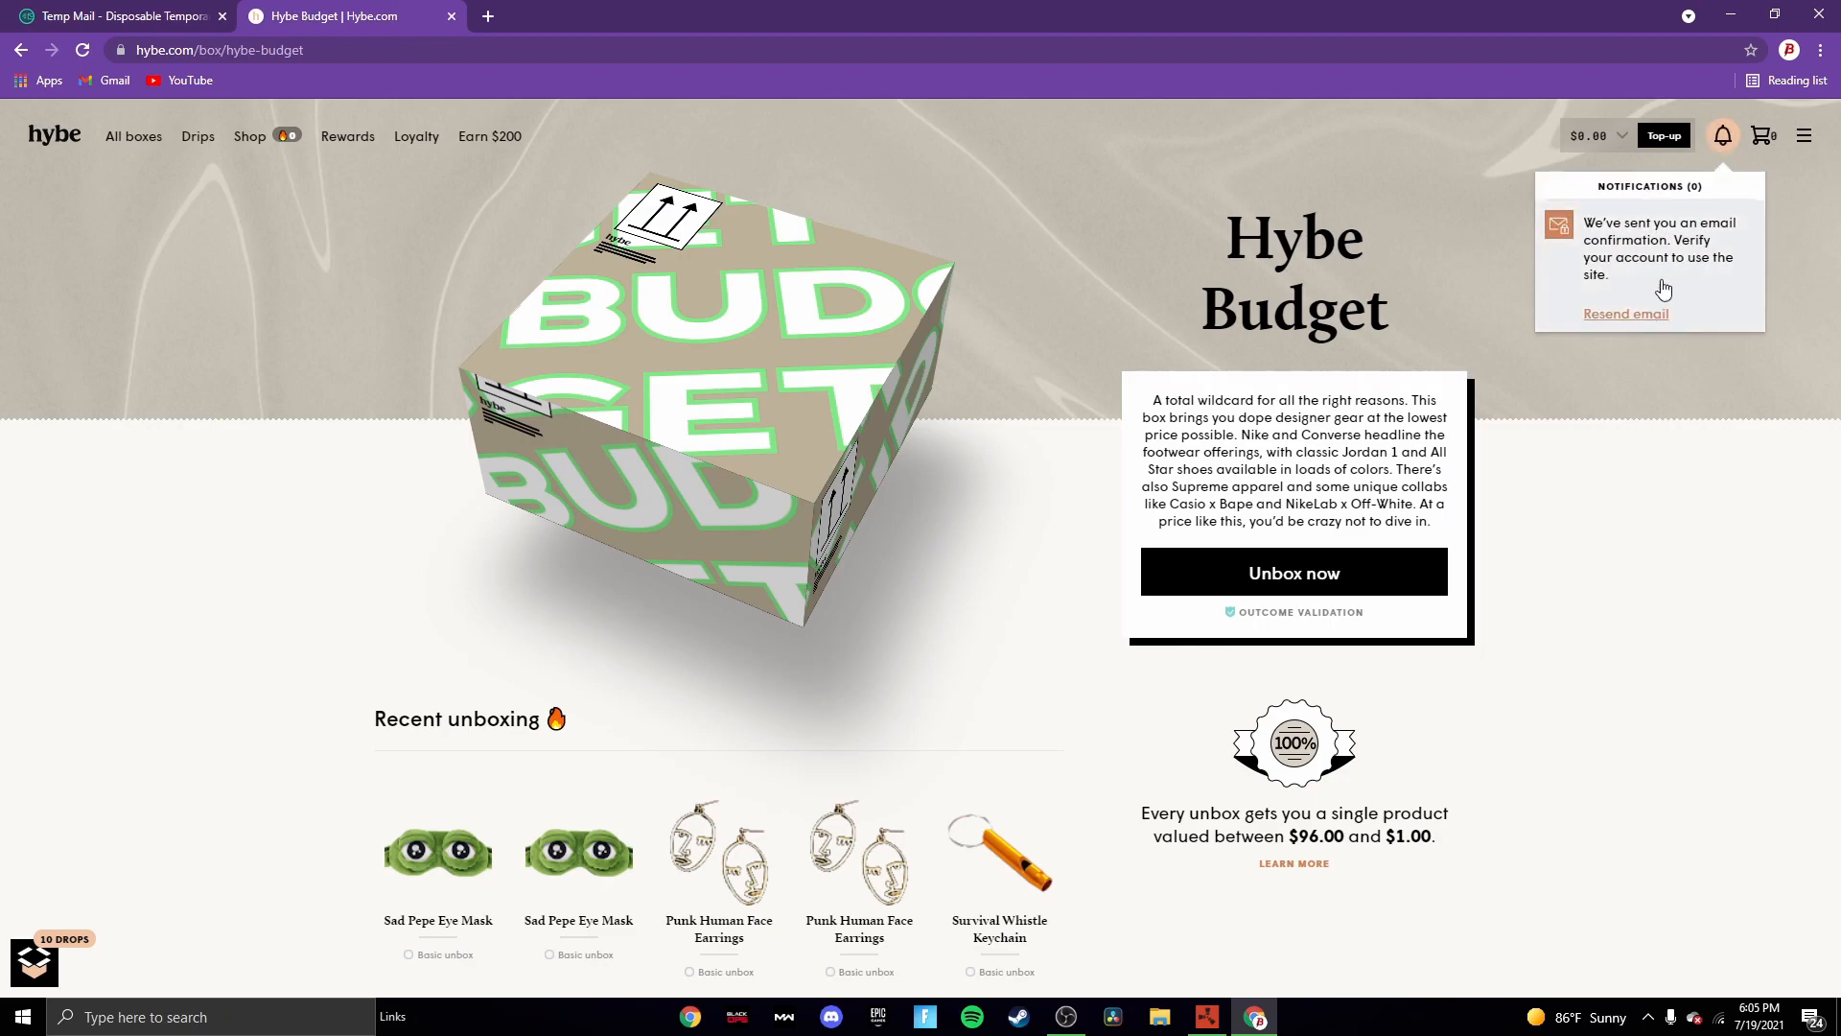
pyautogui.click(117, 15)
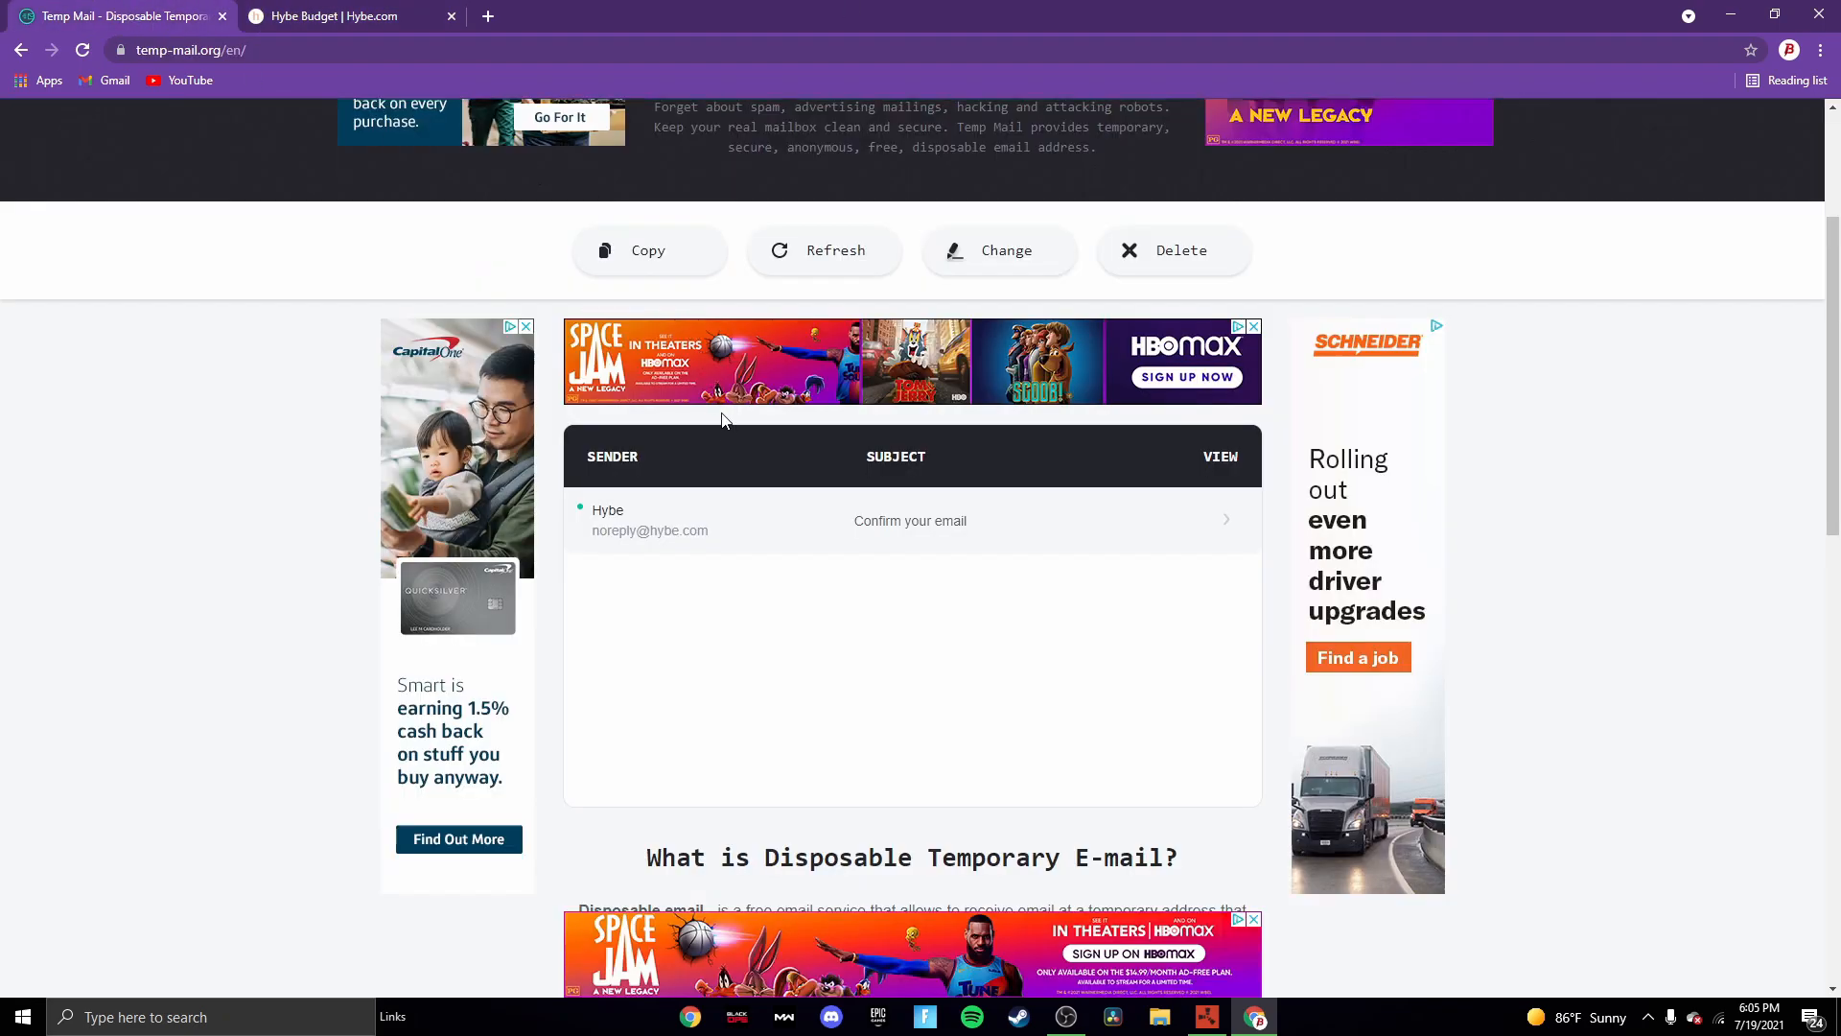
pyautogui.click(909, 519)
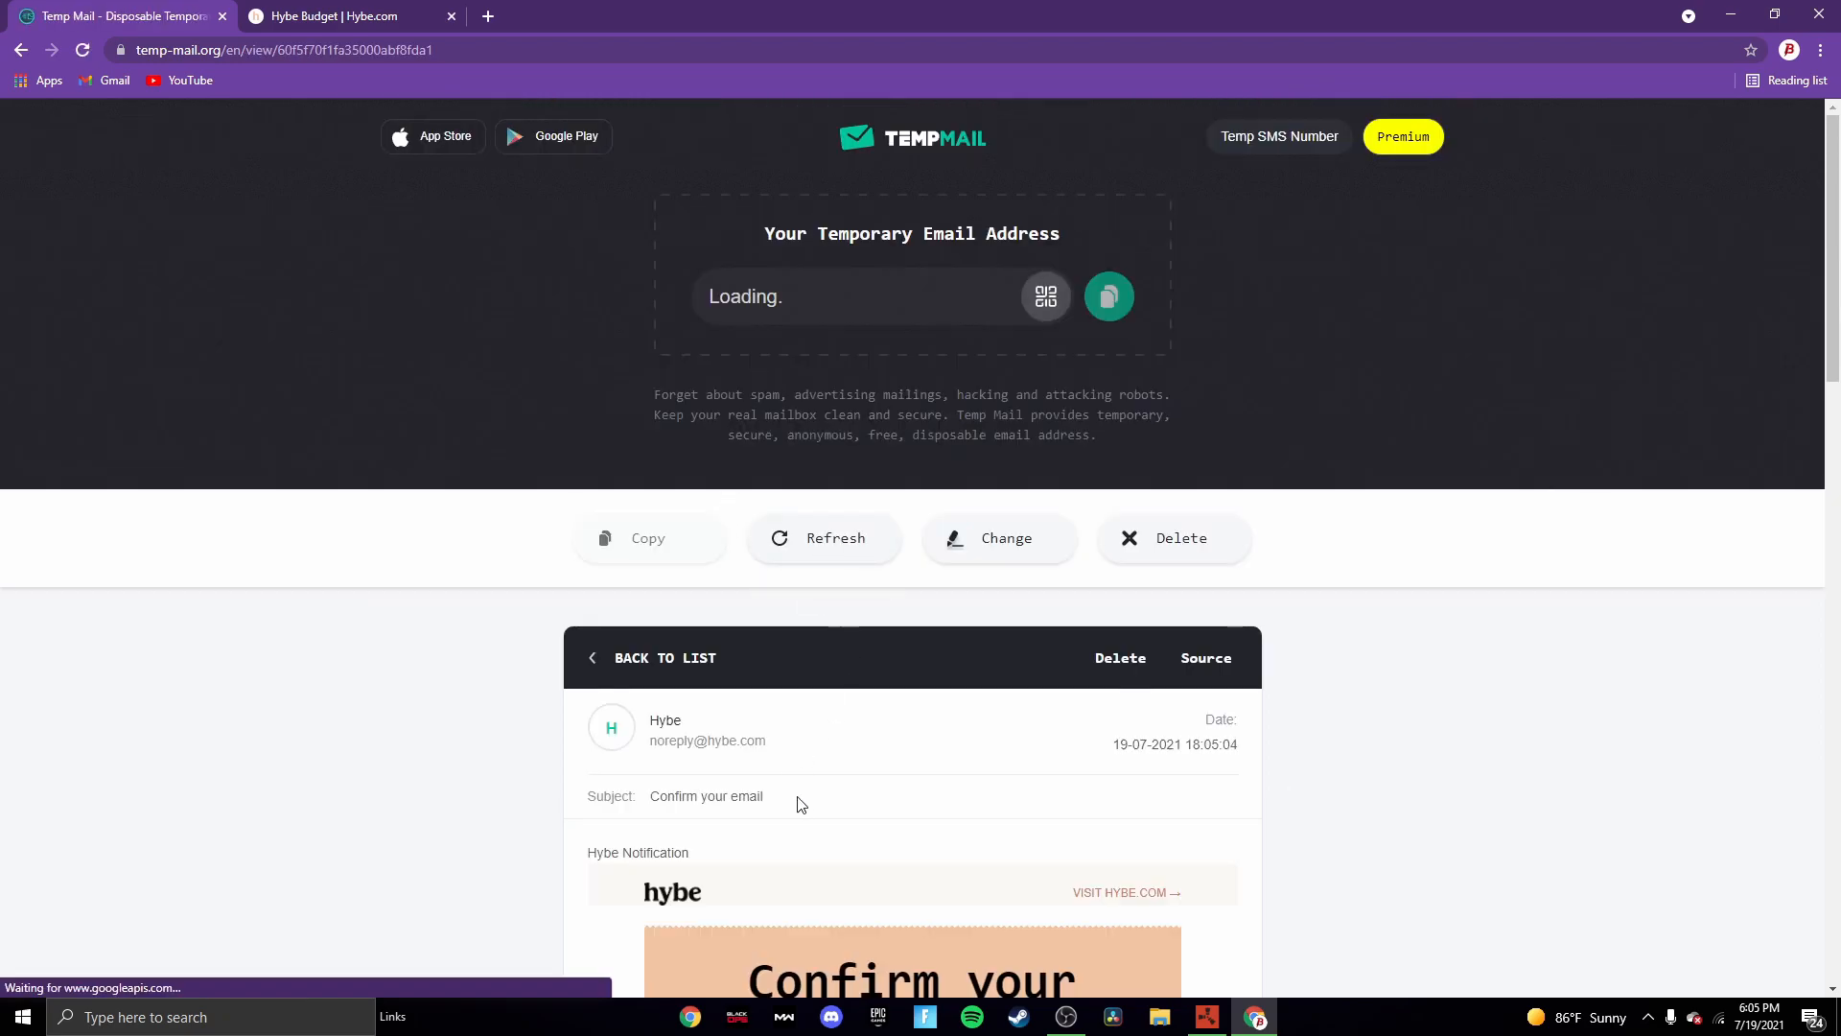
pyautogui.scroll(-3)
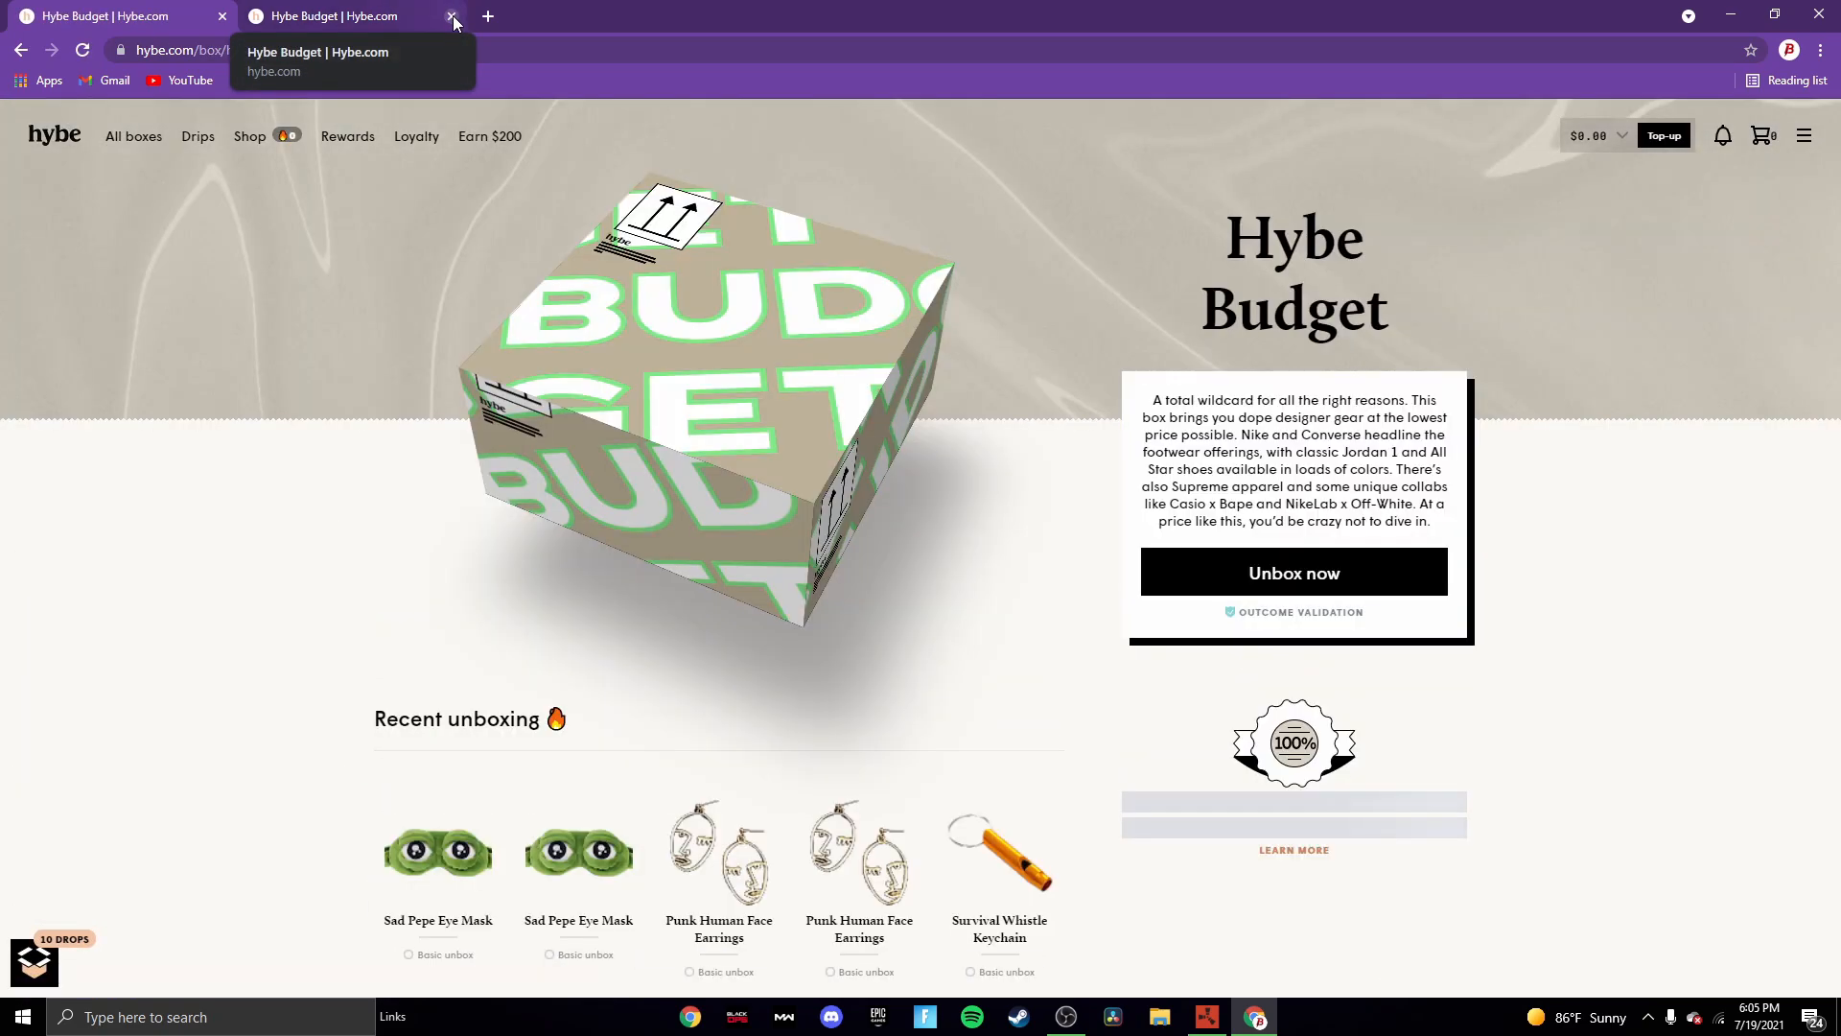
# - Unbox the Hybe Budget box and exchange the Survival Whistle Keychain for $0.40
pyautogui.click(451, 17)
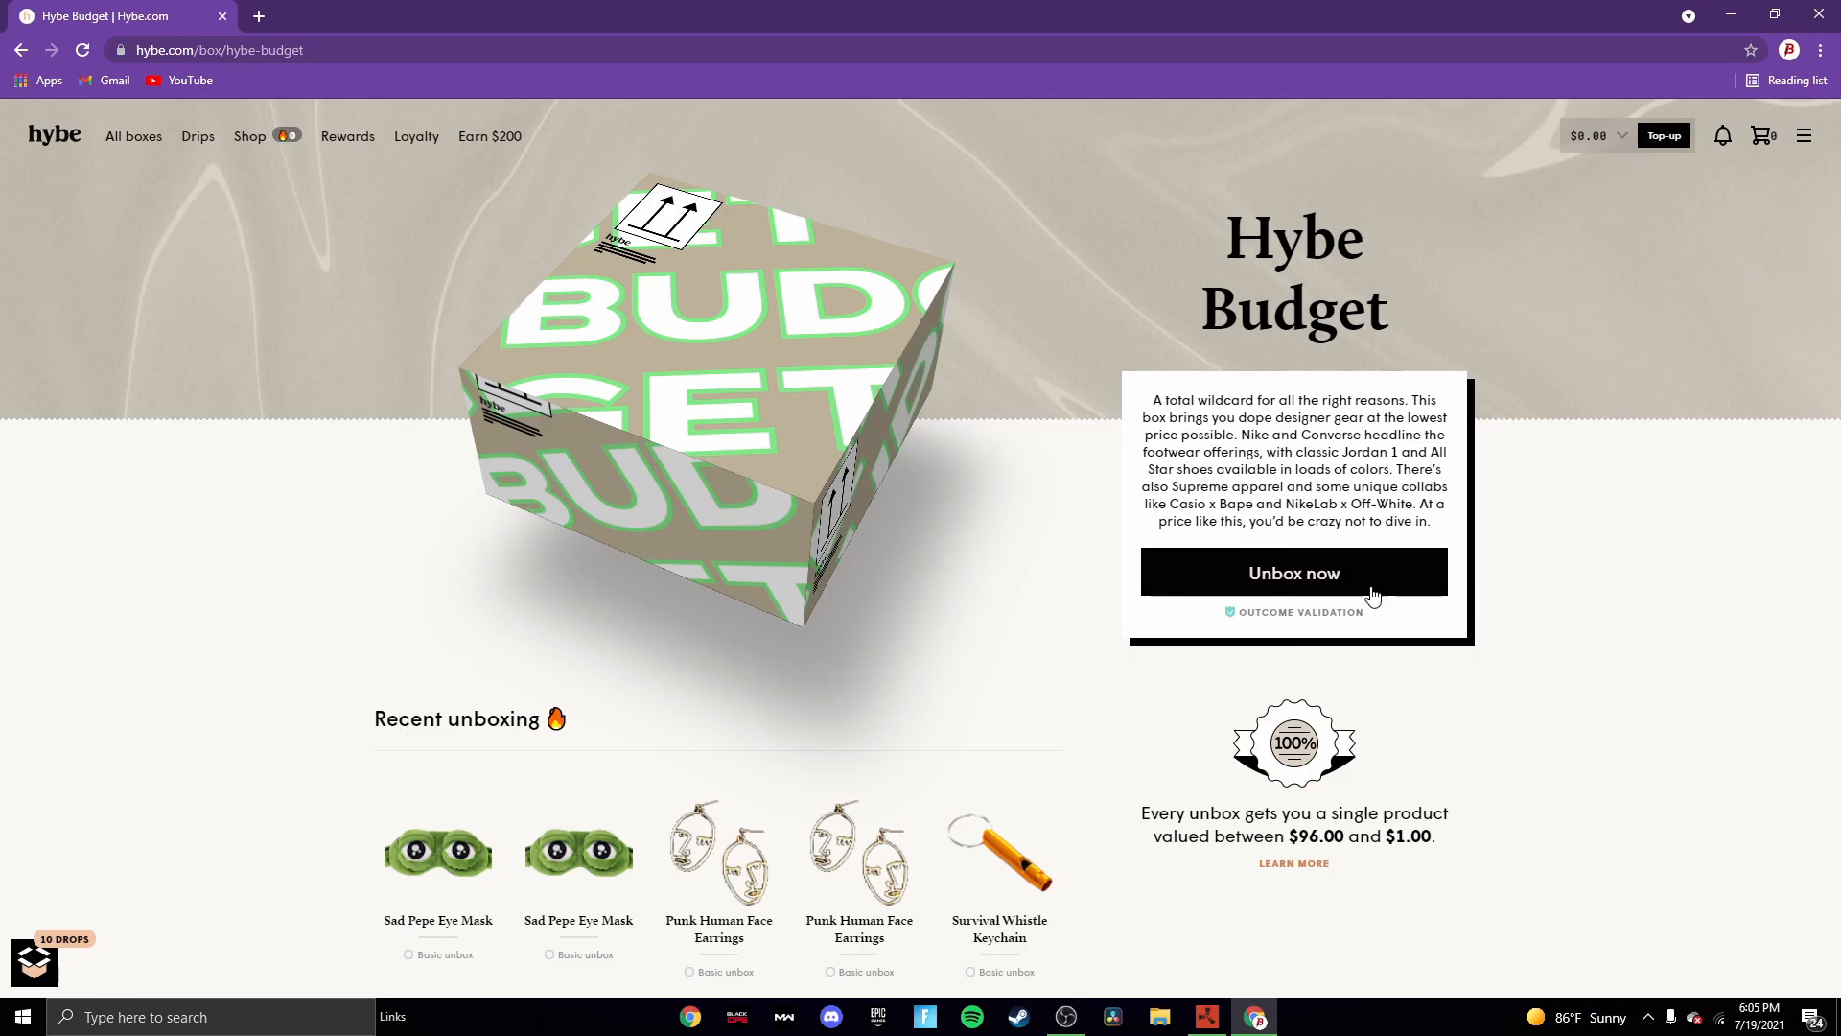
pyautogui.click(1292, 573)
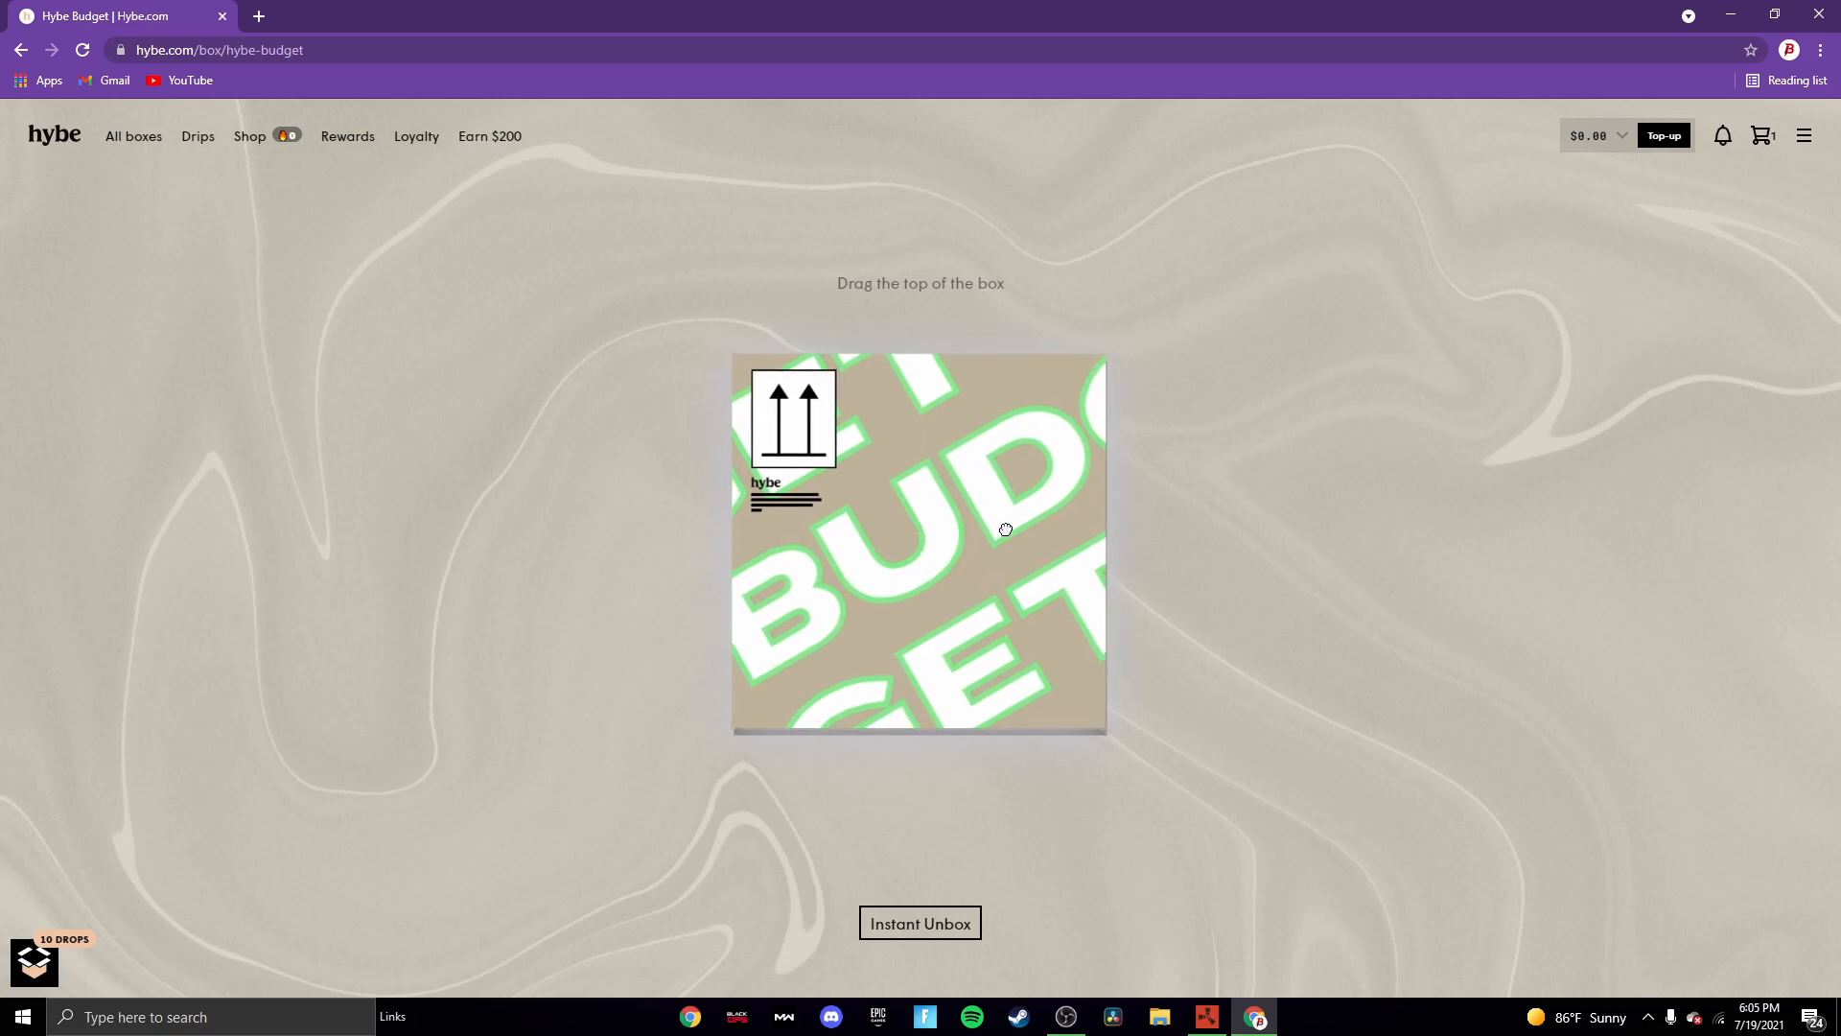
pyautogui.click(918, 922)
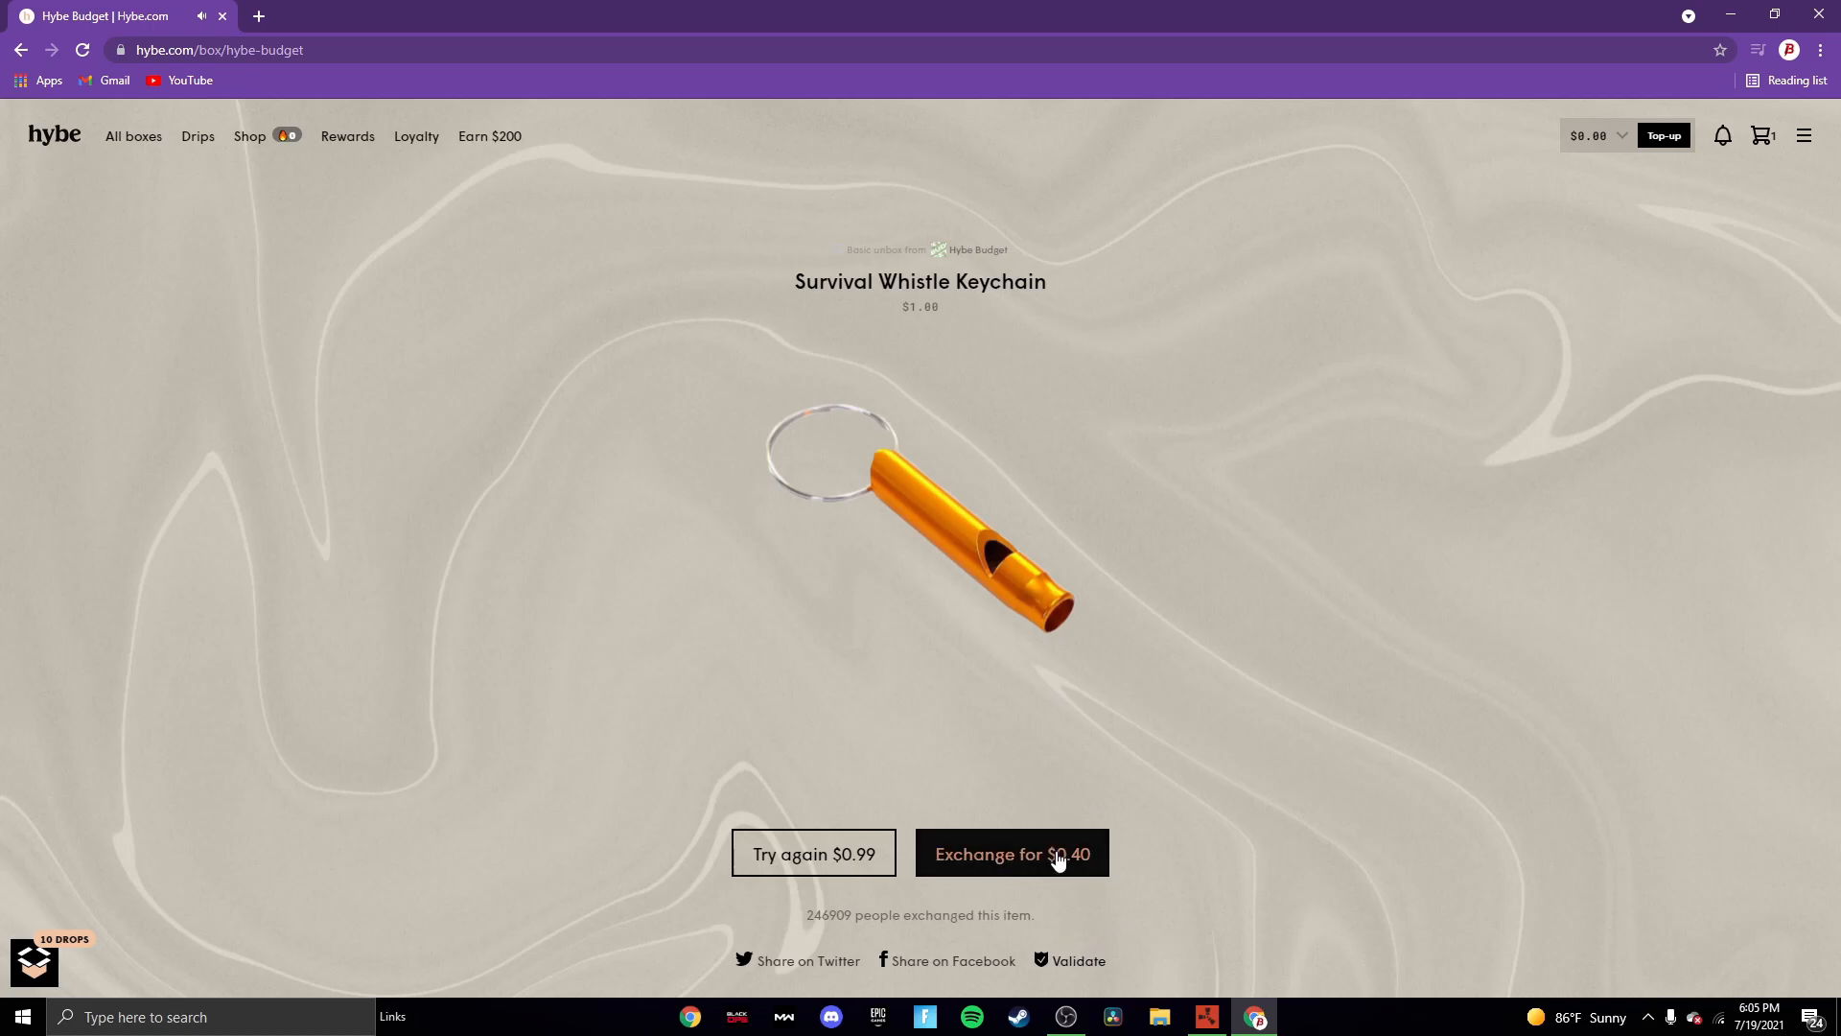
pyautogui.moveTo(1101, 882)
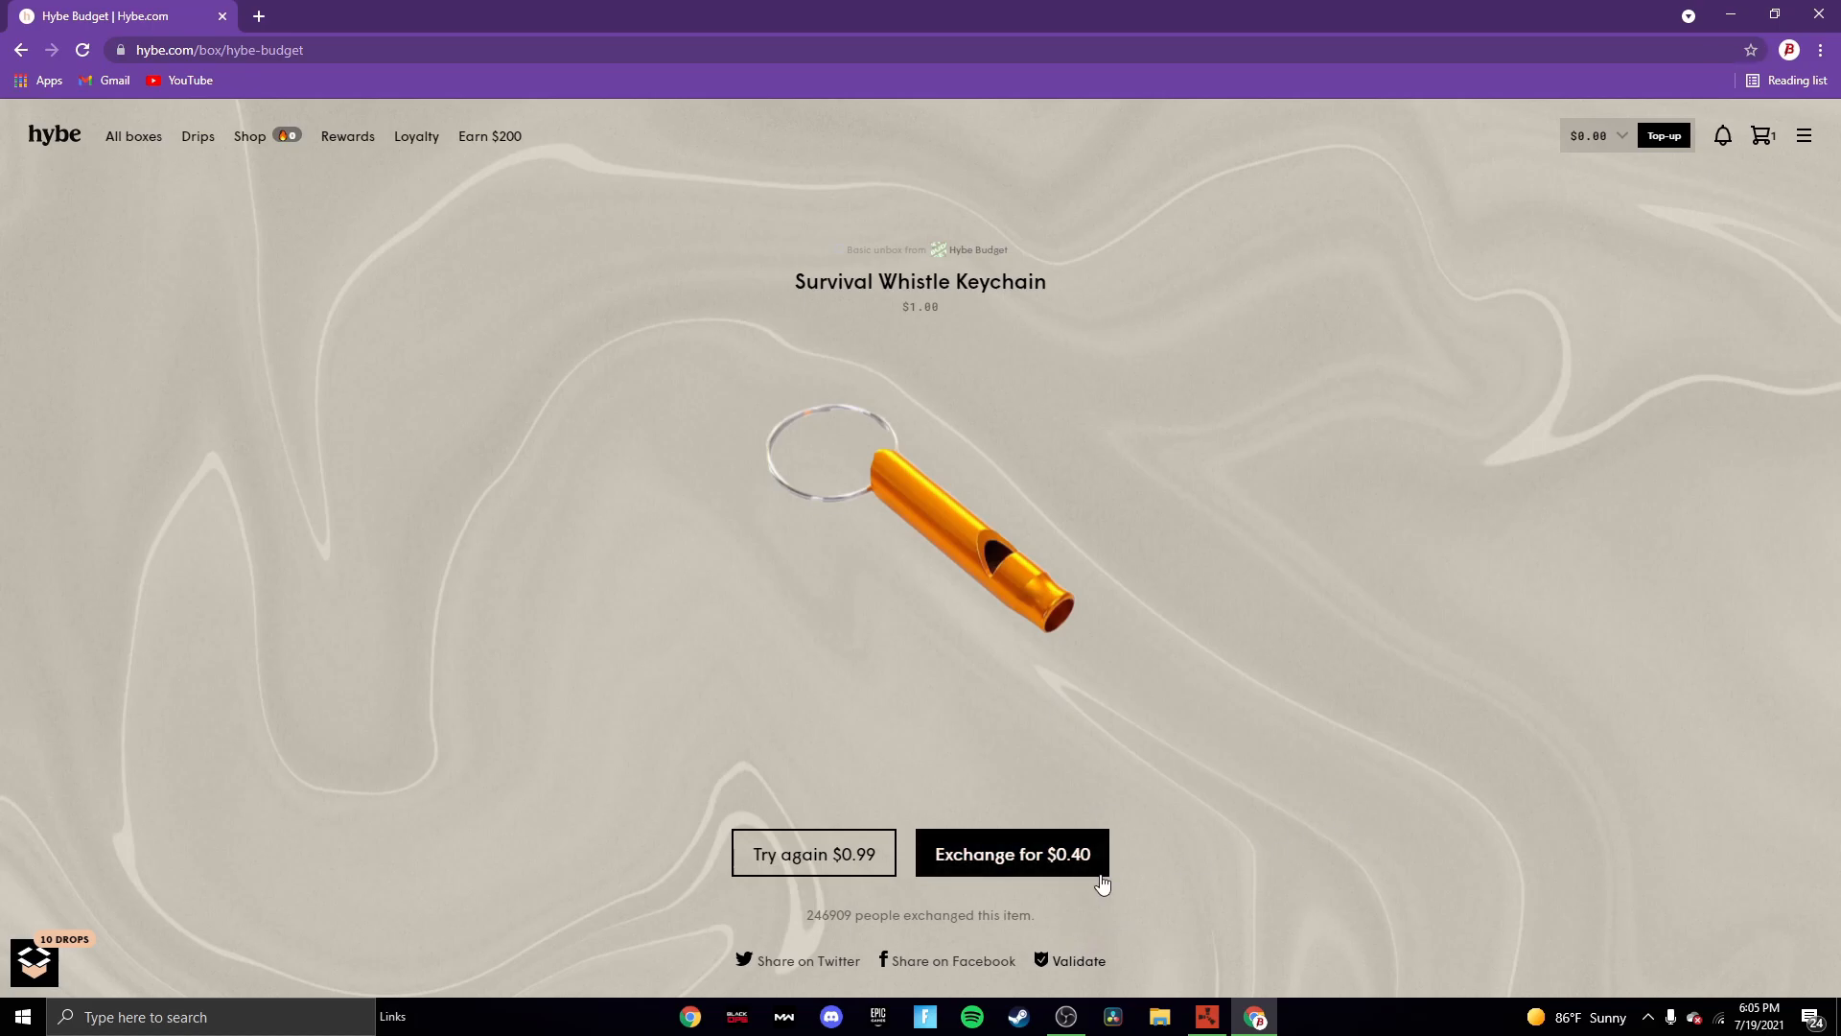
pyautogui.click(1011, 852)
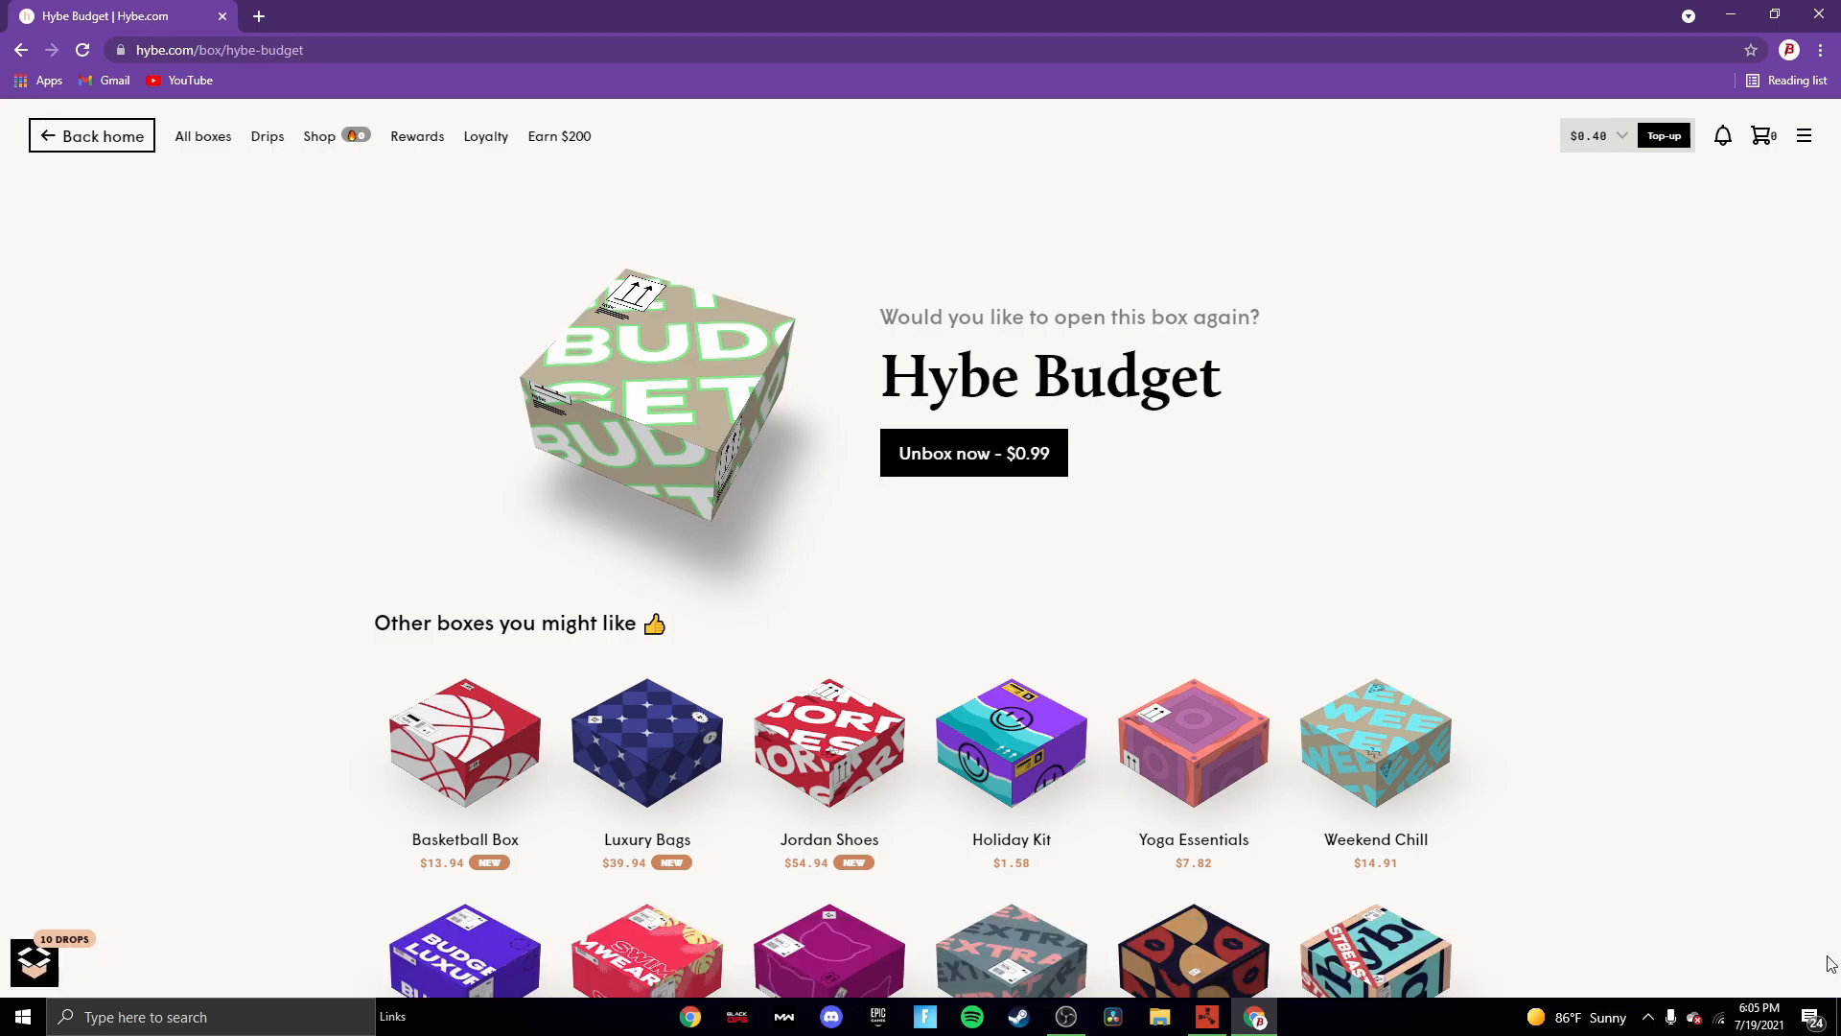
pyautogui.scroll(-3)
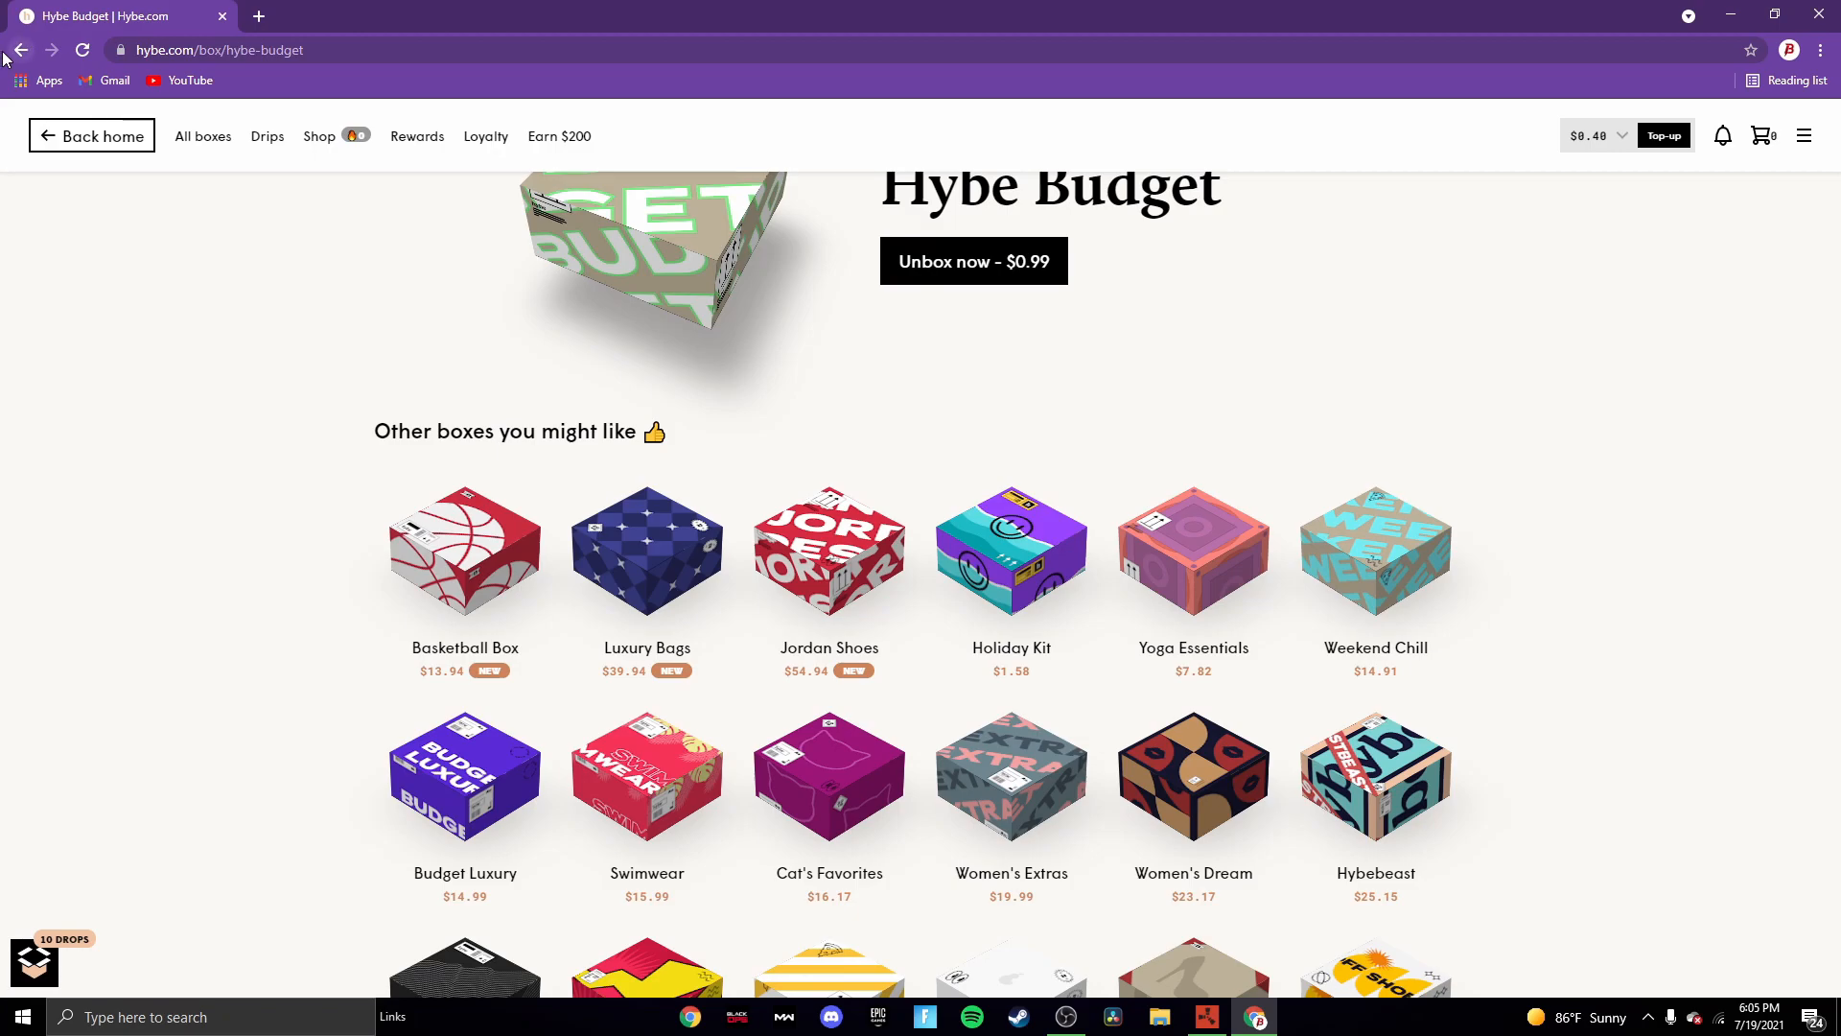
# - From the home page, apply the UNBOXME code on the Promo Codes page
pyautogui.click(92, 135)
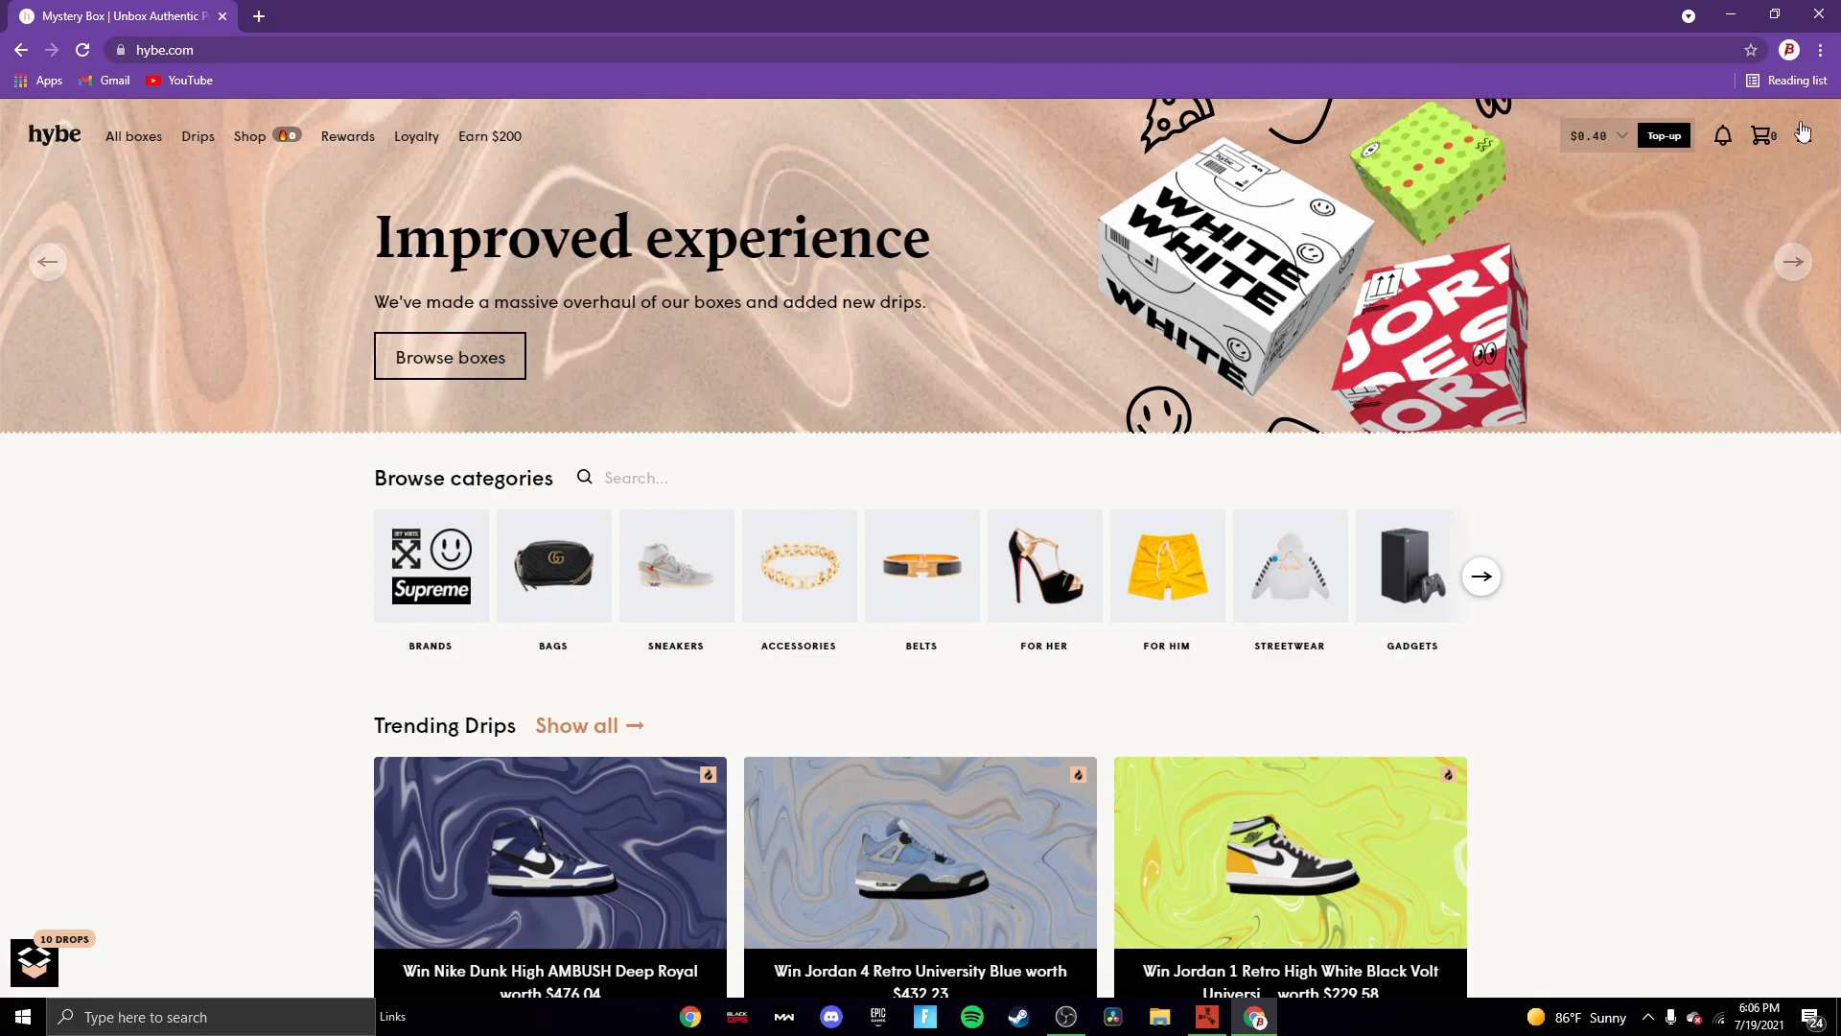
pyautogui.click(1805, 134)
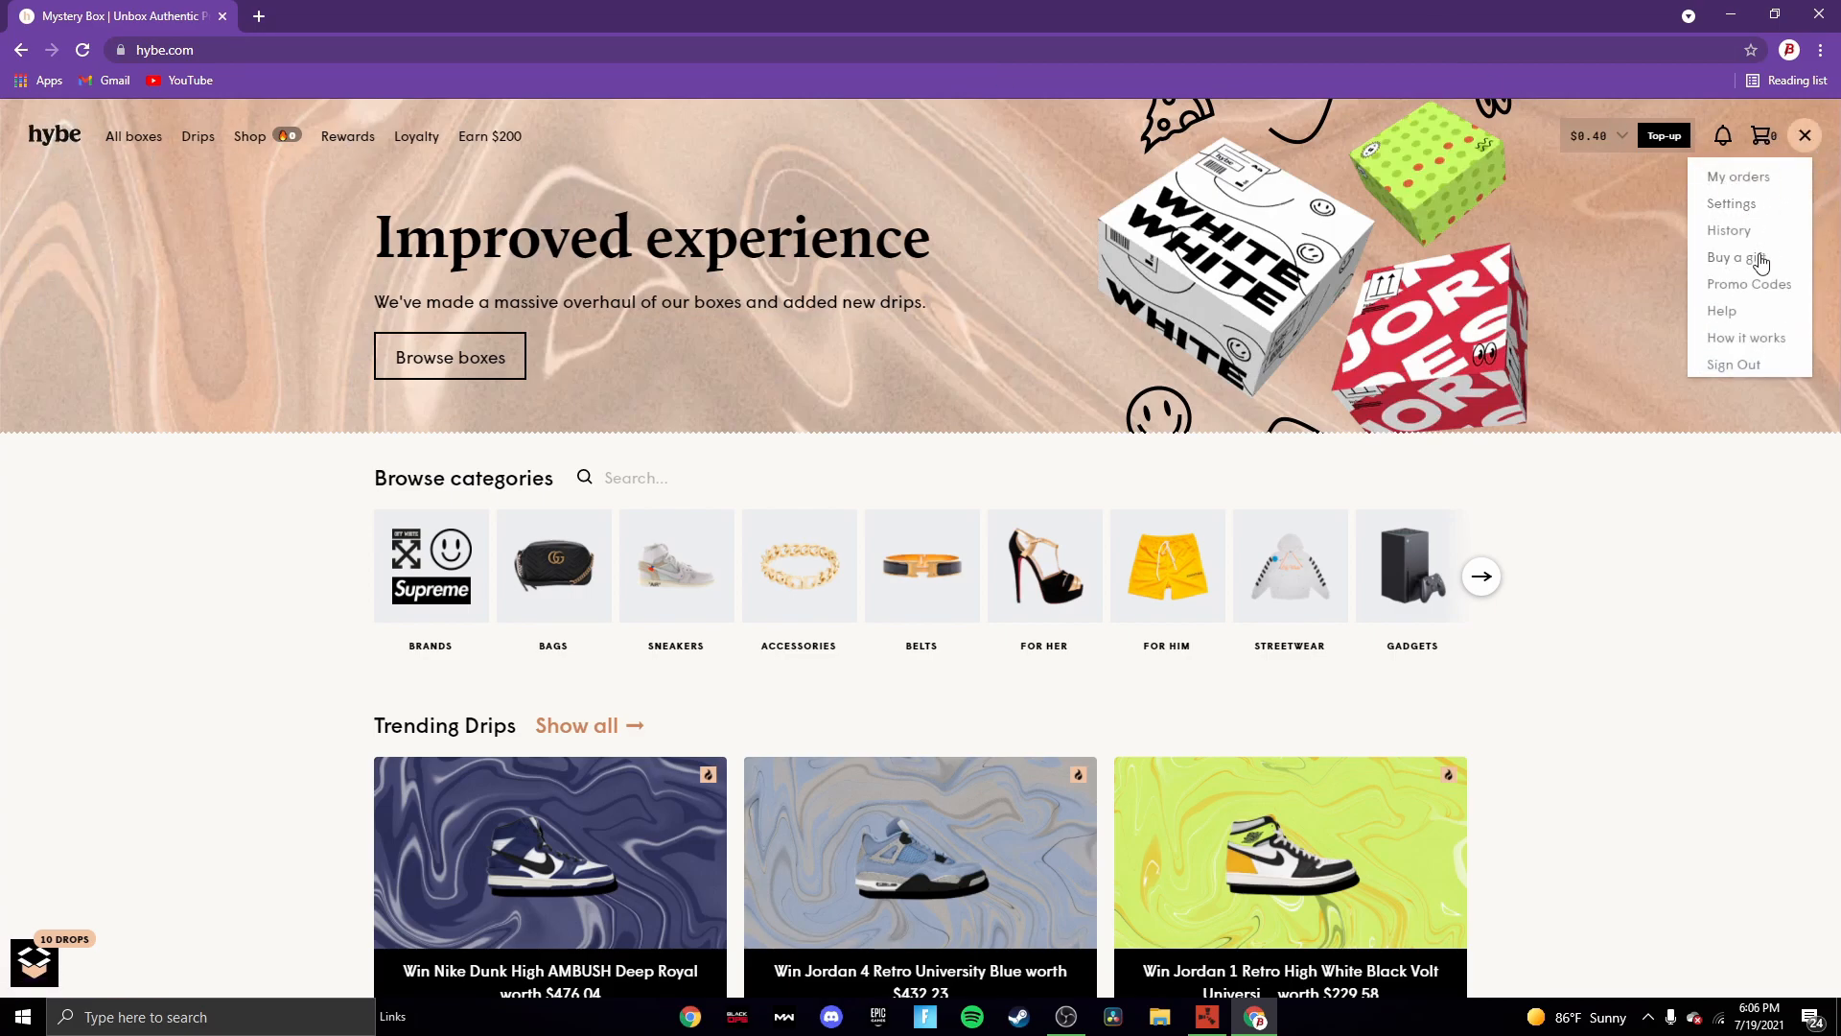
pyautogui.click(1749, 283)
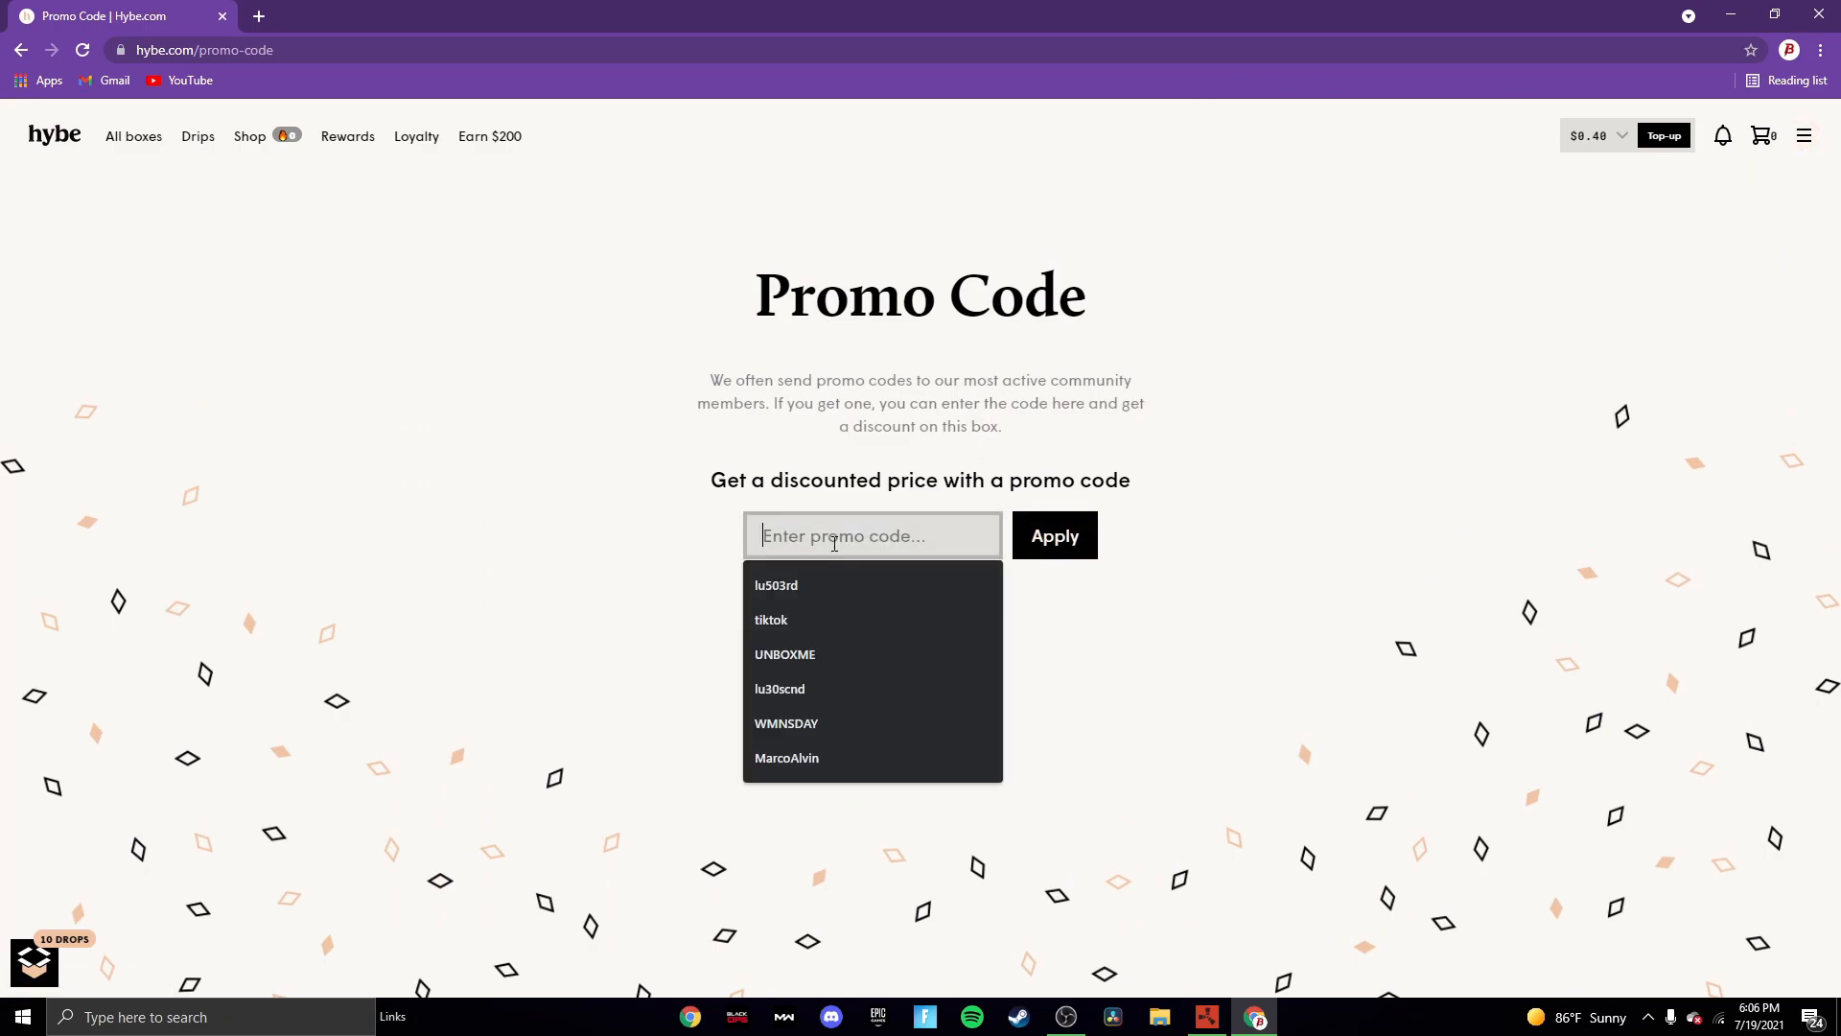
pyautogui.click(785, 654)
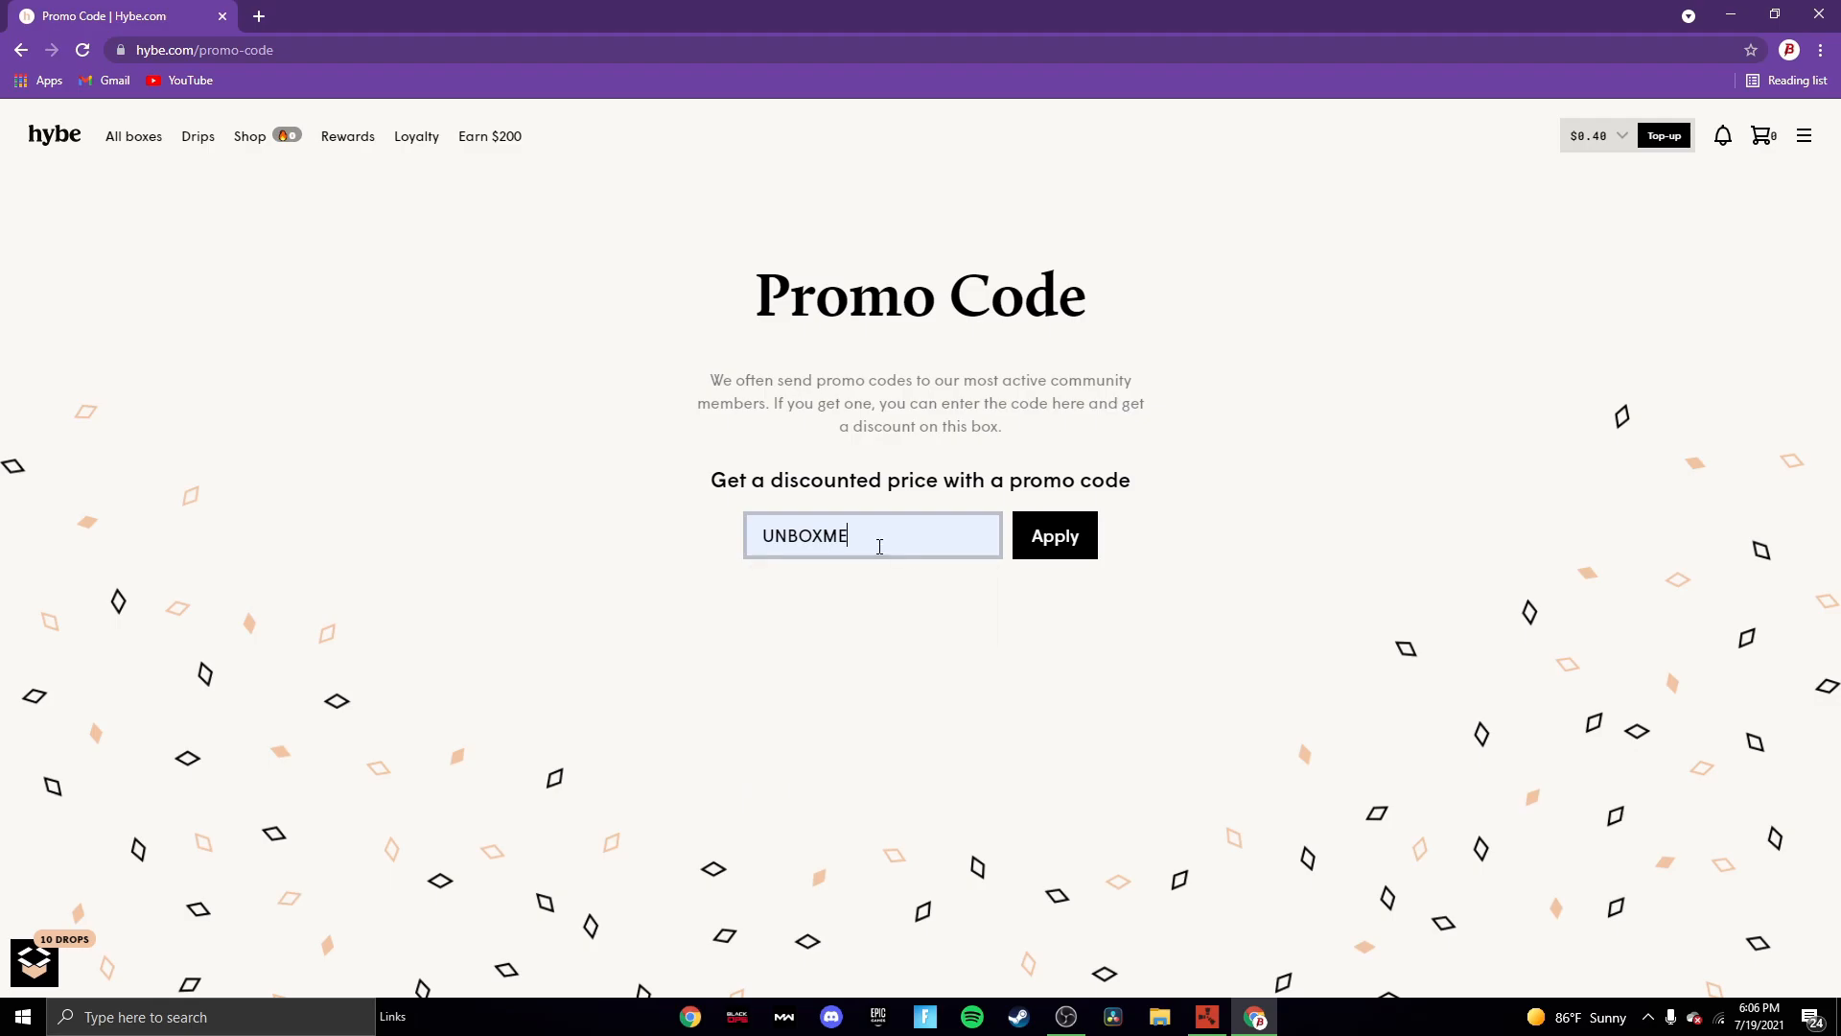
pyautogui.moveTo(1076, 551)
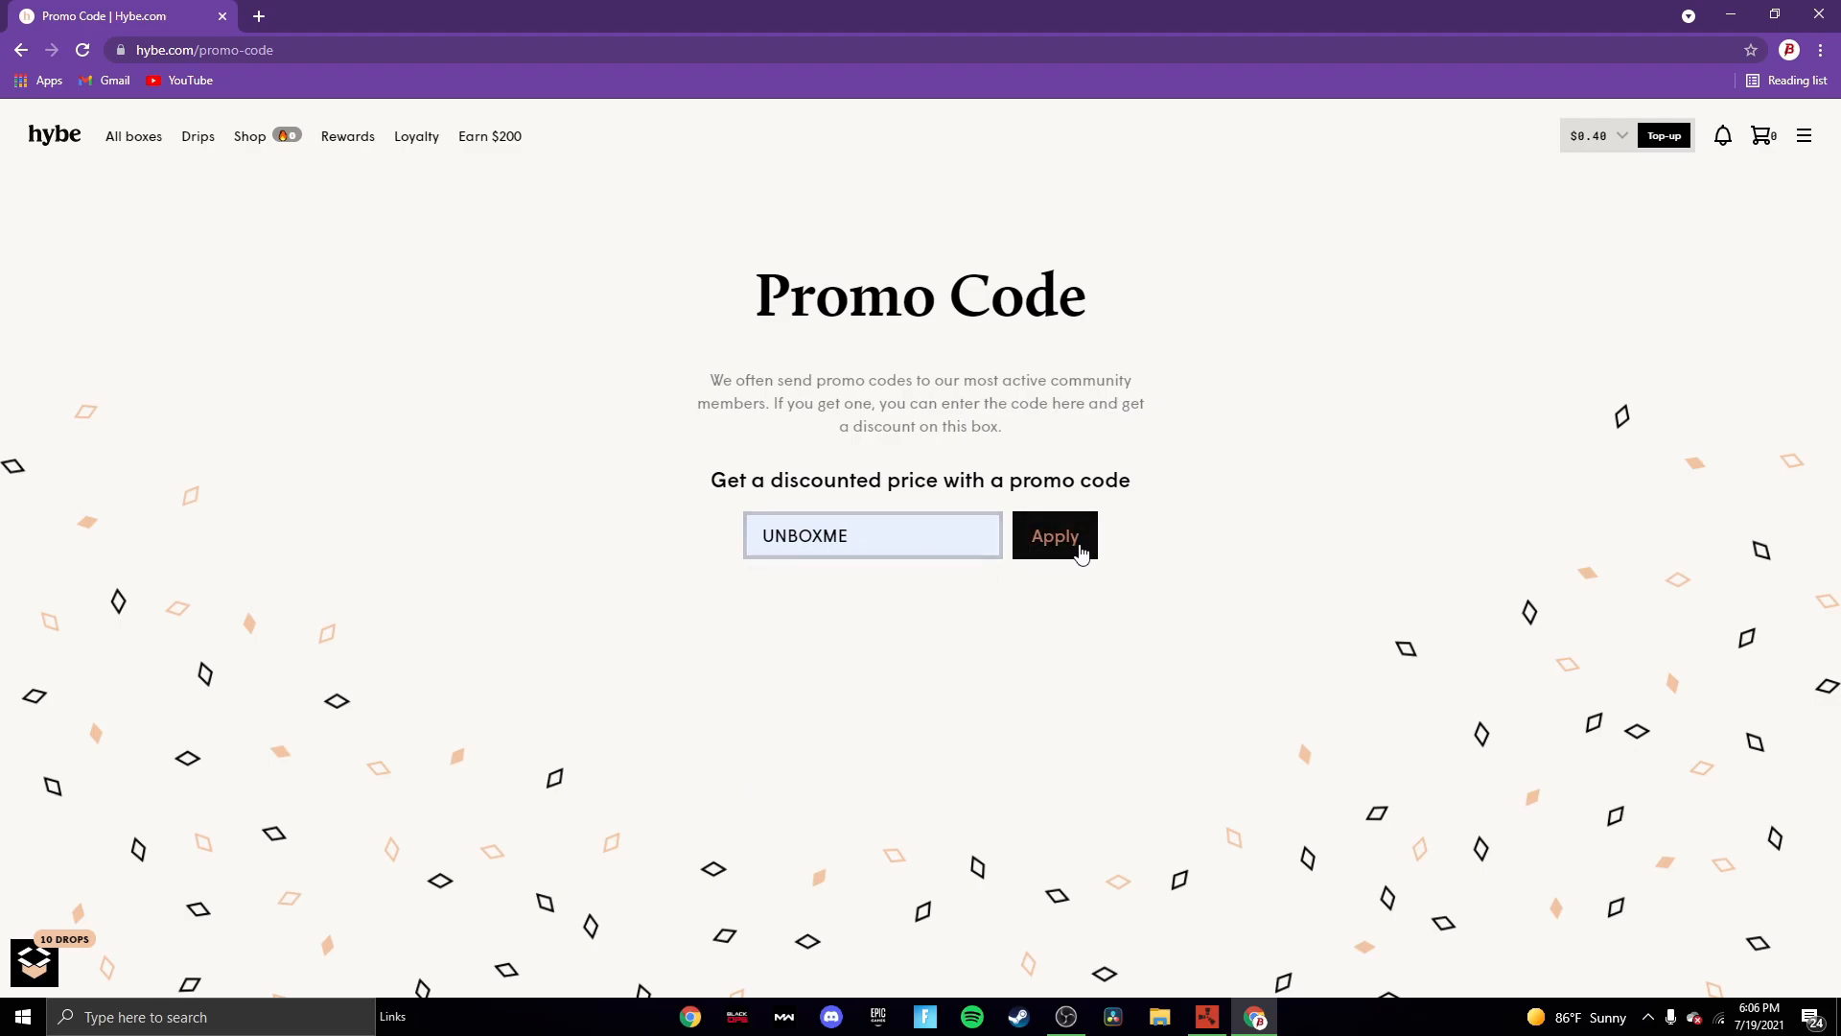
pyautogui.click(1053, 537)
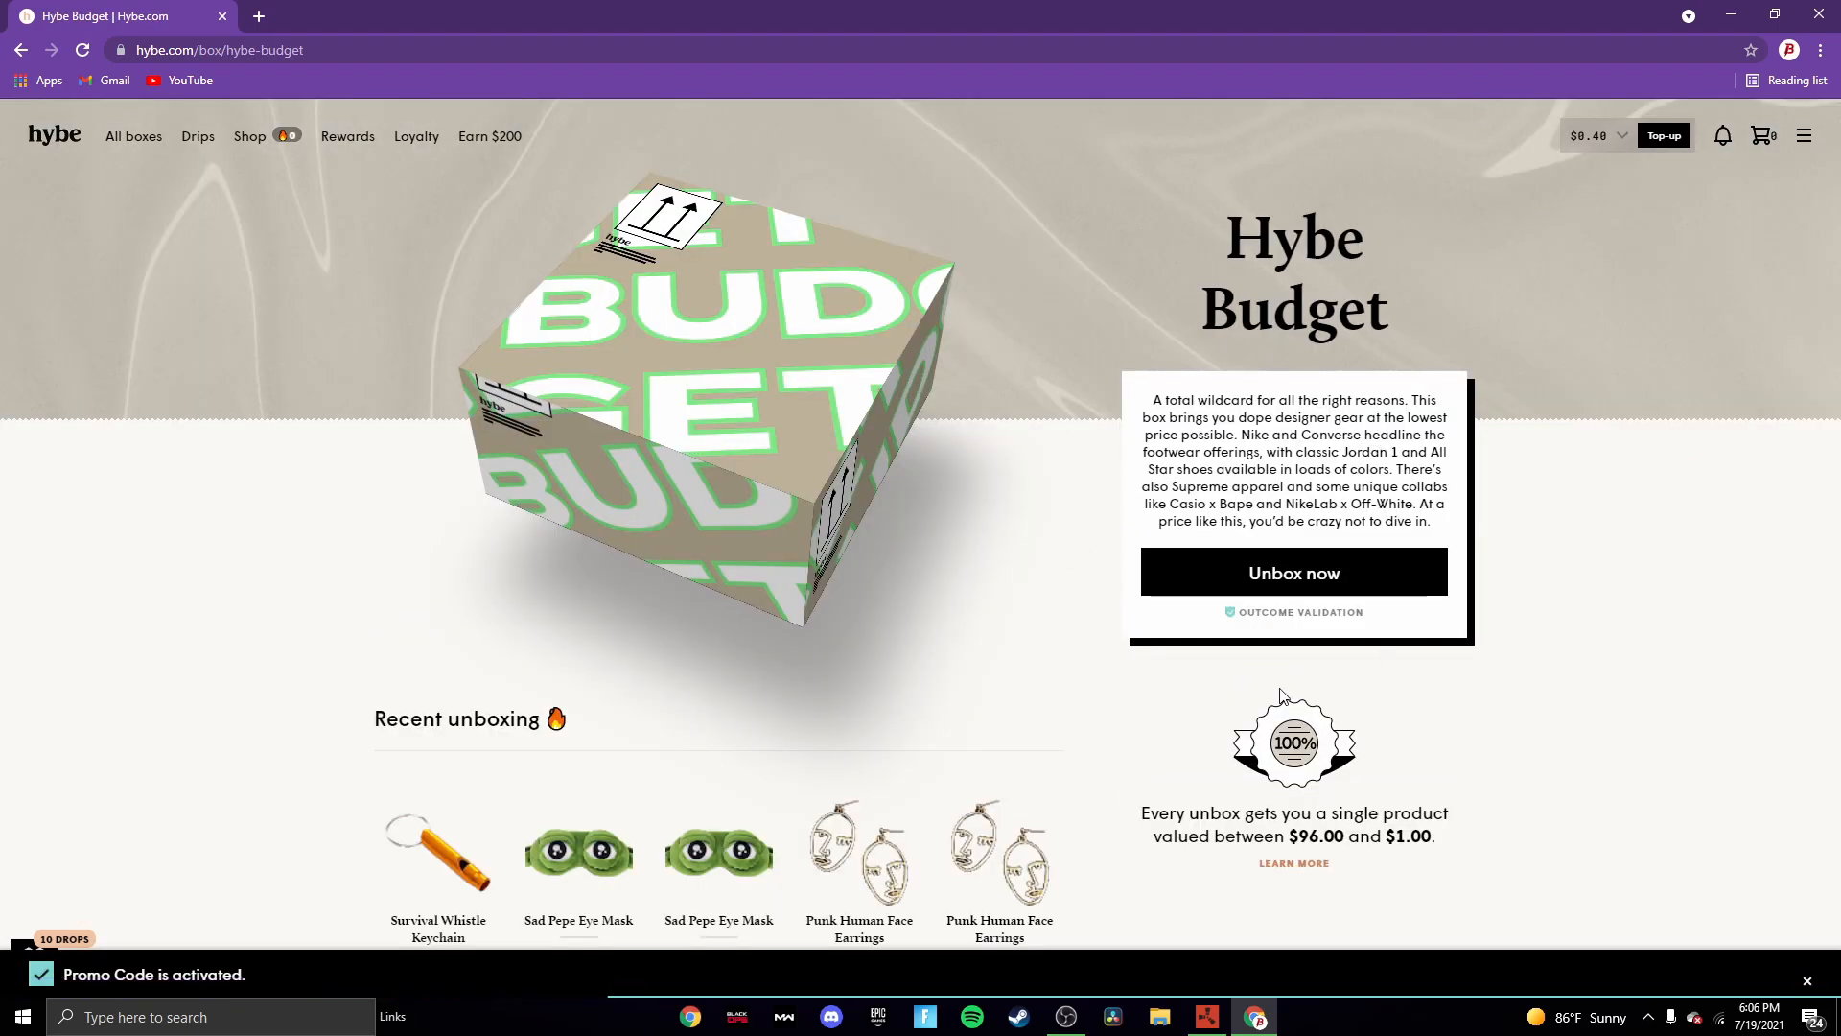
# - Unbox another Hybe Budget box and exchange the Bathing Cap for $0.64
pyautogui.click(1293, 571)
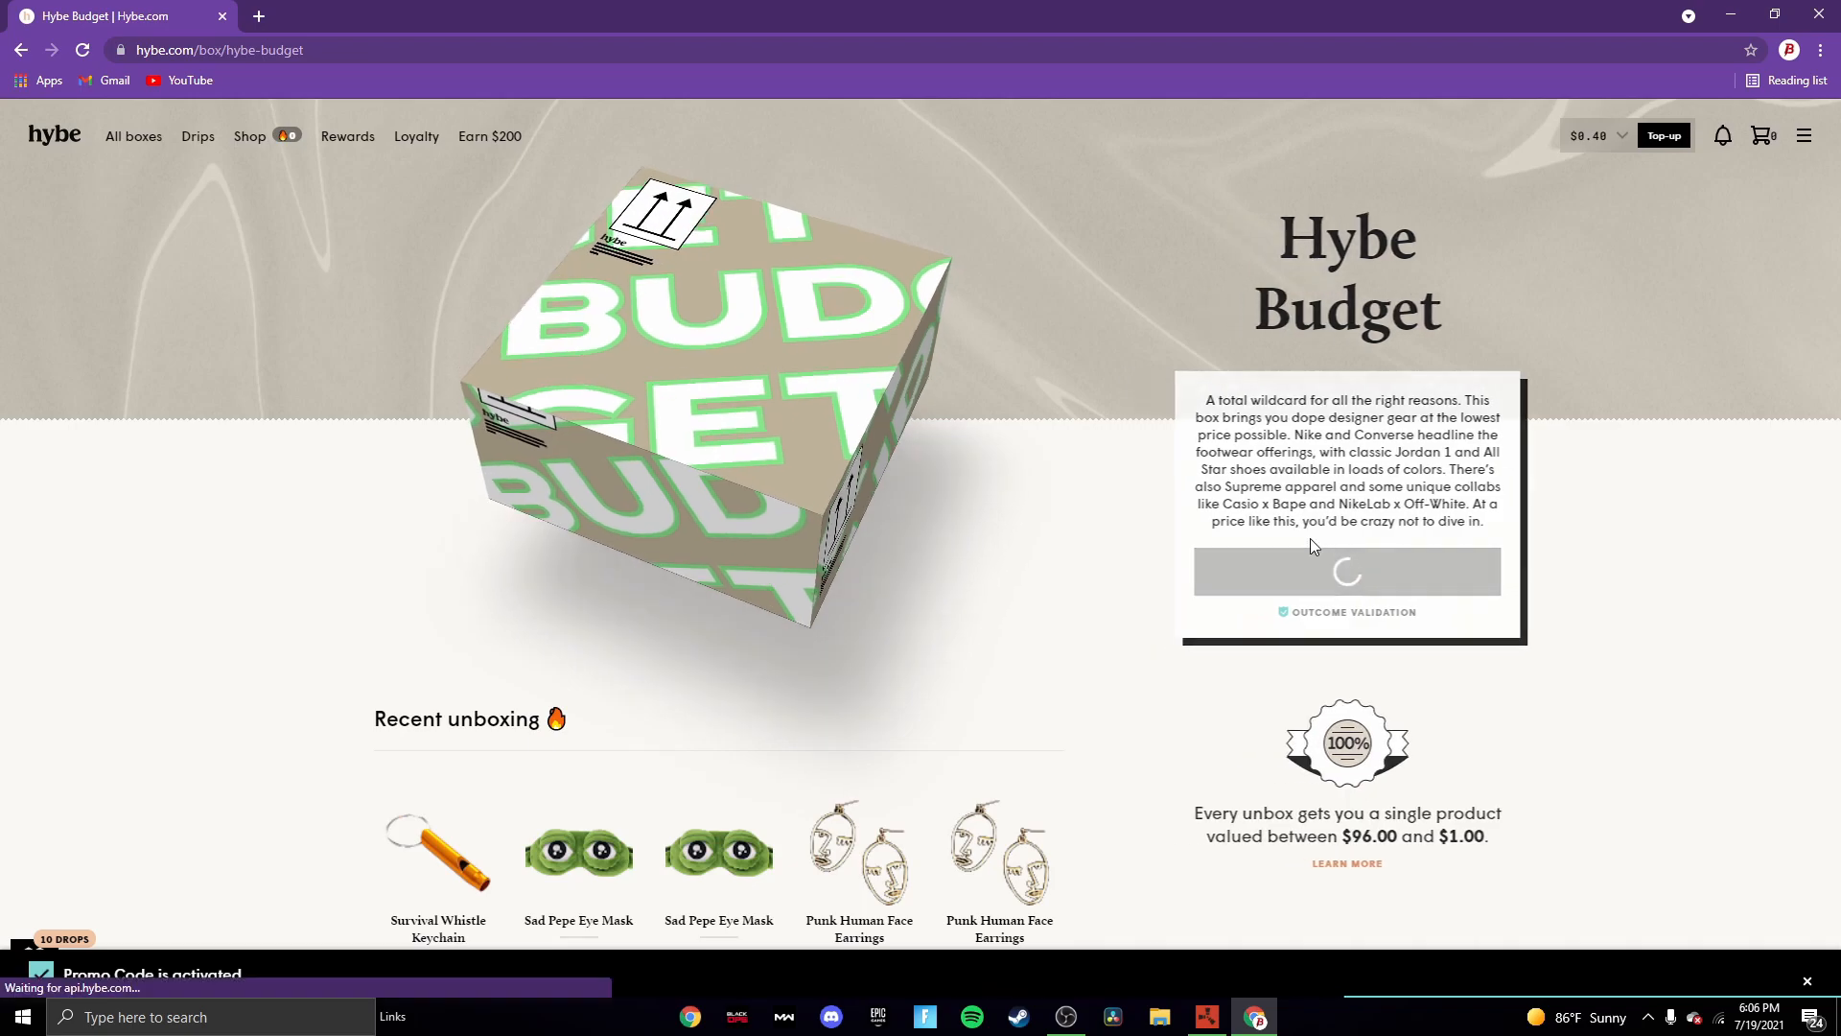
pyautogui.click(1346, 571)
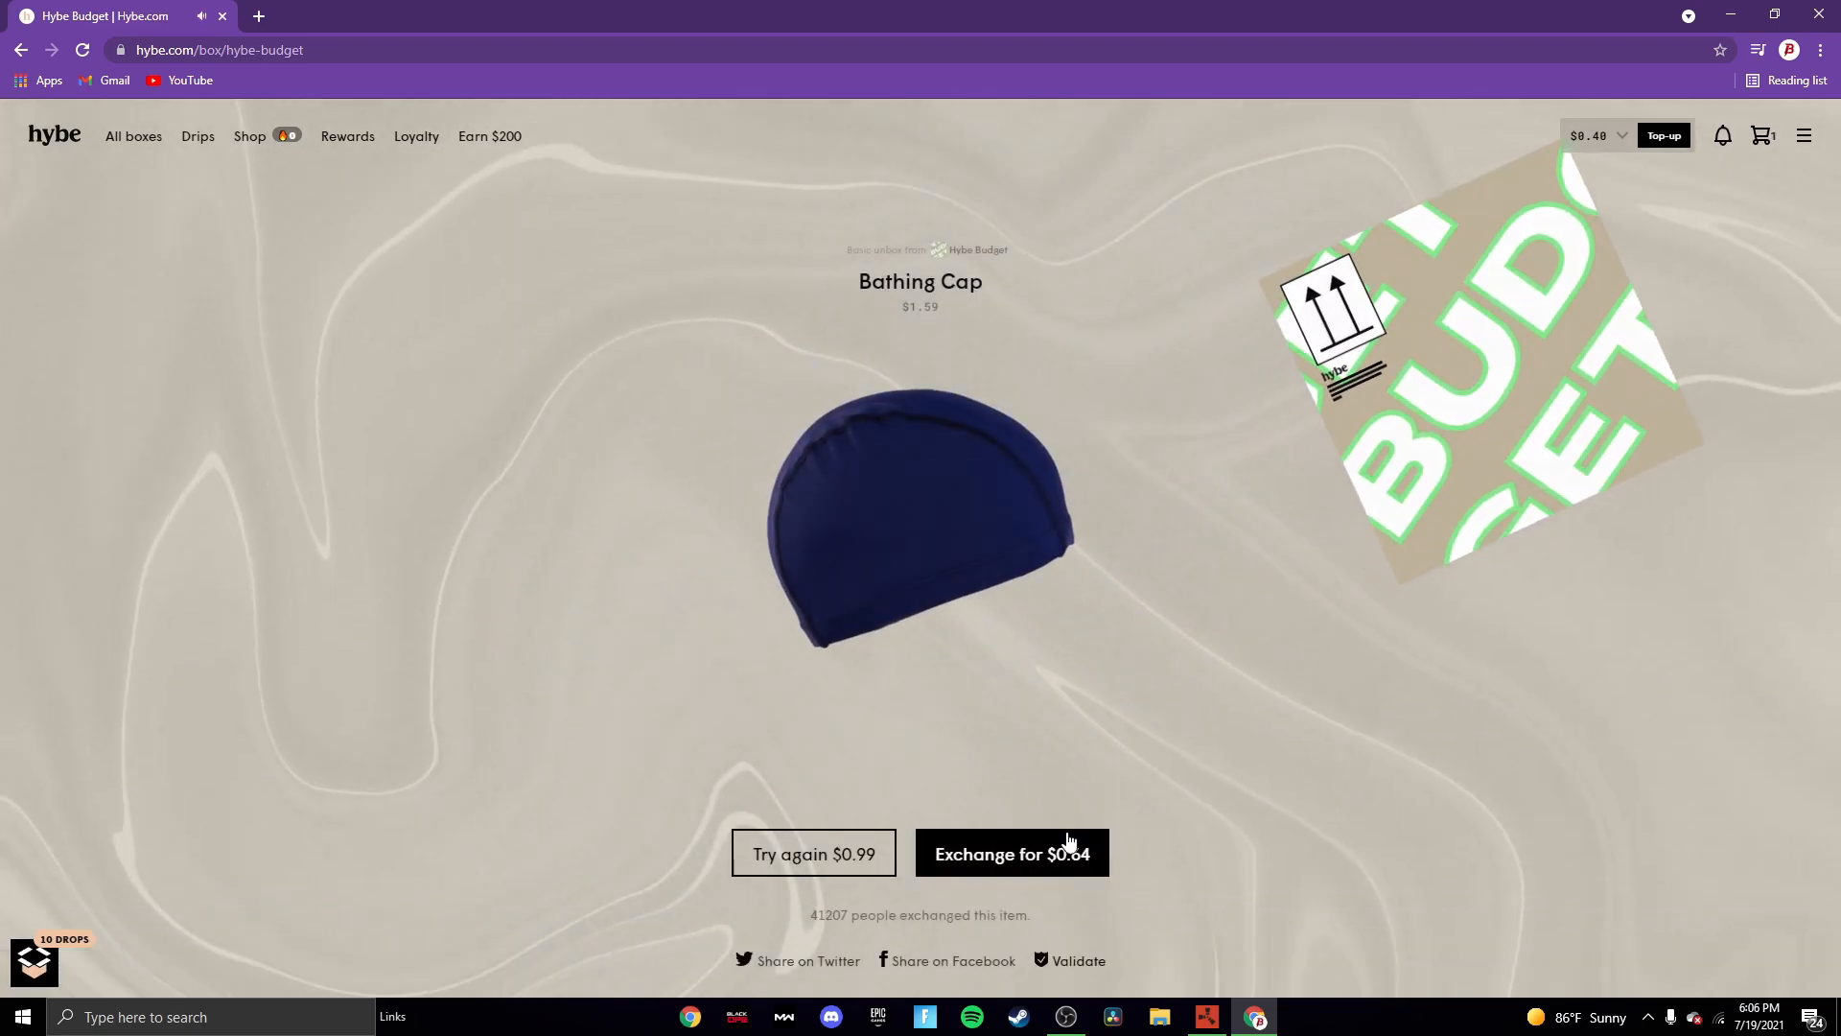
pyautogui.click(1011, 854)
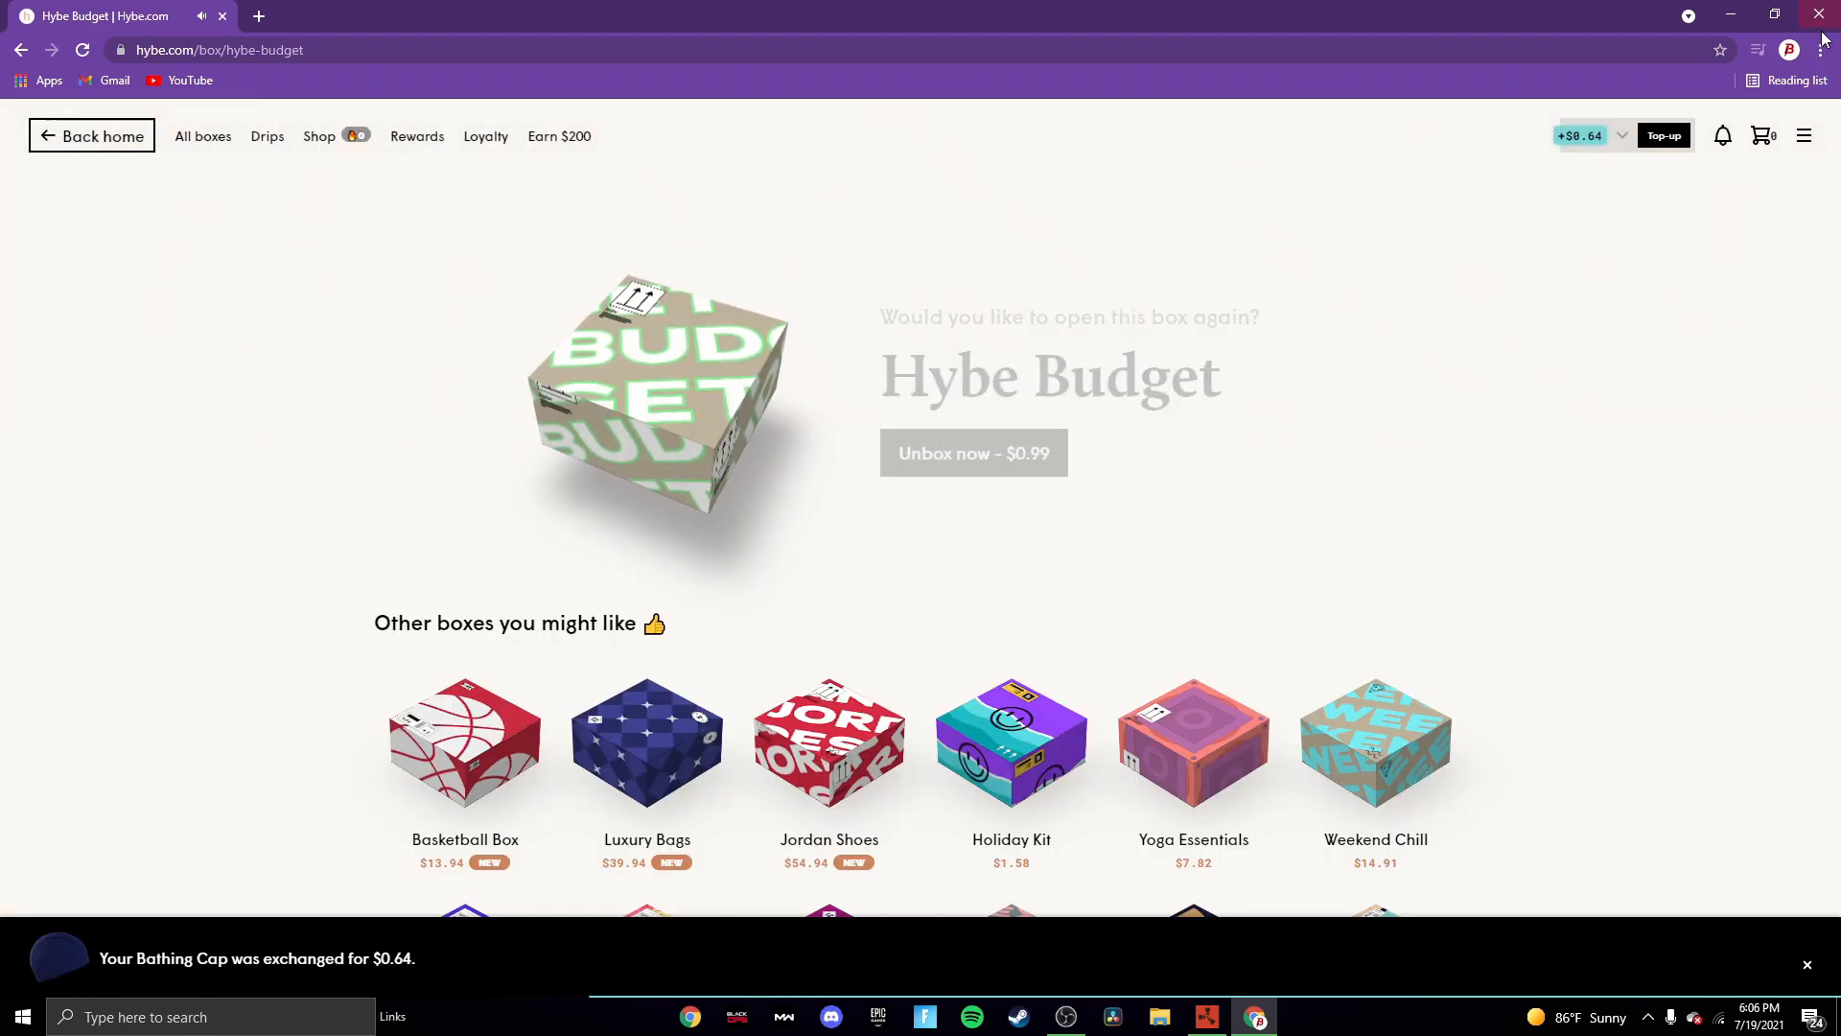
# - Apply the lu503rd and lu30scnd promo codes, landing on the discounted boxes page
pyautogui.click(1805, 134)
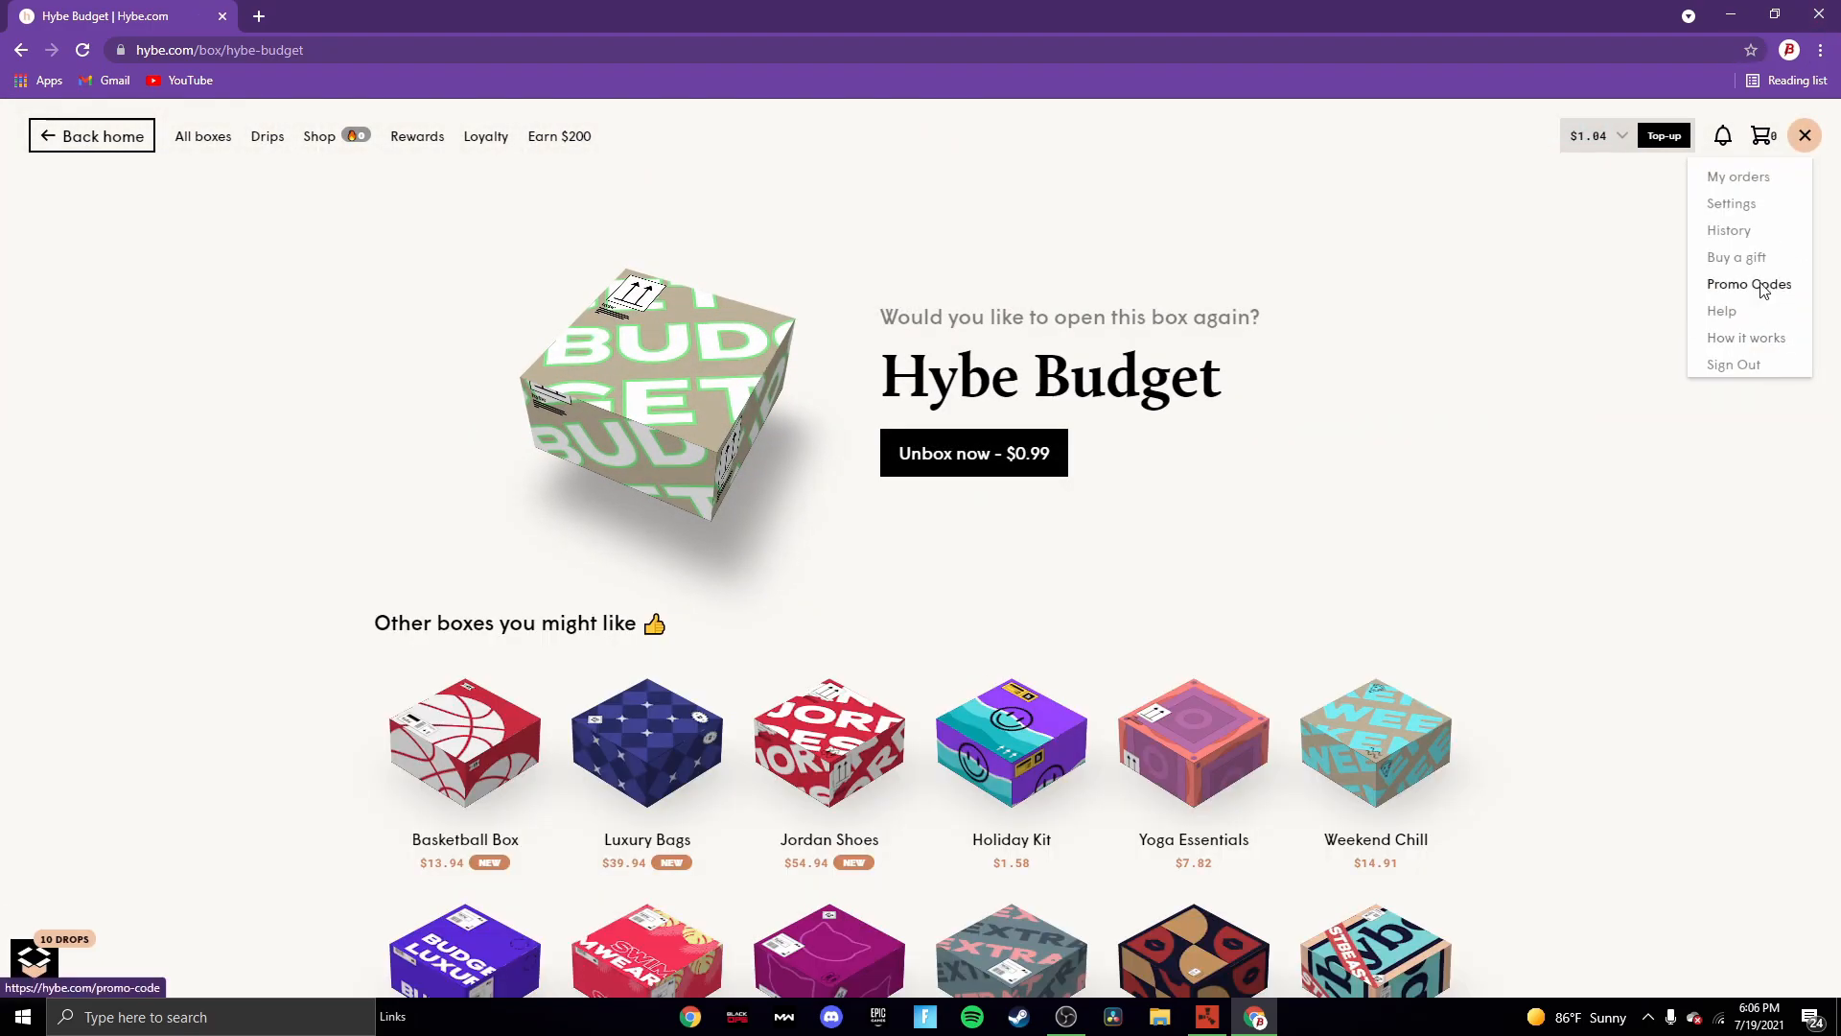
pyautogui.click(1749, 284)
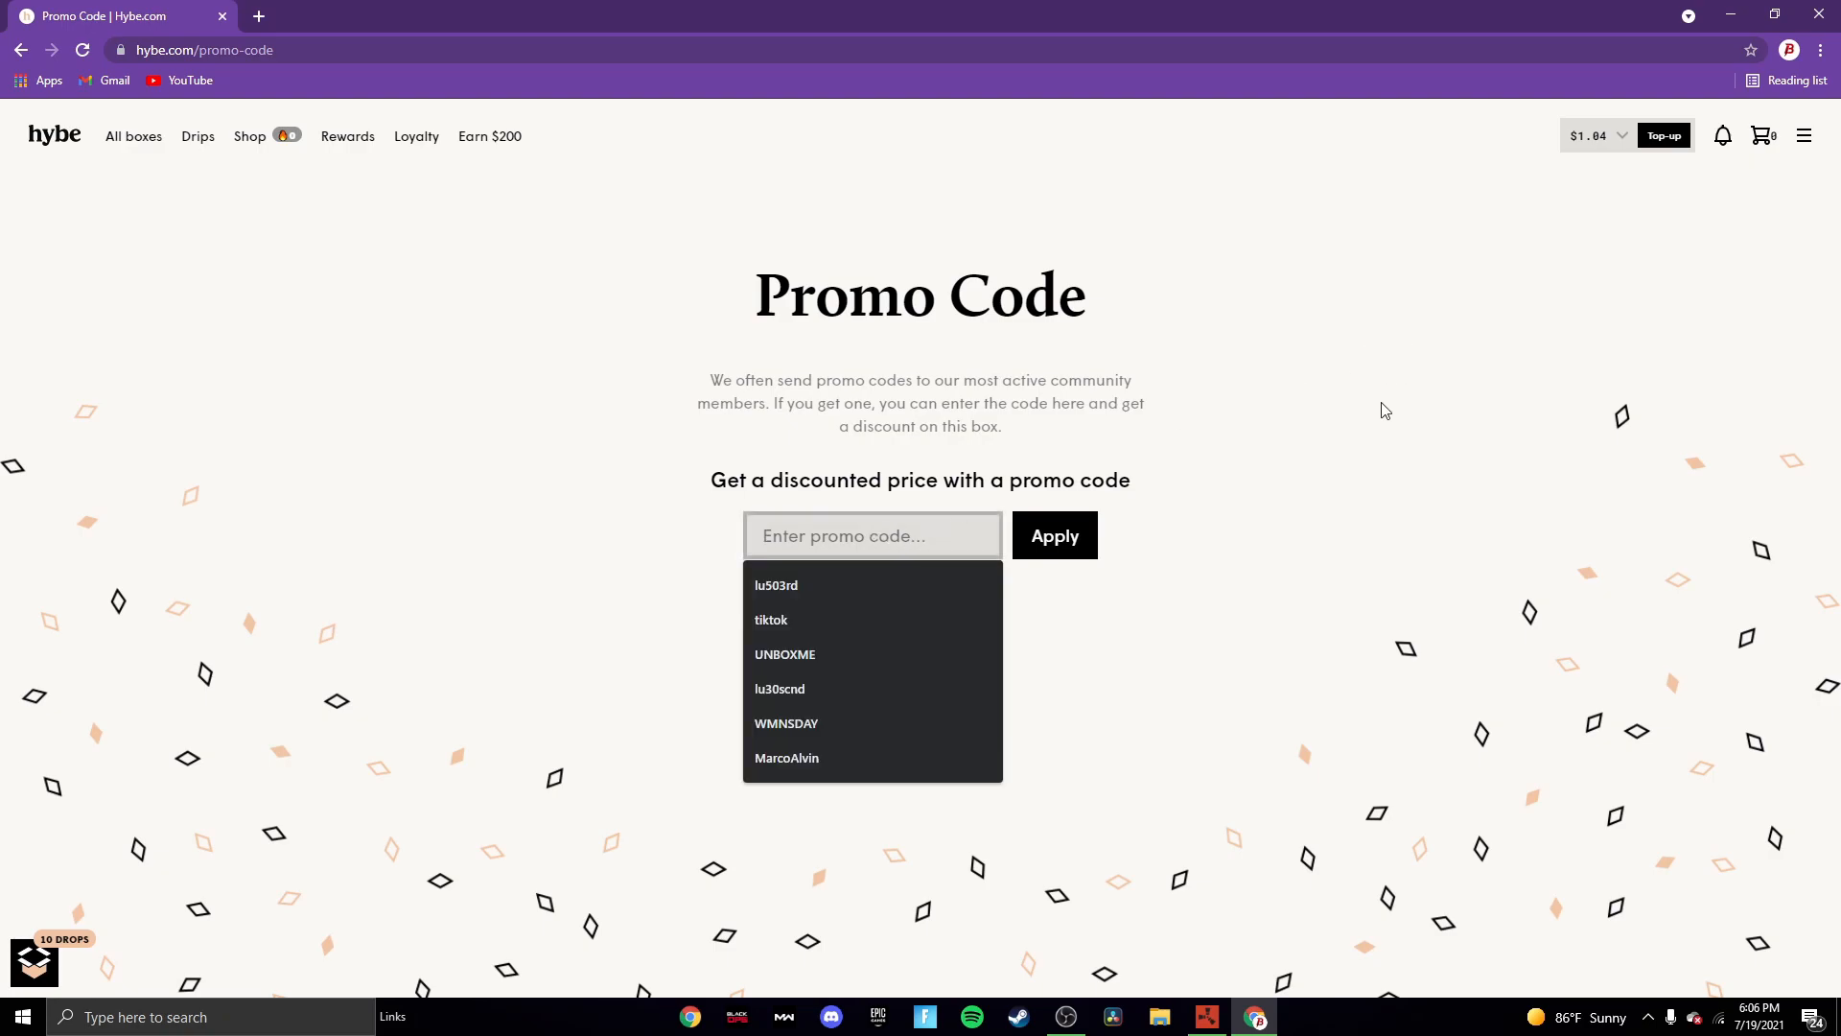
pyautogui.click(771, 619)
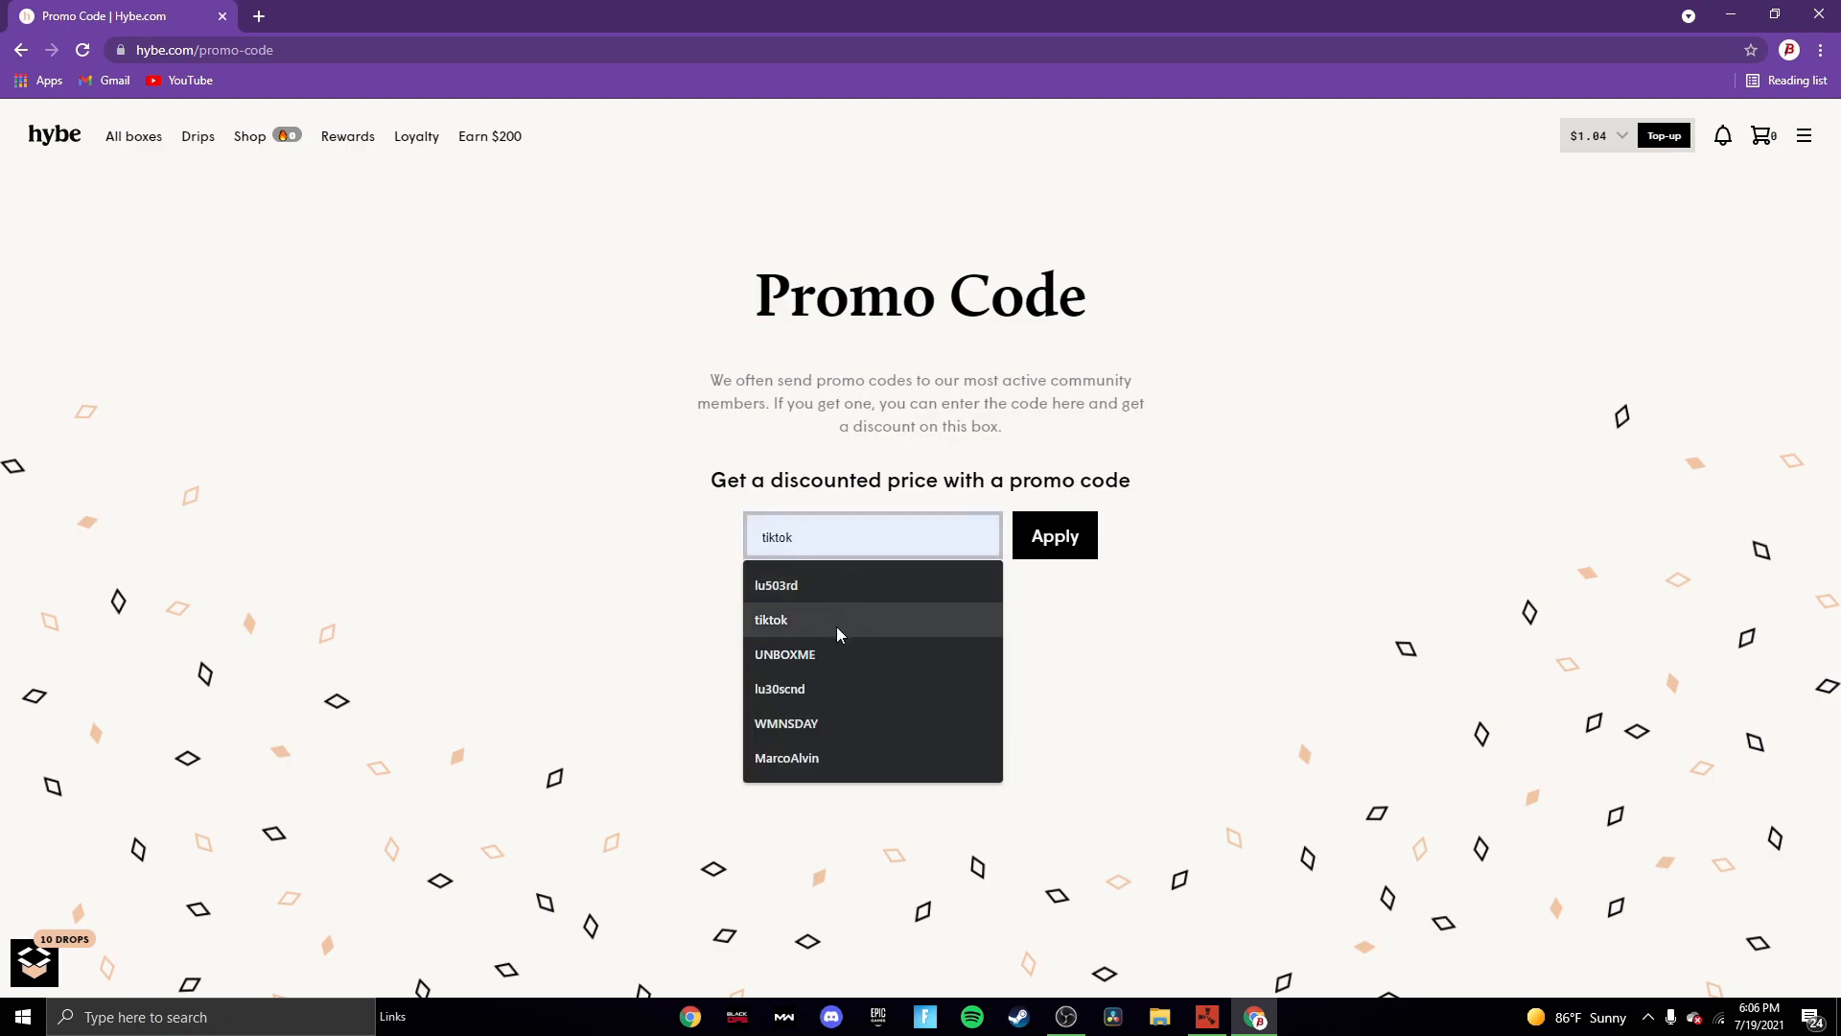
pyautogui.click(776, 585)
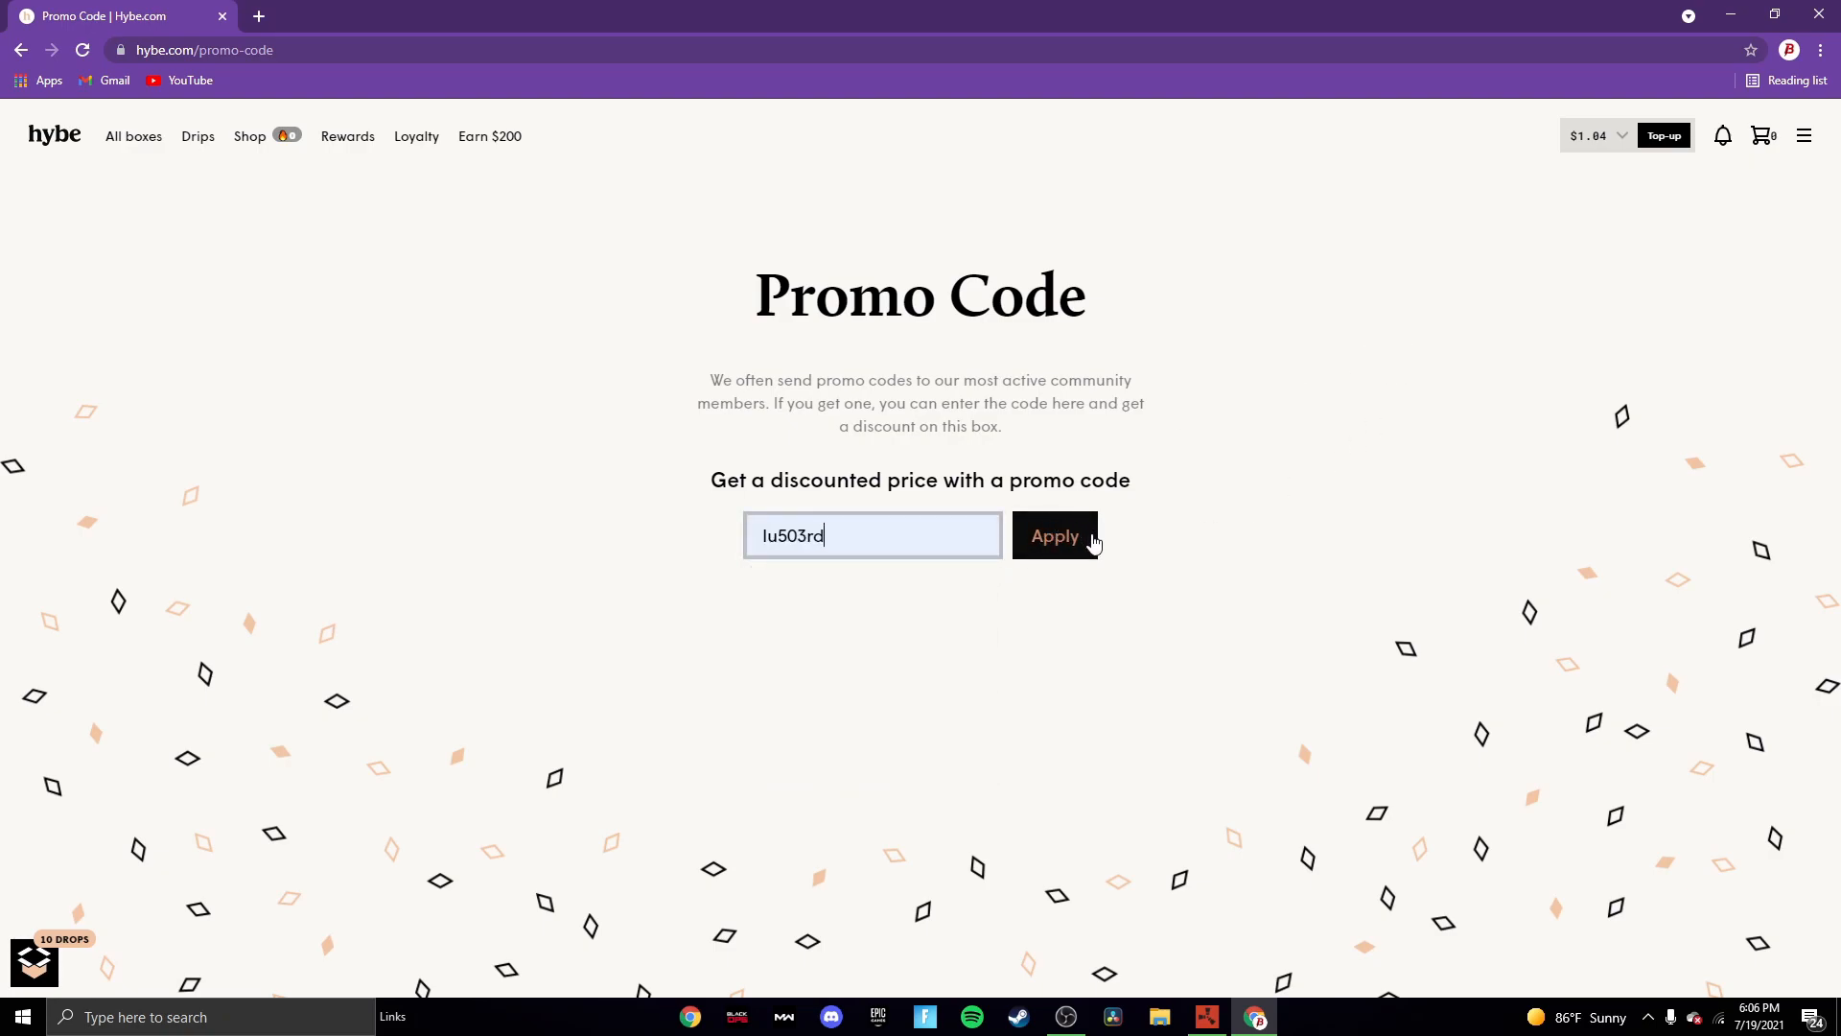
pyautogui.click(1052, 535)
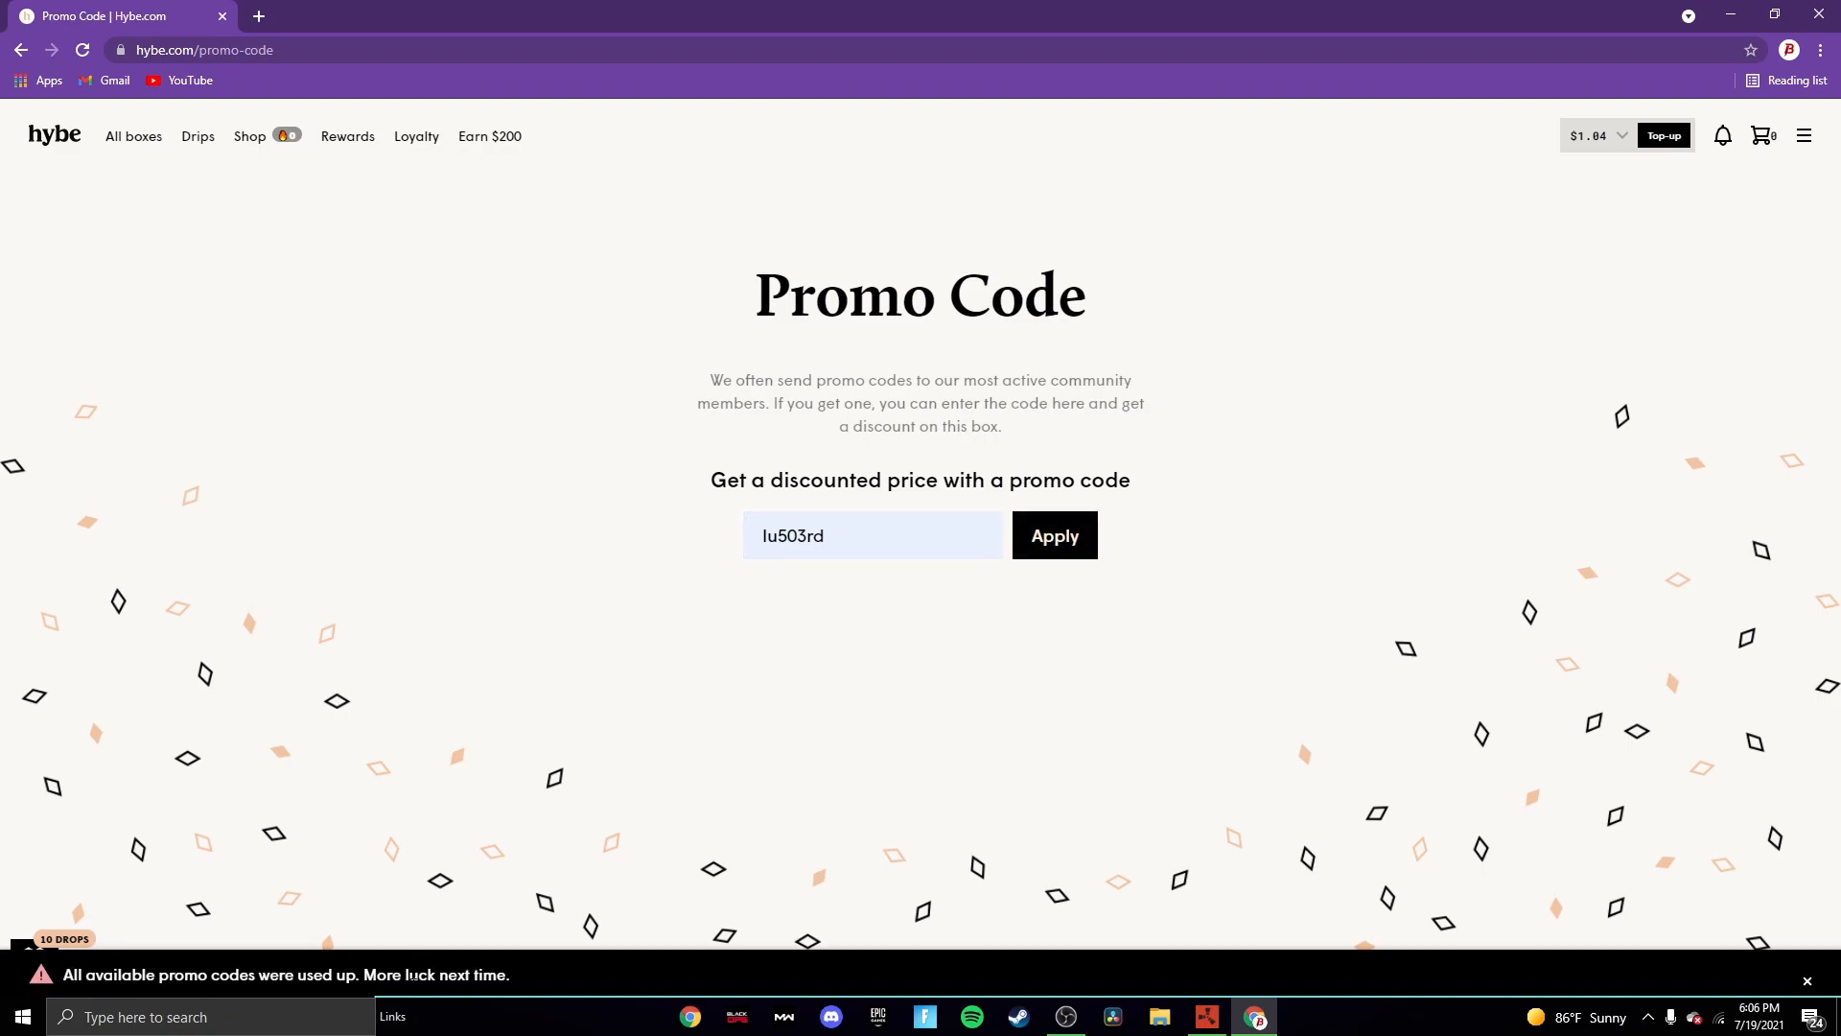
pyautogui.click(871, 536)
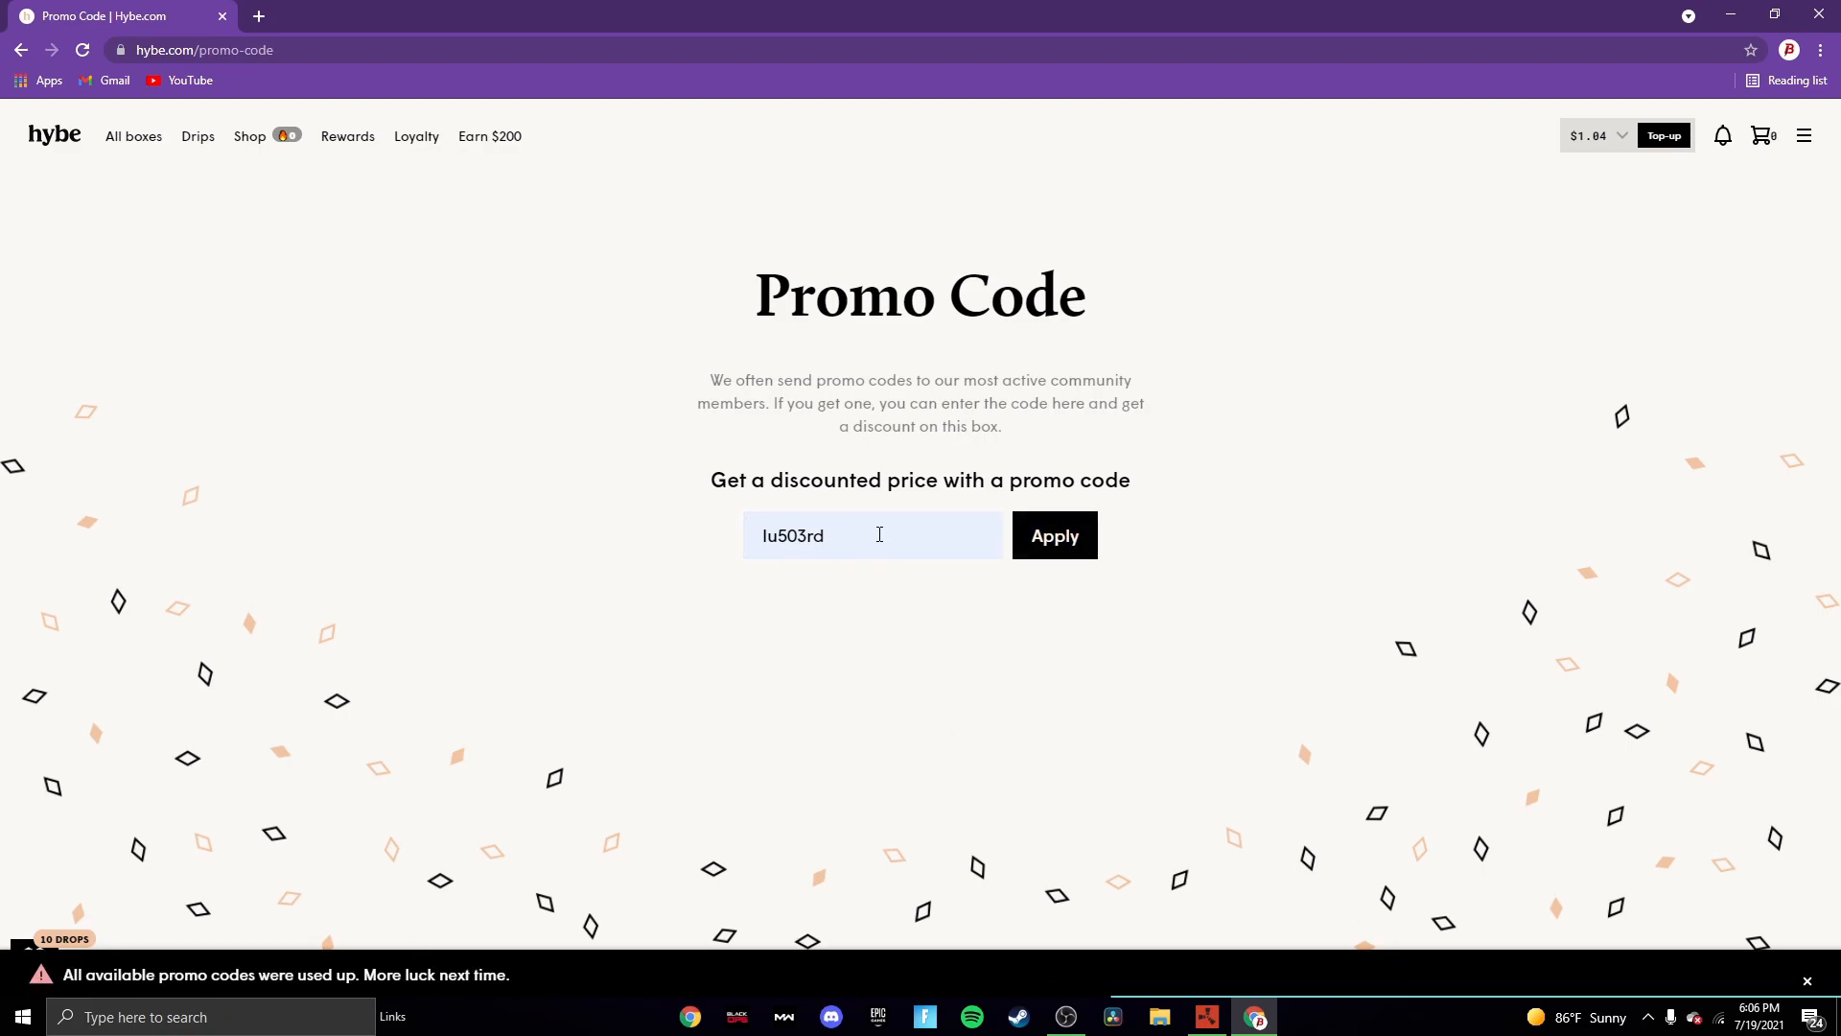
pyautogui.click(871, 535)
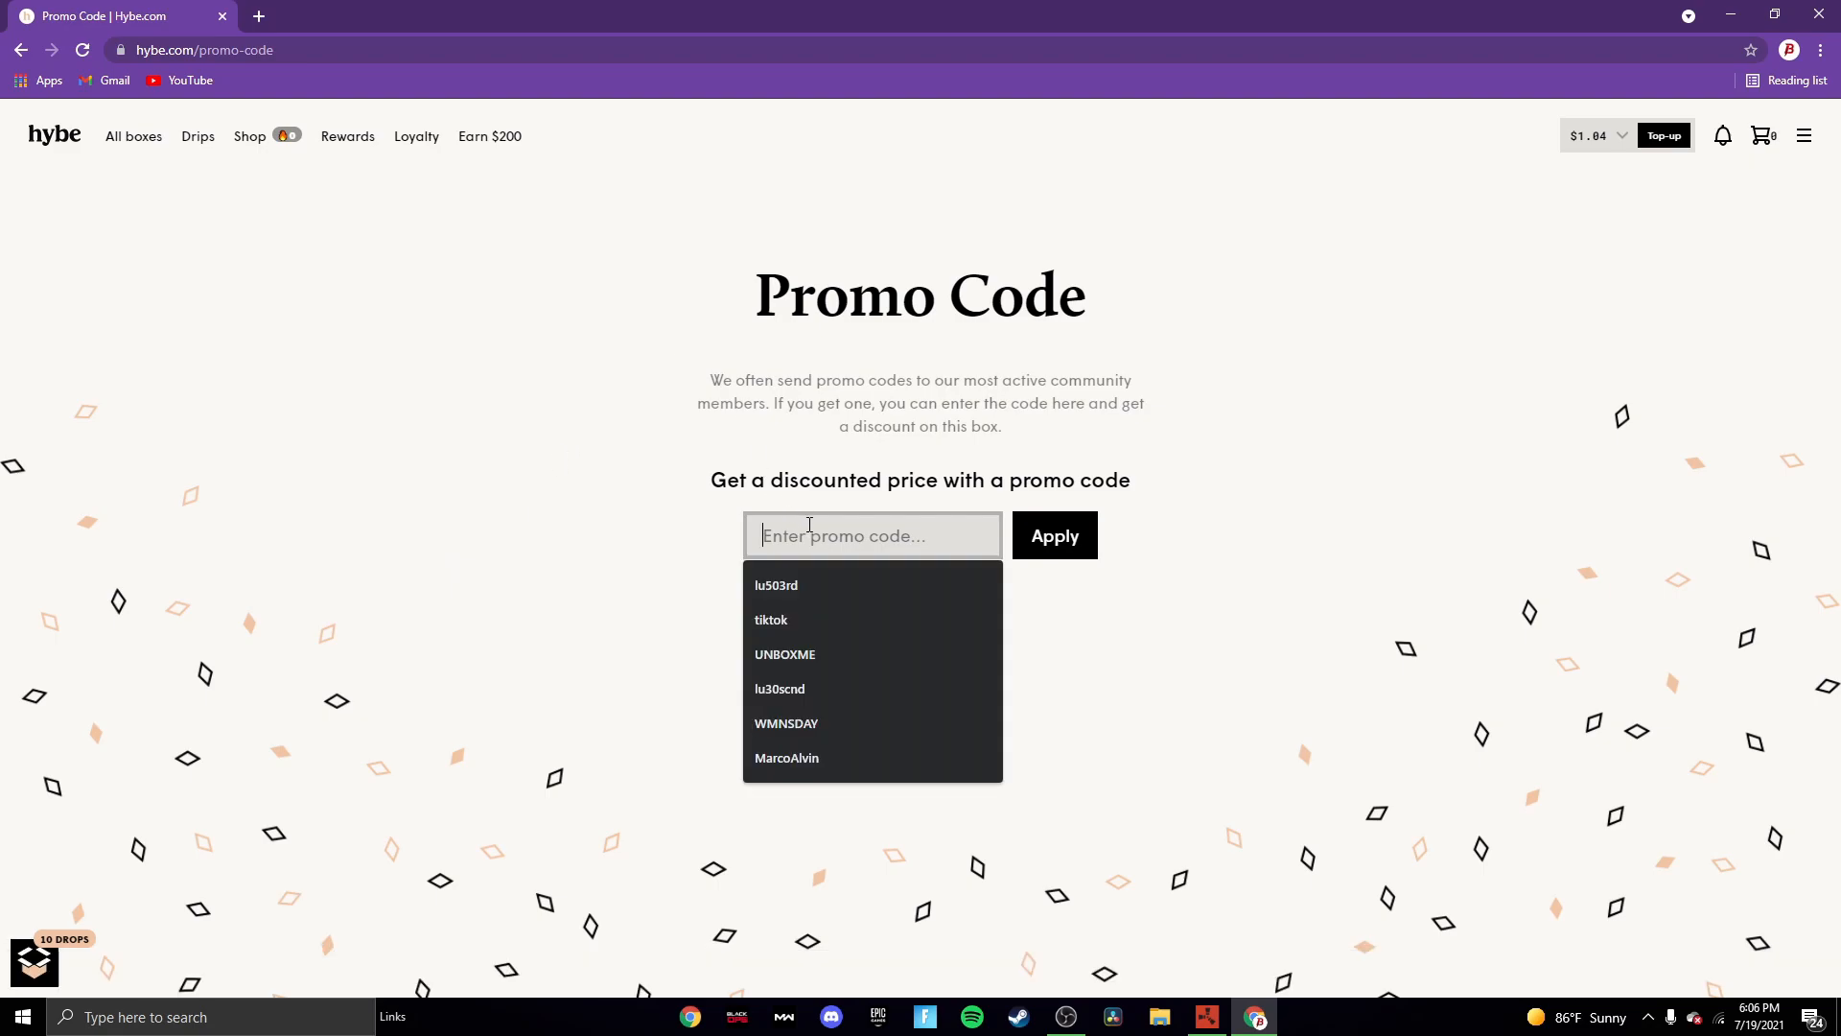
pyautogui.click(781, 689)
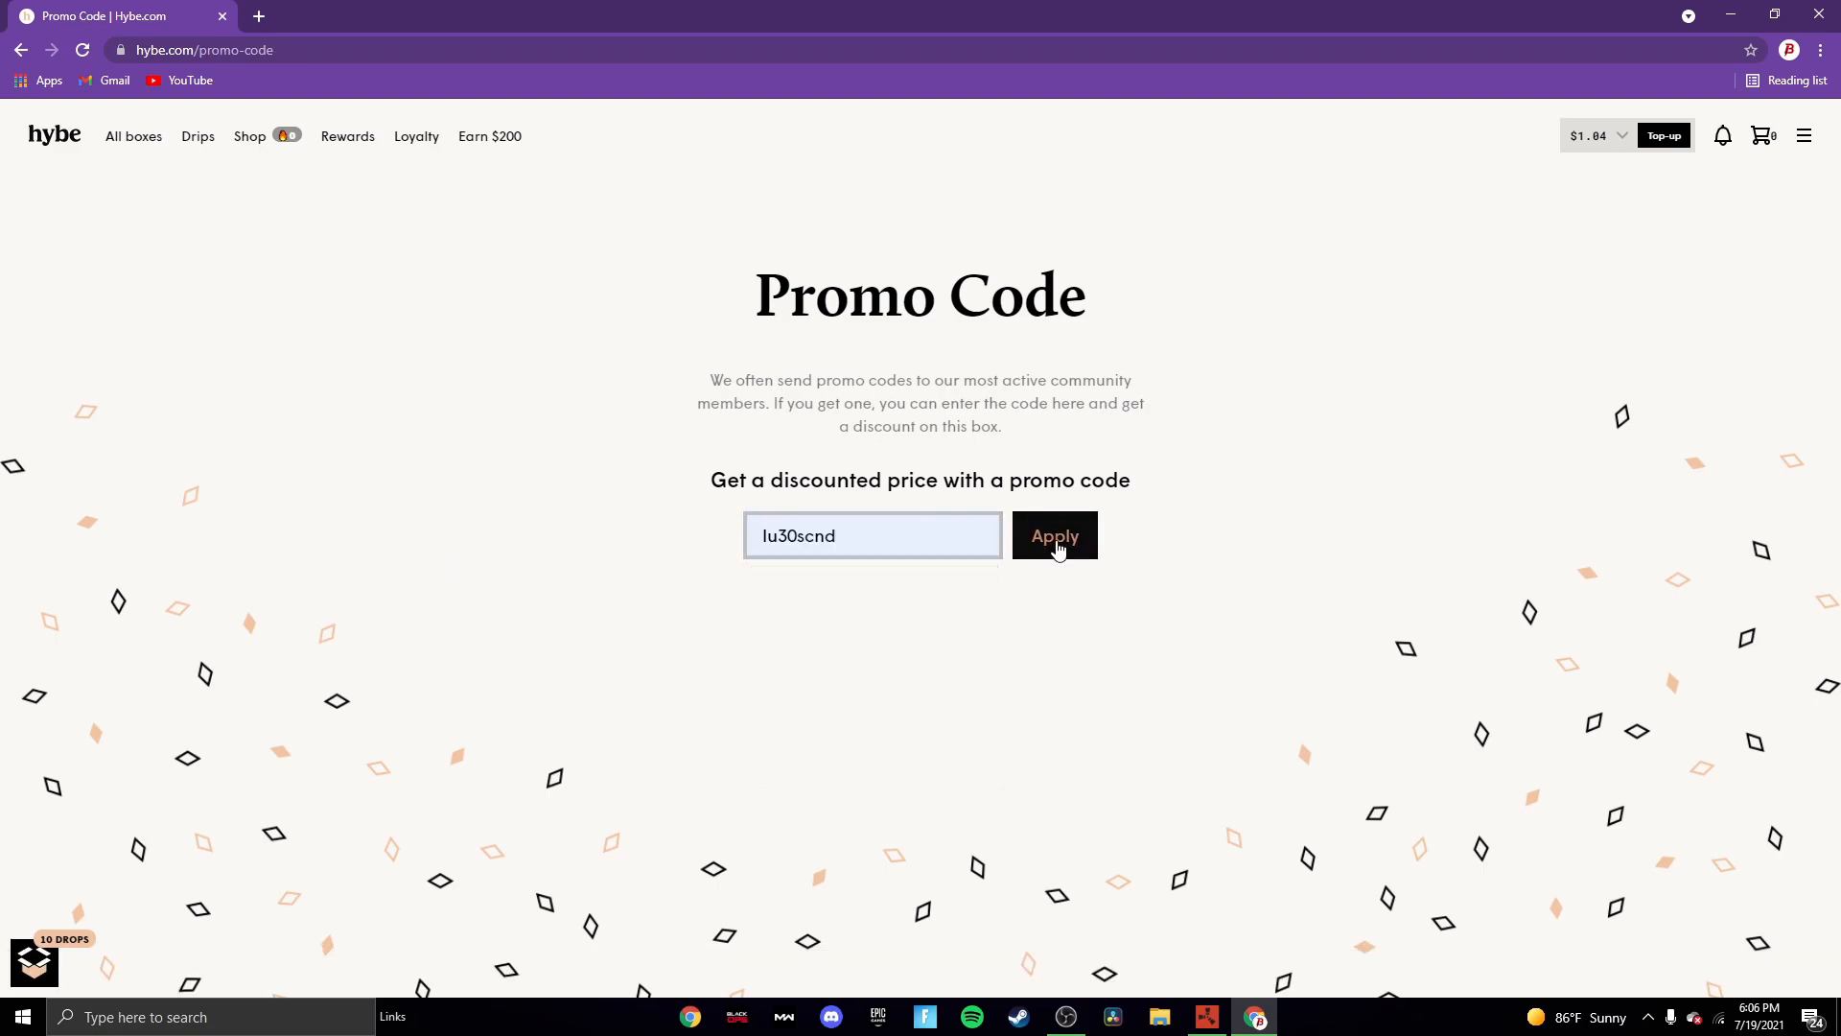
pyautogui.click(1053, 535)
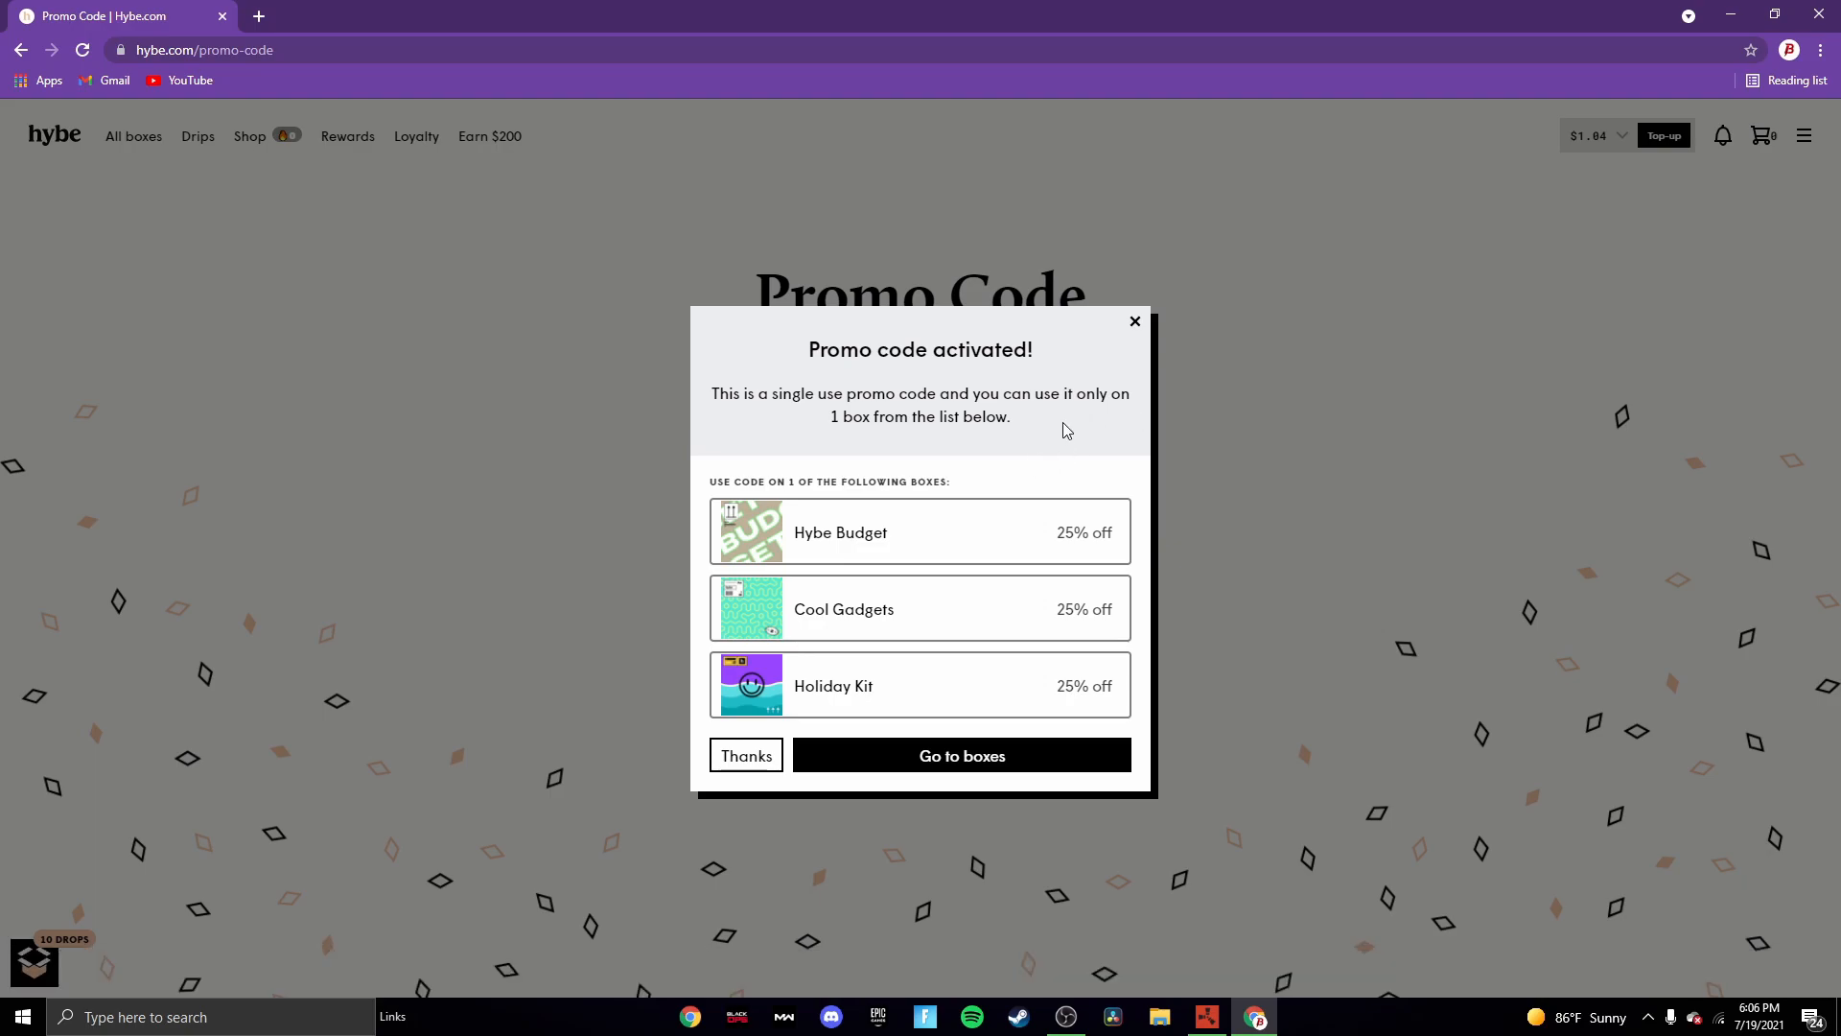
pyautogui.scroll(-3)
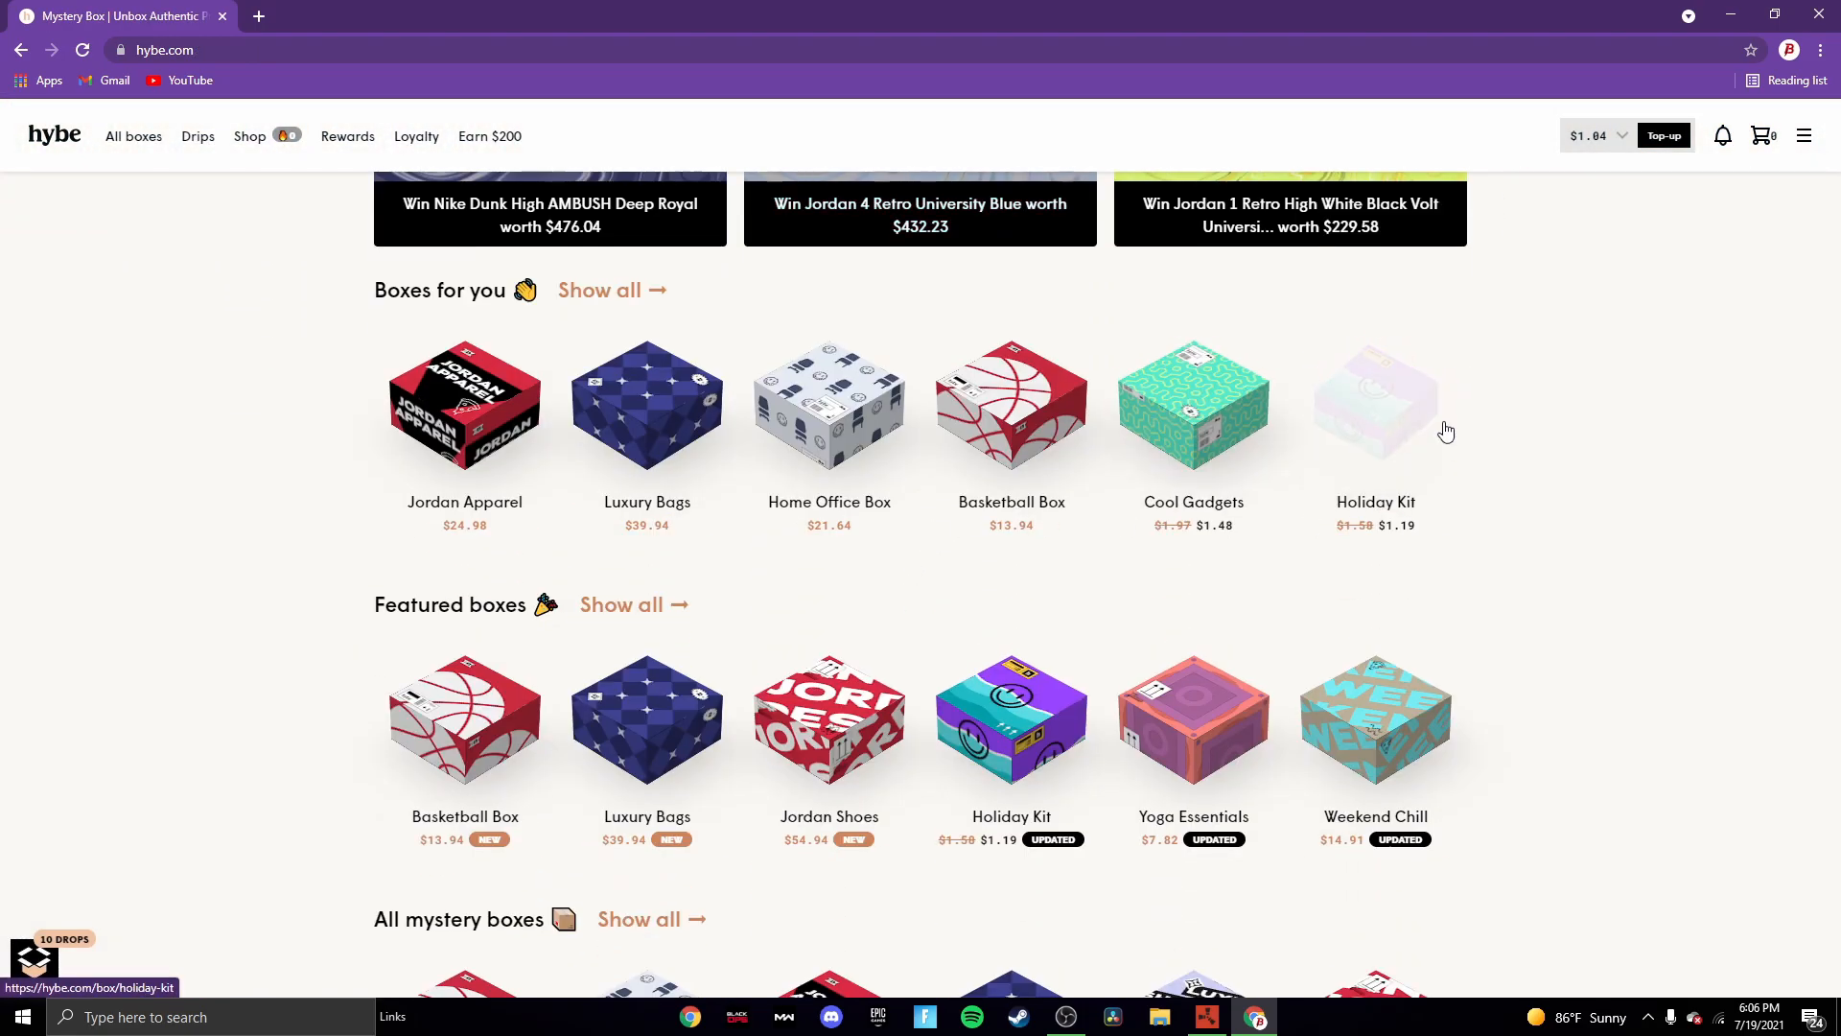
# - Browse the Cool Gadgets box contents at $1.48, then return to the Hybe home page
pyautogui.click(1191, 404)
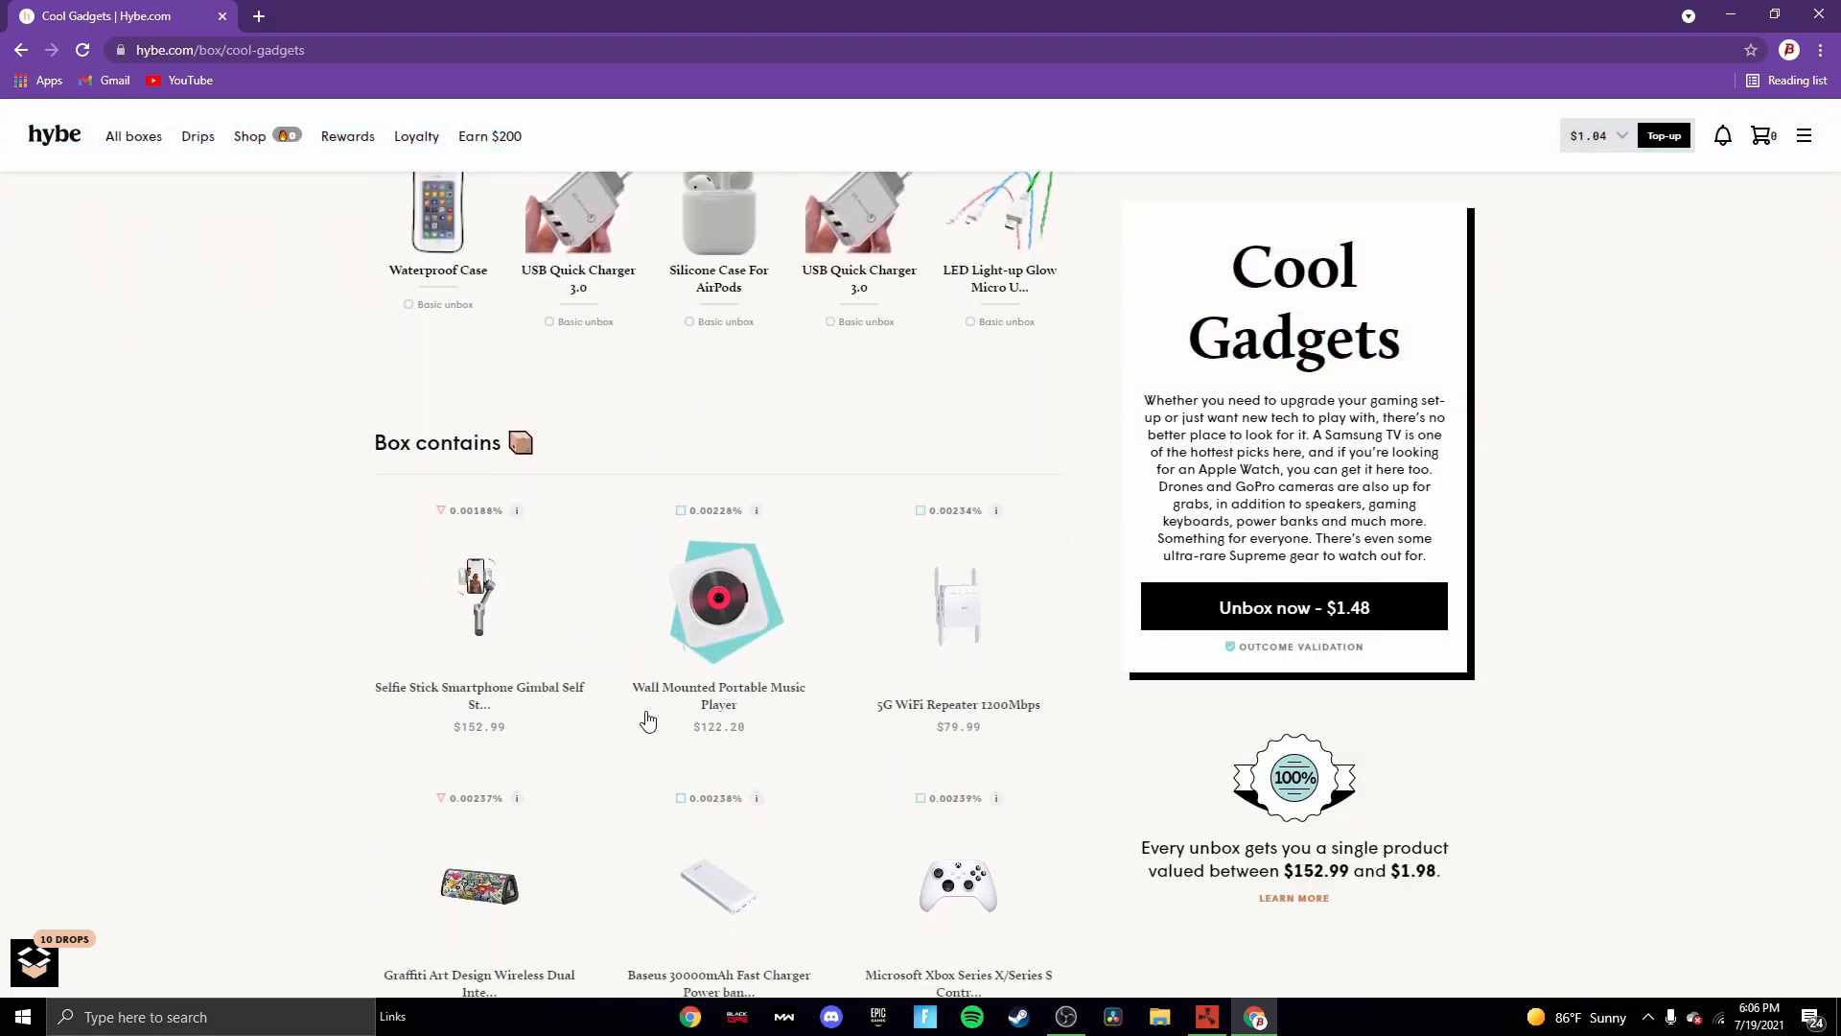
pyautogui.scroll(3)
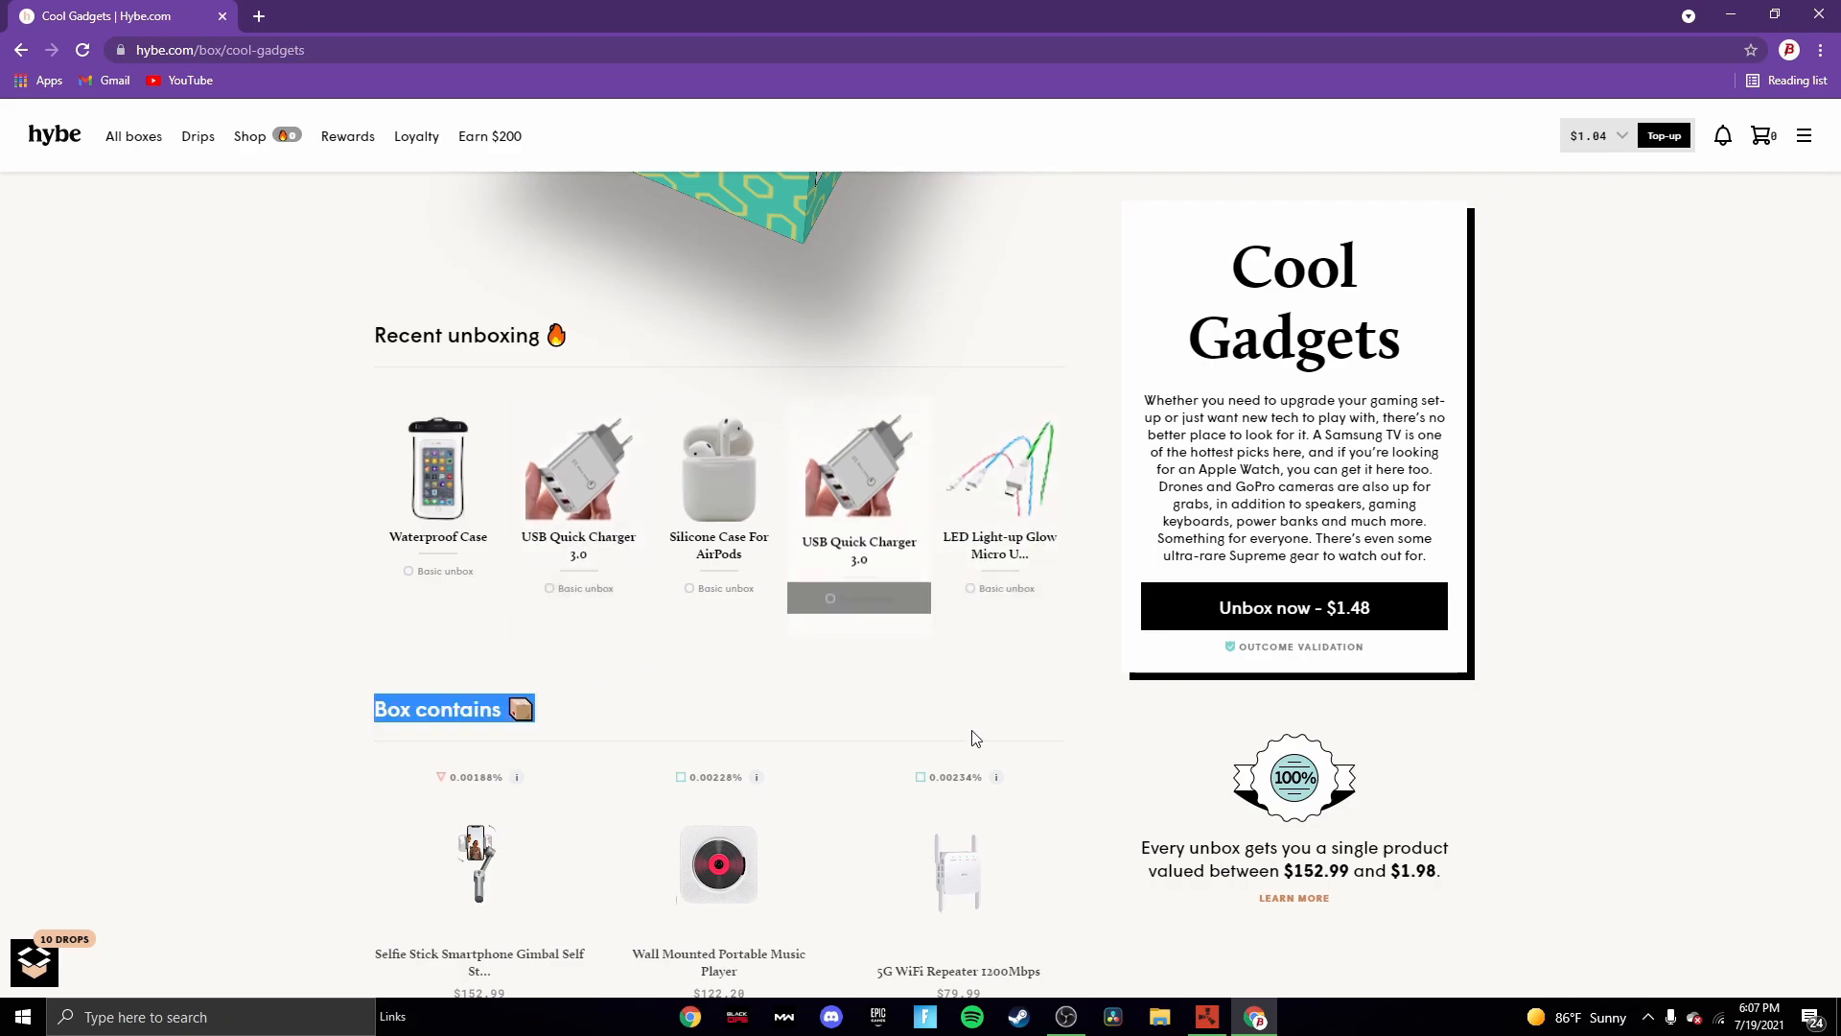
pyautogui.scroll(-3)
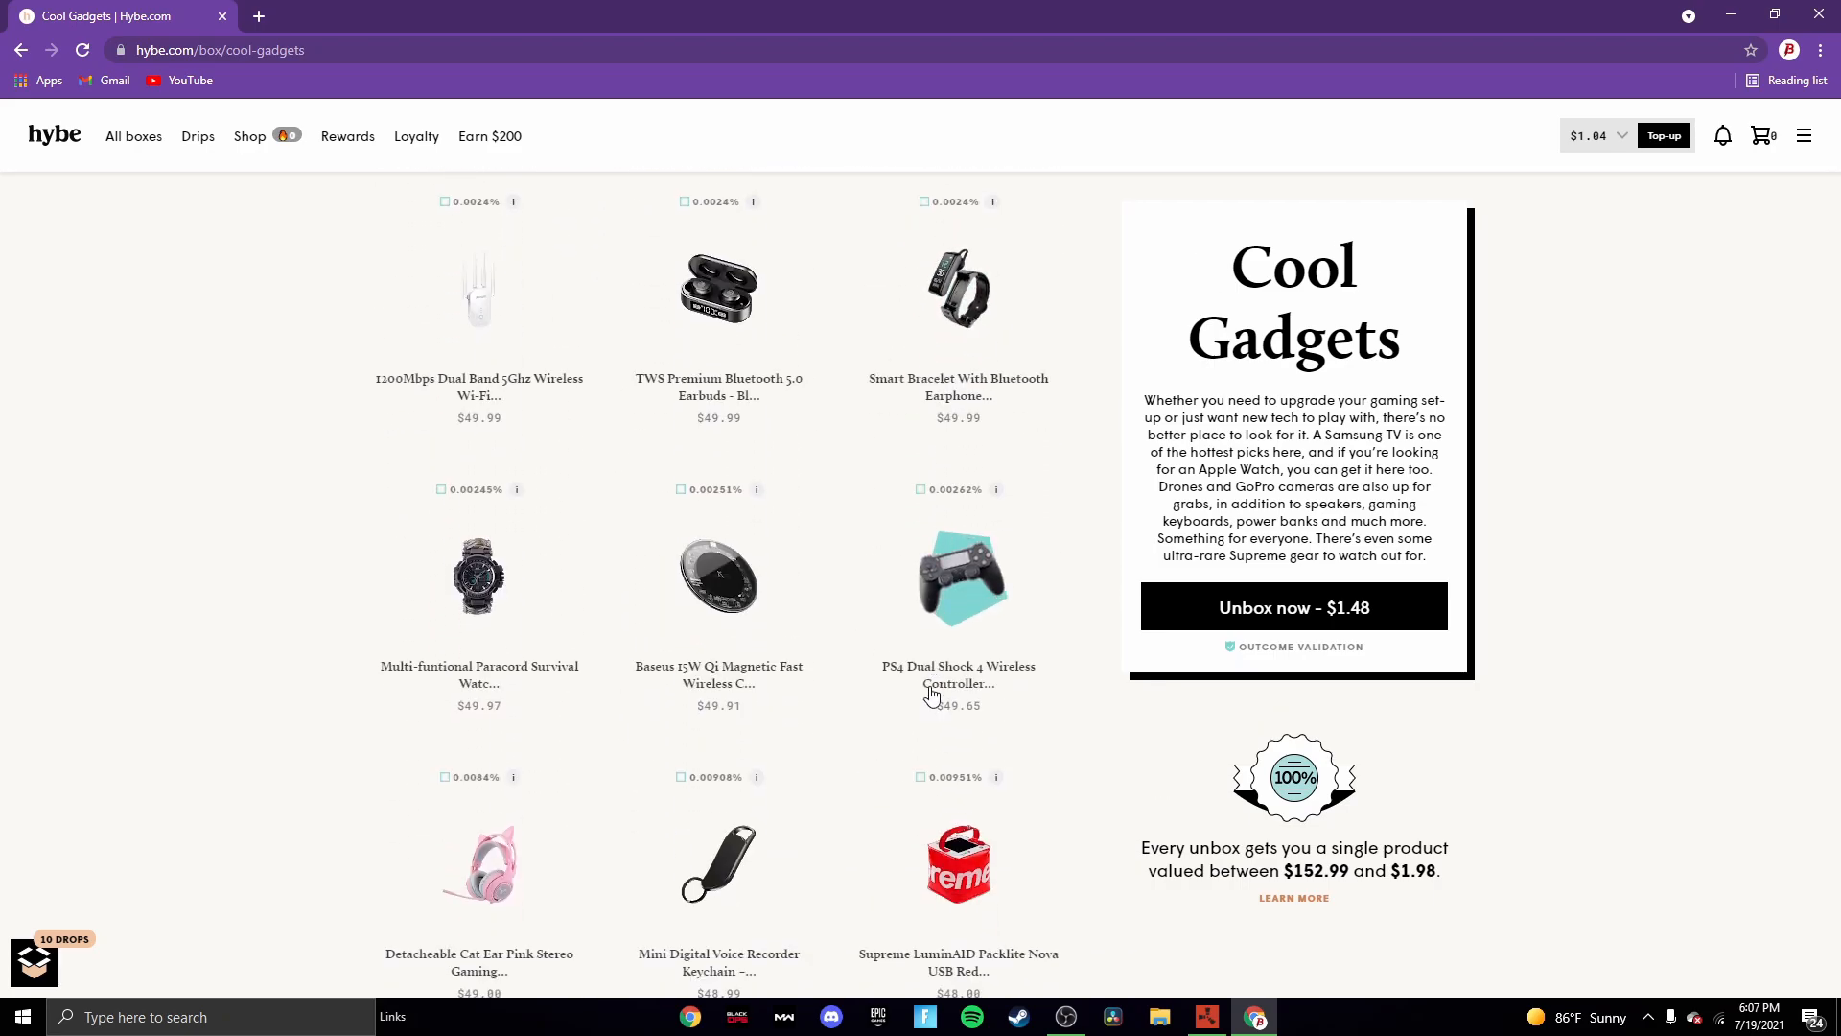
pyautogui.scroll(-3)
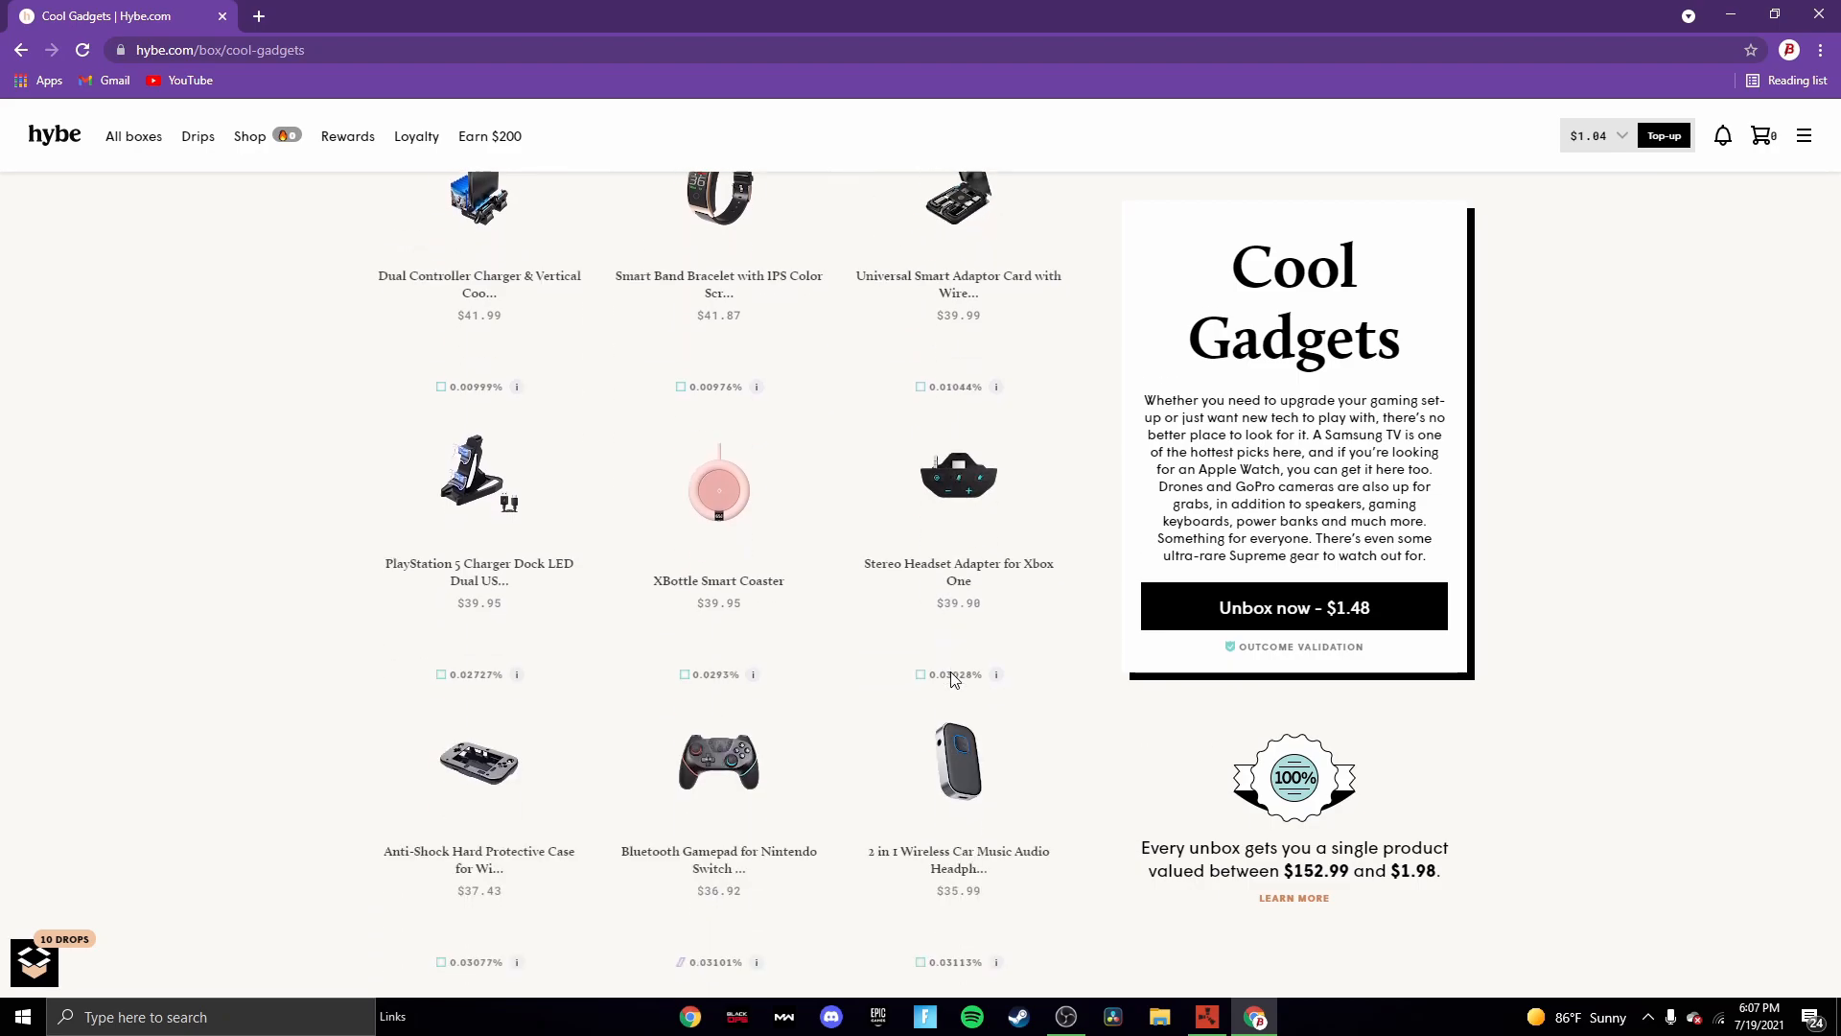
pyautogui.scroll(-3)
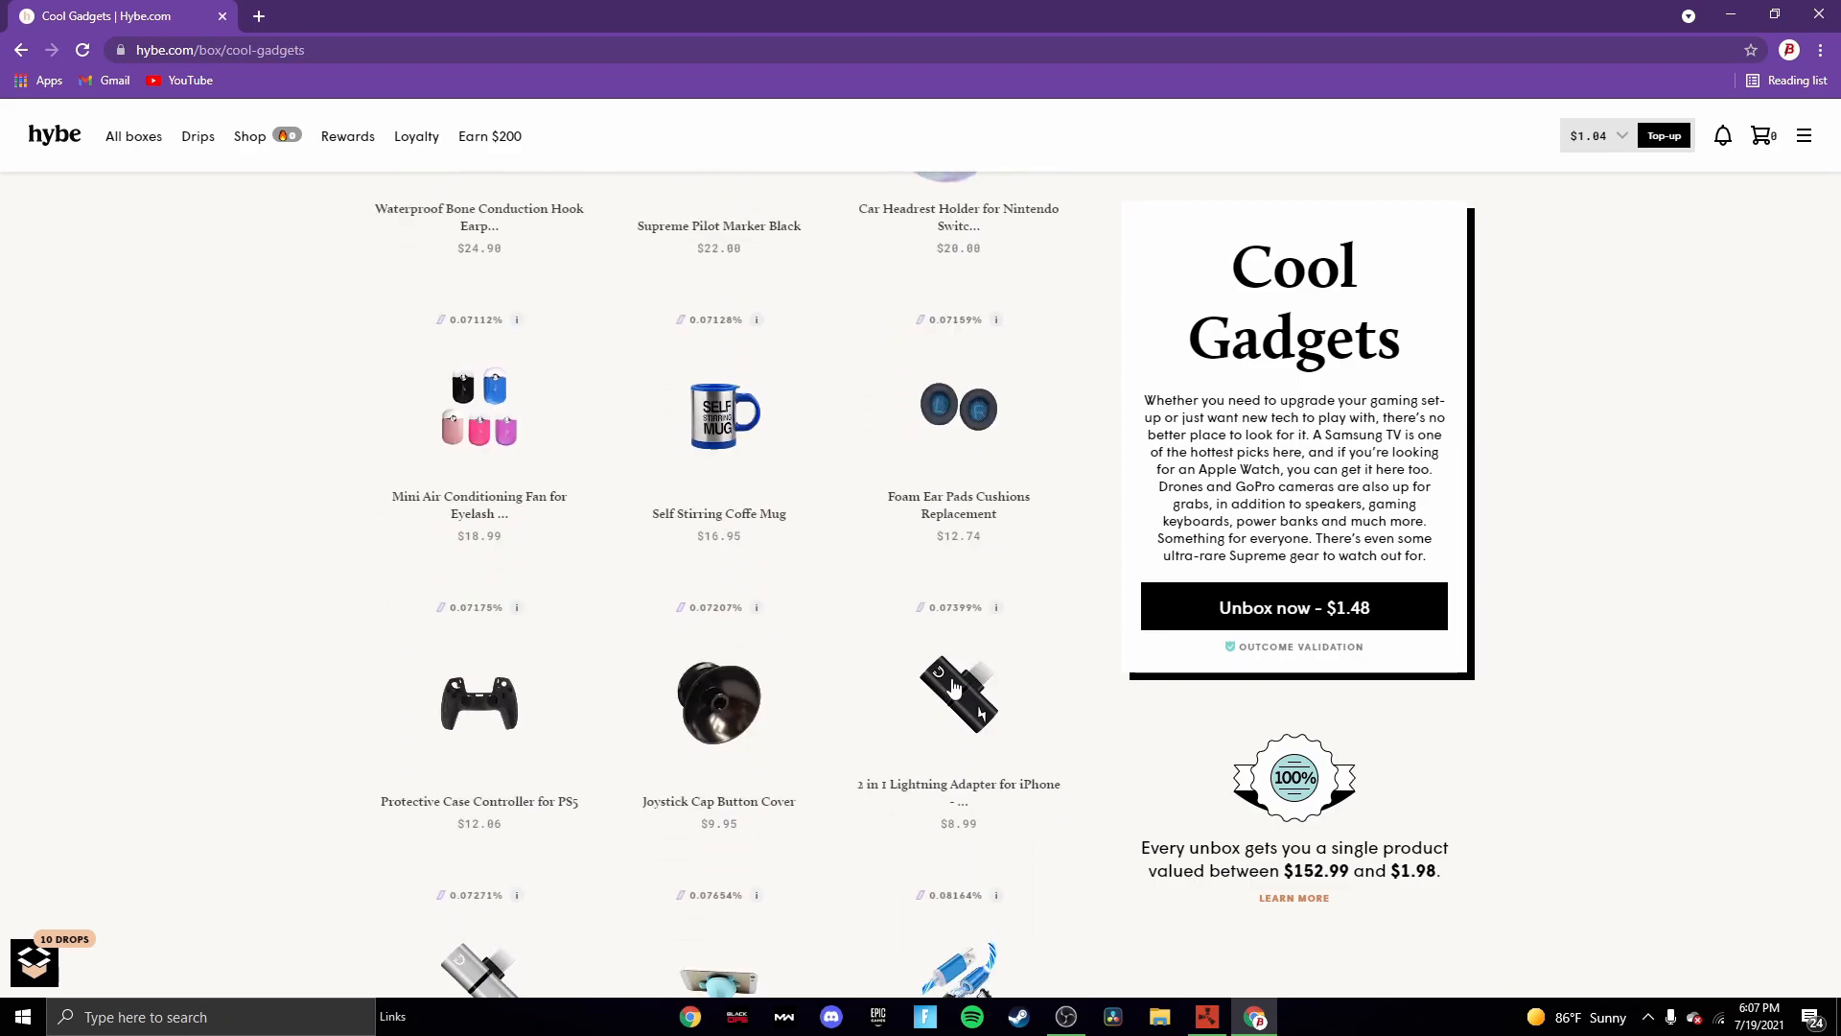
pyautogui.click(21, 50)
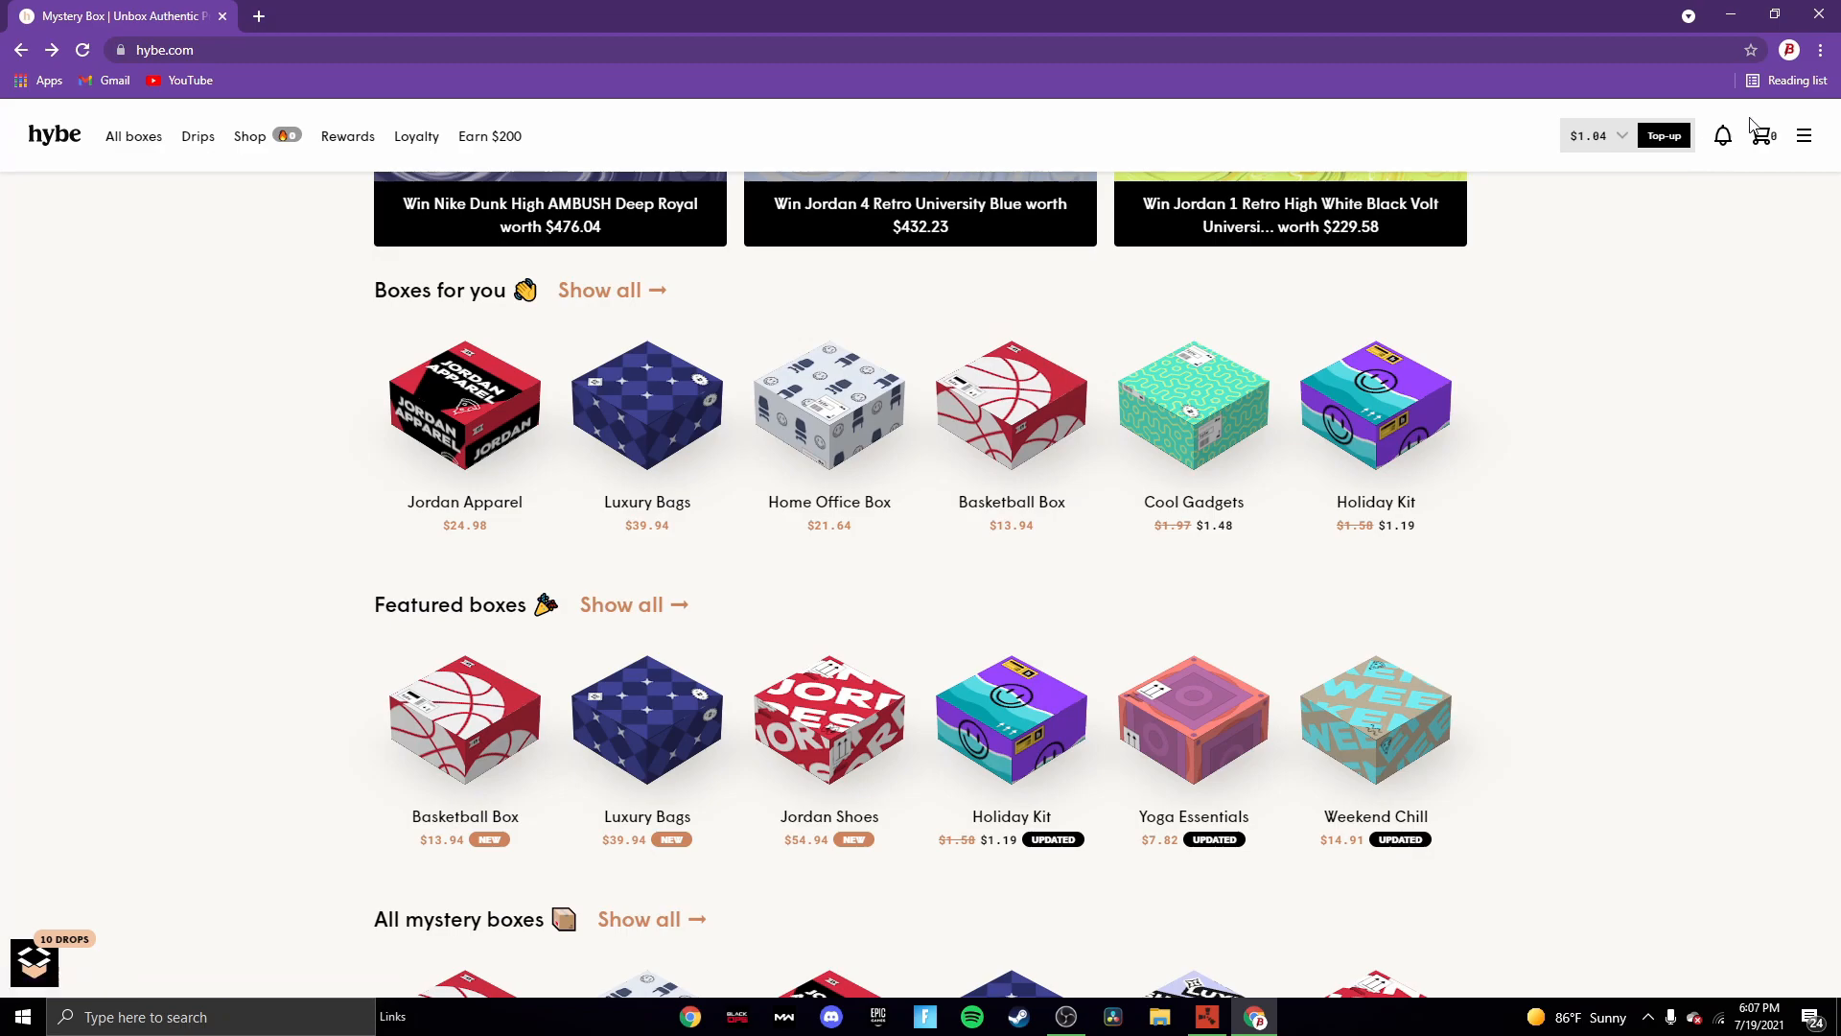
# - On the Promo Codes page, submit the saved WMNSDAY and MarcoAlvin codes
pyautogui.click(1805, 134)
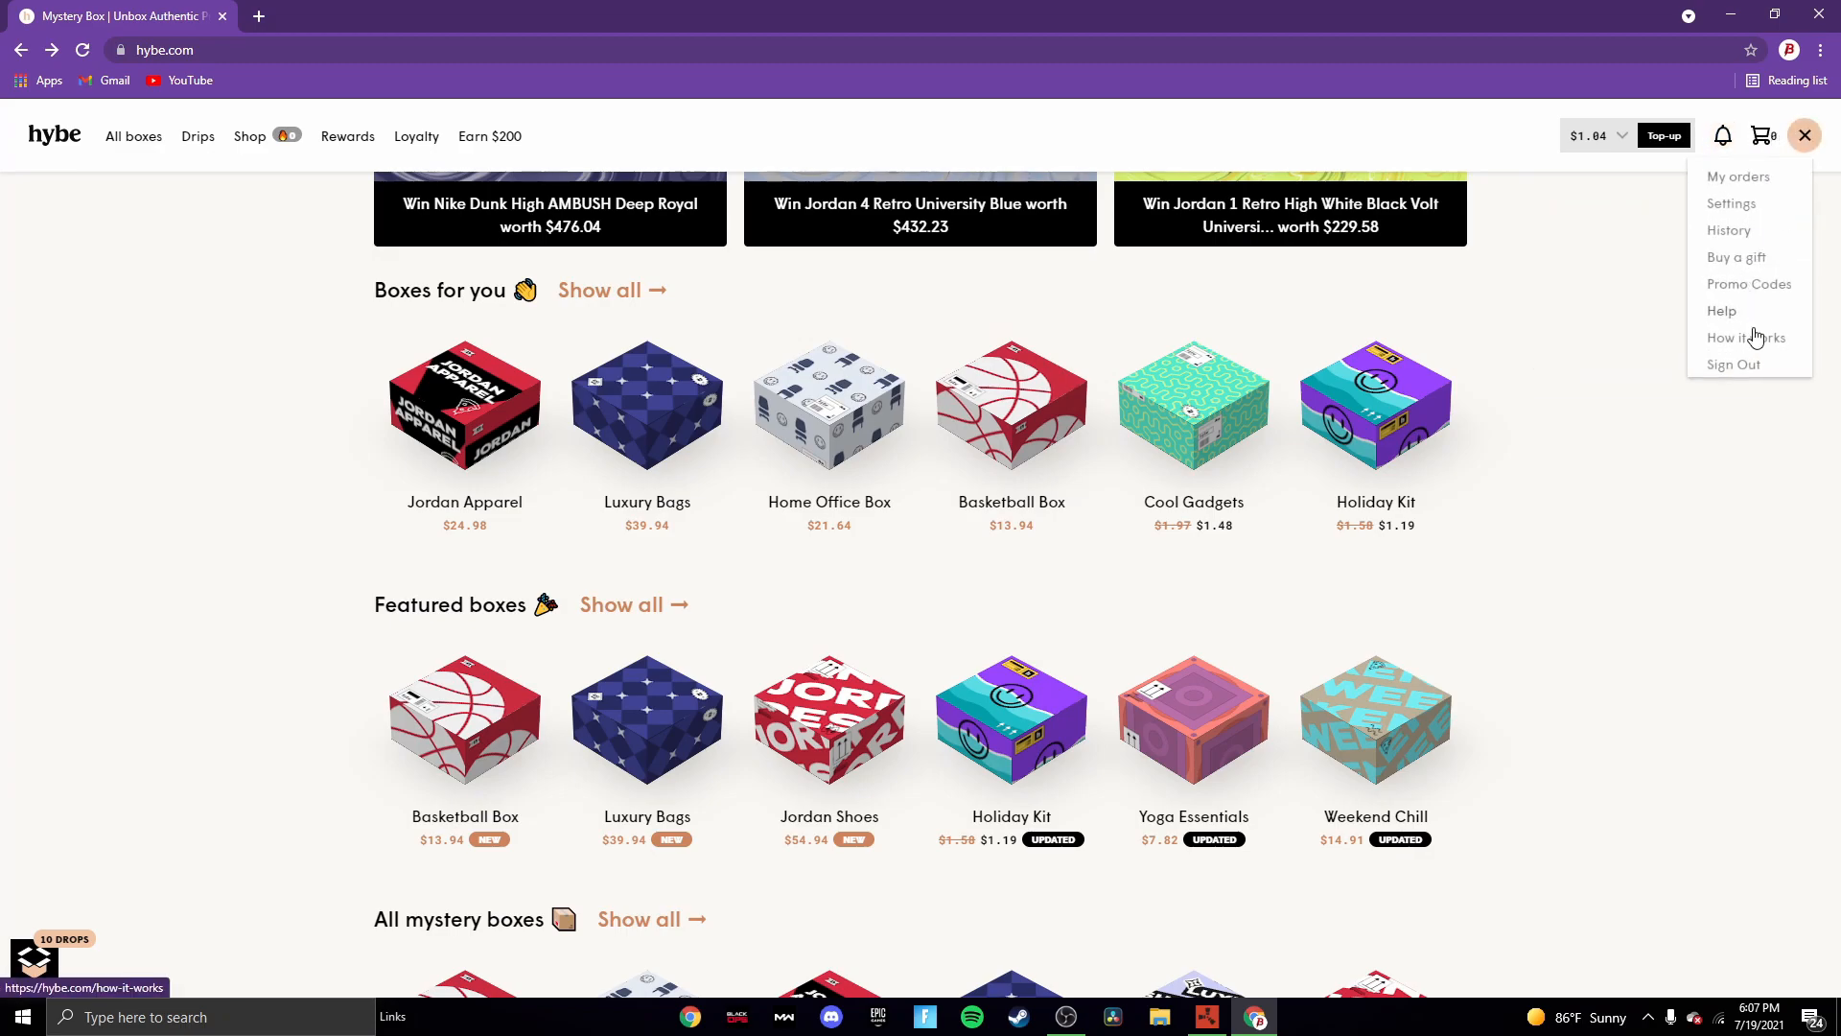
pyautogui.click(1749, 284)
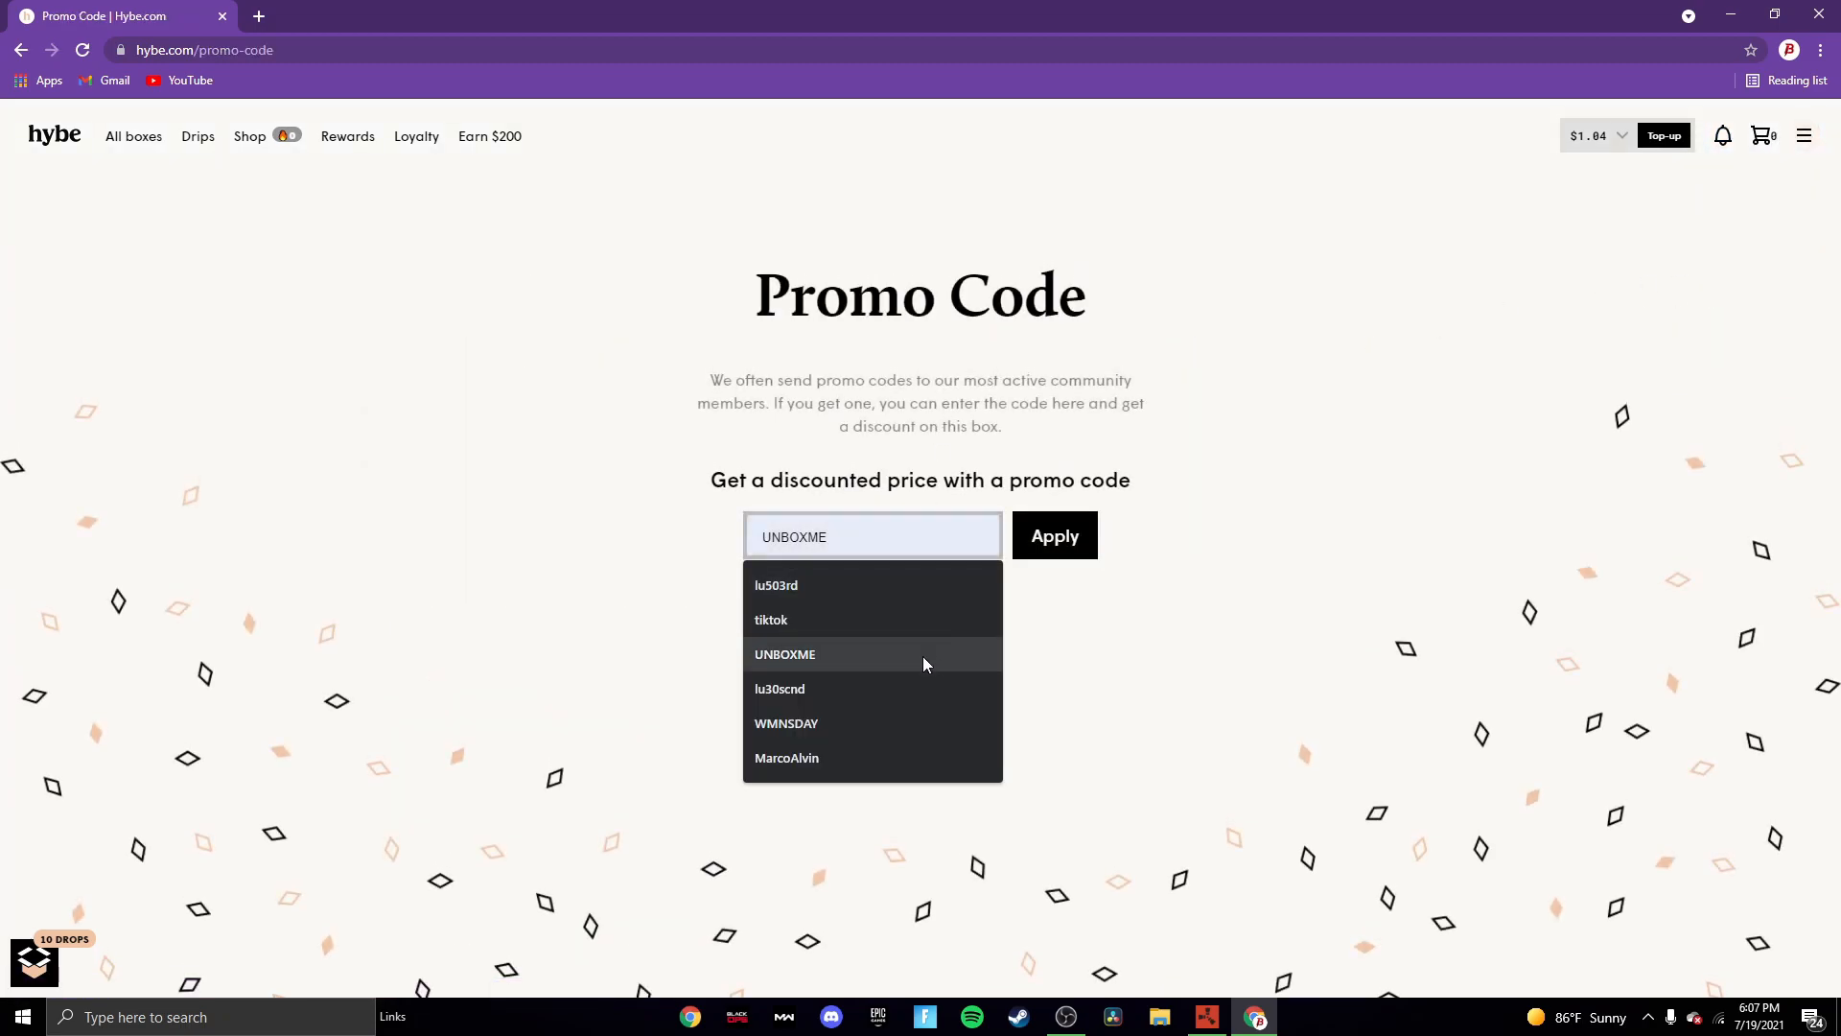
pyautogui.click(786, 723)
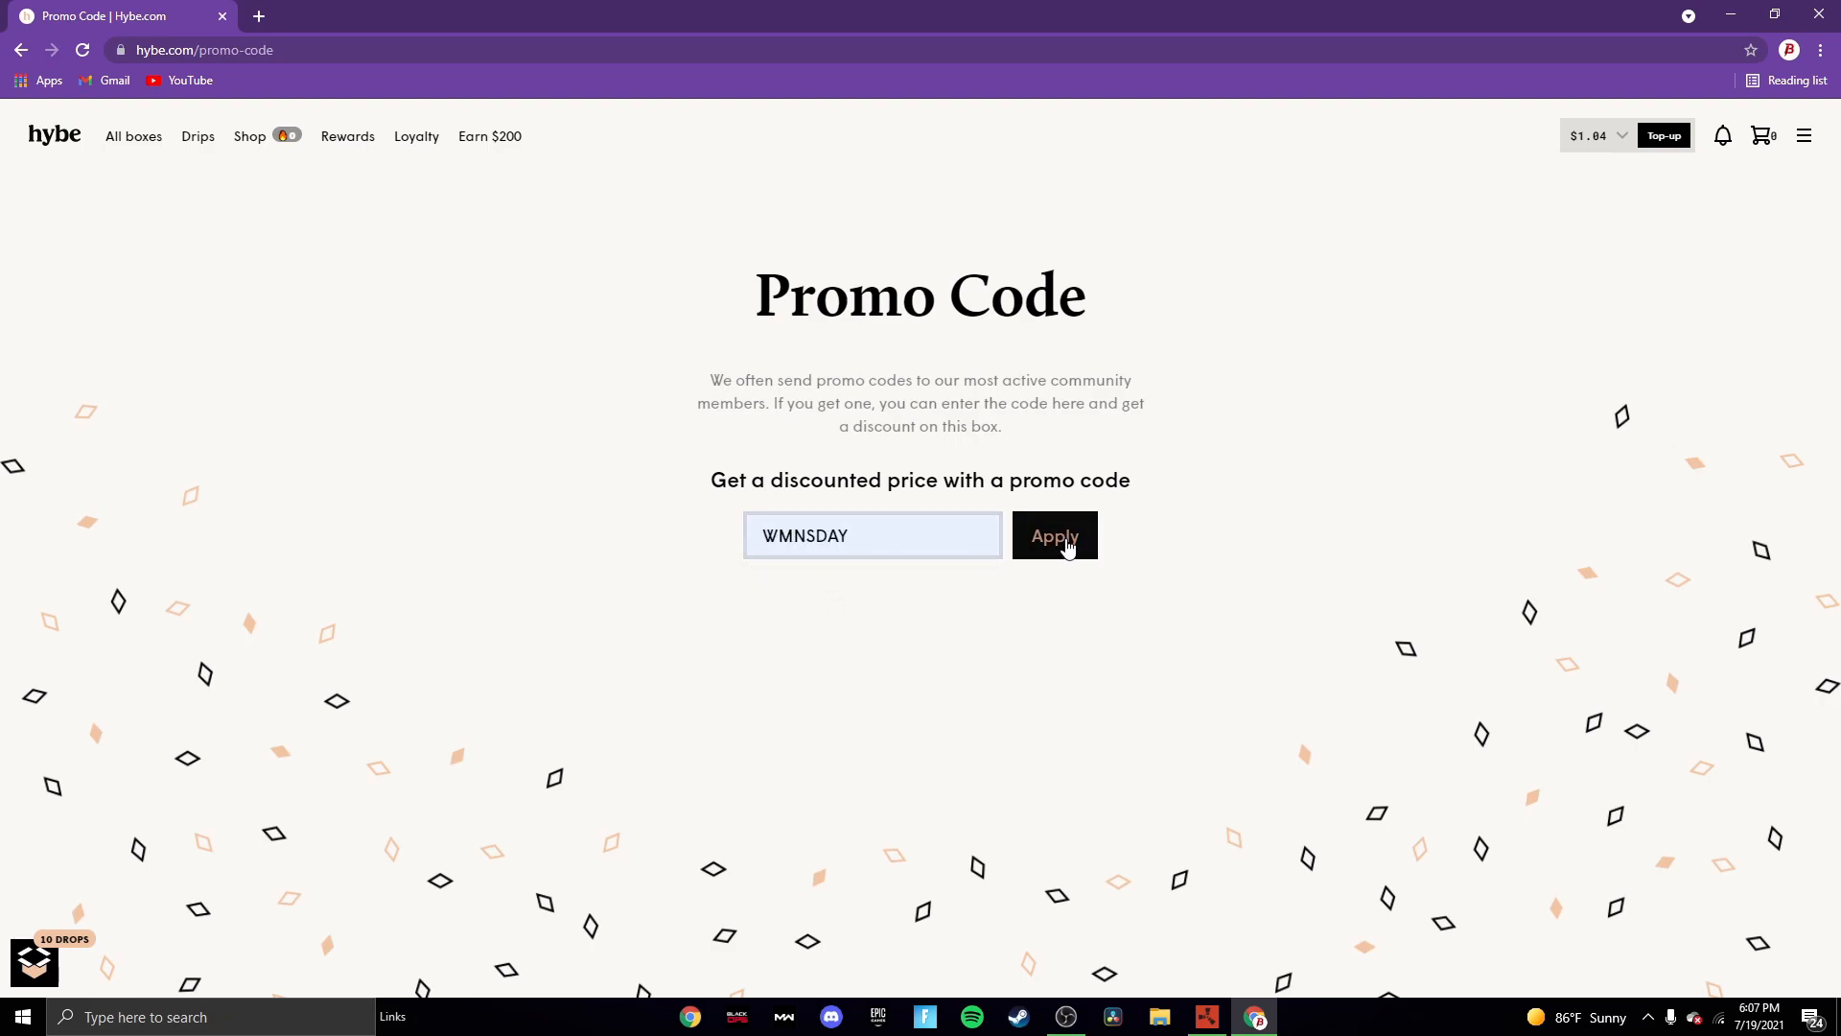
pyautogui.click(1053, 536)
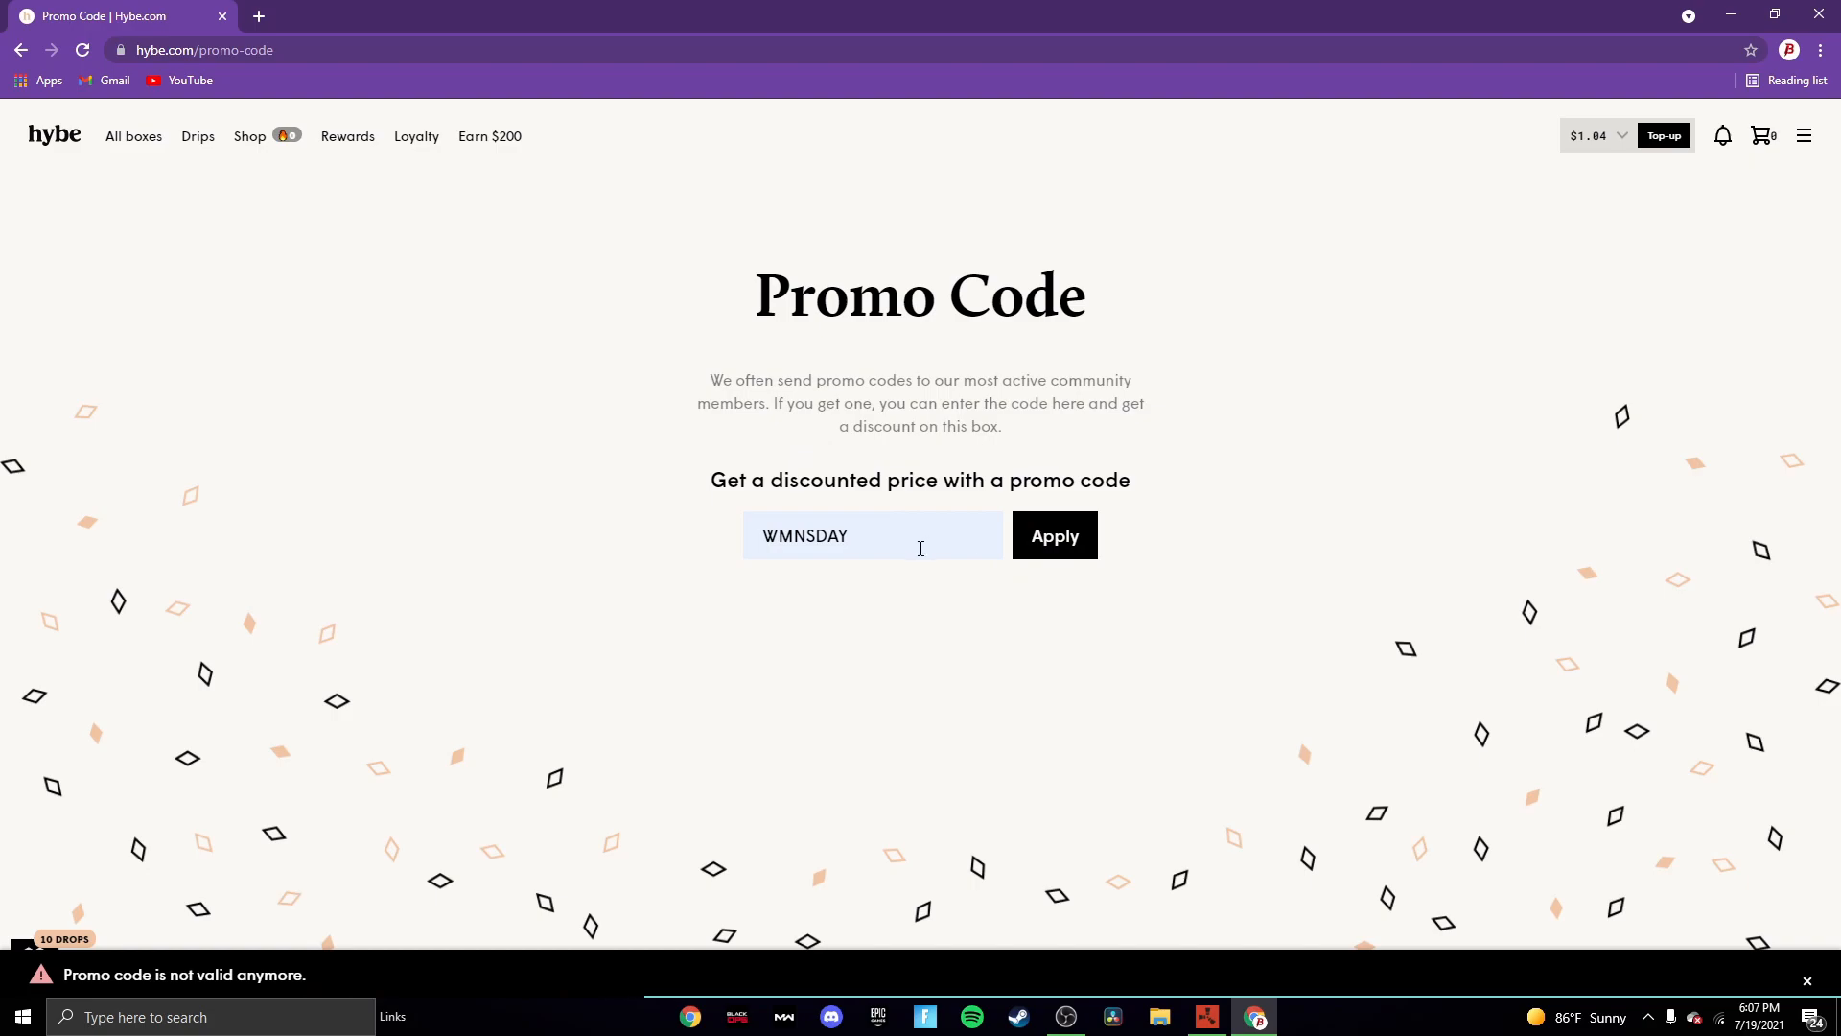
pyautogui.click(871, 535)
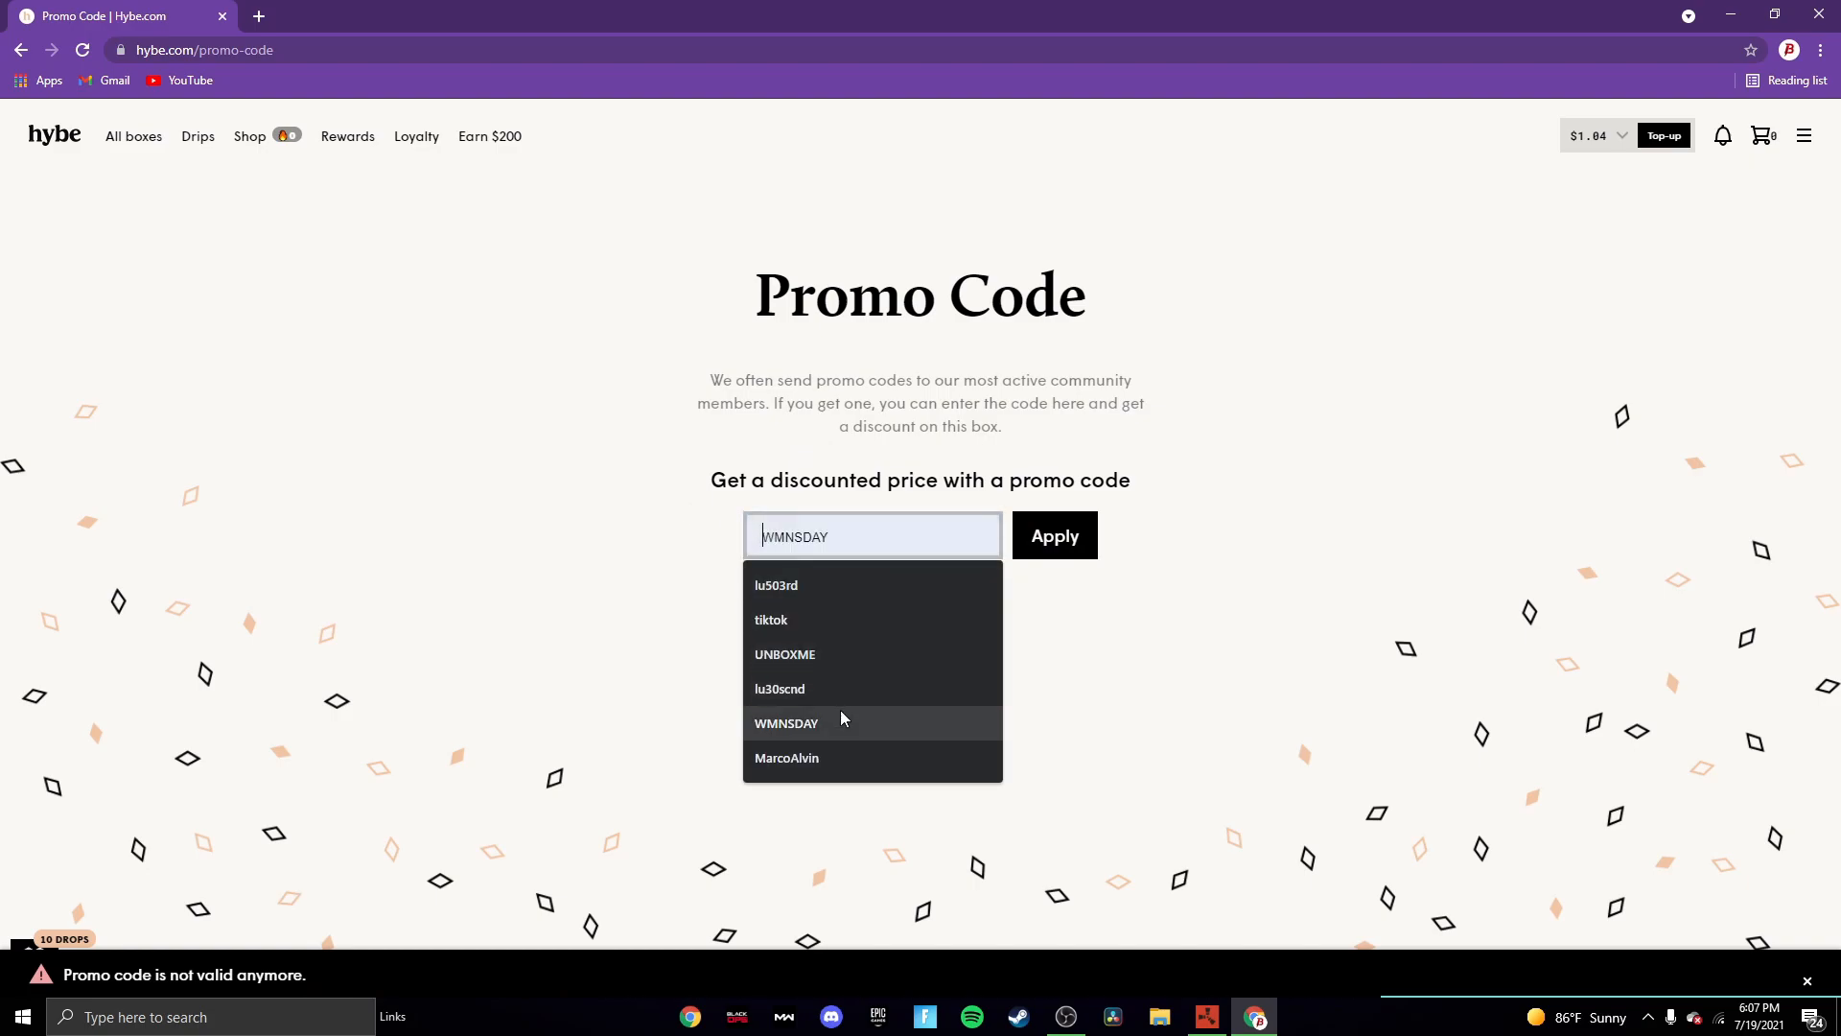
pyautogui.click(786, 758)
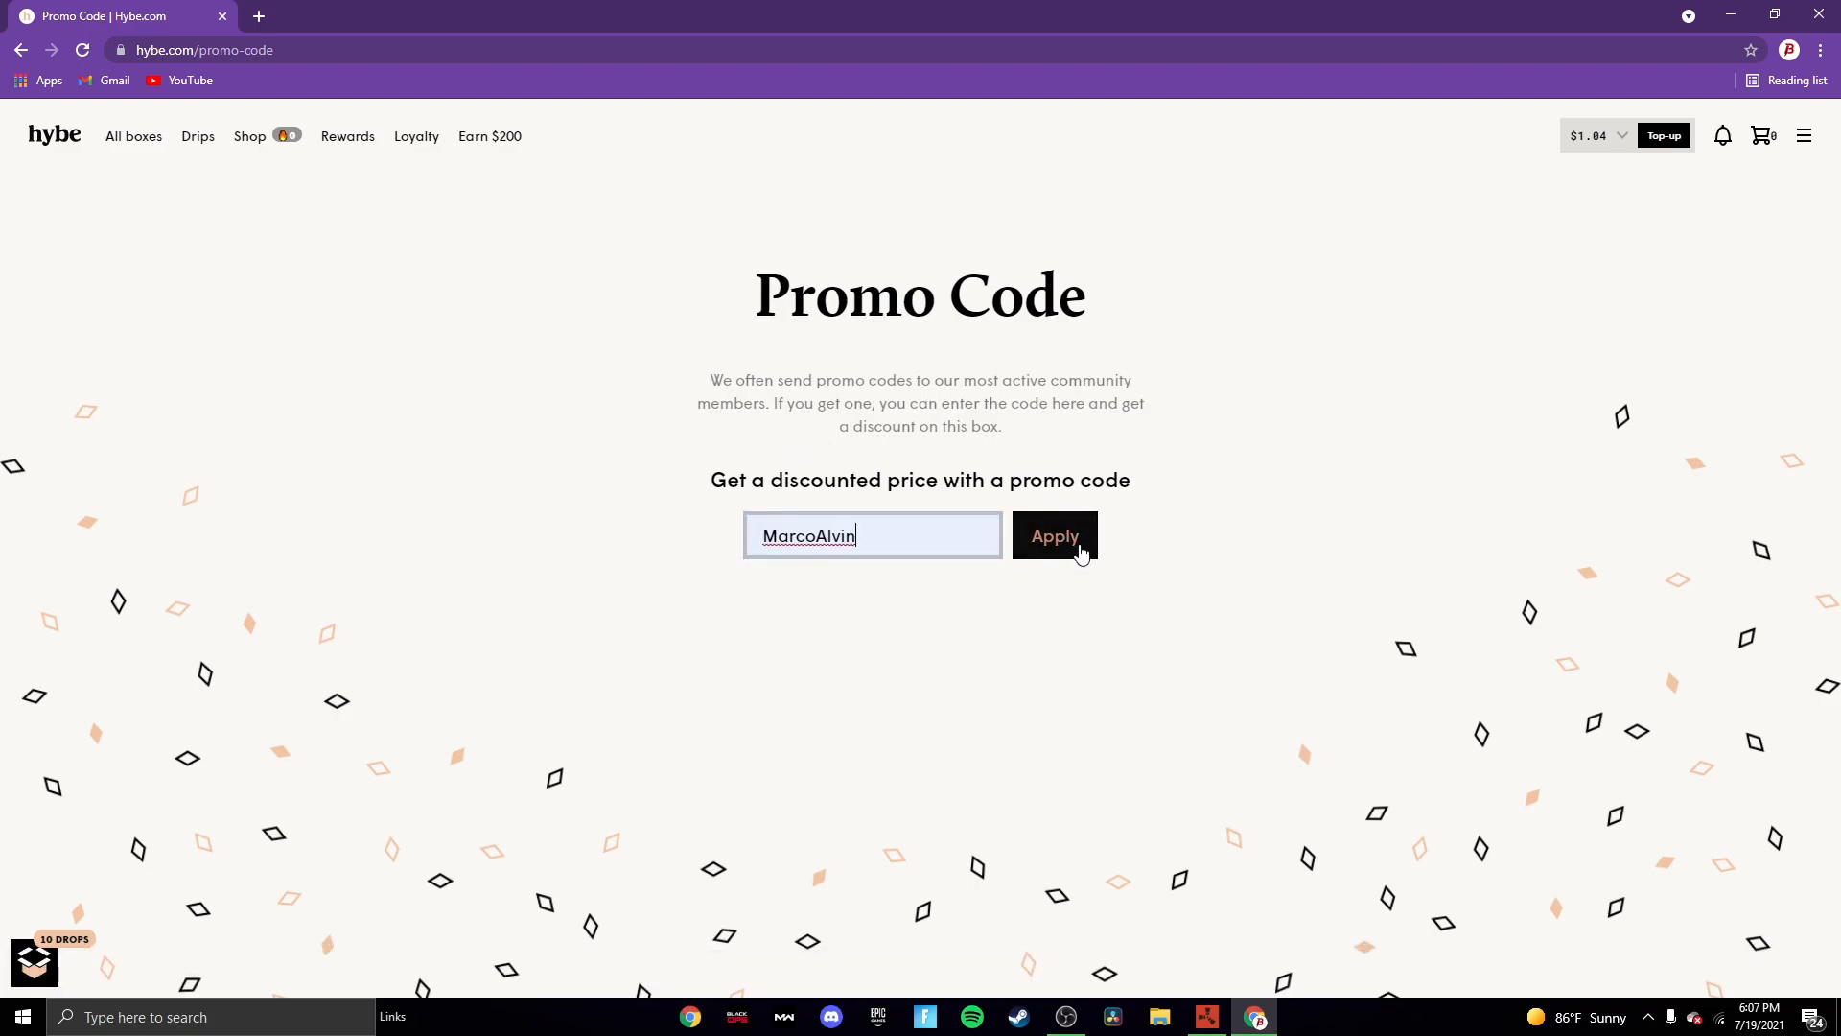
pyautogui.click(1053, 535)
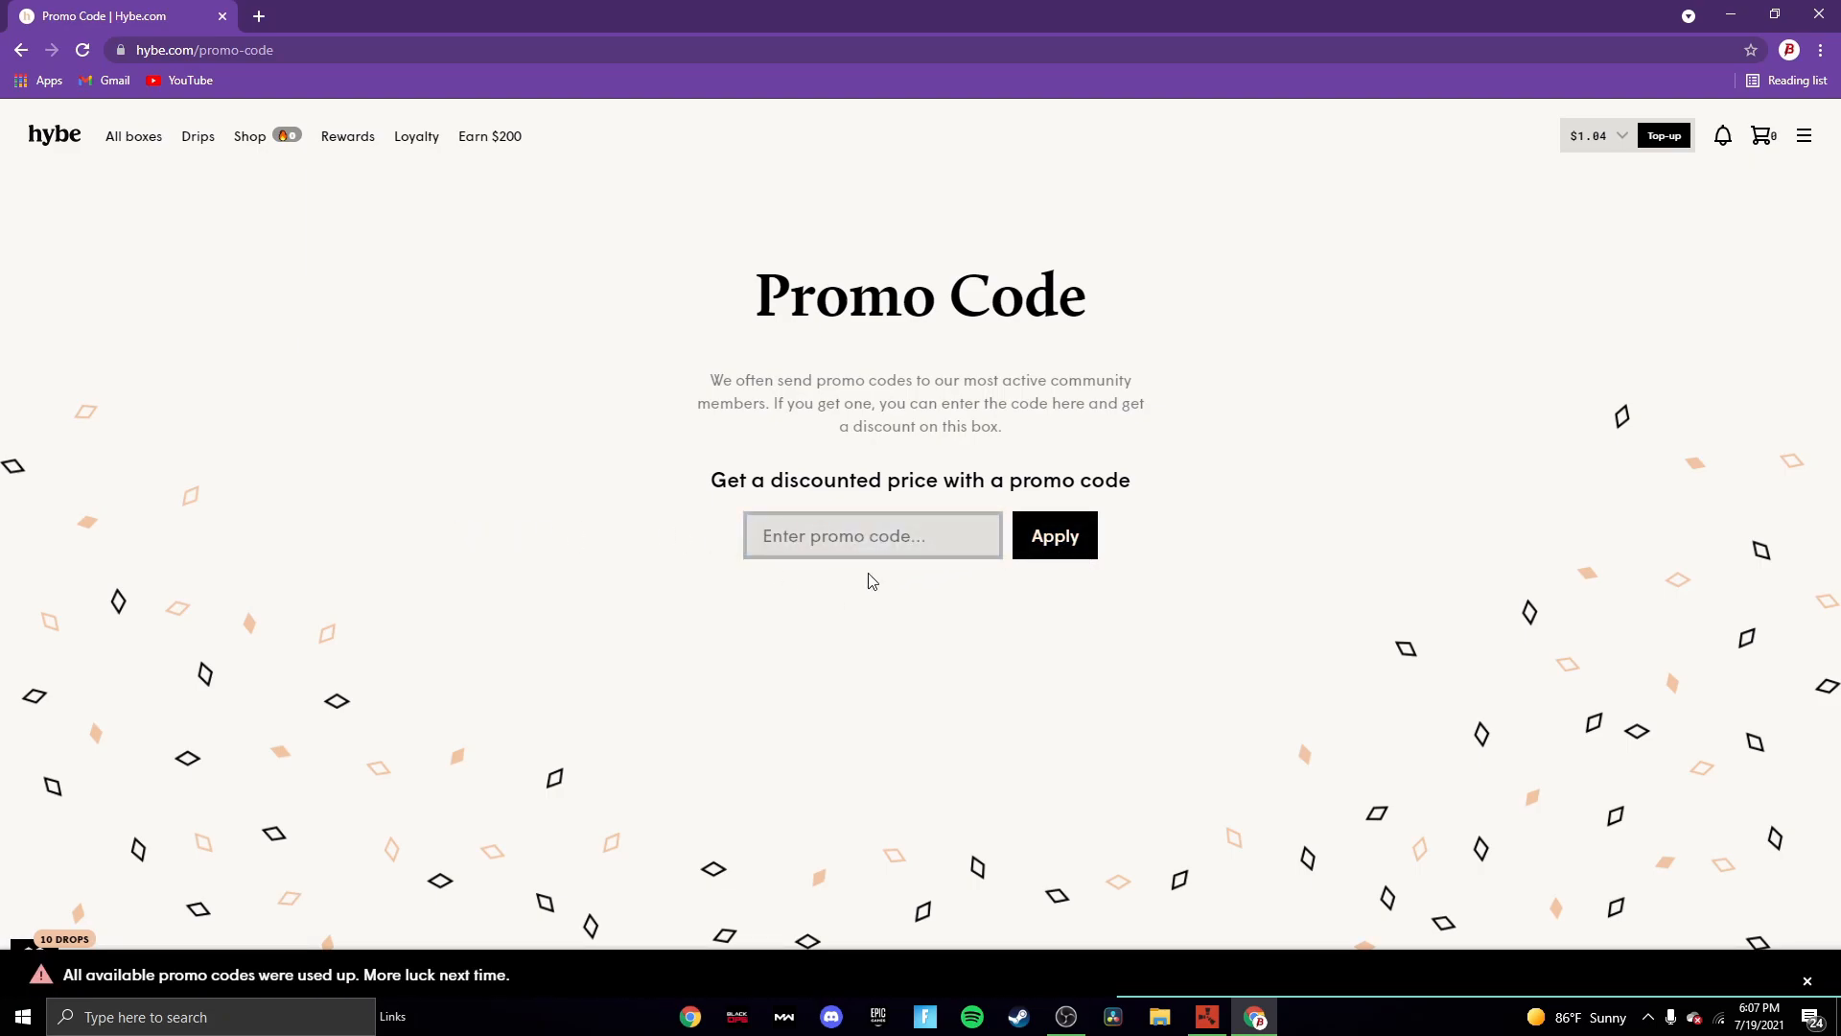
# - Activate lu30scnd for 25% off, dismiss the notice, and retry lu503rd
pyautogui.click(871, 535)
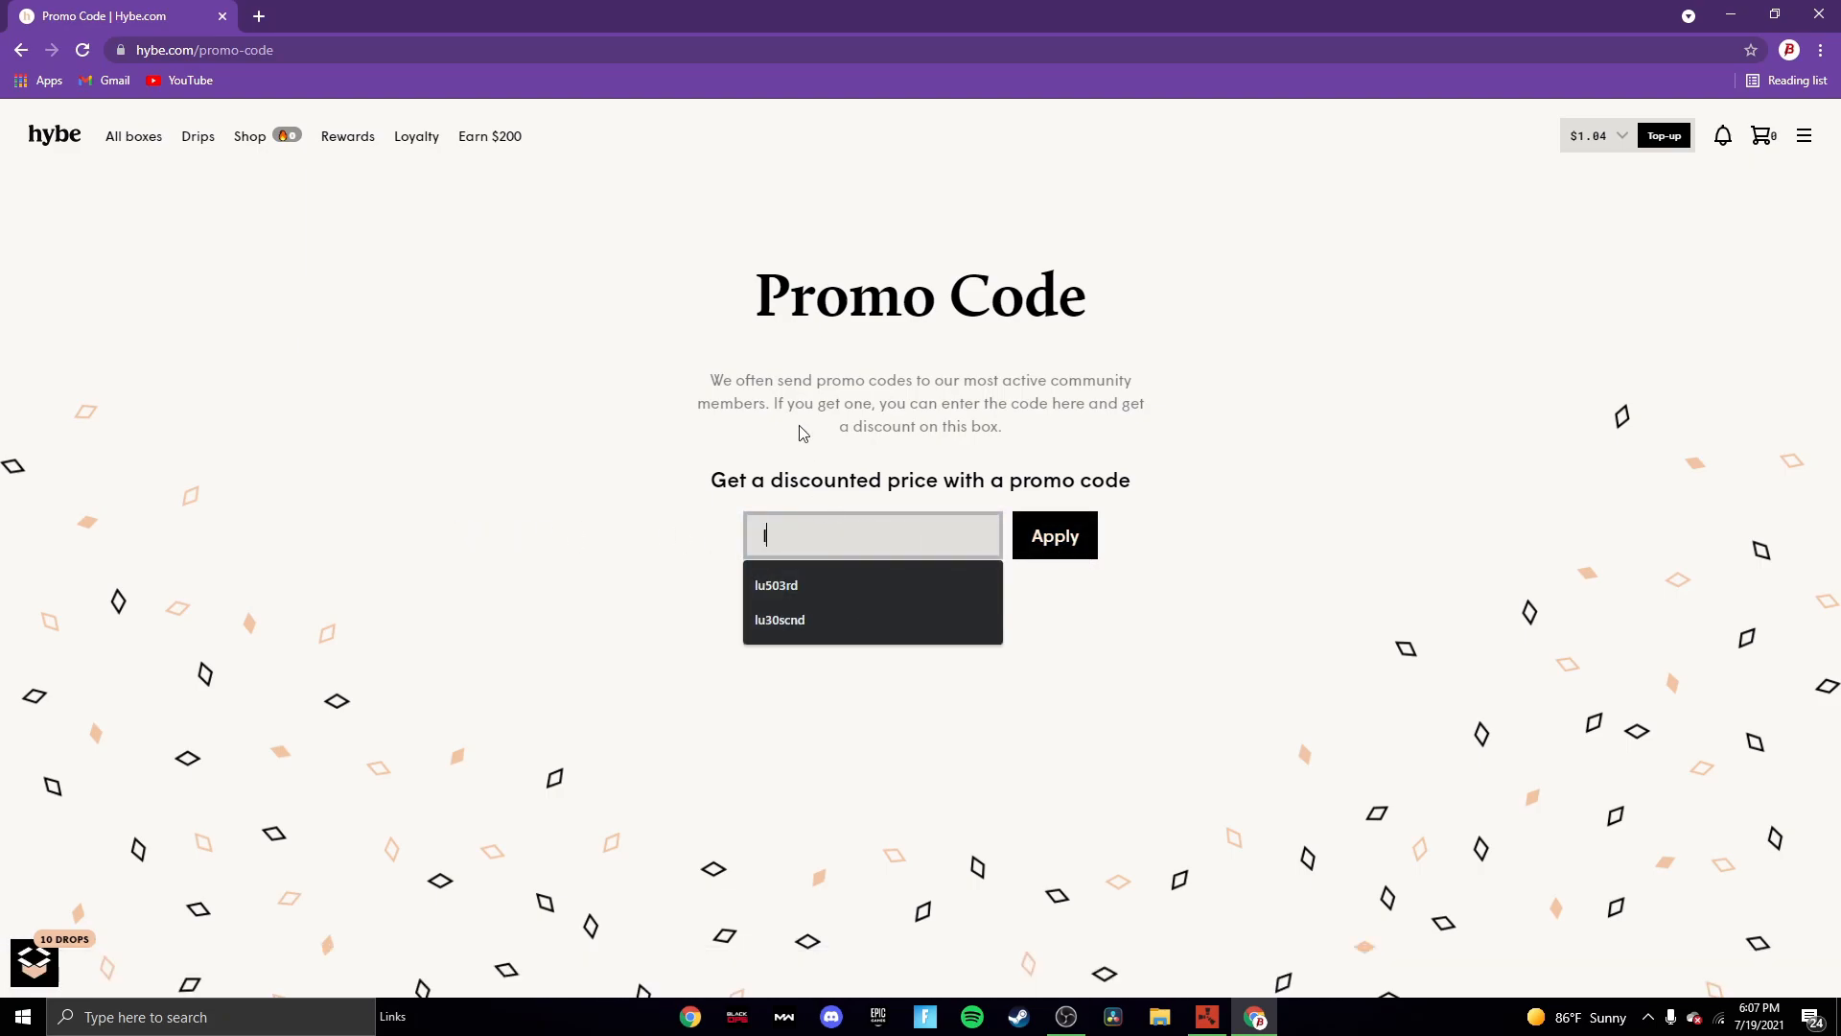
pyautogui.click(779, 619)
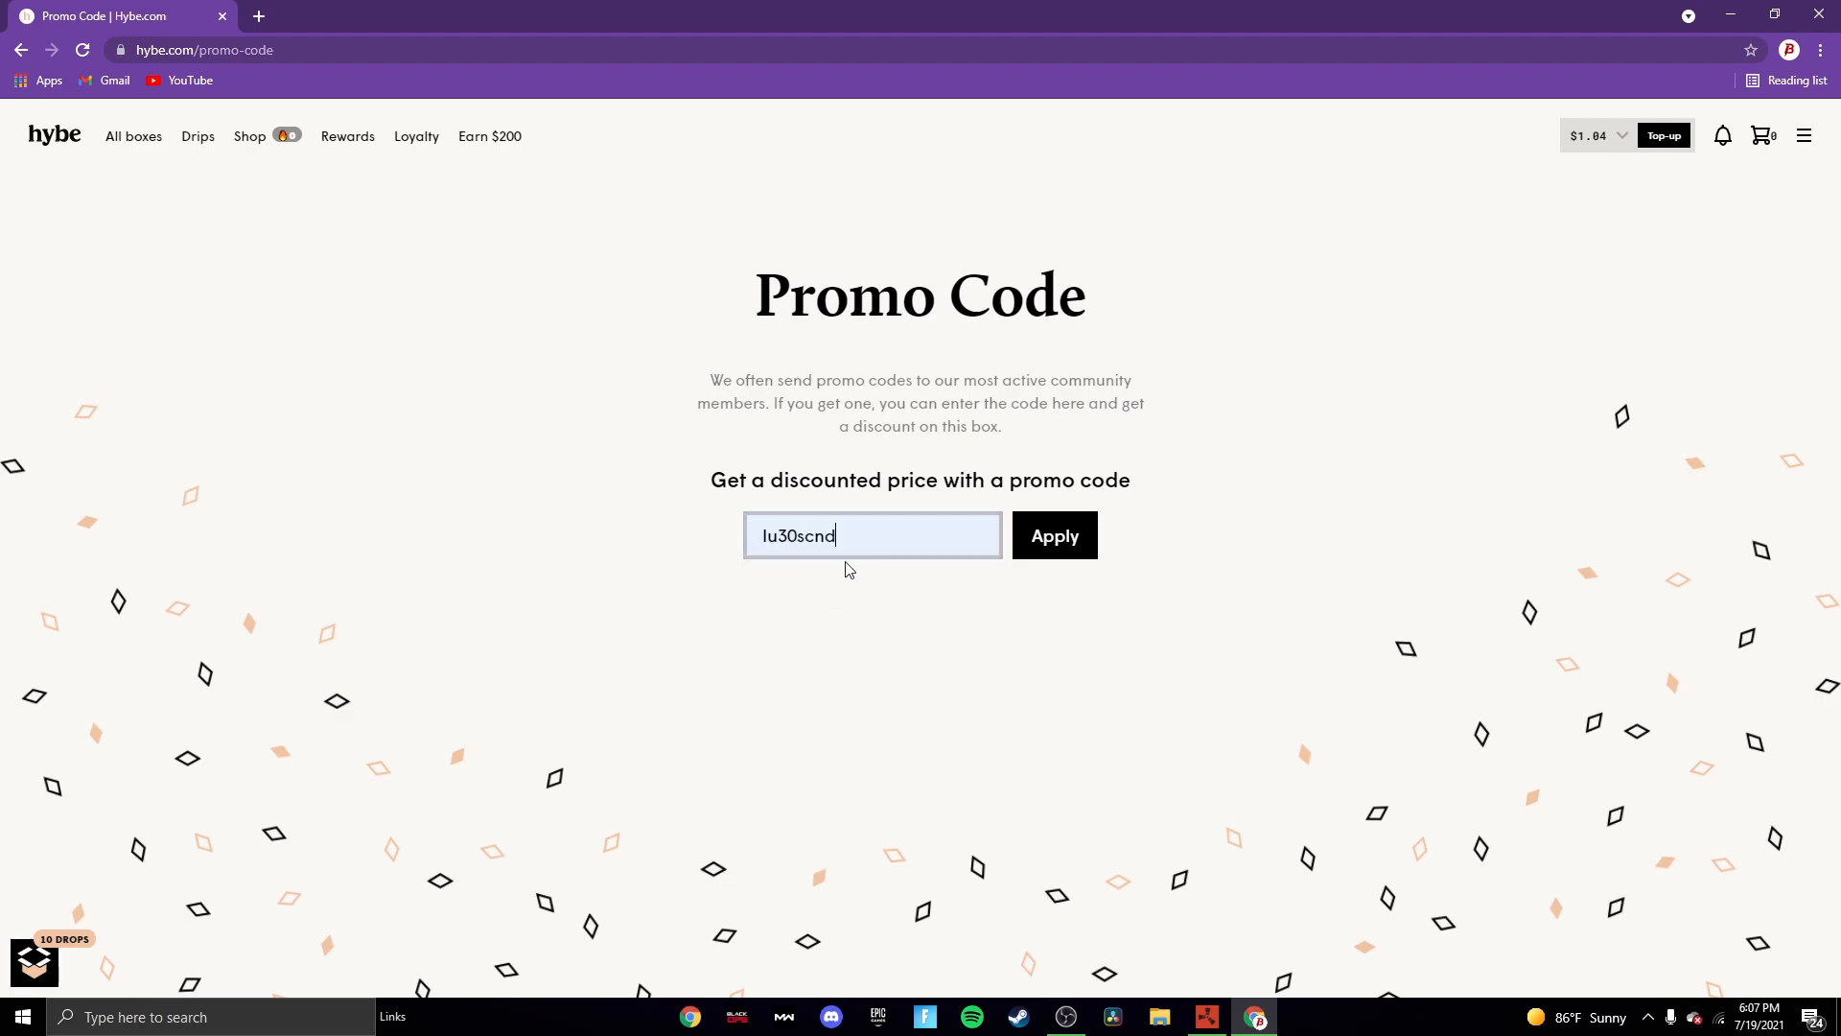
pyautogui.click(1053, 535)
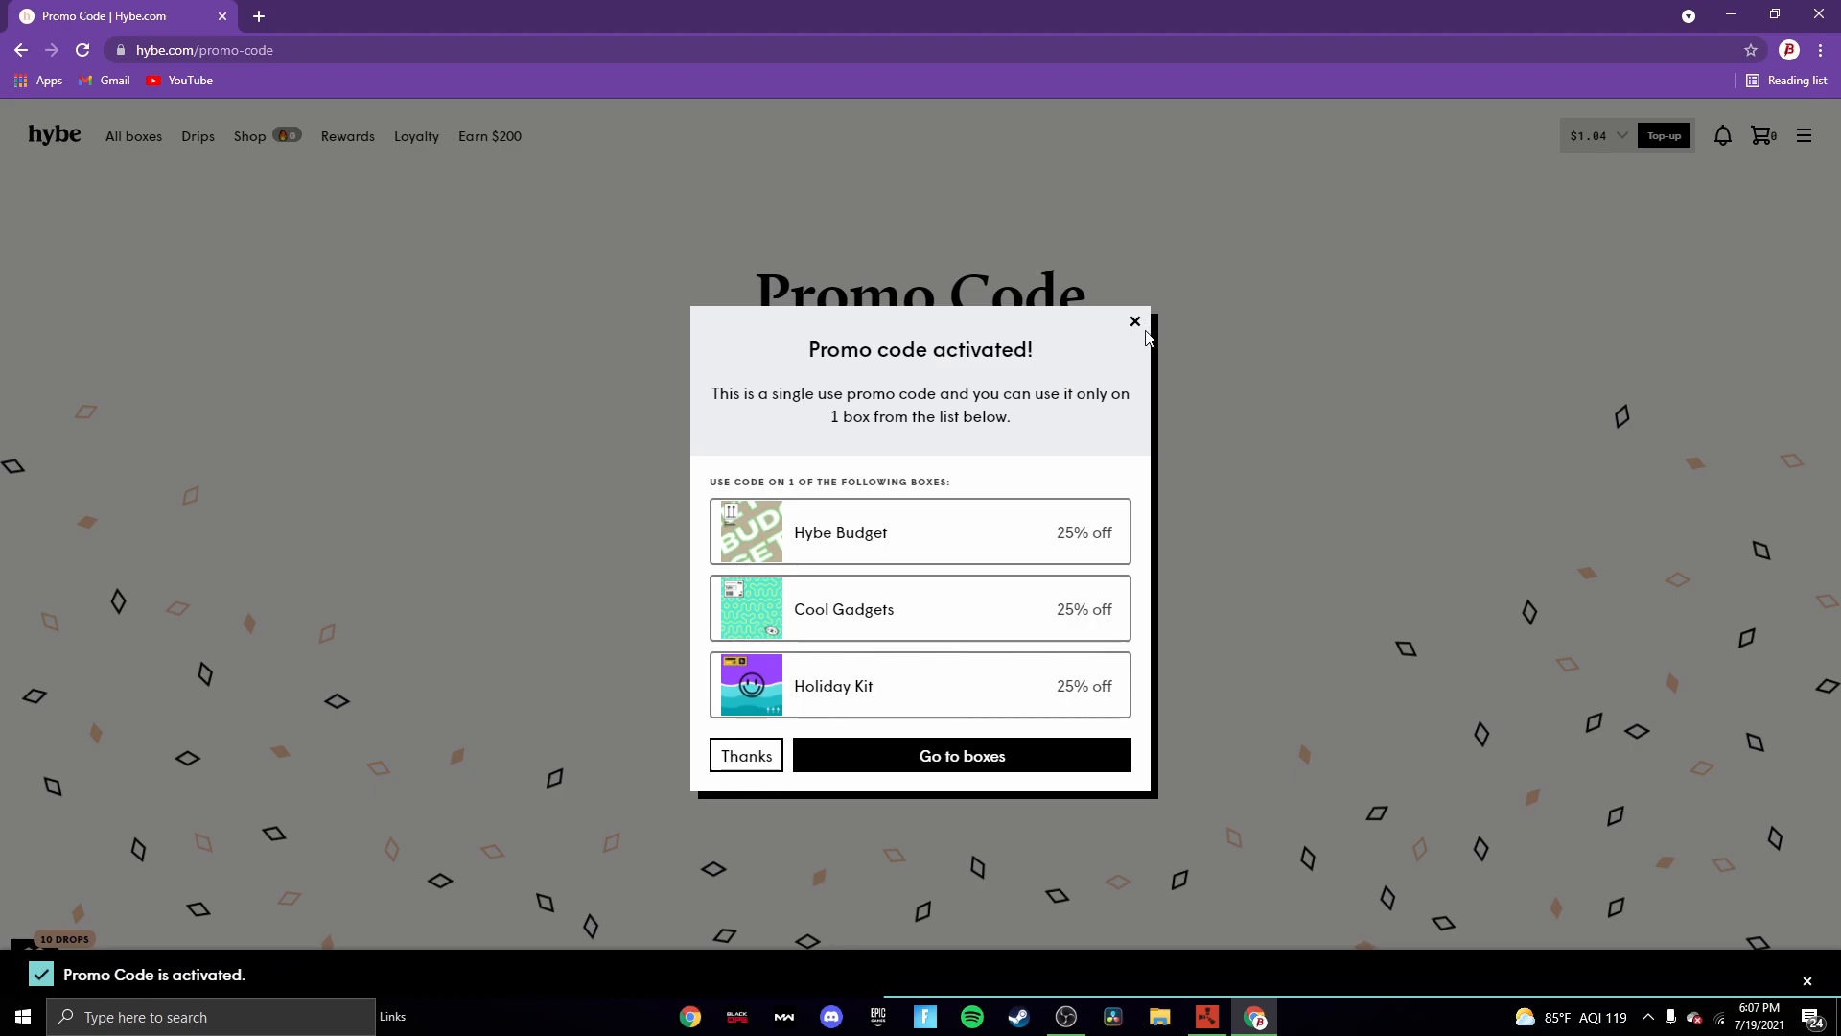
pyautogui.click(1134, 320)
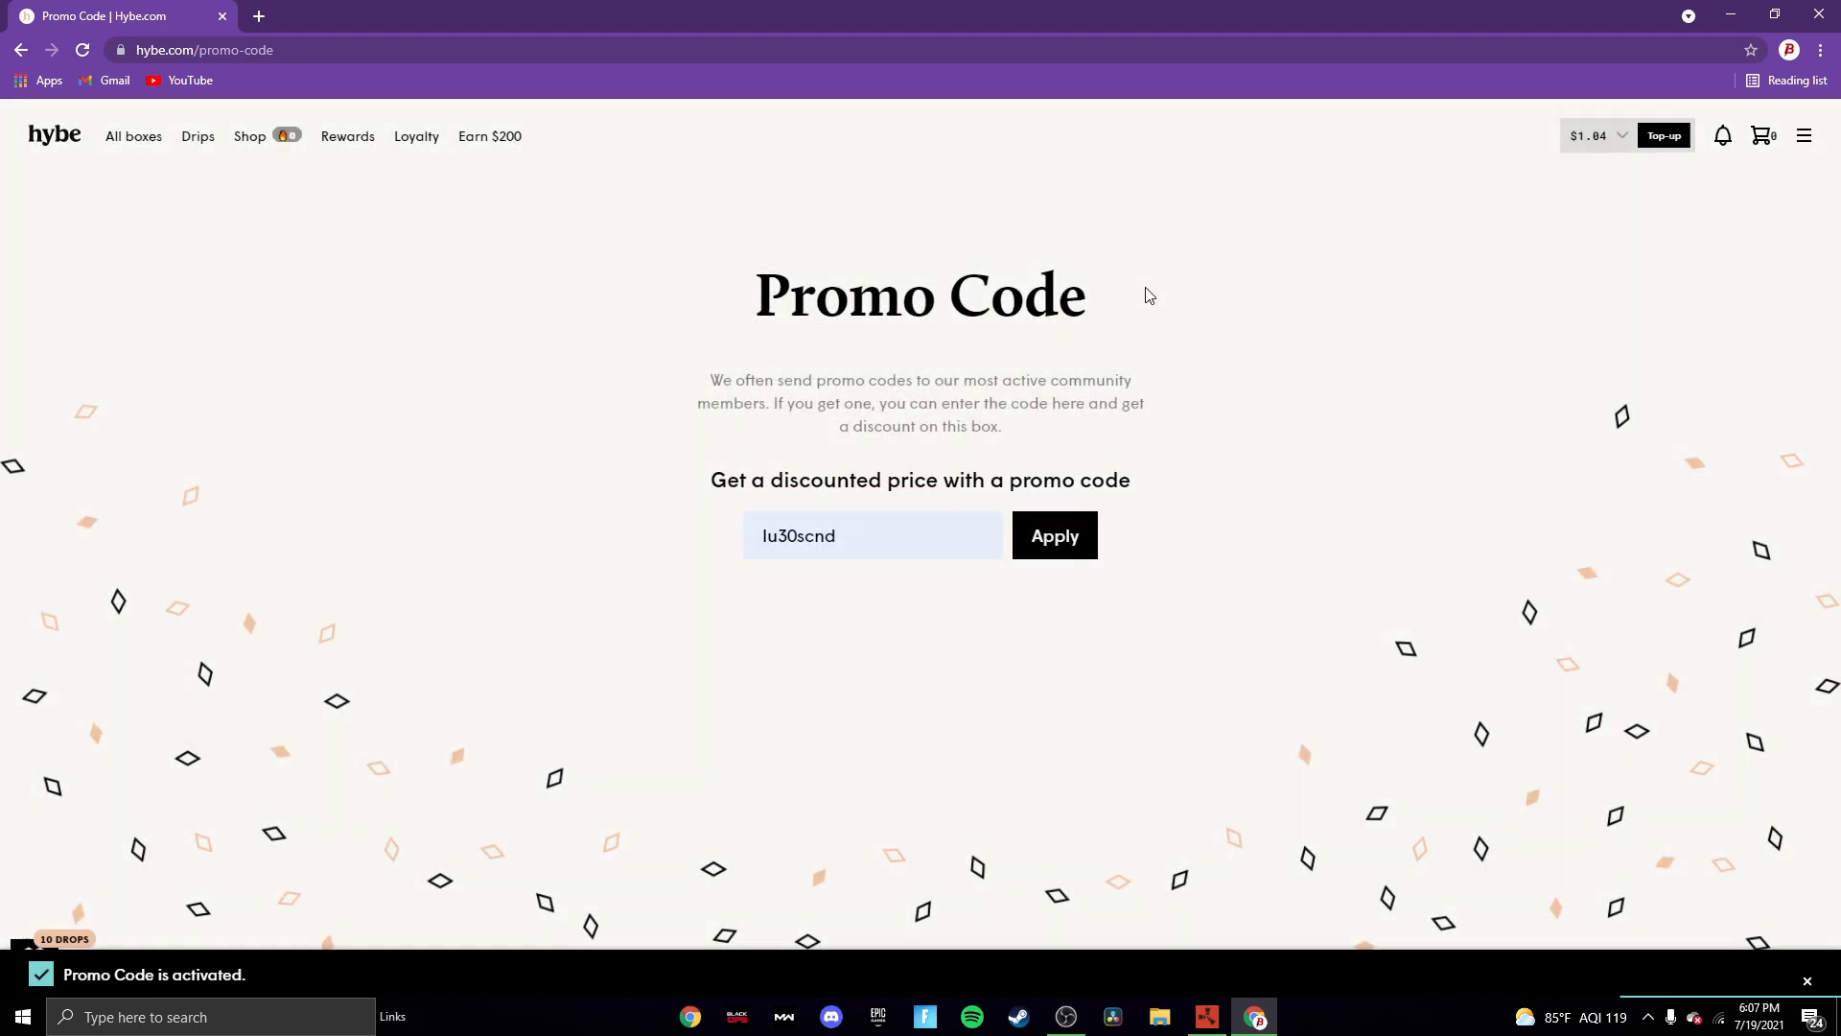
pyautogui.click(873, 535)
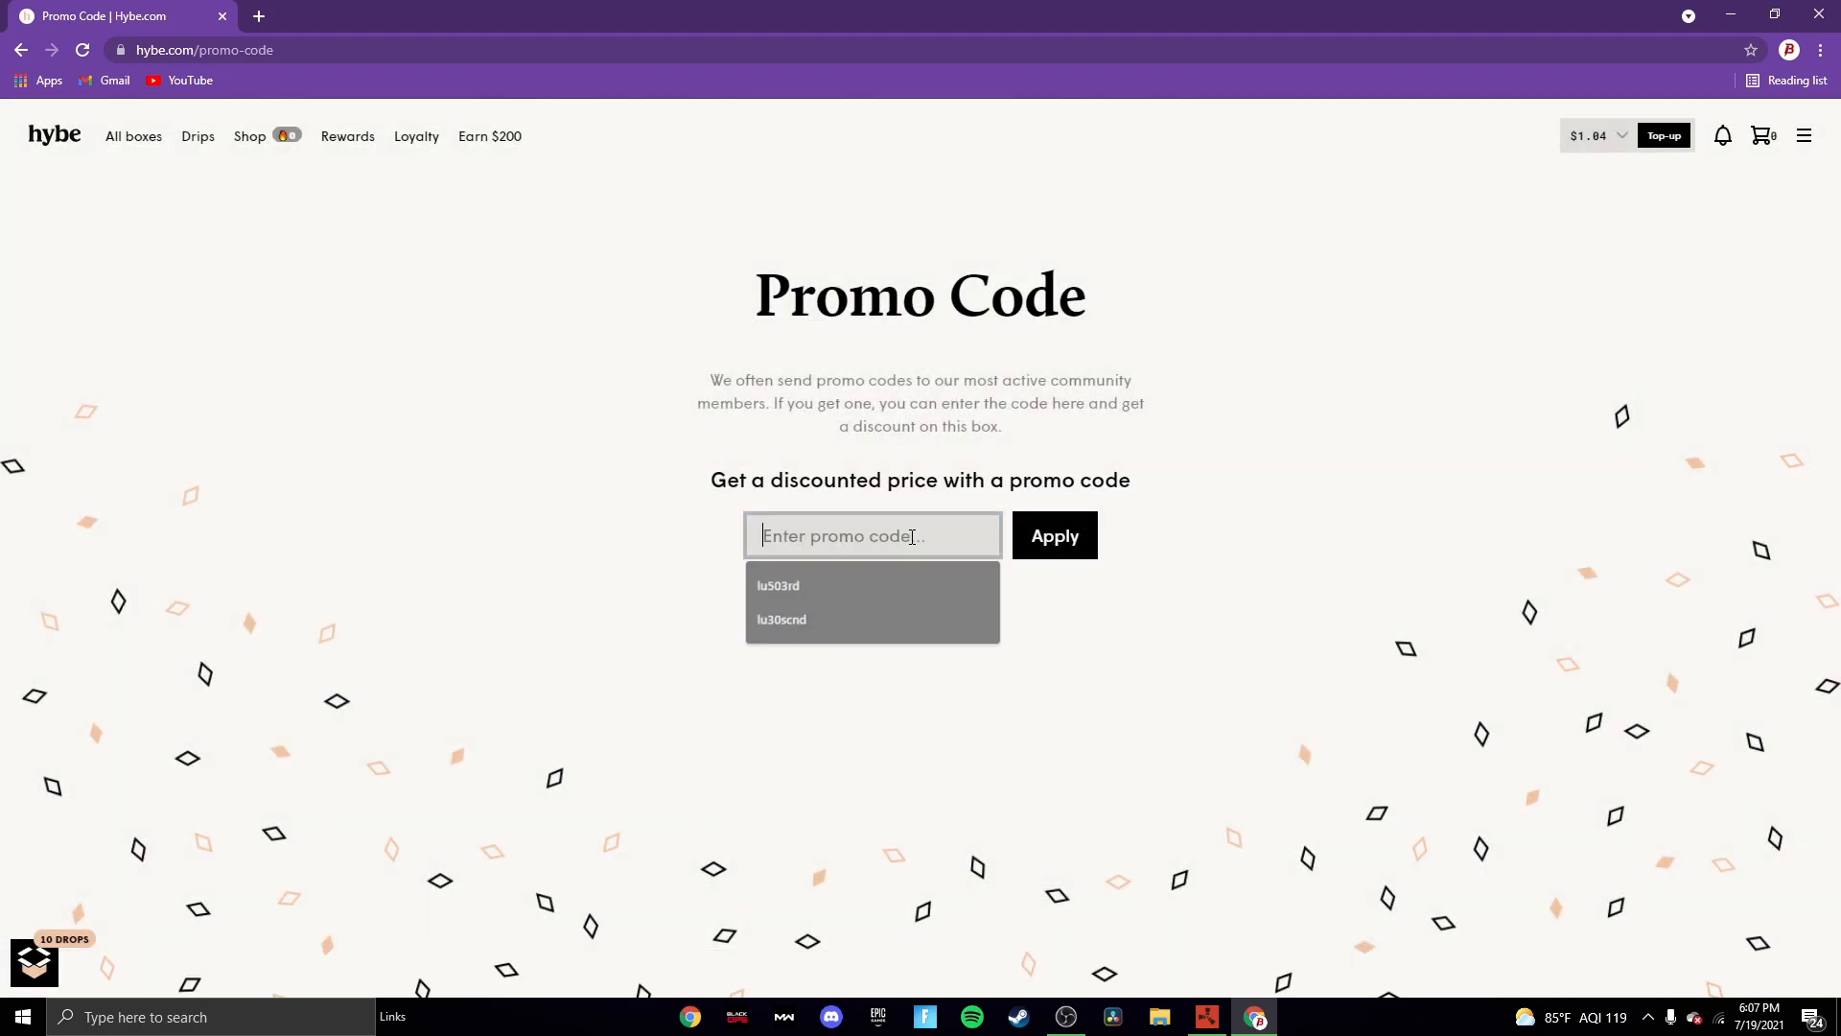
pyautogui.click(777, 585)
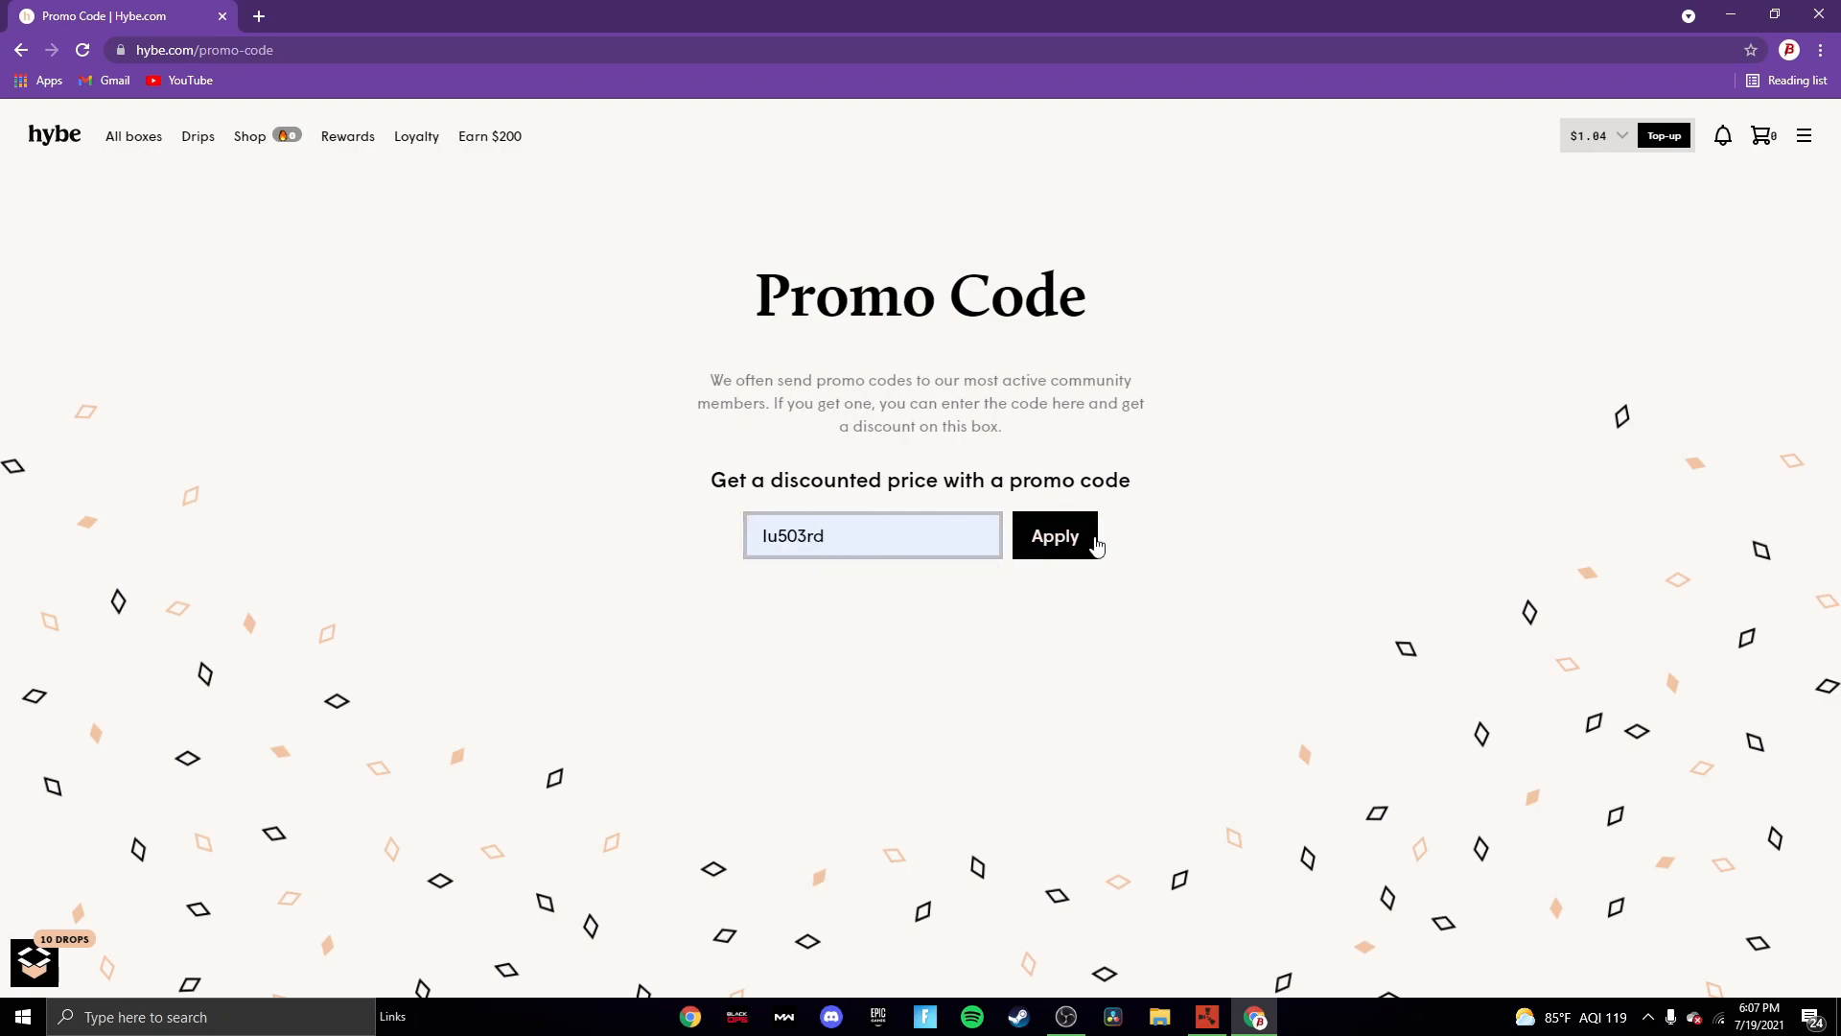
pyautogui.click(1053, 535)
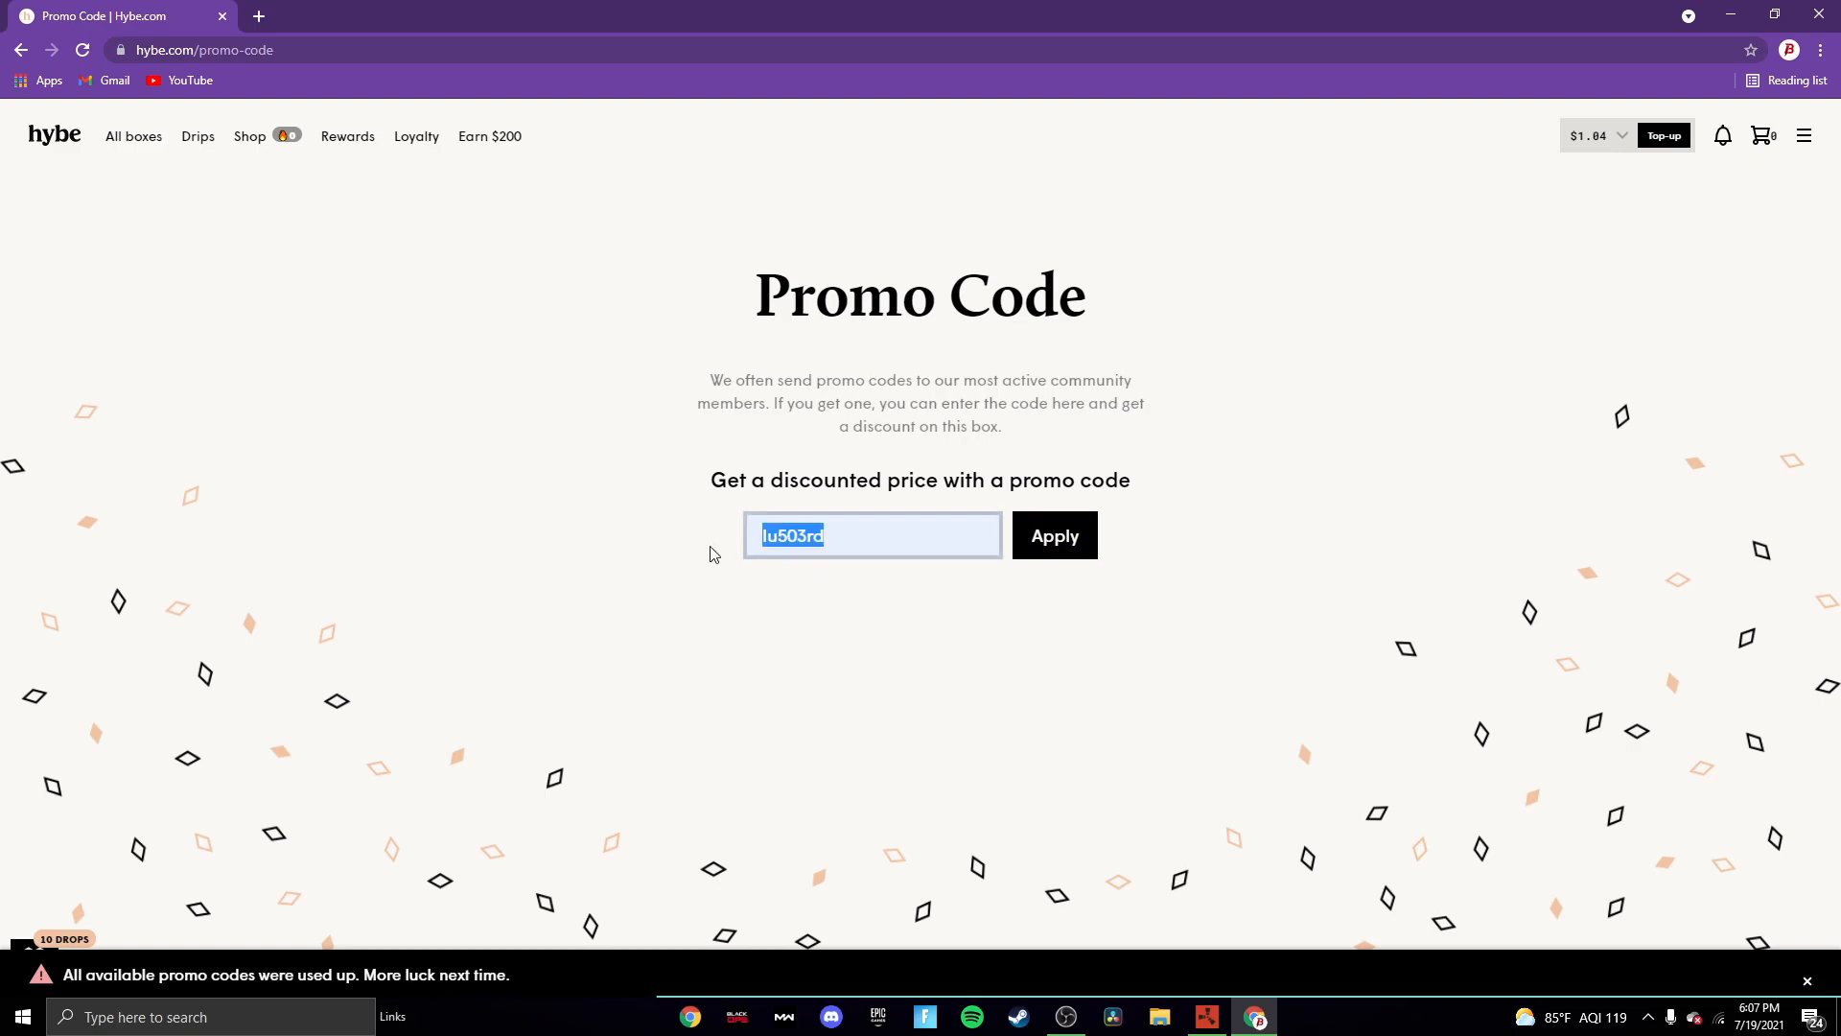
# - Submit the FREEBOX5, FS35BRF and fs35qse promo codes in turn
pyautogui.write('FREEBOX5')
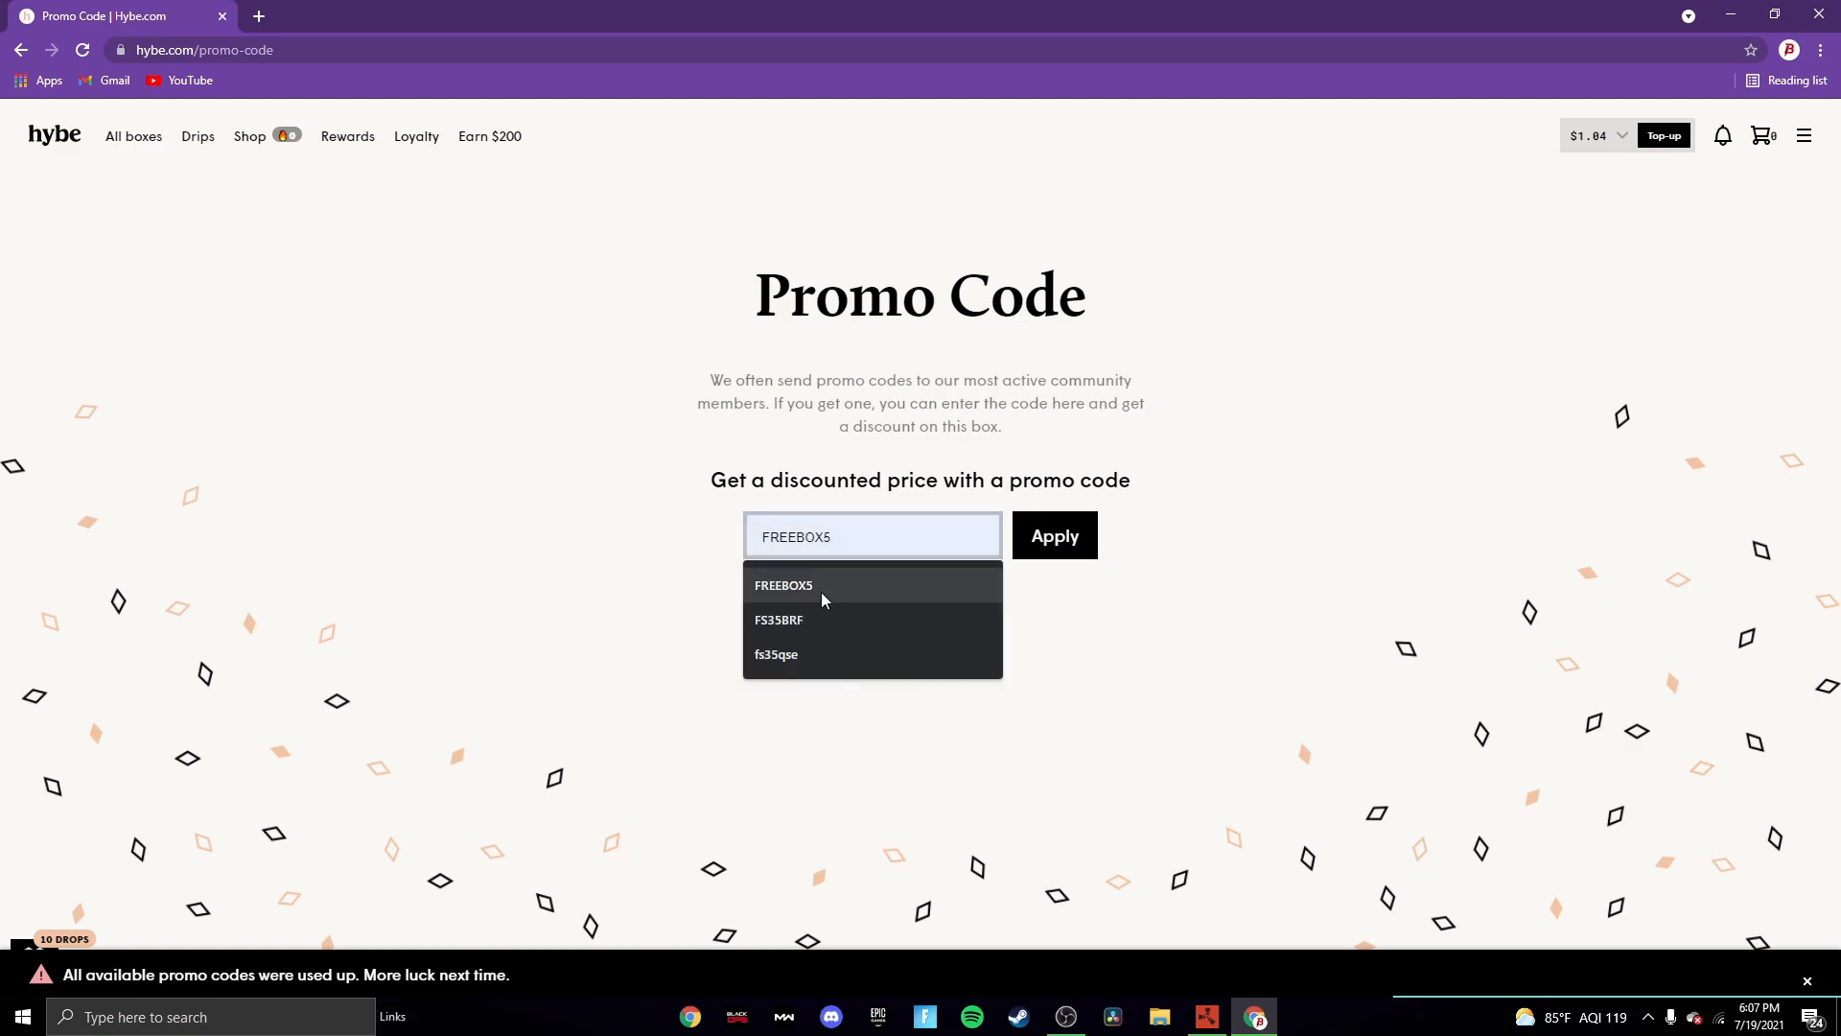
pyautogui.click(1053, 535)
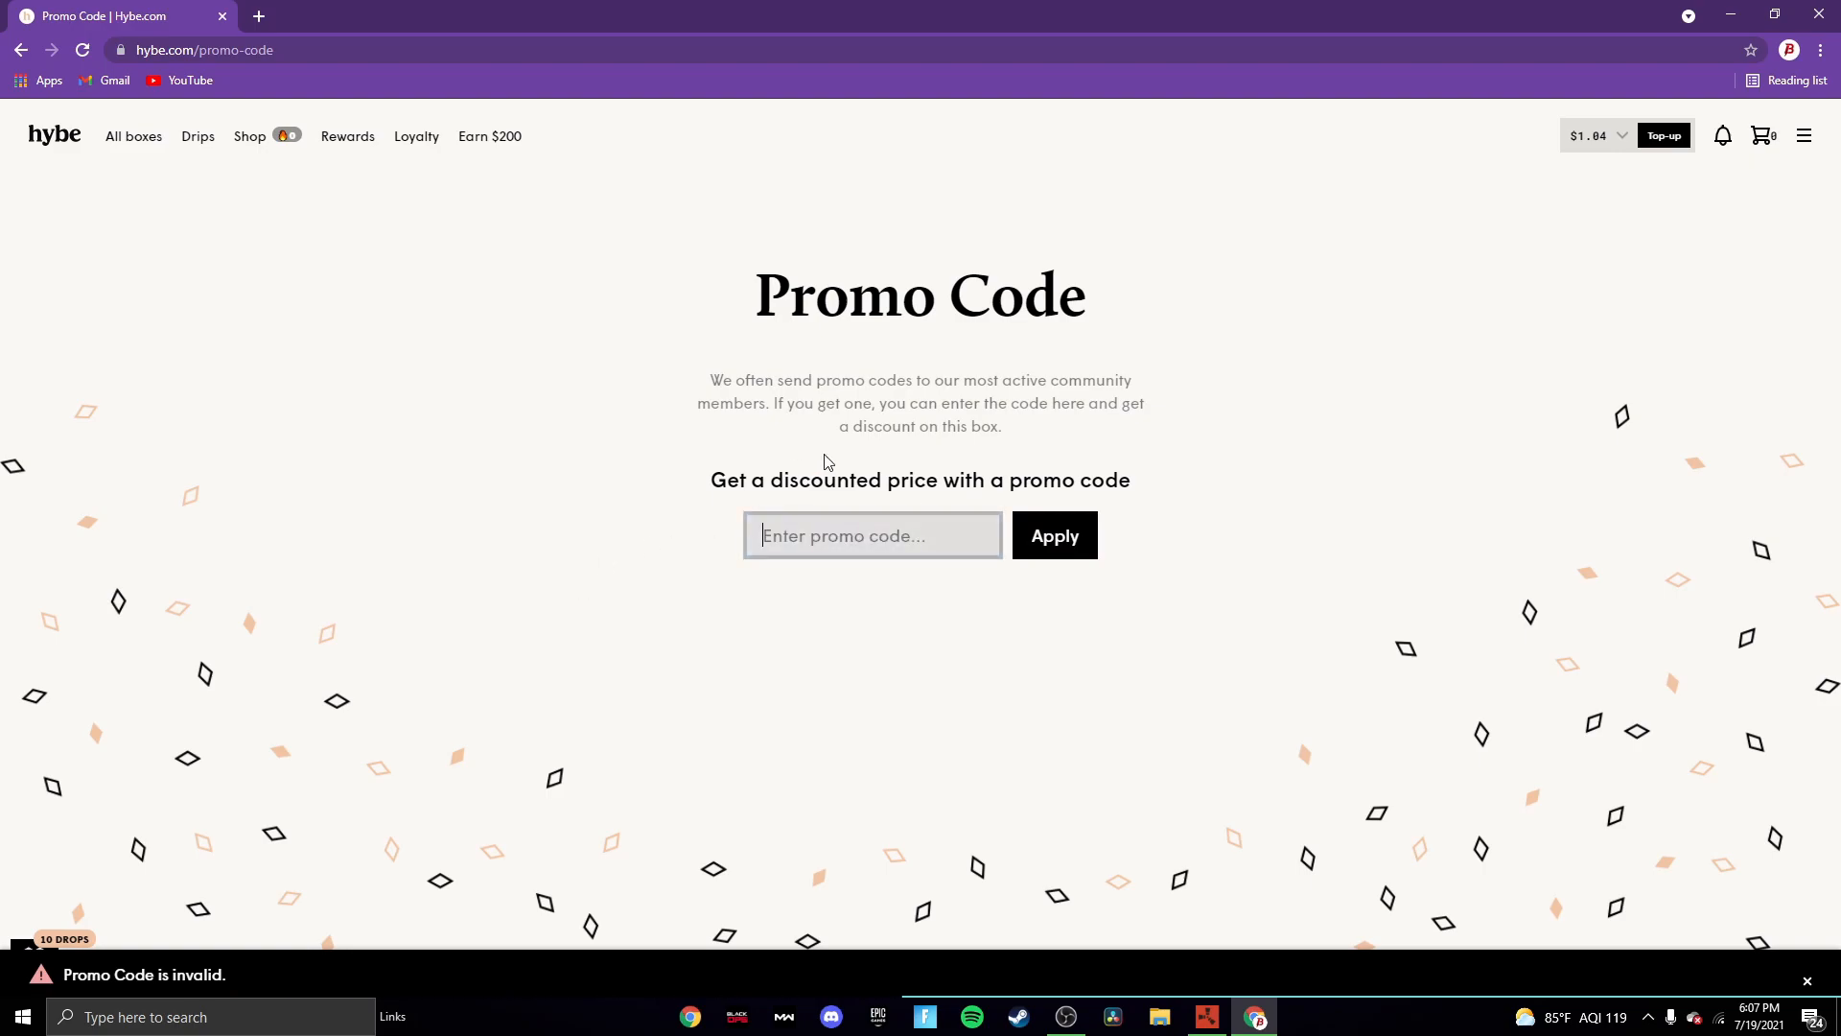
pyautogui.write('FS35BRF')
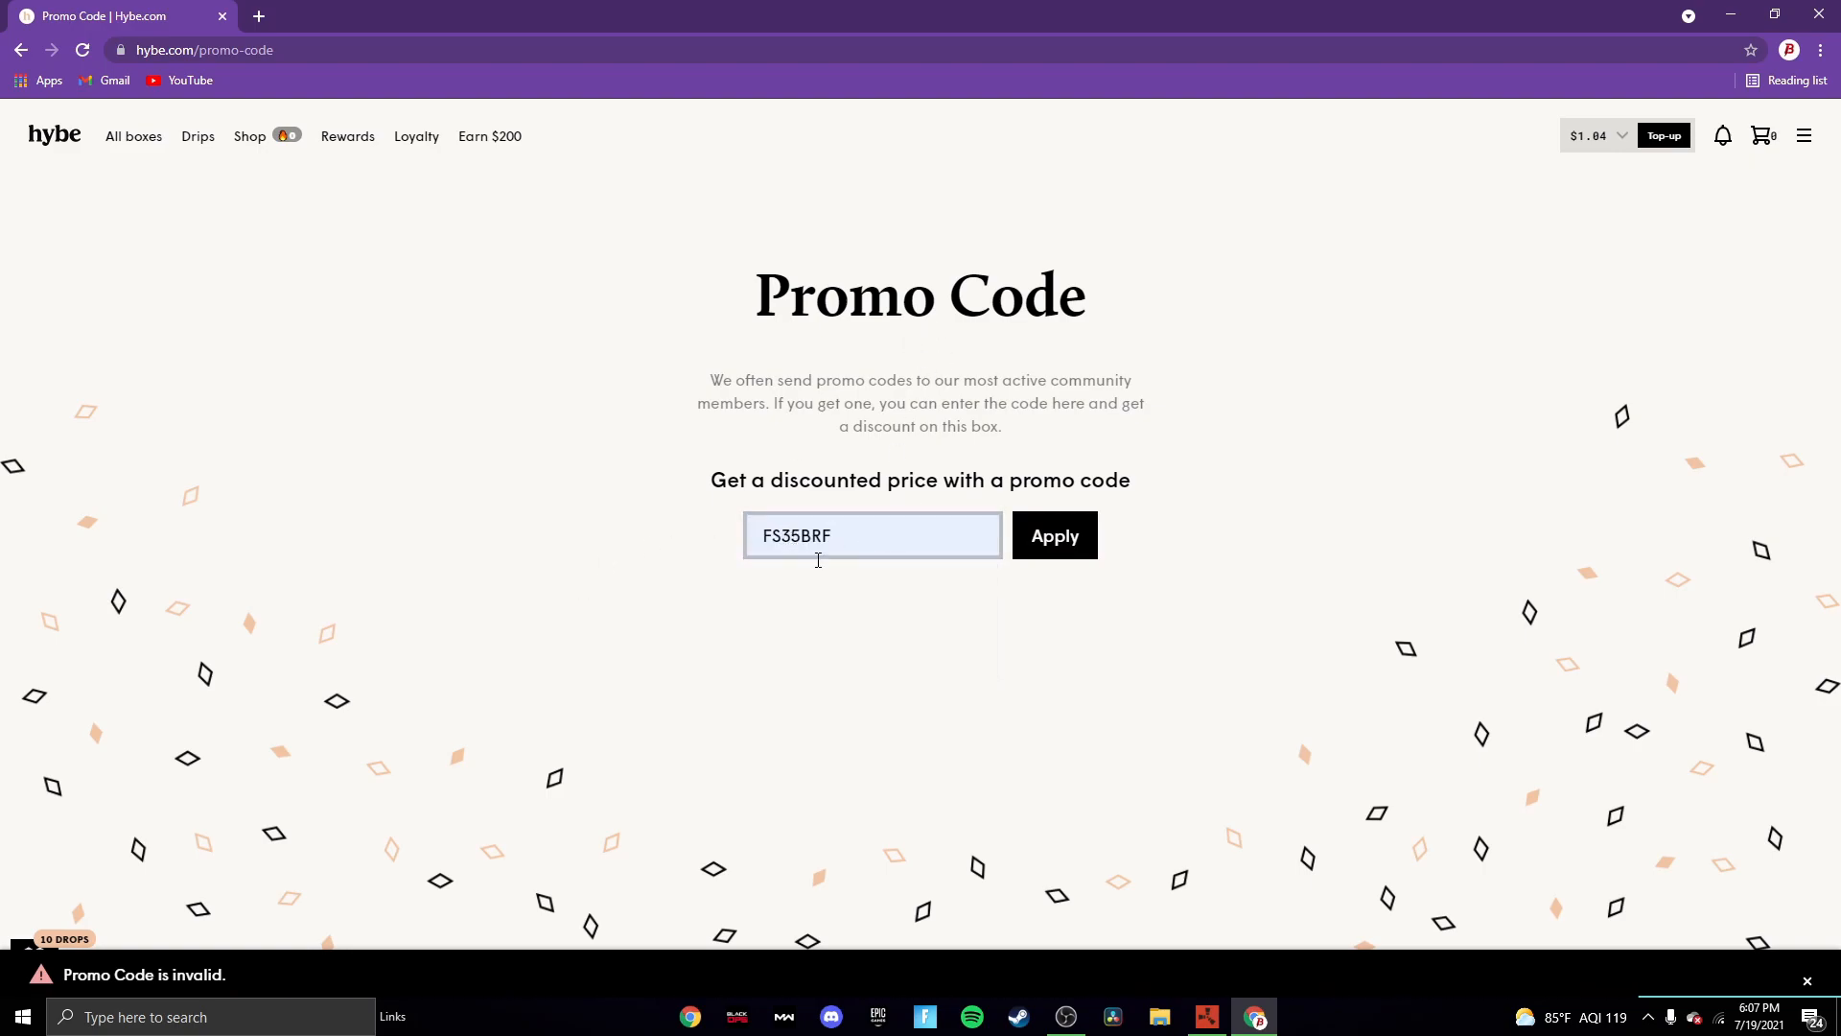
pyautogui.click(1053, 536)
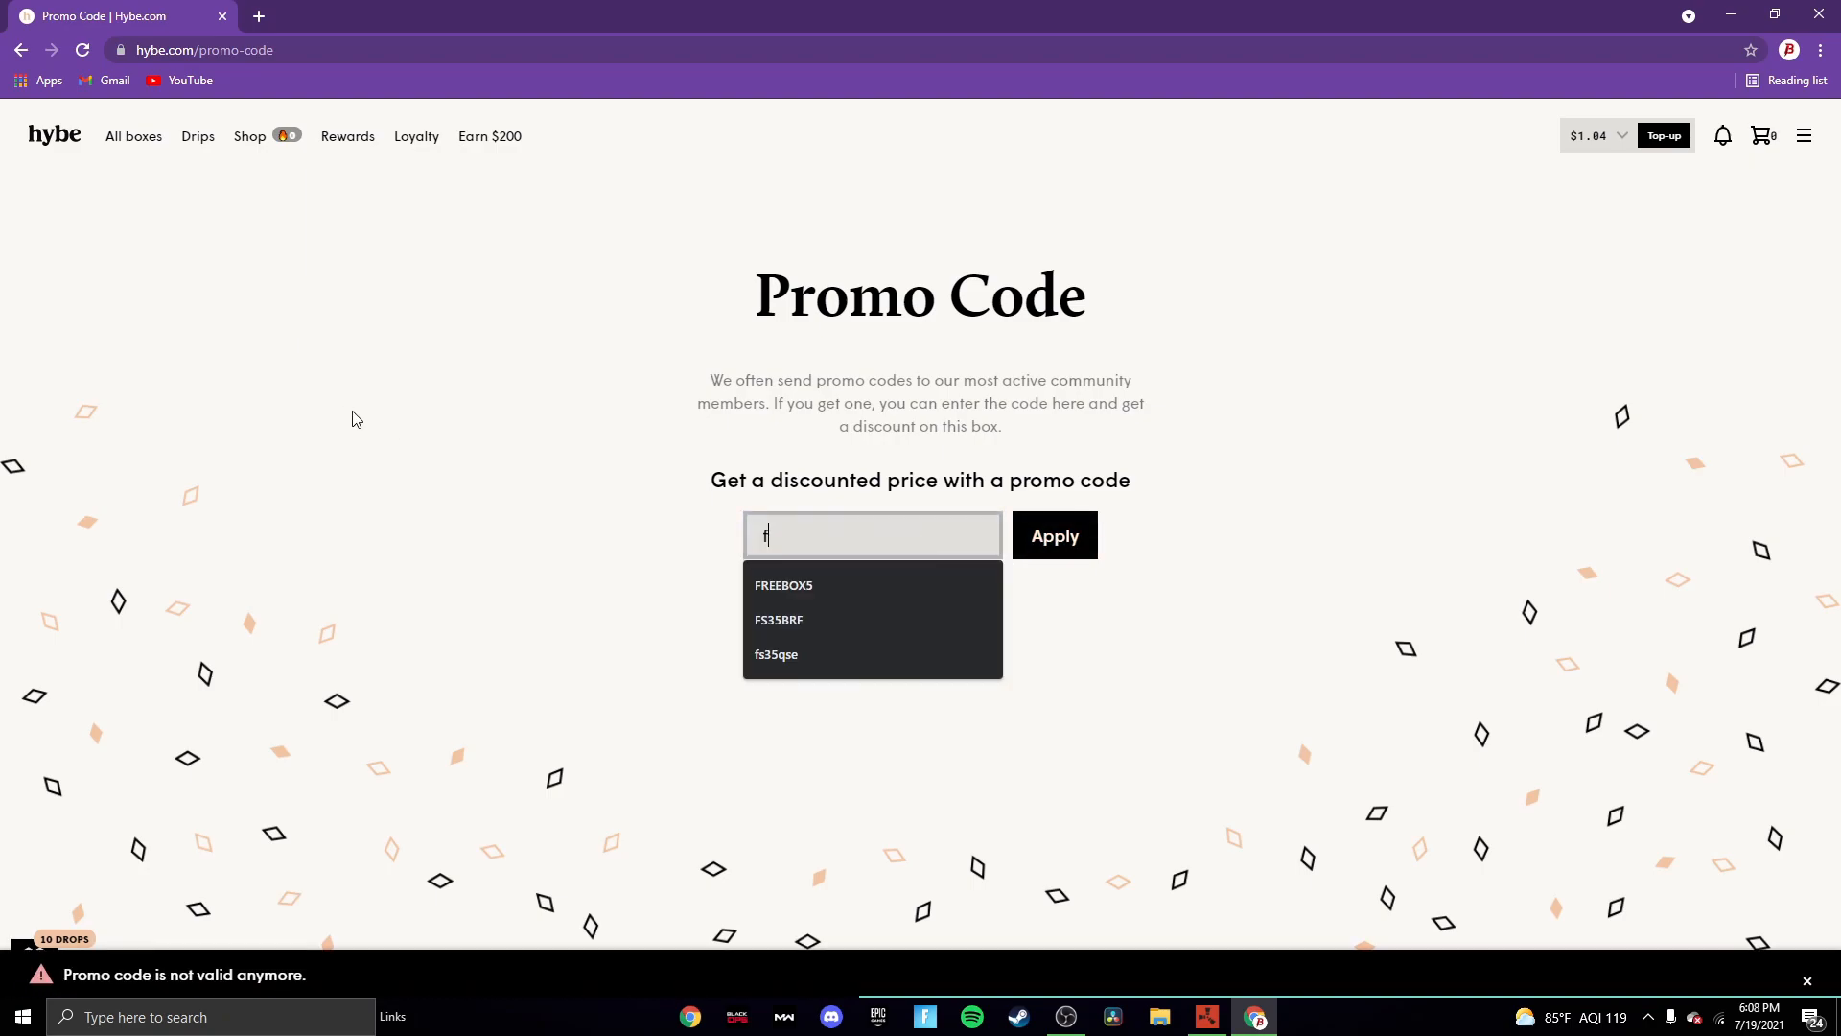
pyautogui.click(777, 654)
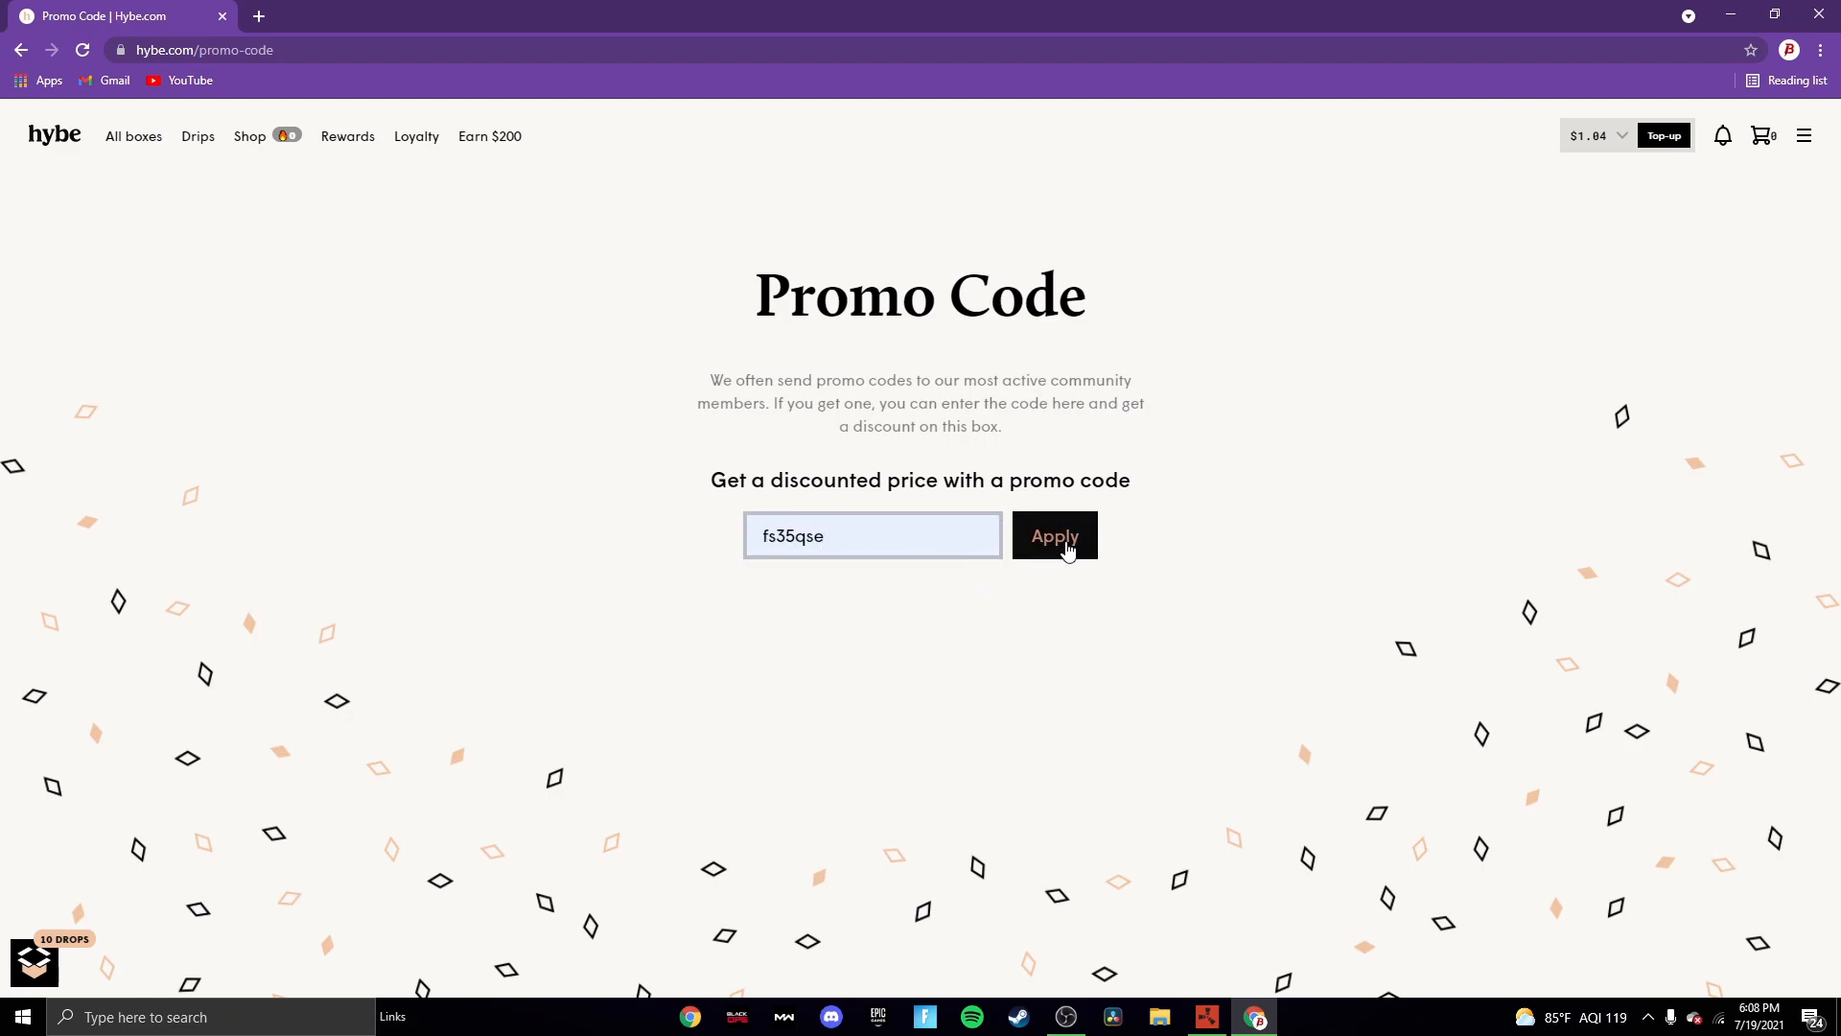
pyautogui.click(1053, 535)
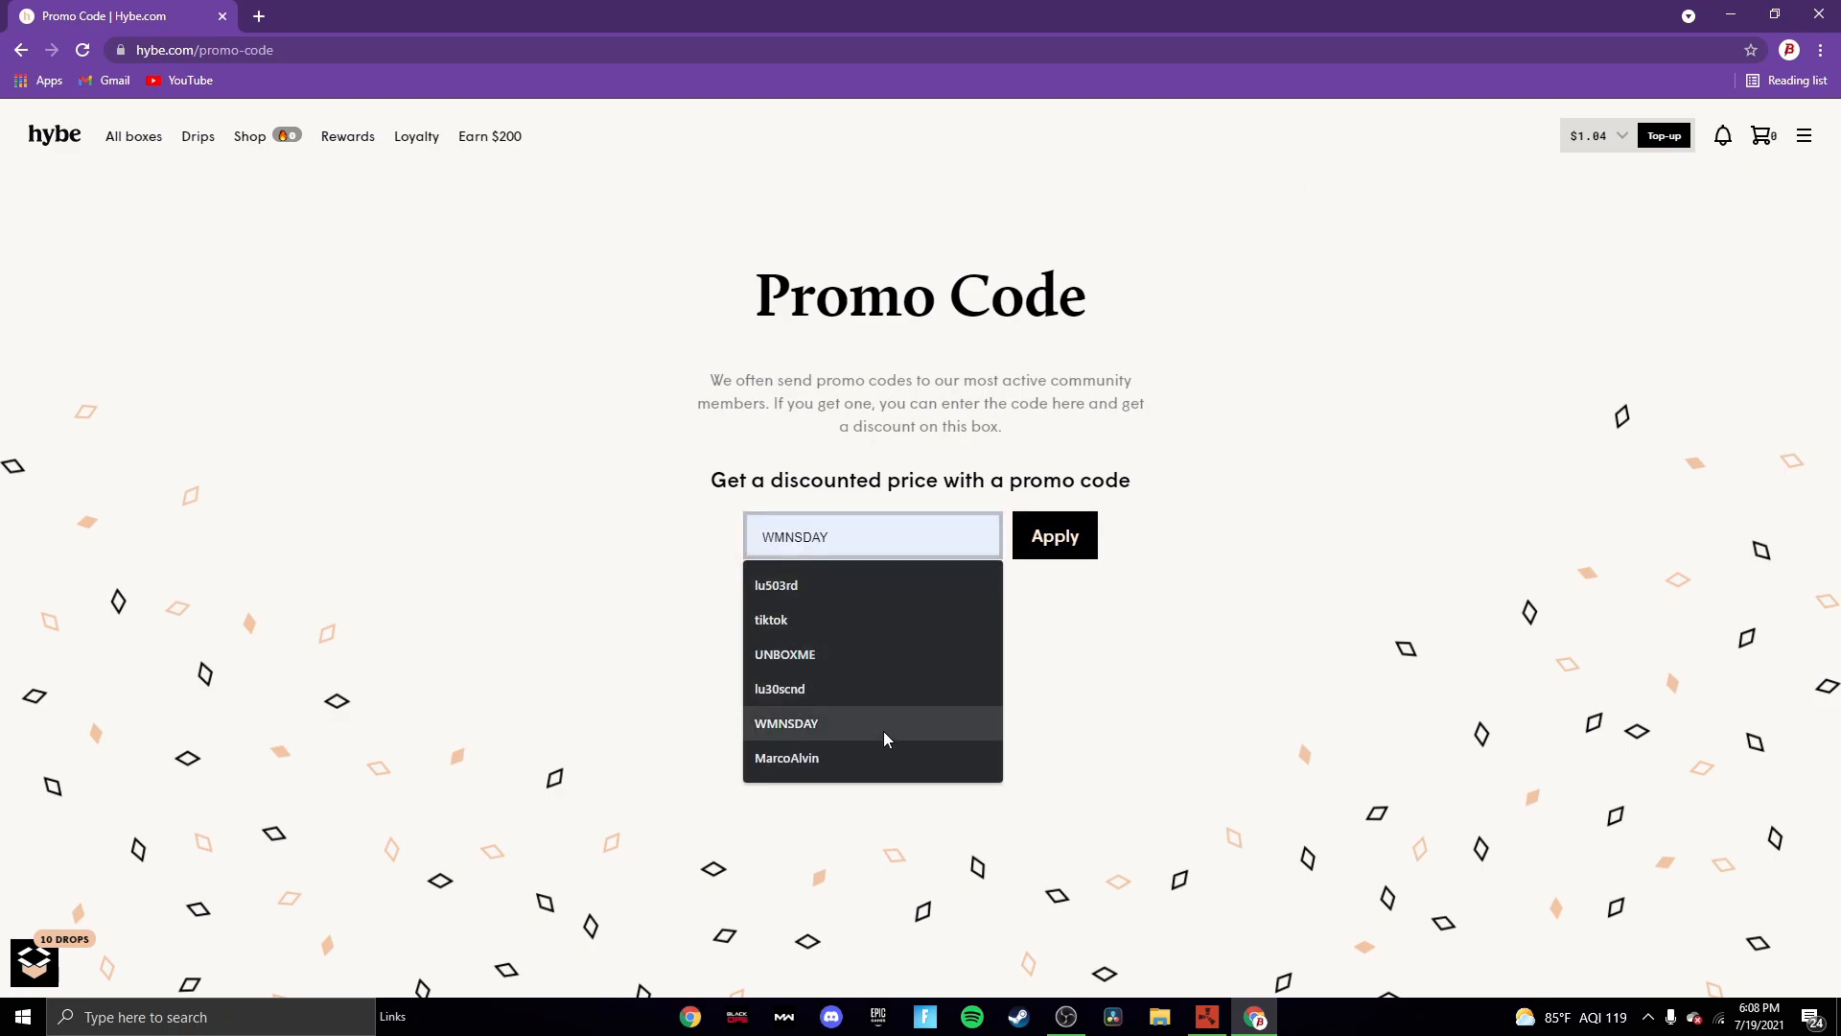
# - Submit the promo code ith4pp3n5 from the saved suggestions, leaving the balance at $0.40
pyautogui.write('f')
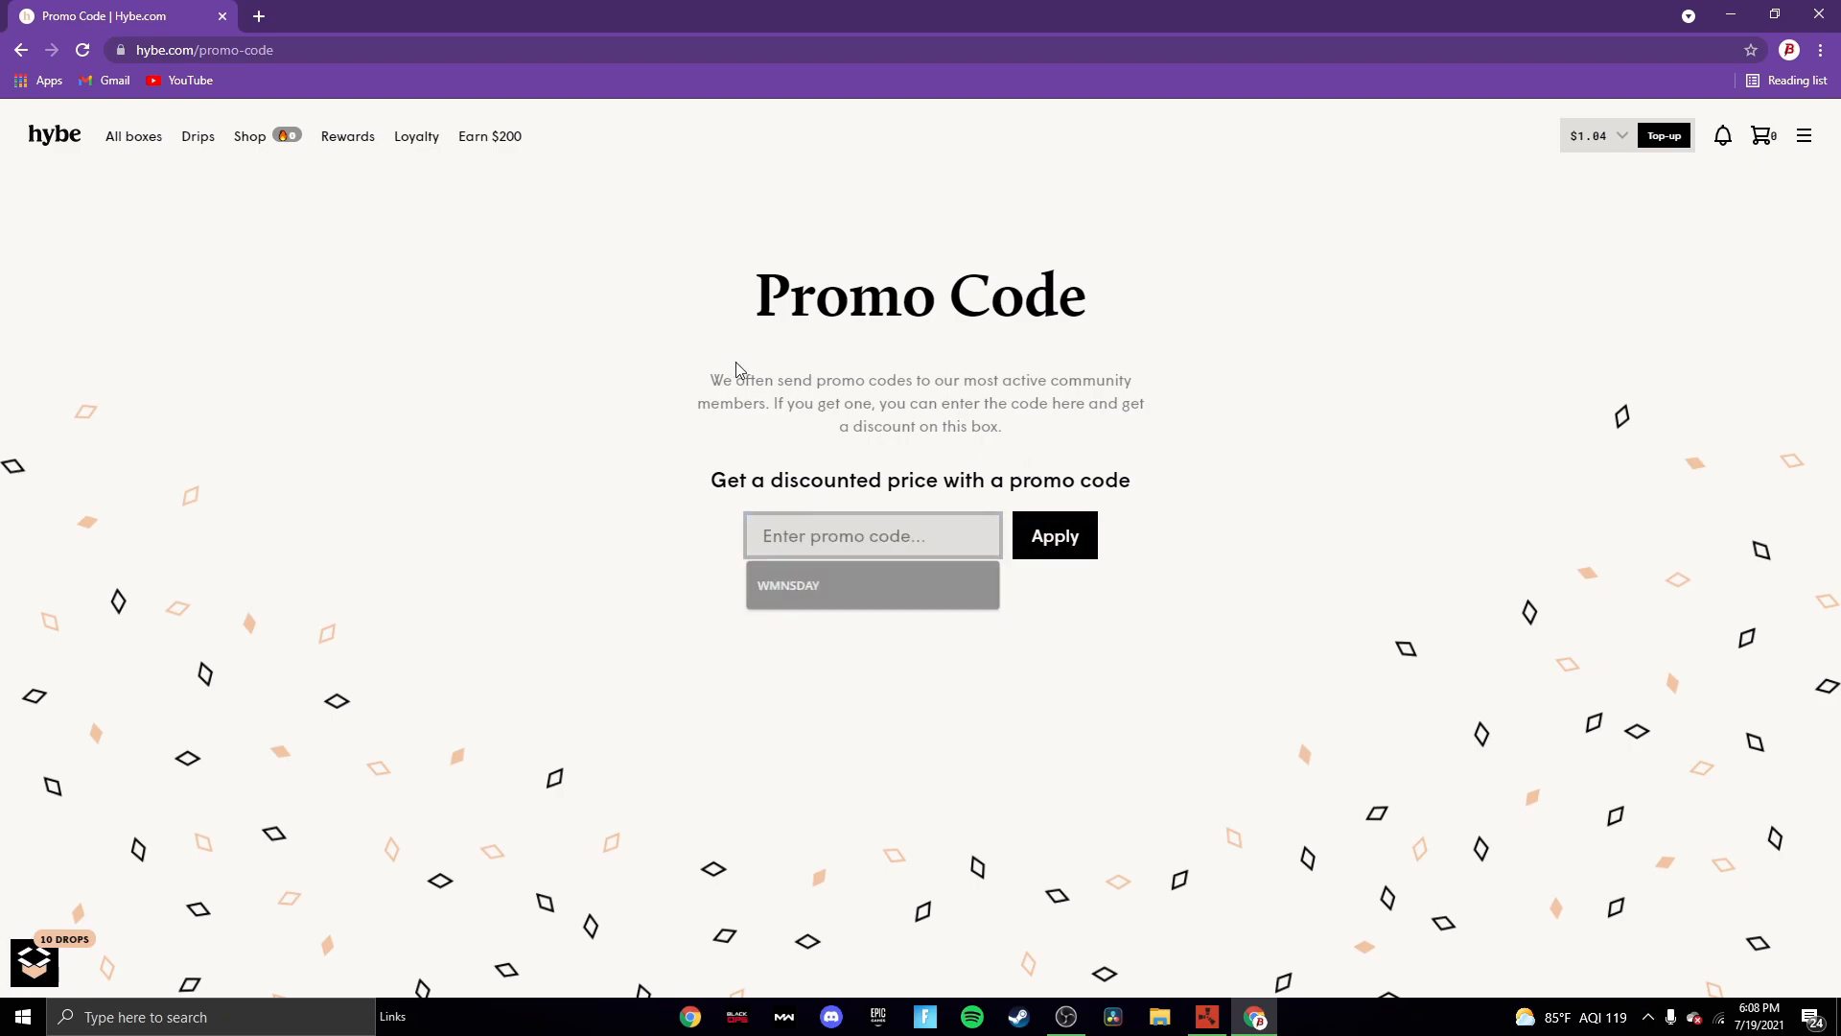
pyautogui.click(873, 535)
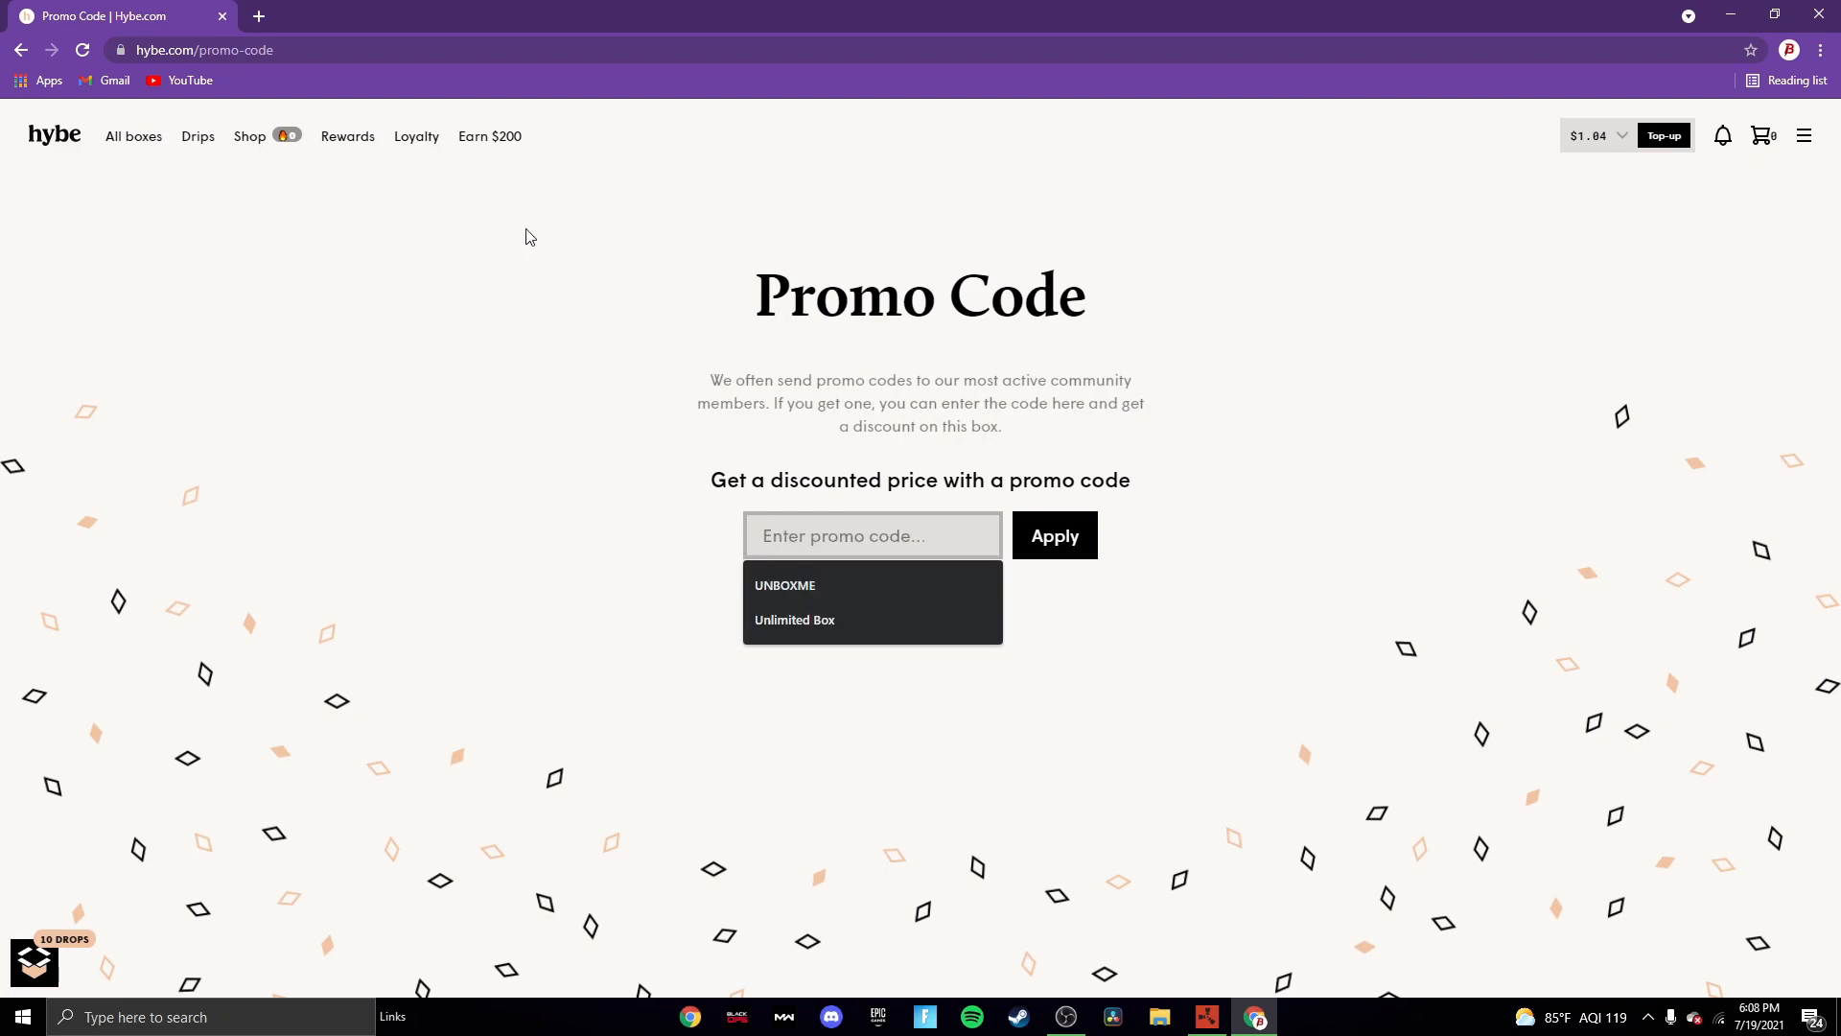
pyautogui.click(794, 619)
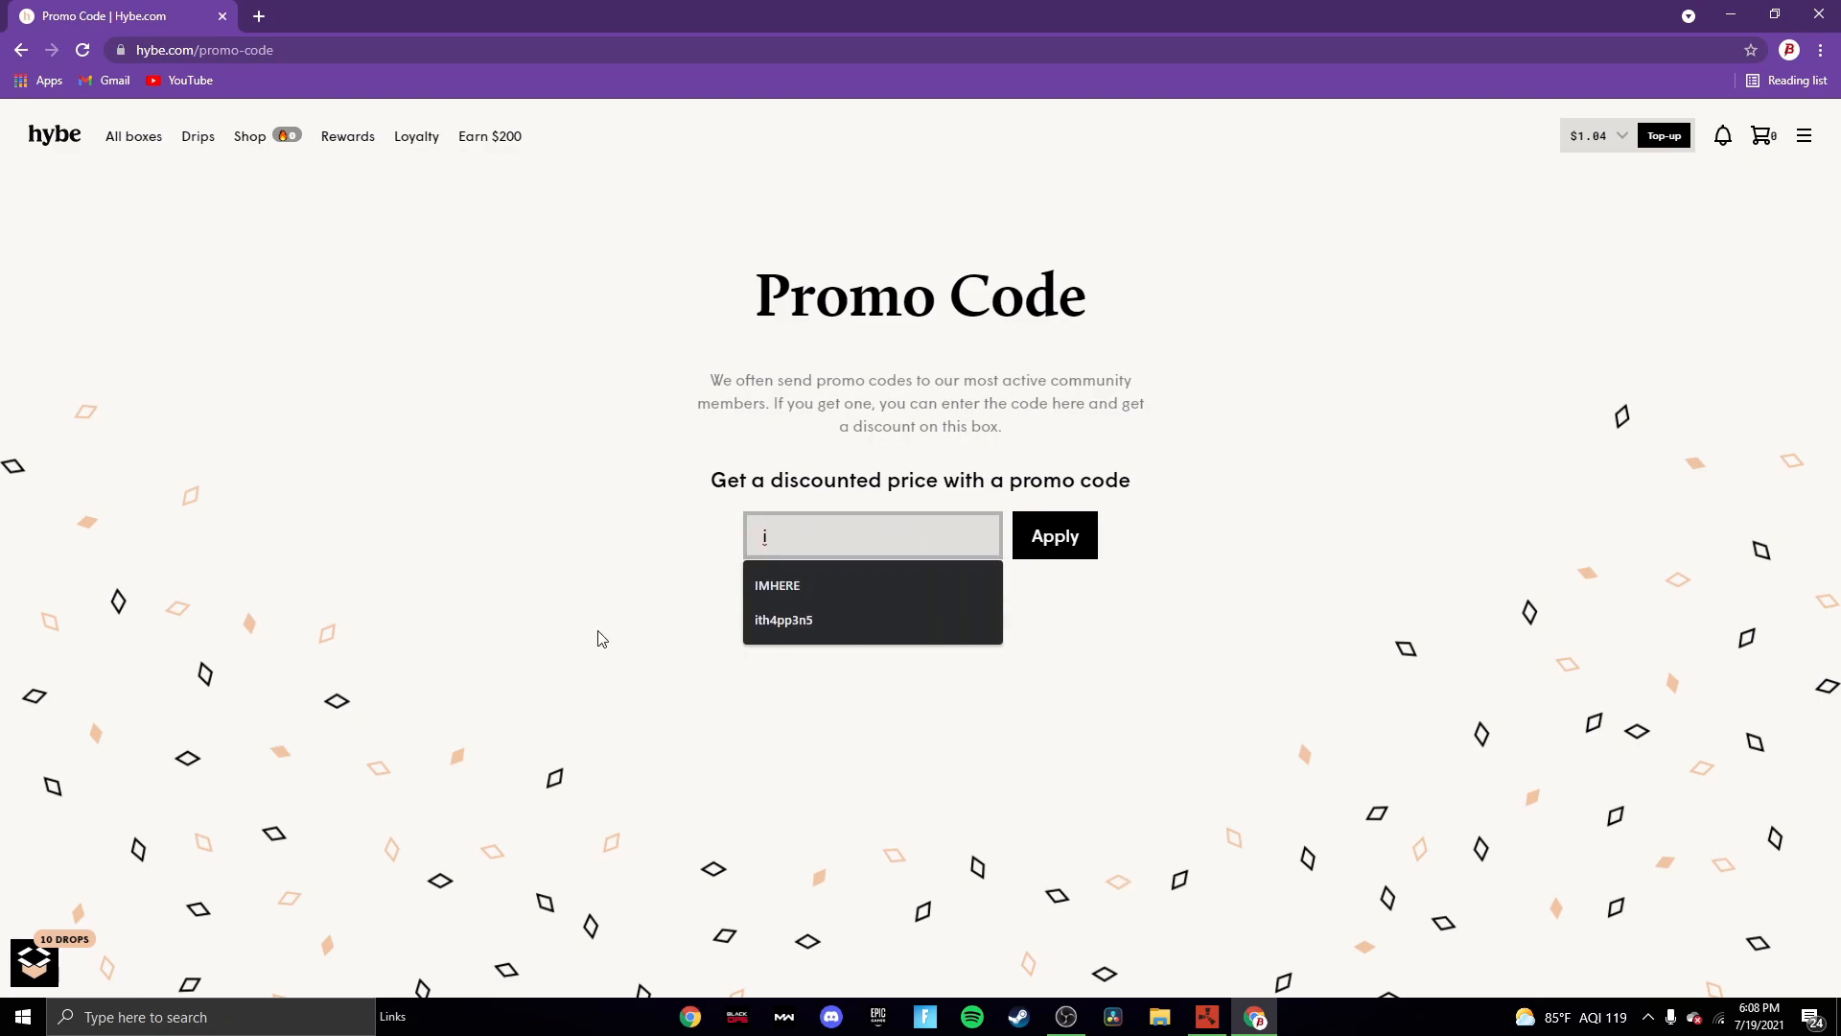
pyautogui.click(777, 585)
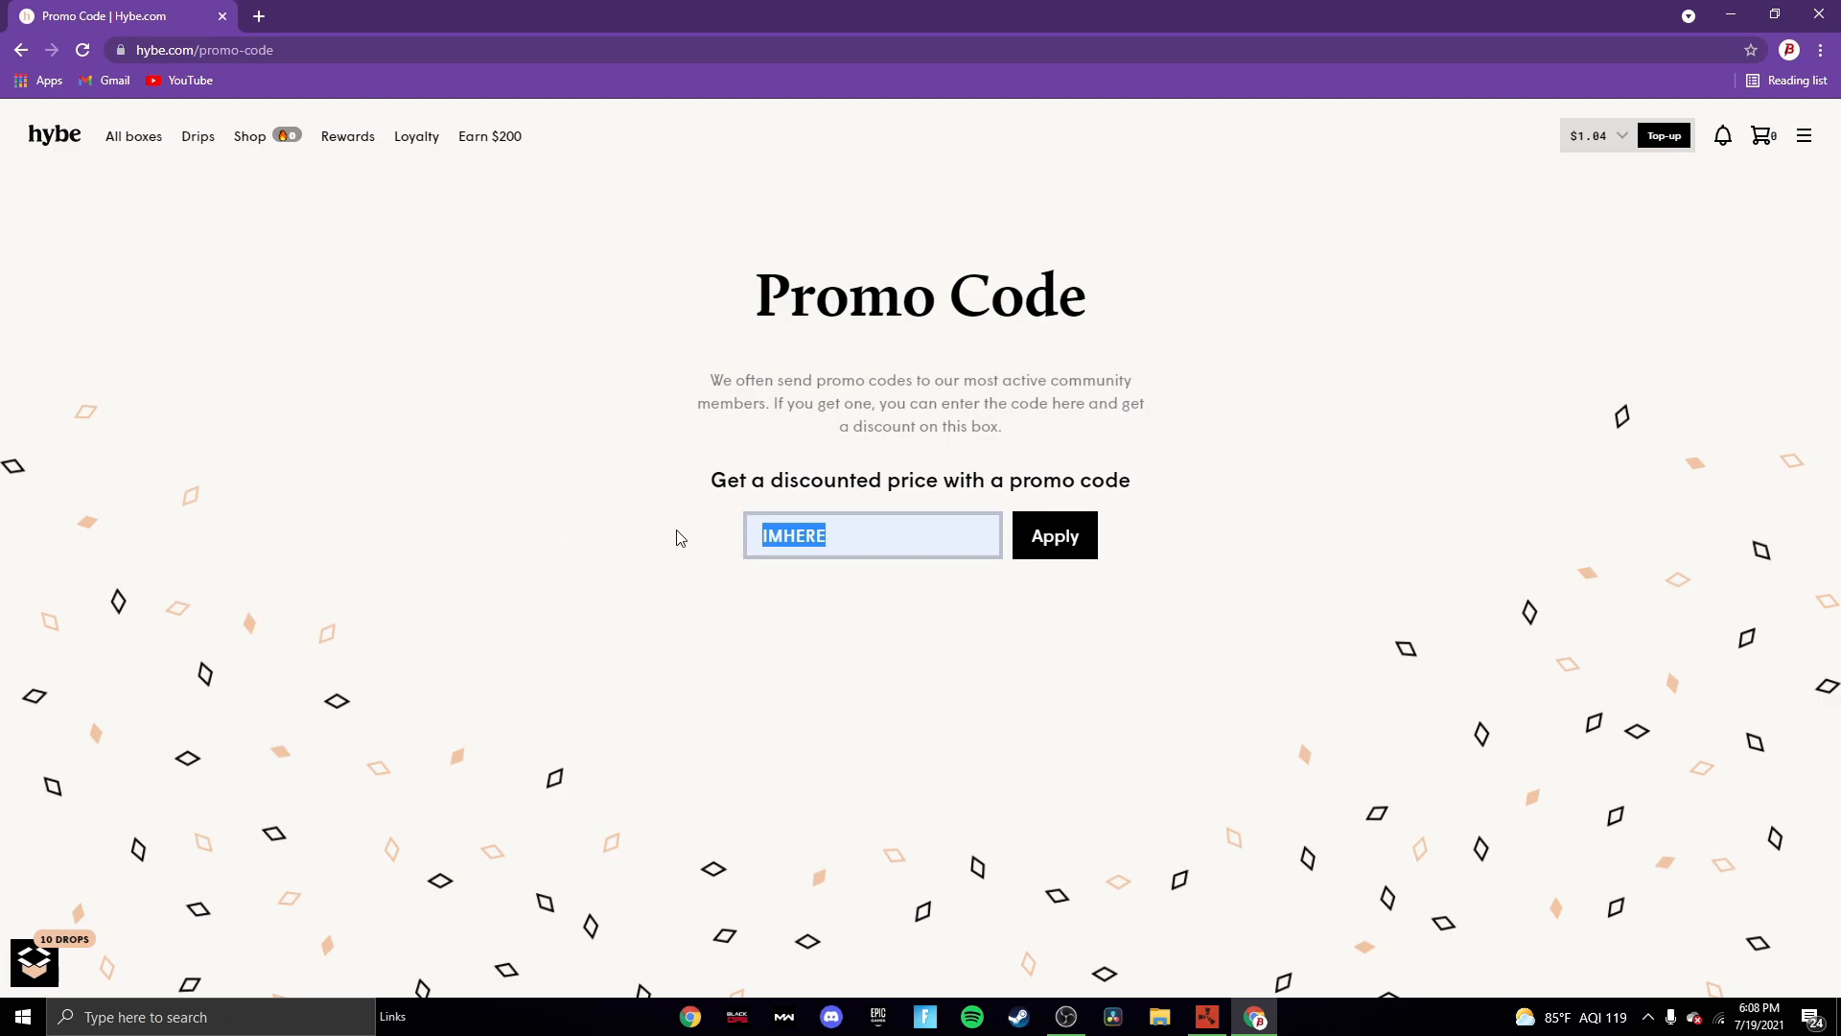
pyautogui.write('ith4pp3n5')
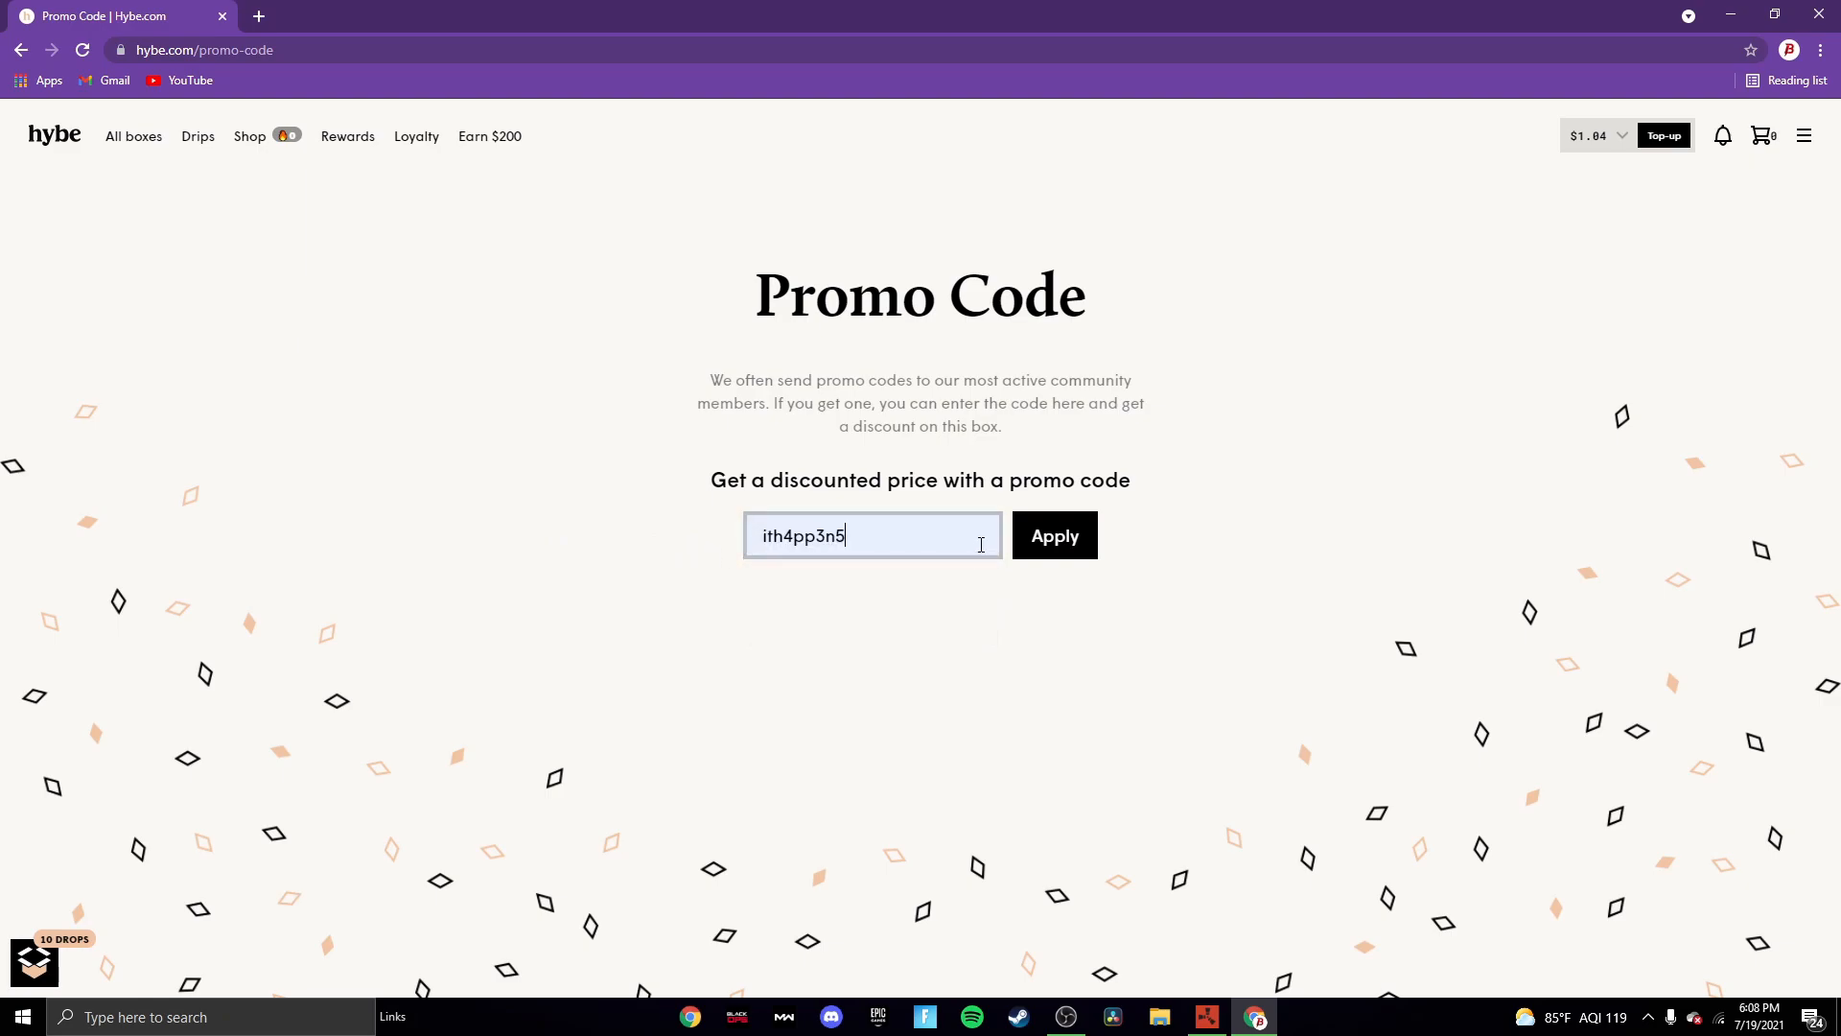
pyautogui.moveTo(861, 583)
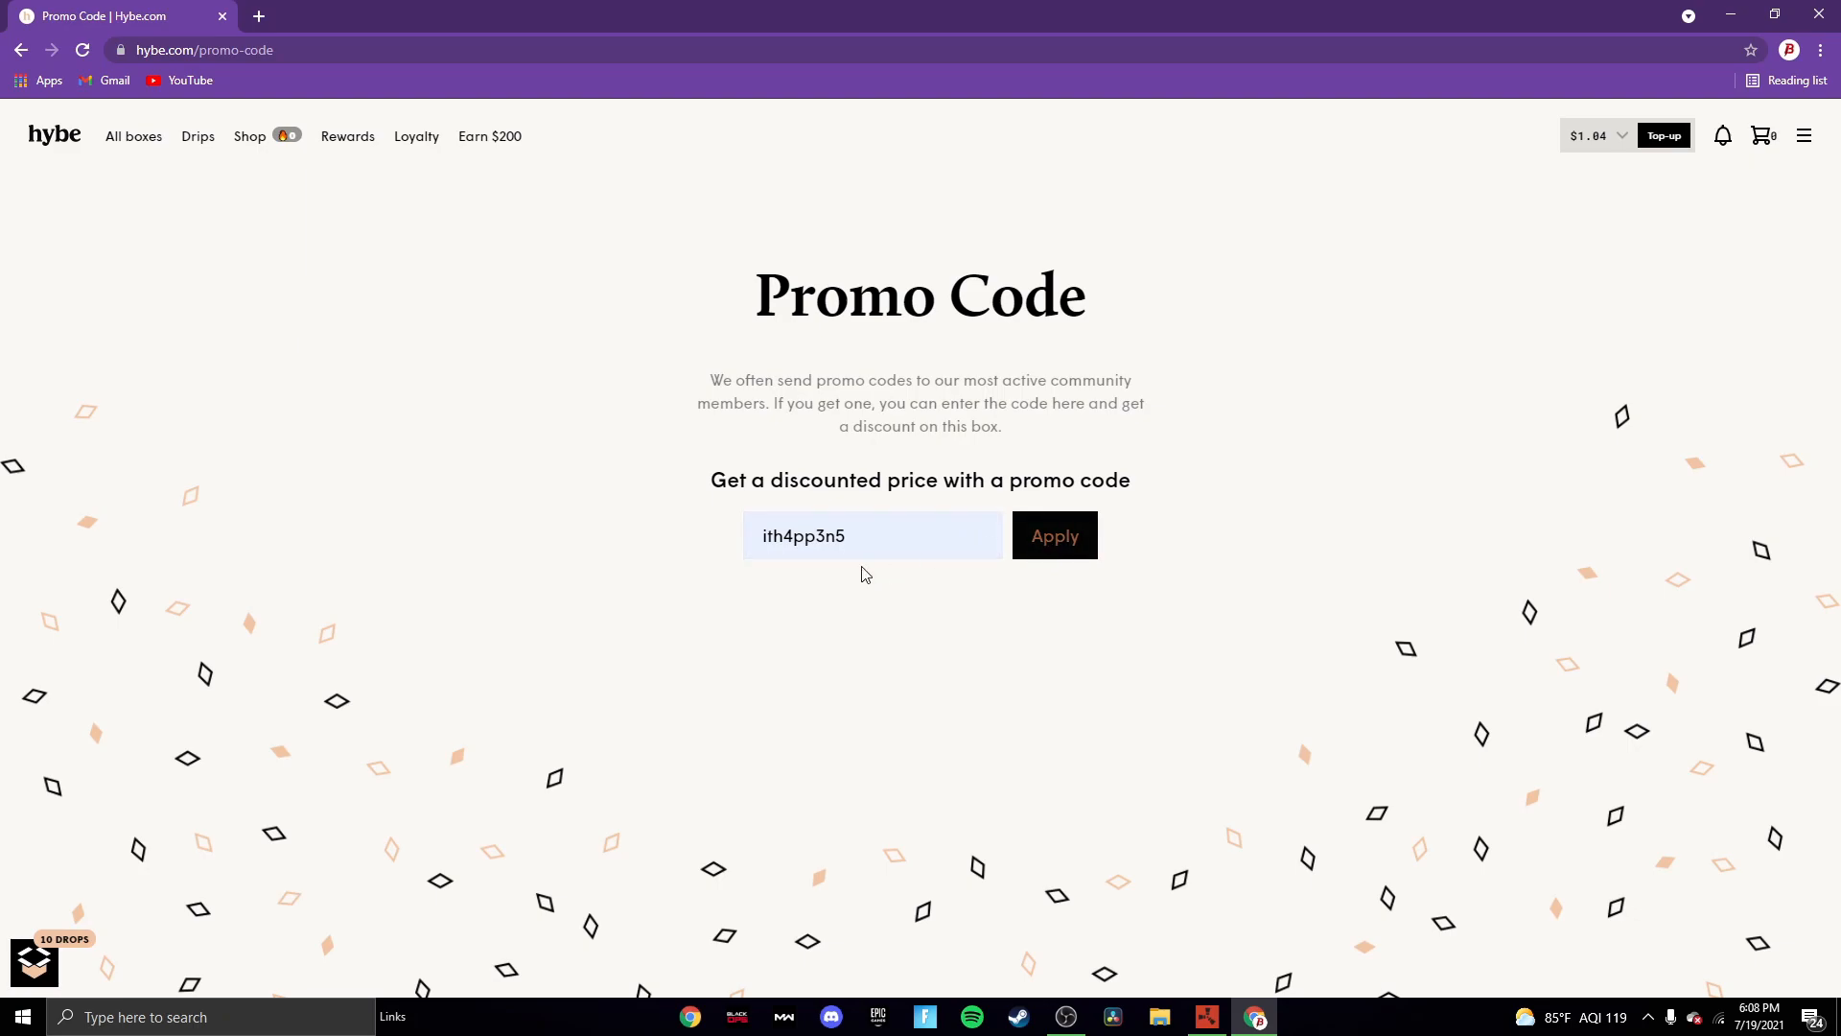
pyautogui.write('op')
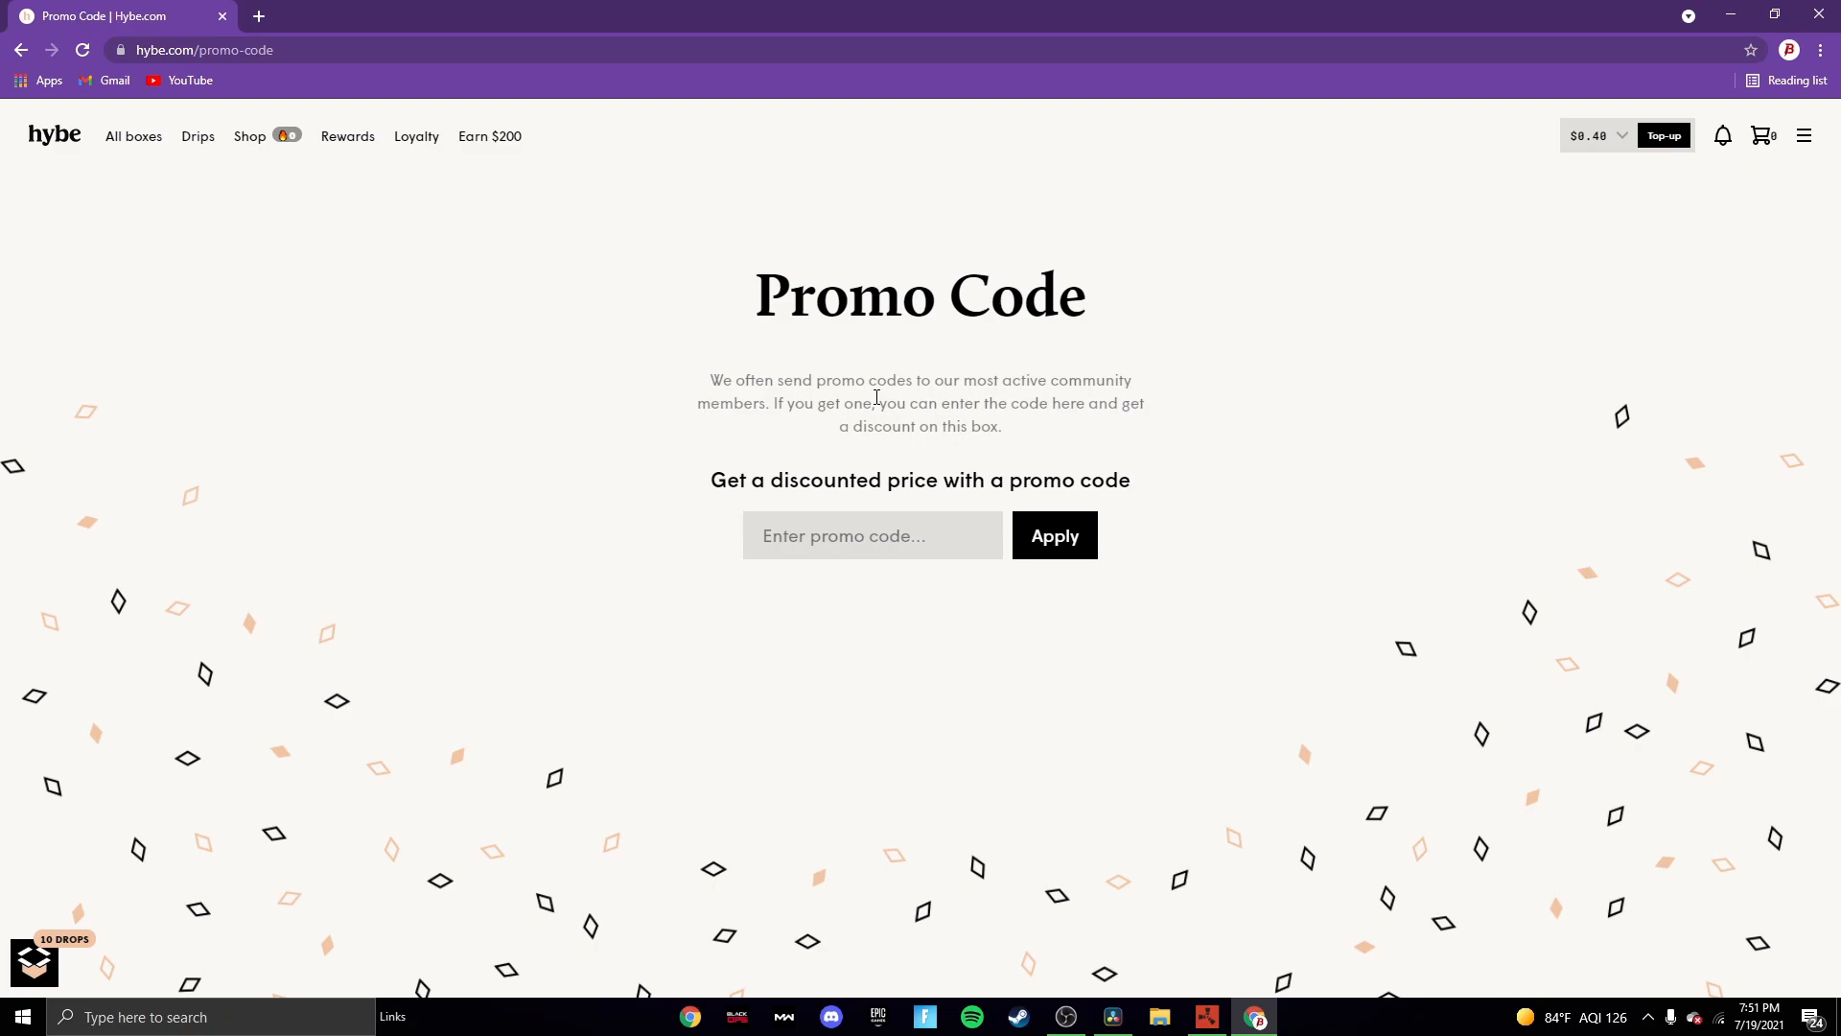
pyautogui.moveTo(708, 8)
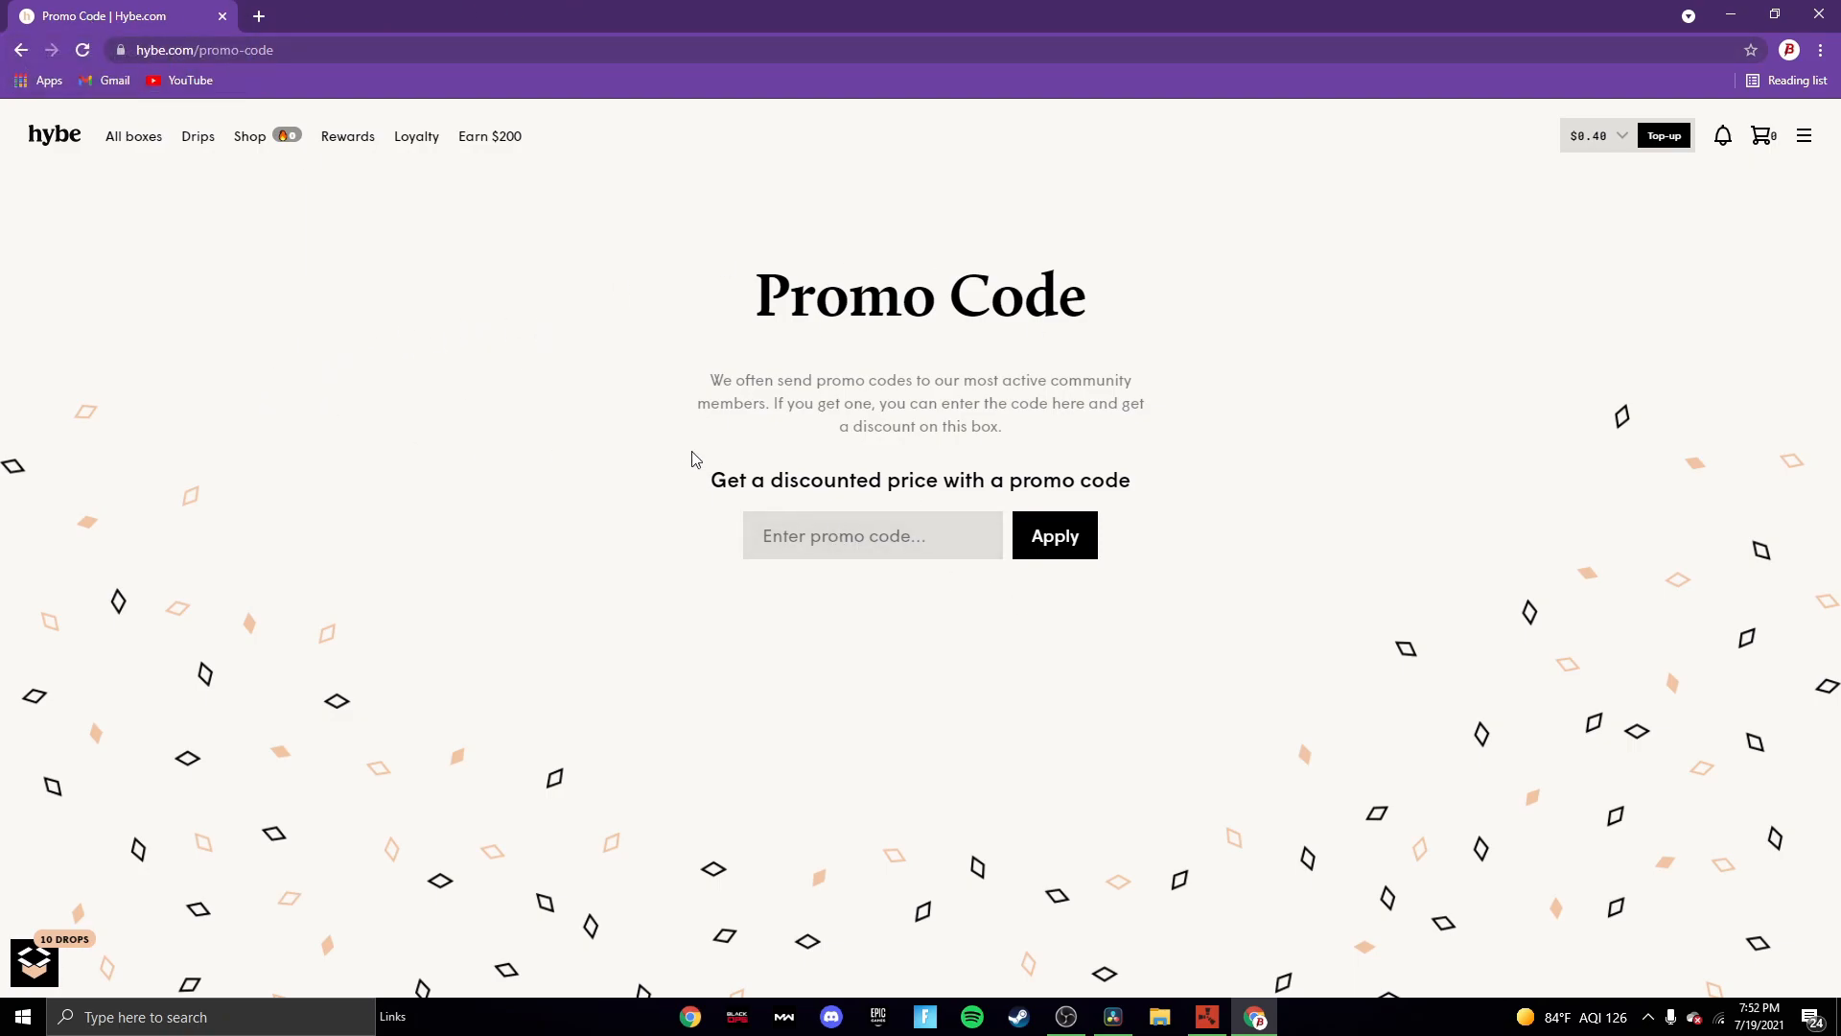
pyautogui.moveTo(117, 516)
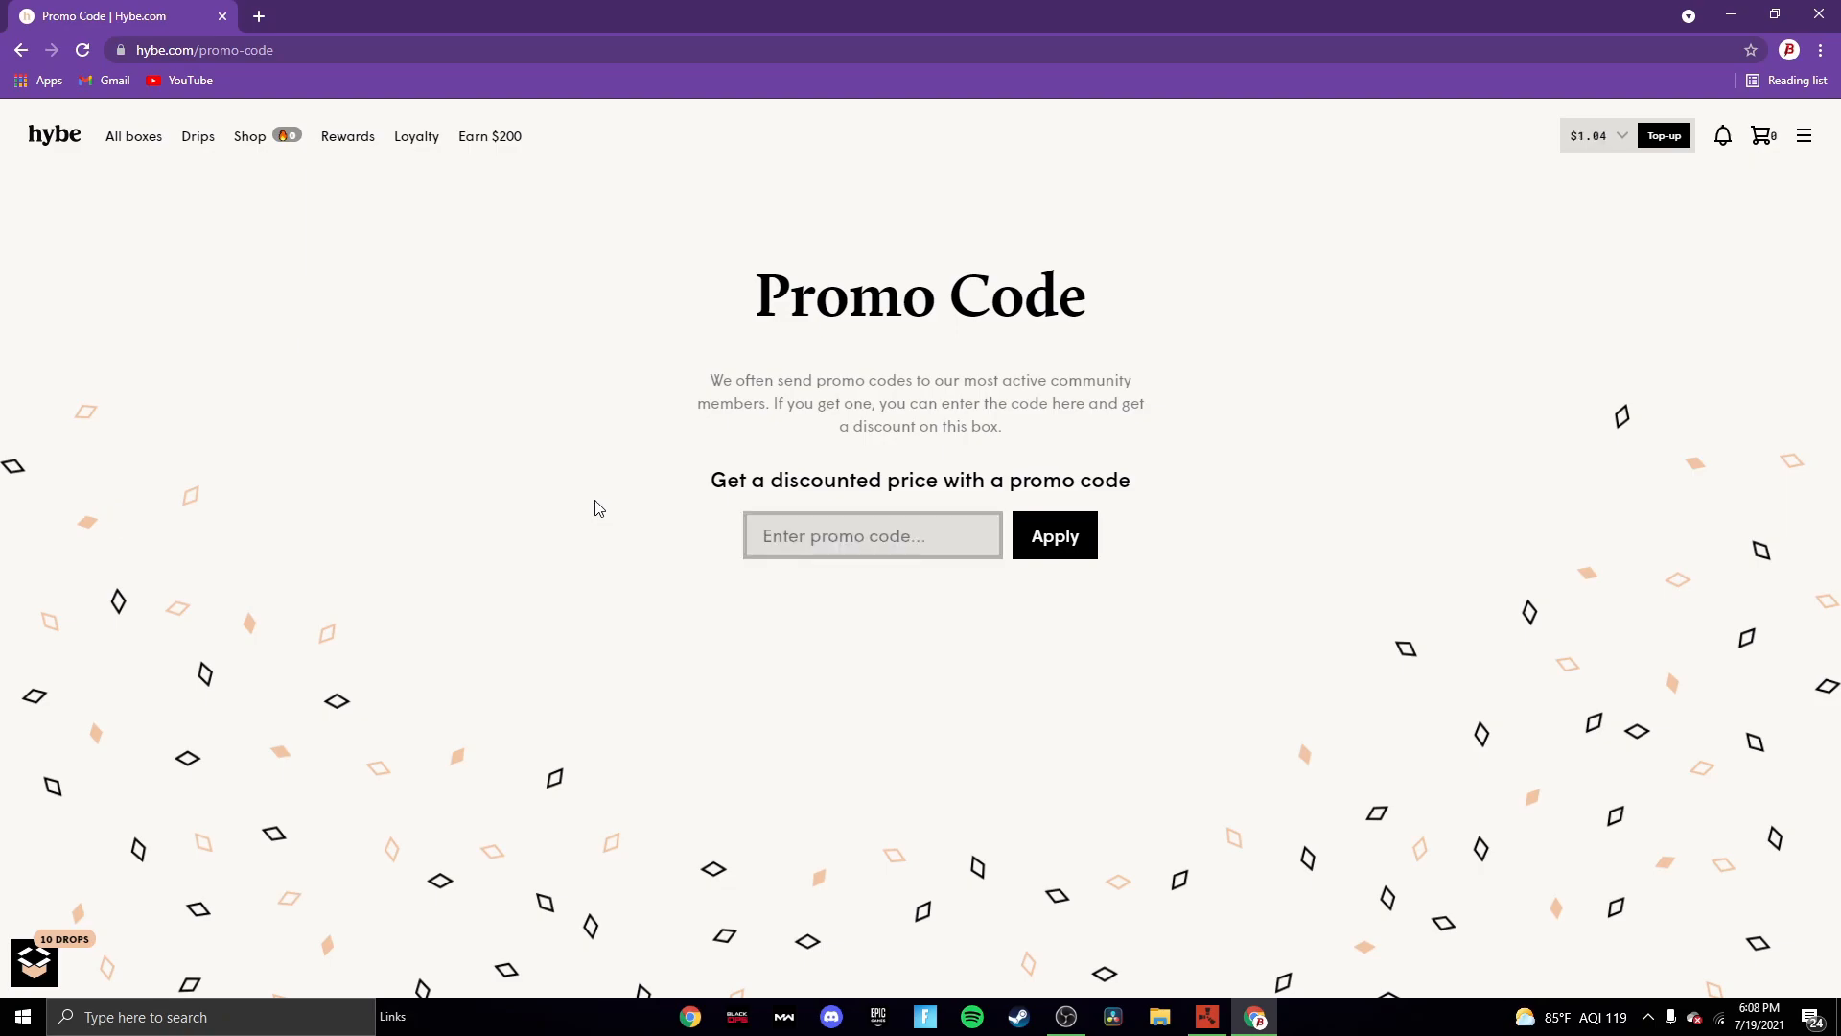
# - Apply the saved promo code Jump10sup in the promo code field
pyautogui.click(871, 535)
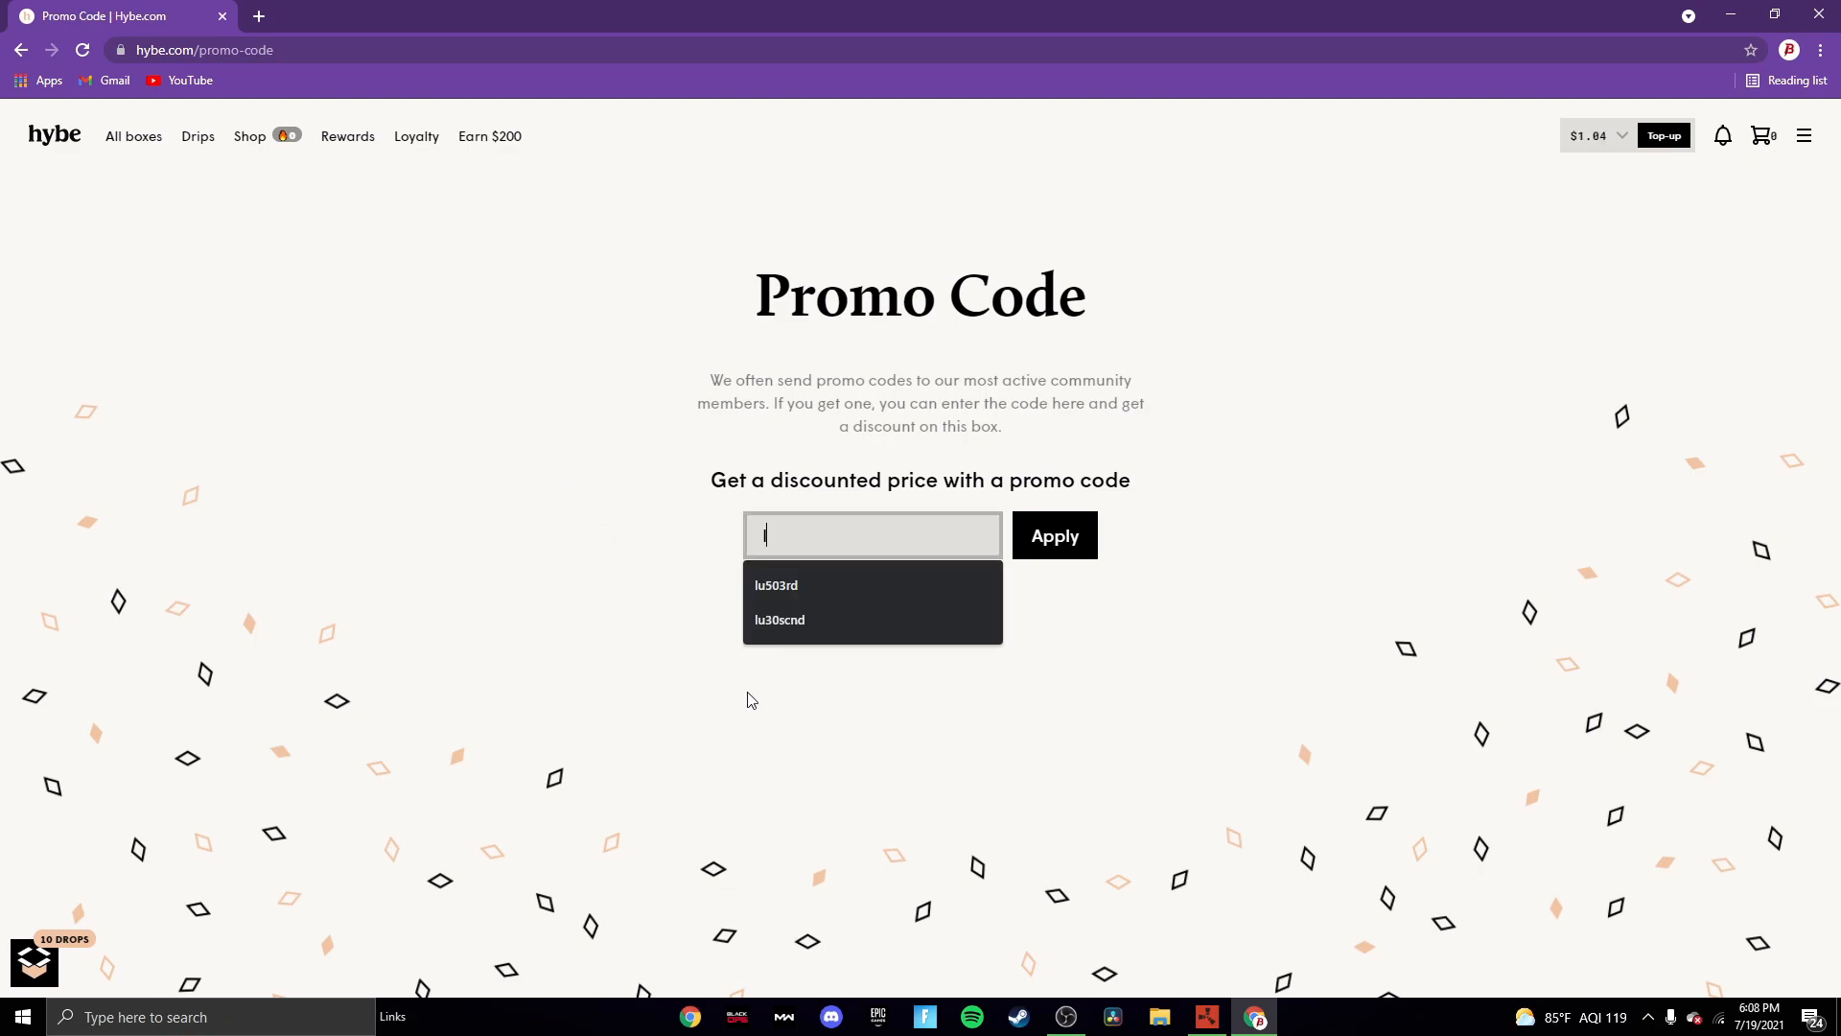
pyautogui.write('j')
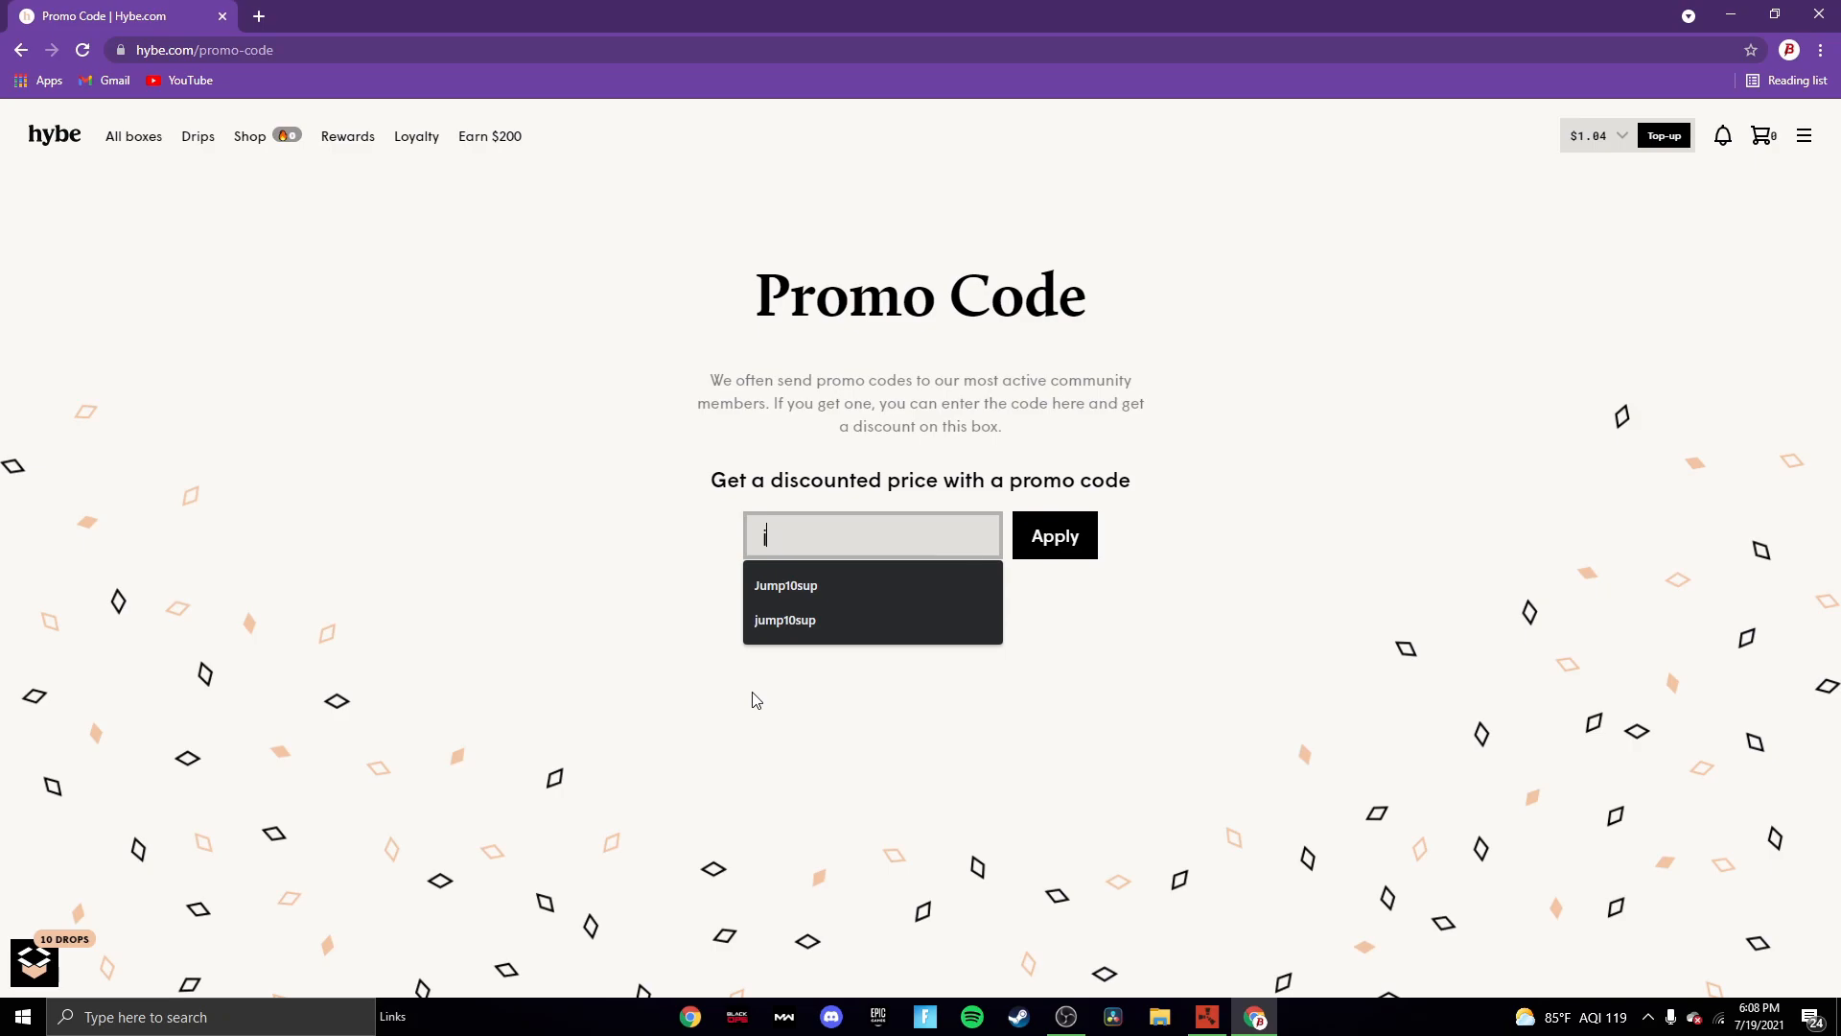
pyautogui.click(787, 585)
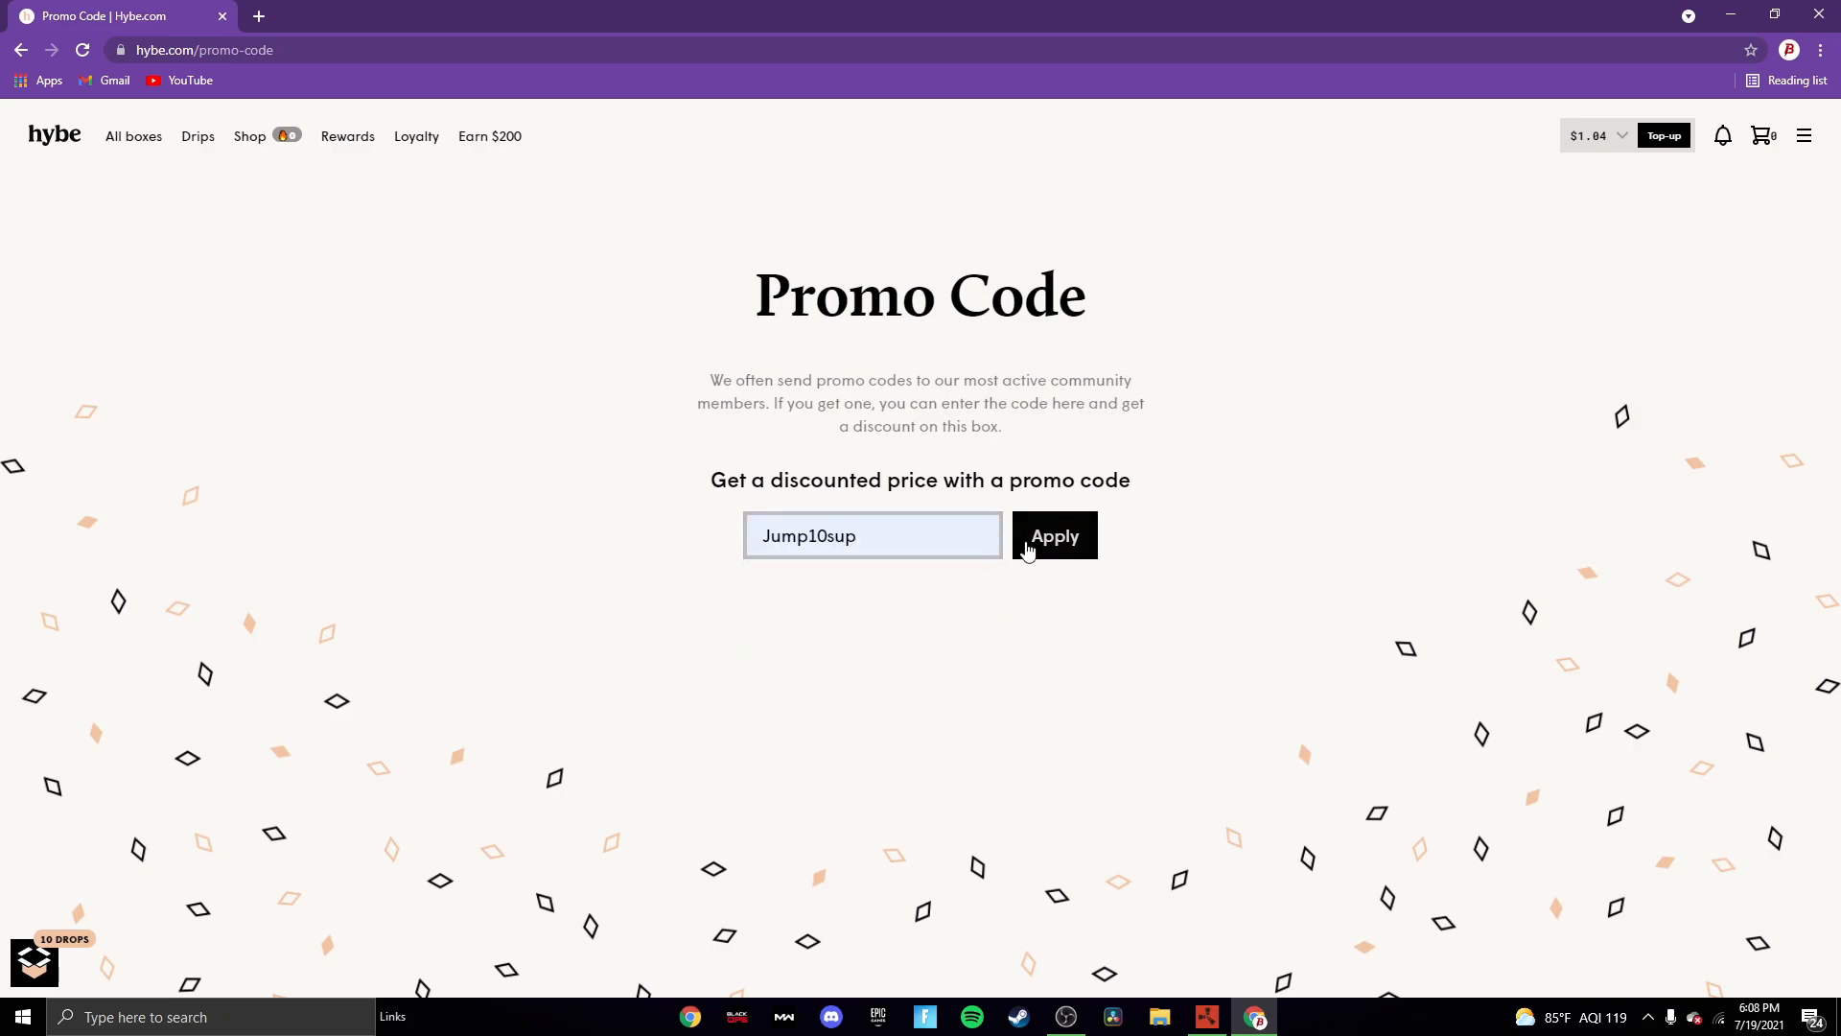
pyautogui.click(873, 535)
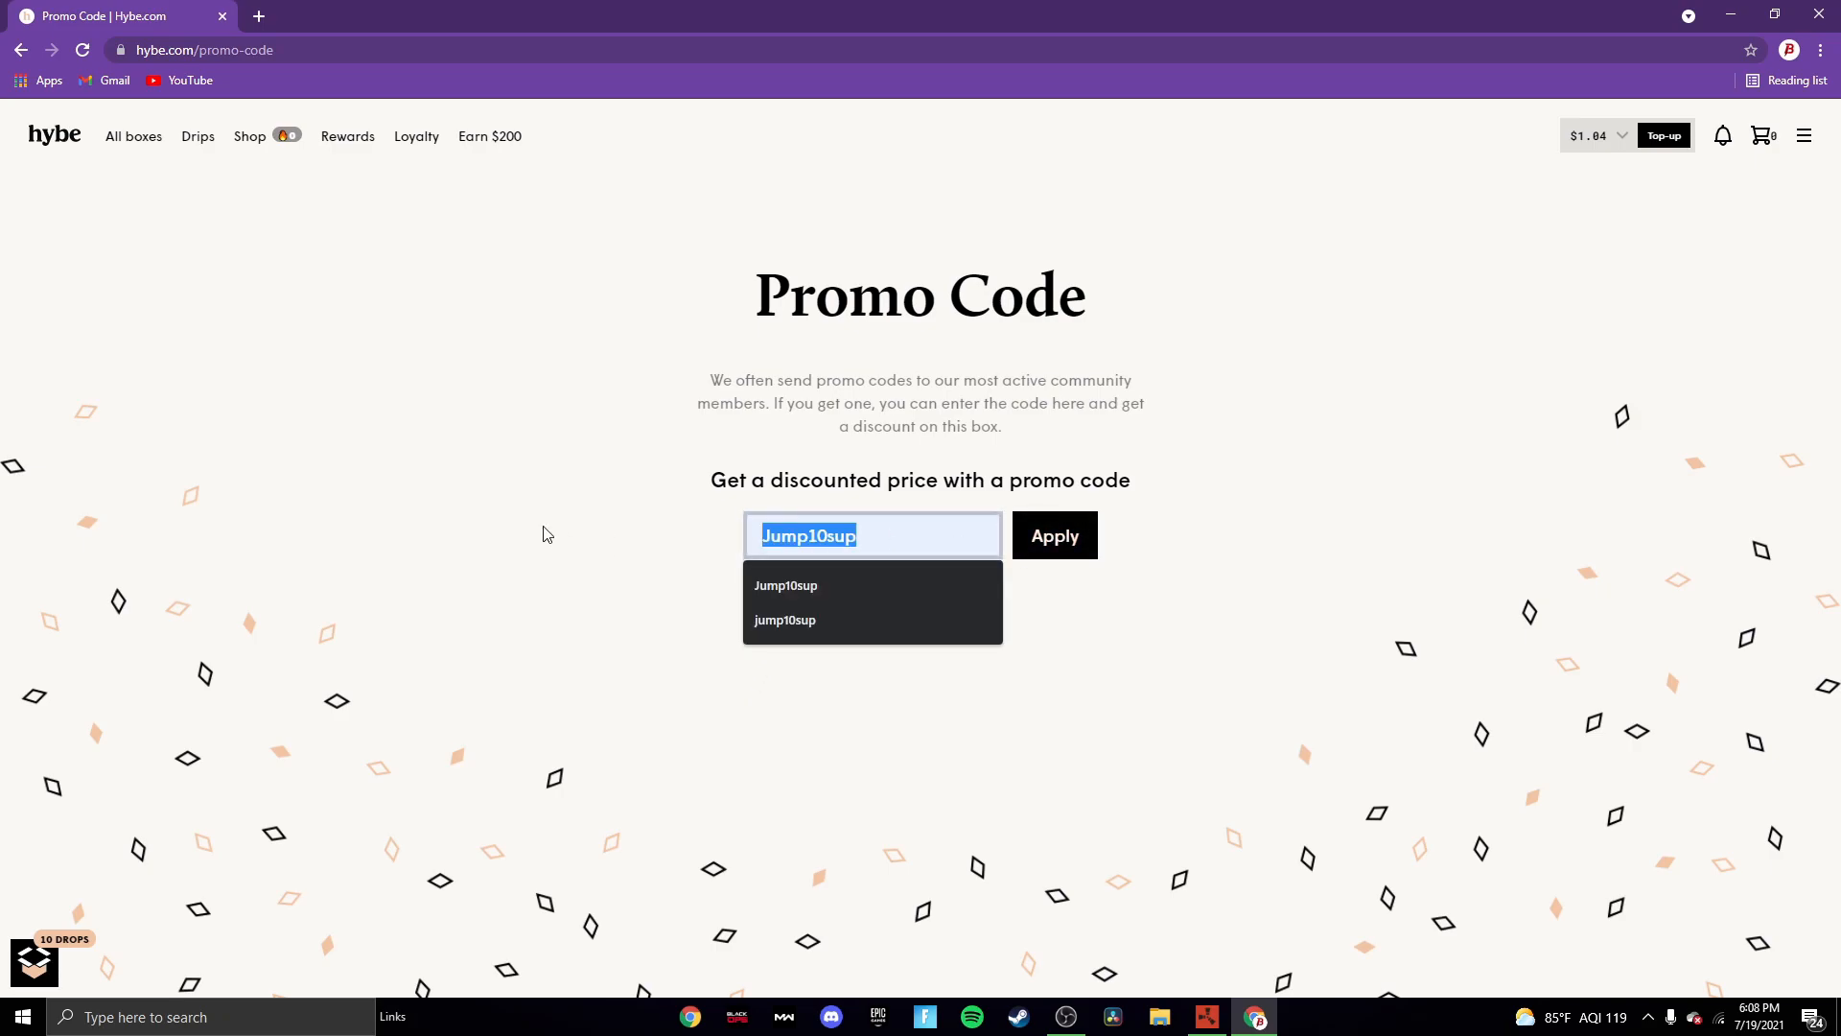
pyautogui.write('8')
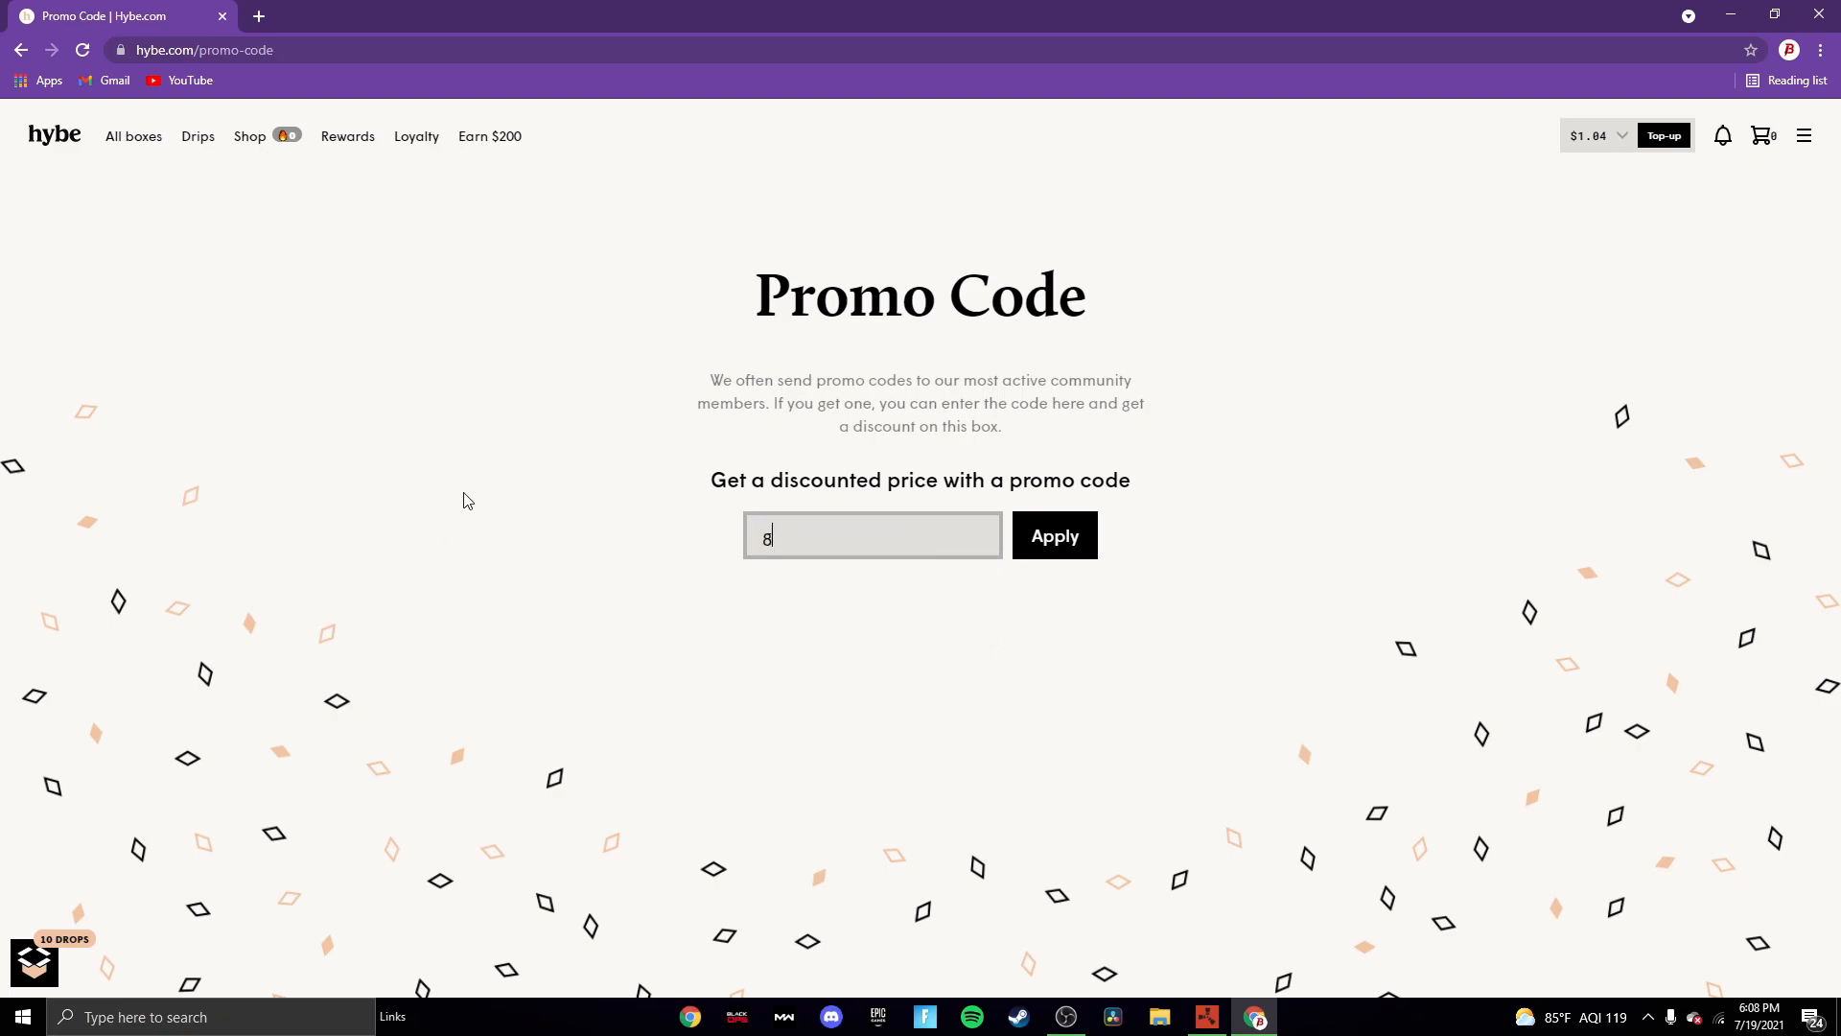
pyautogui.write('fs')
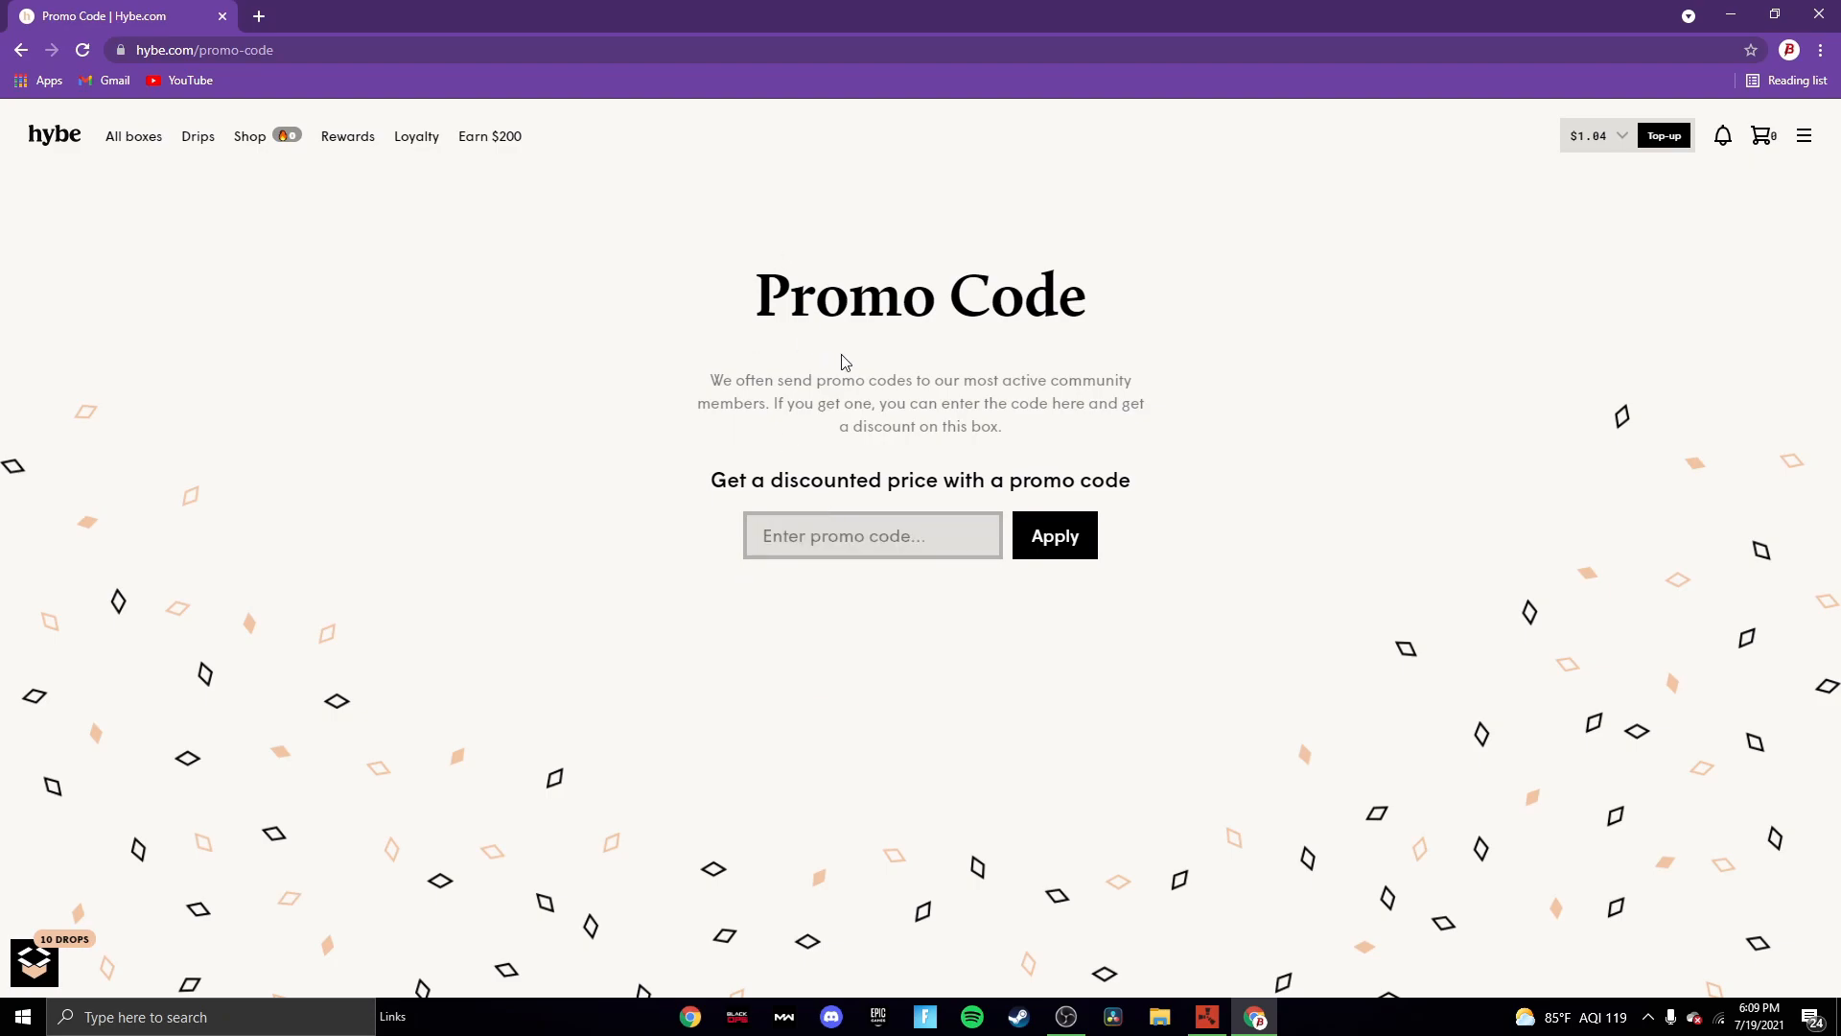
# - Try the codes tiktok and lu30scnd, discounting Hybe Budget to $0.74, then go to All boxes
pyautogui.click(873, 535)
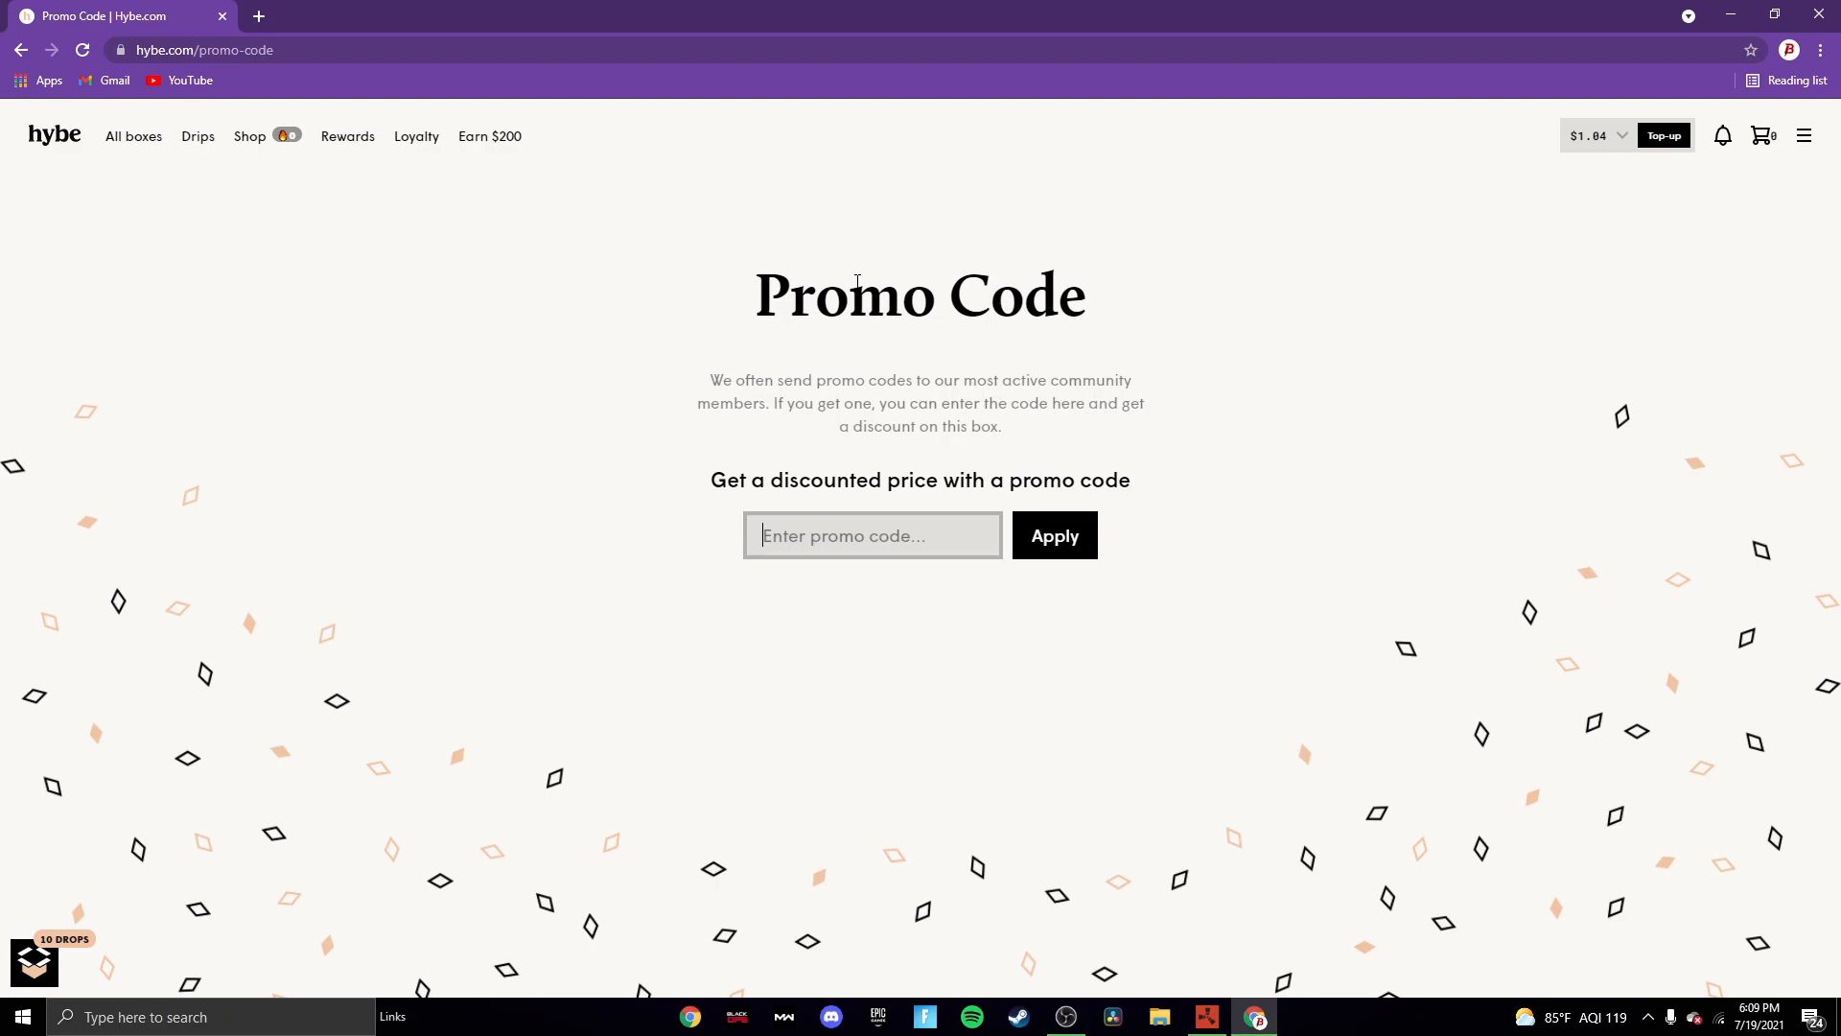
pyautogui.write('tiktok')
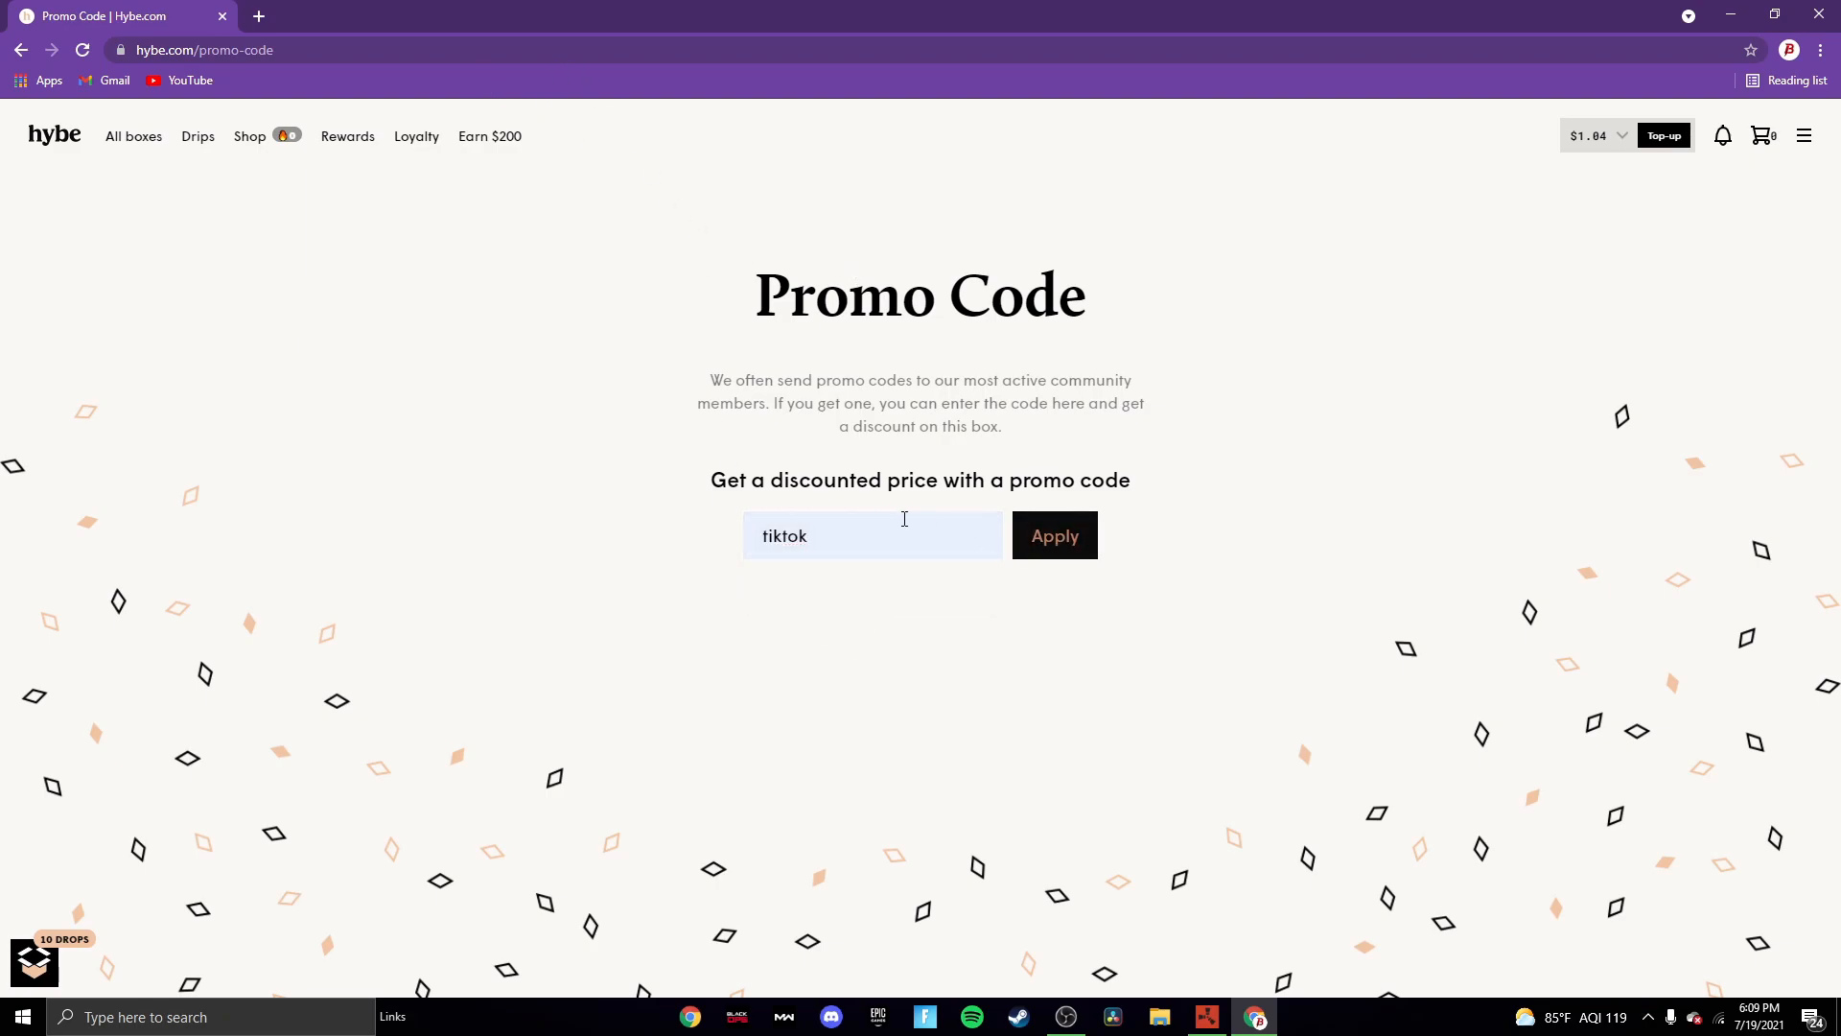
pyautogui.press('ctrl+a')
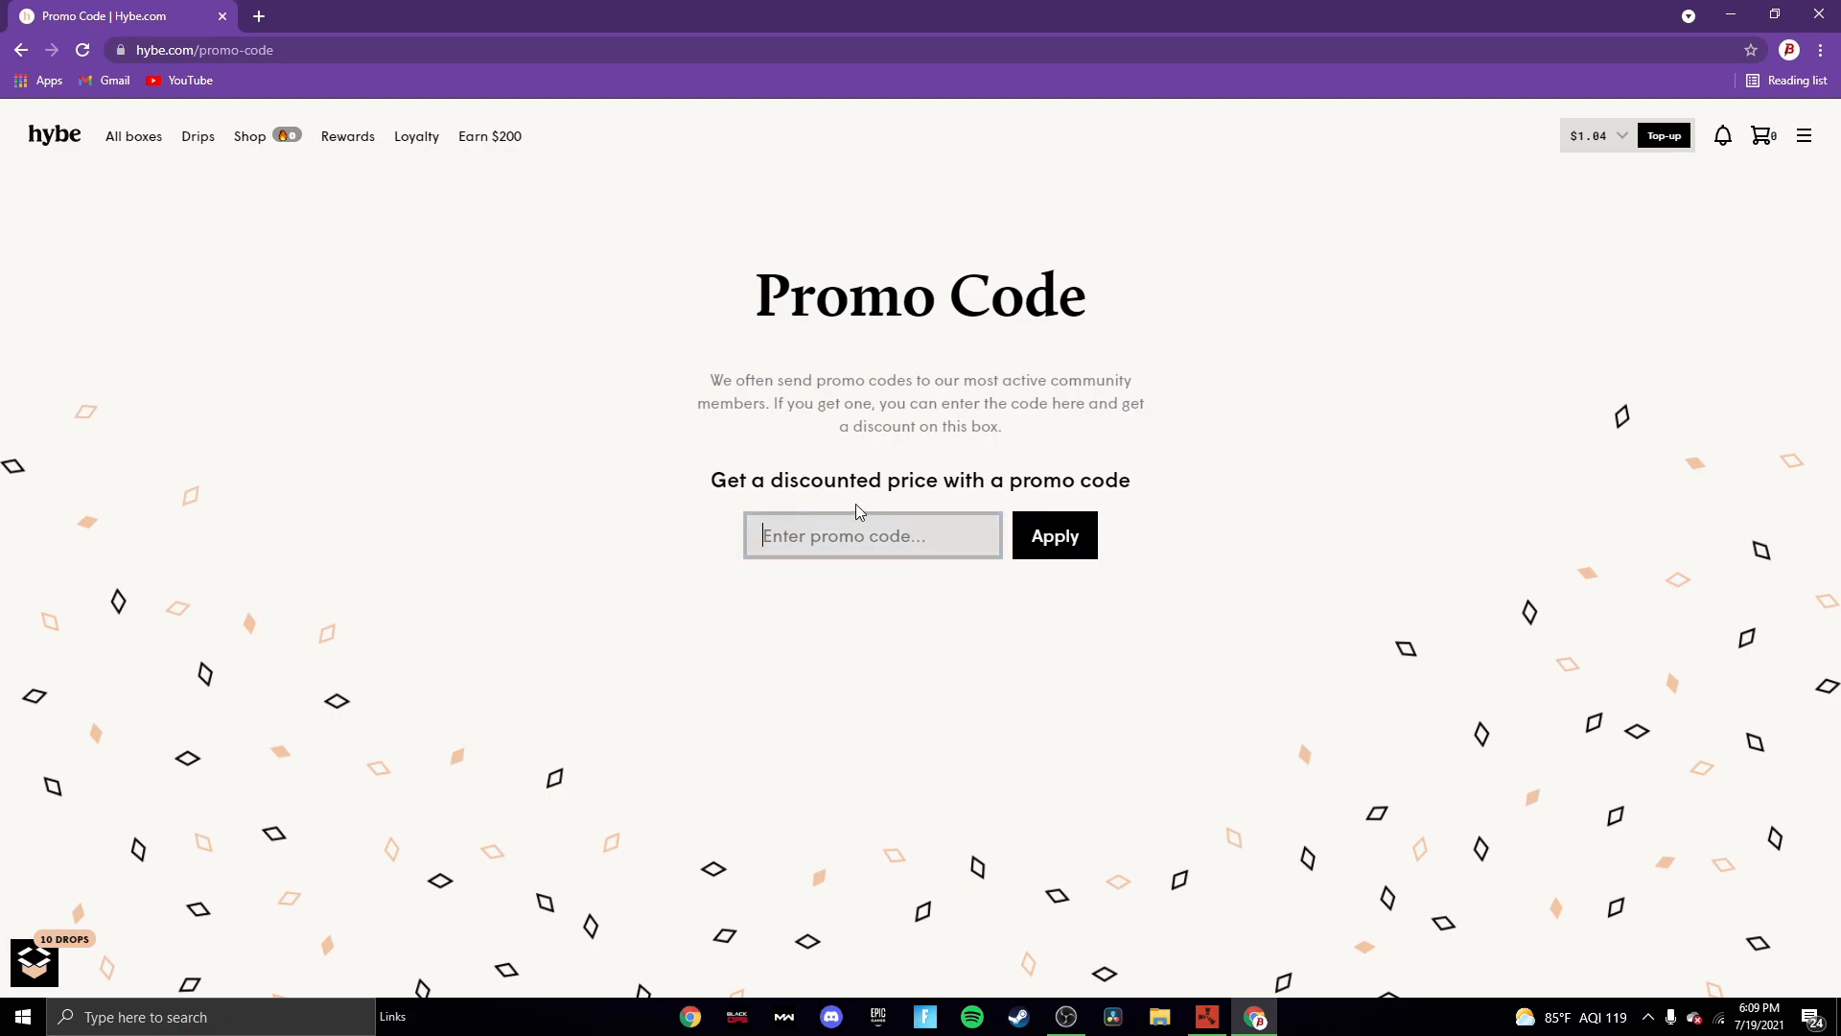
pyautogui.write('UNBOXME')
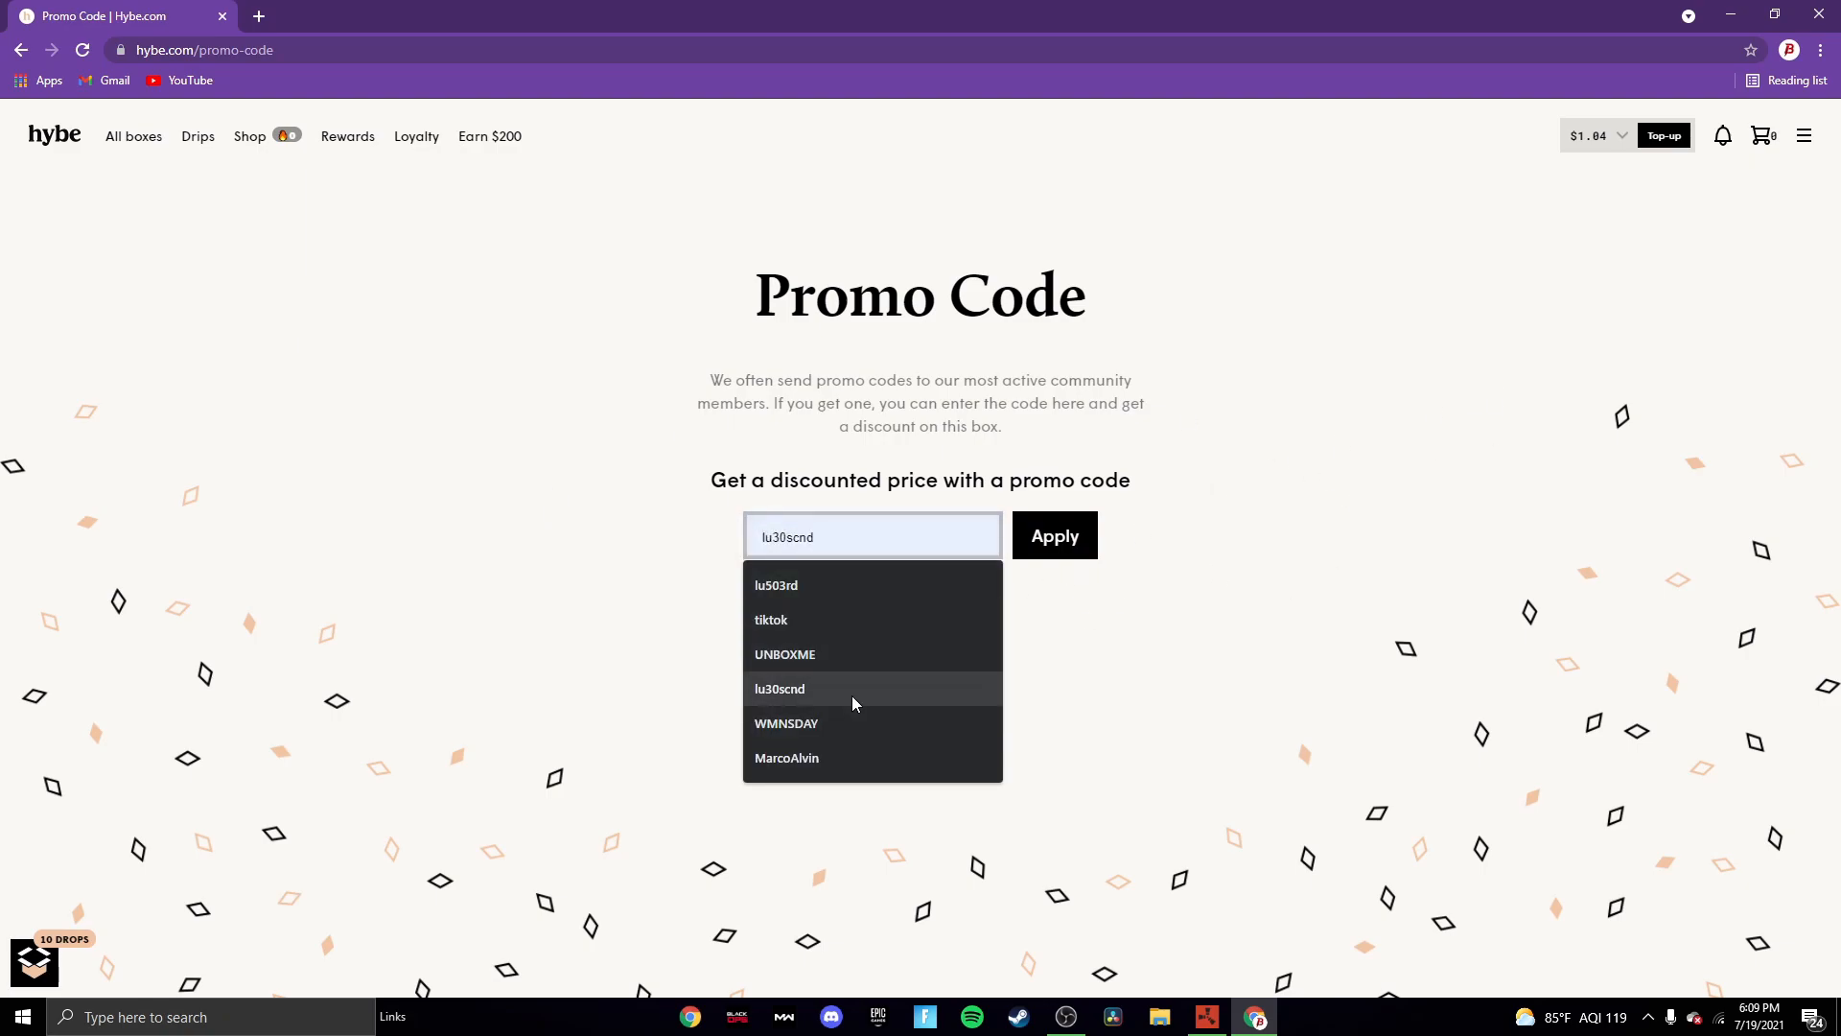
pyautogui.click(871, 535)
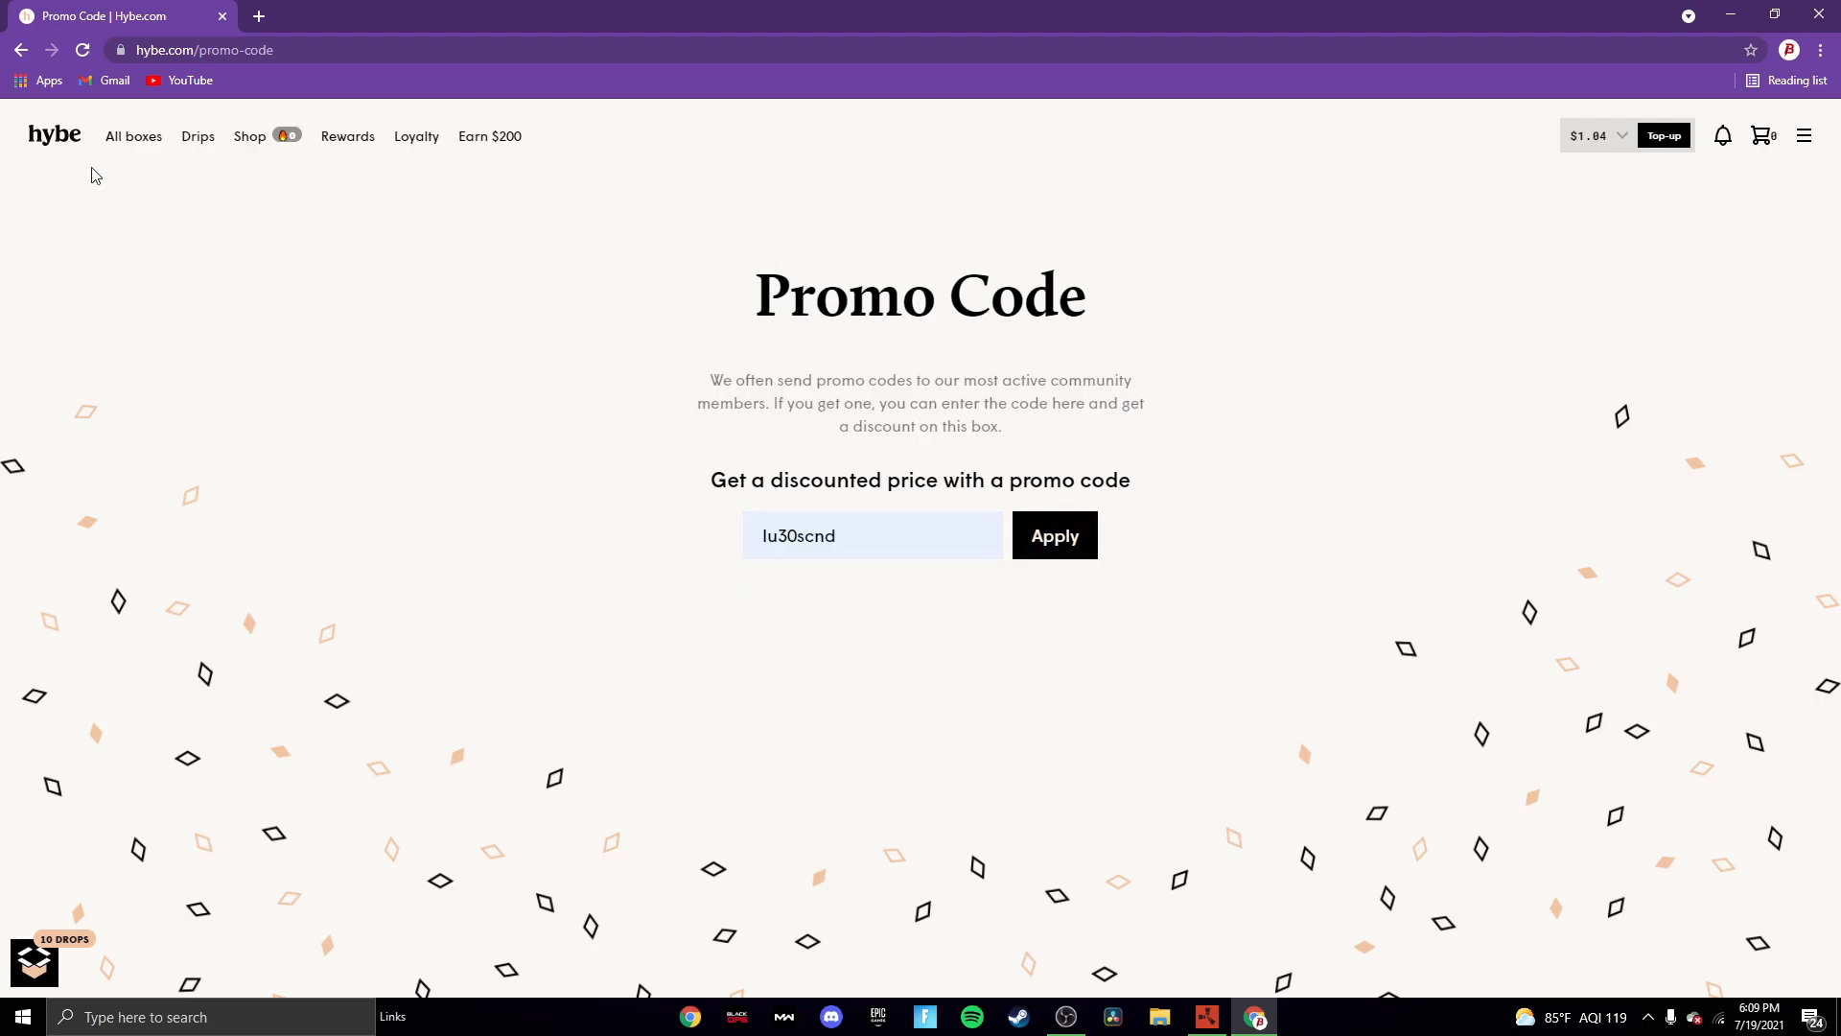
pyautogui.click(133, 137)
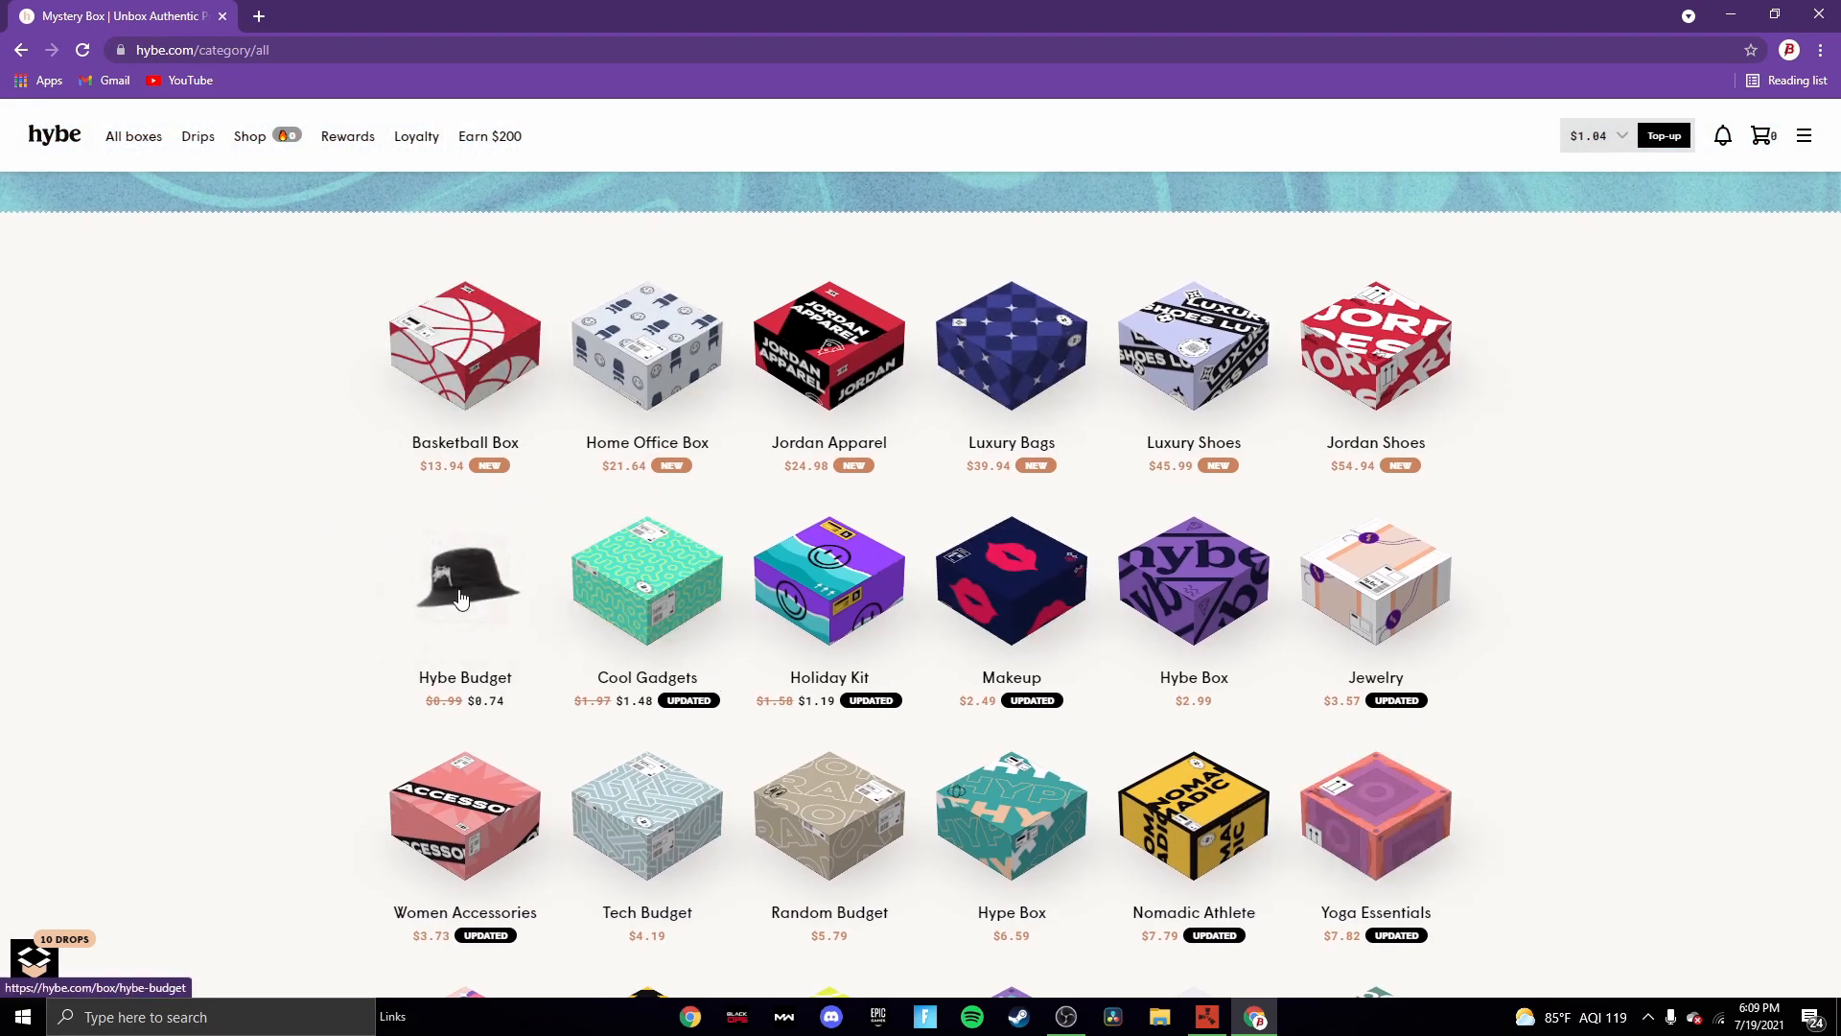
pyautogui.moveTo(453, 593)
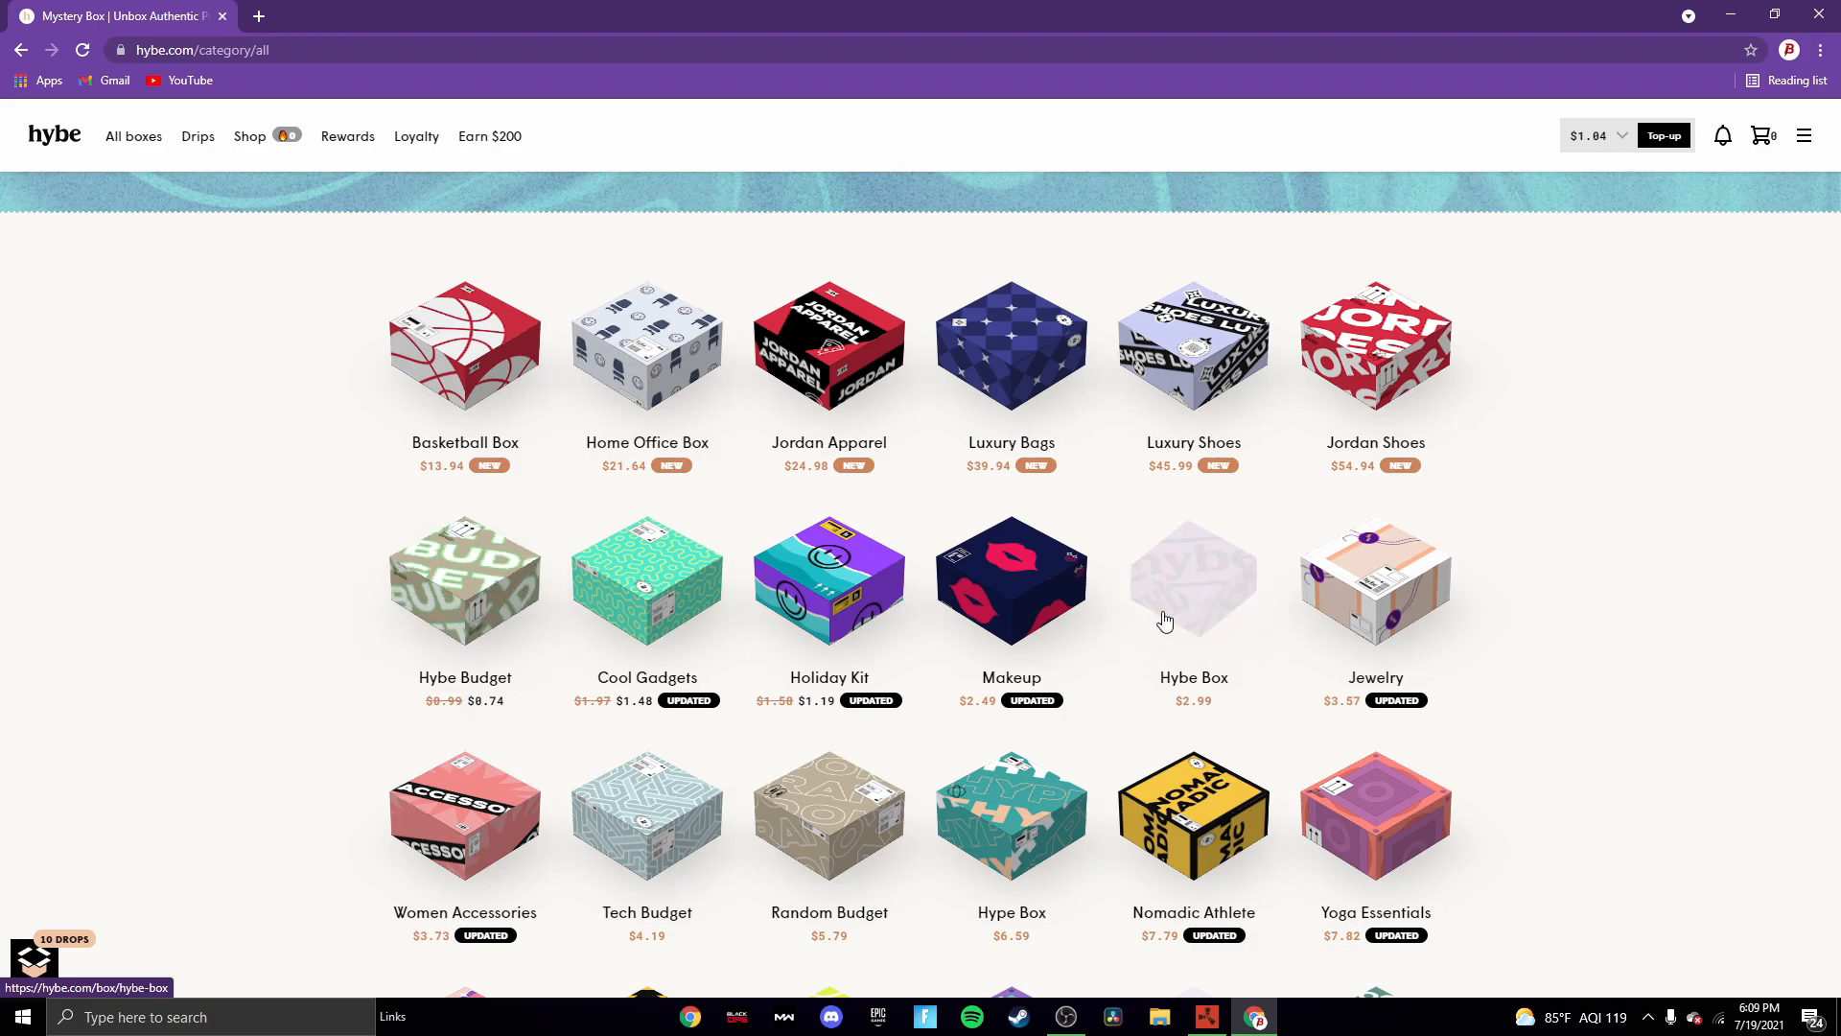
# - Buy the Hybe Budget box via 'Unbox now - $0.74', leaving a $0.30 balance
pyautogui.scroll(-3)
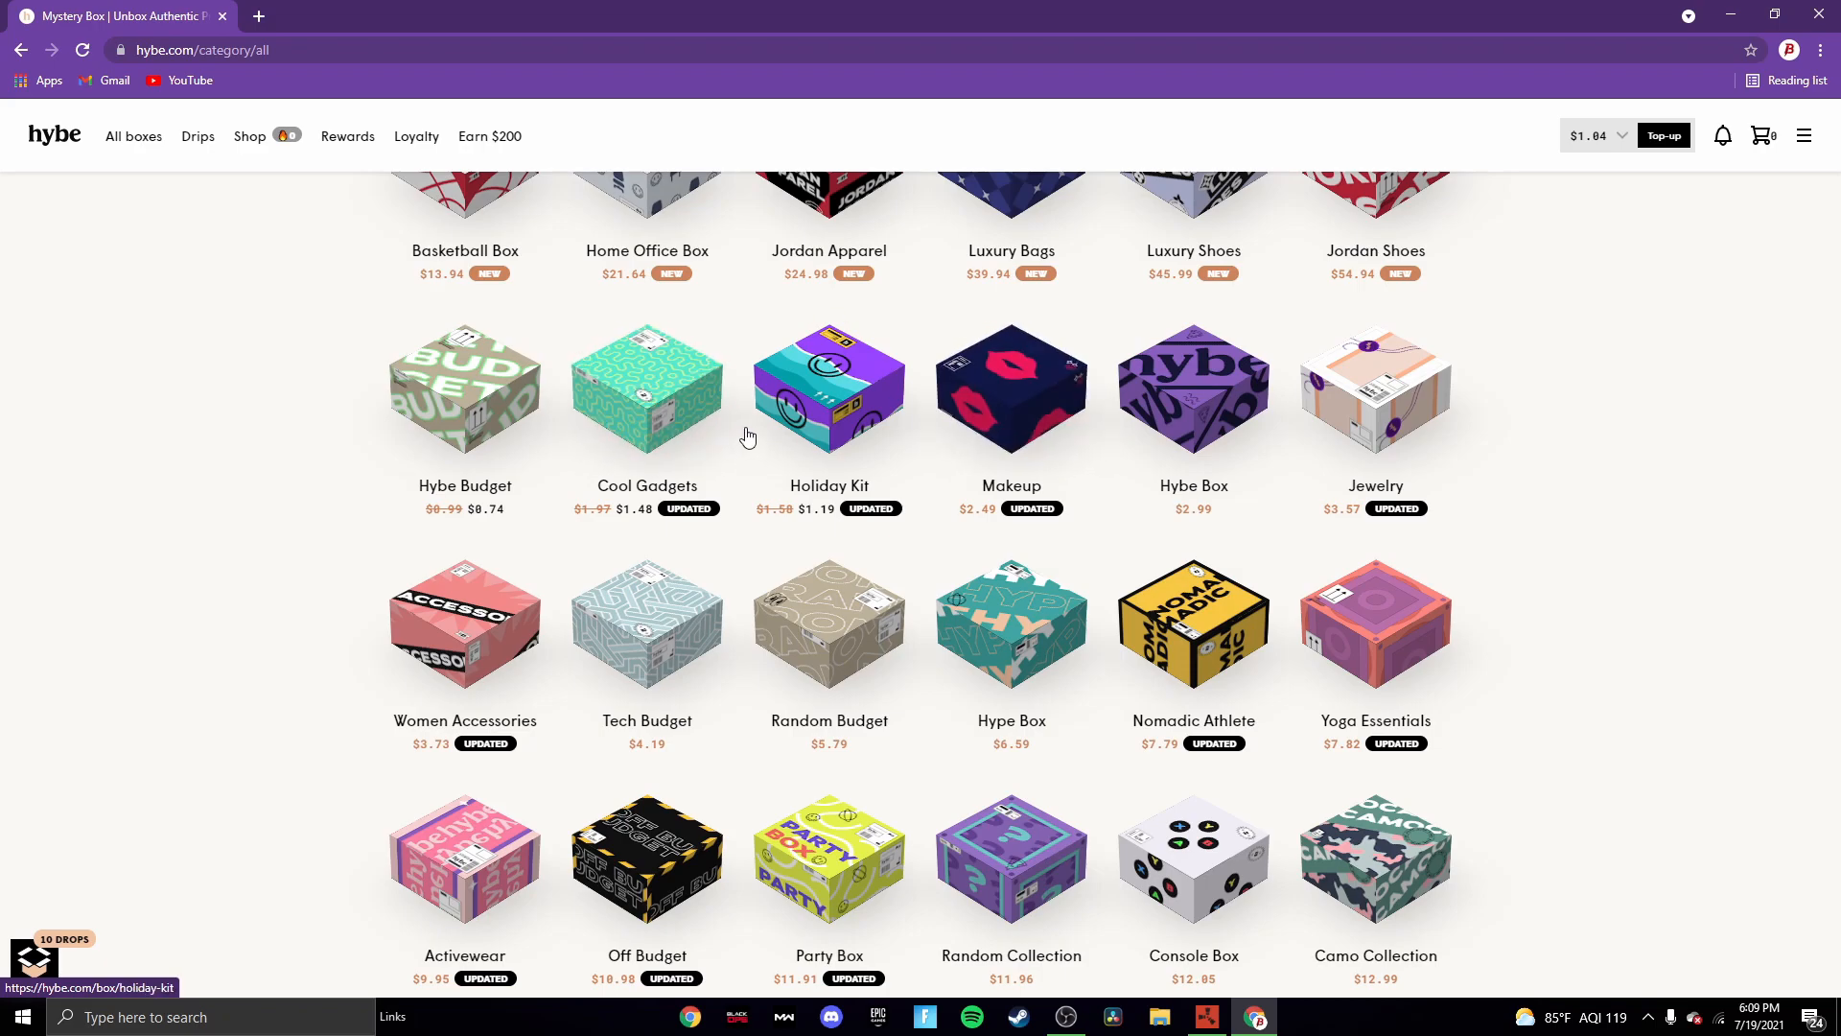
pyautogui.scroll(-3)
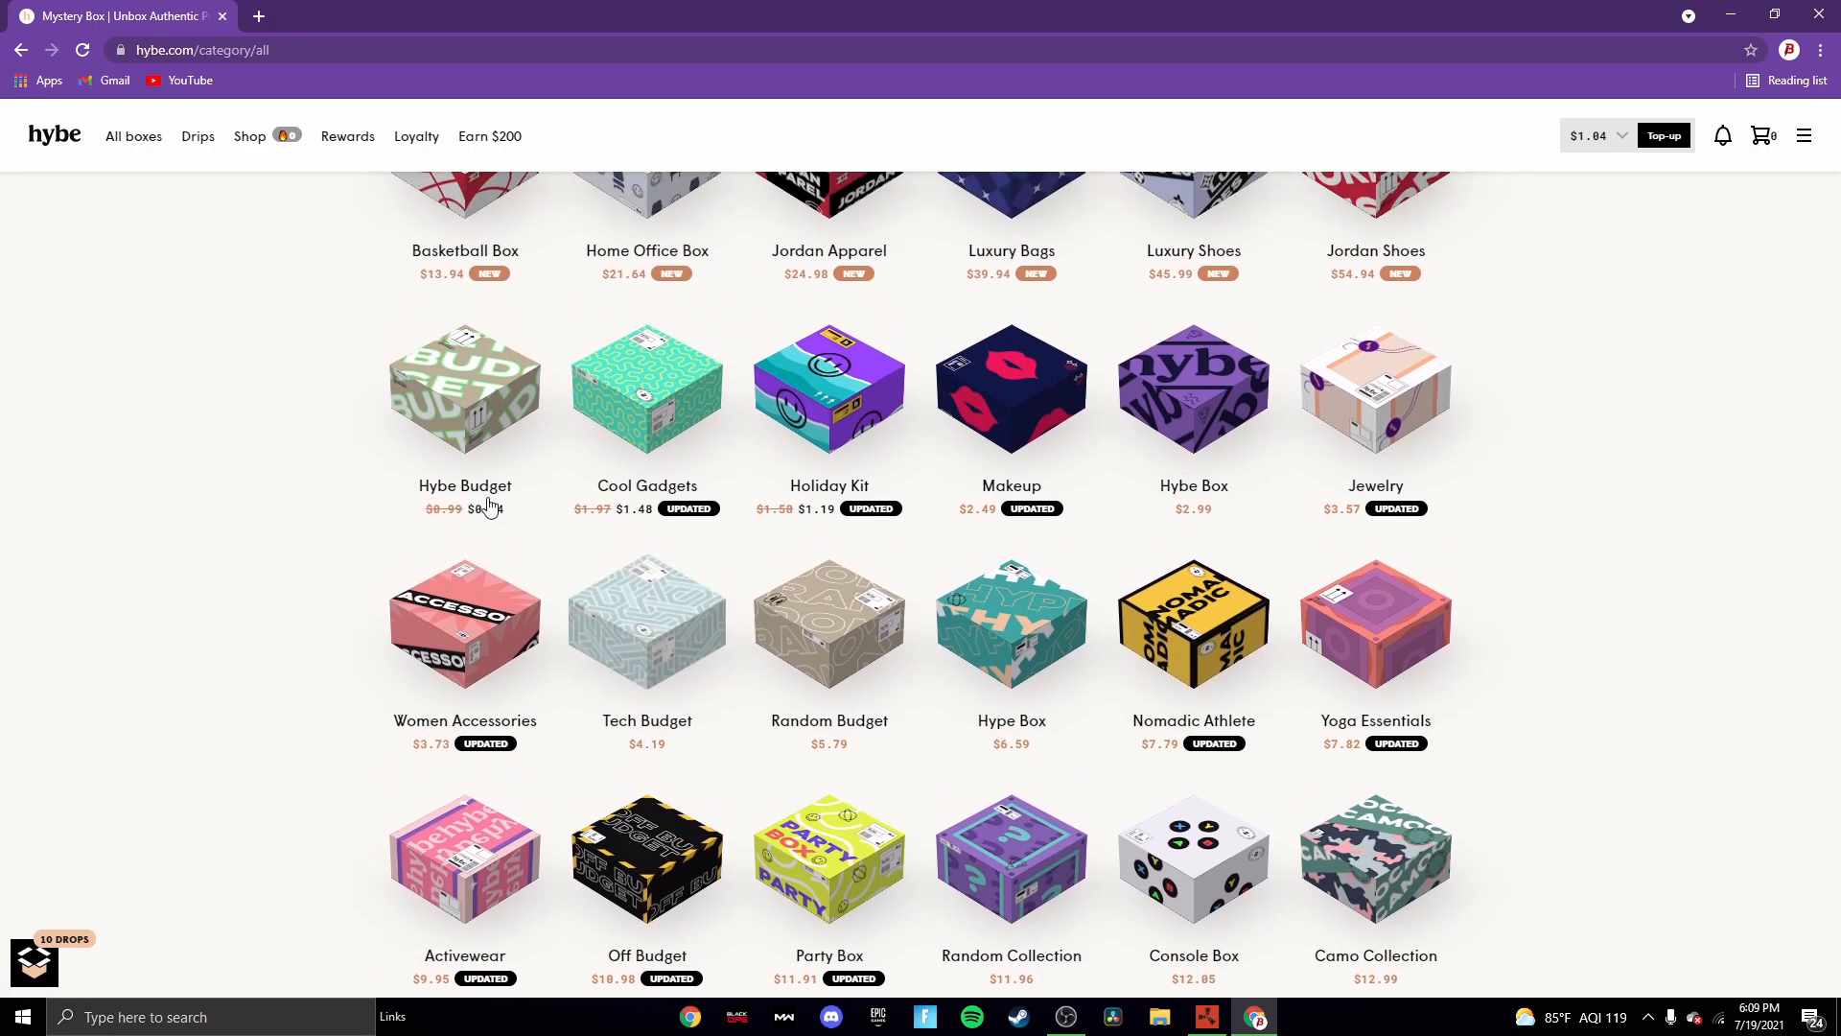
pyautogui.click(464, 389)
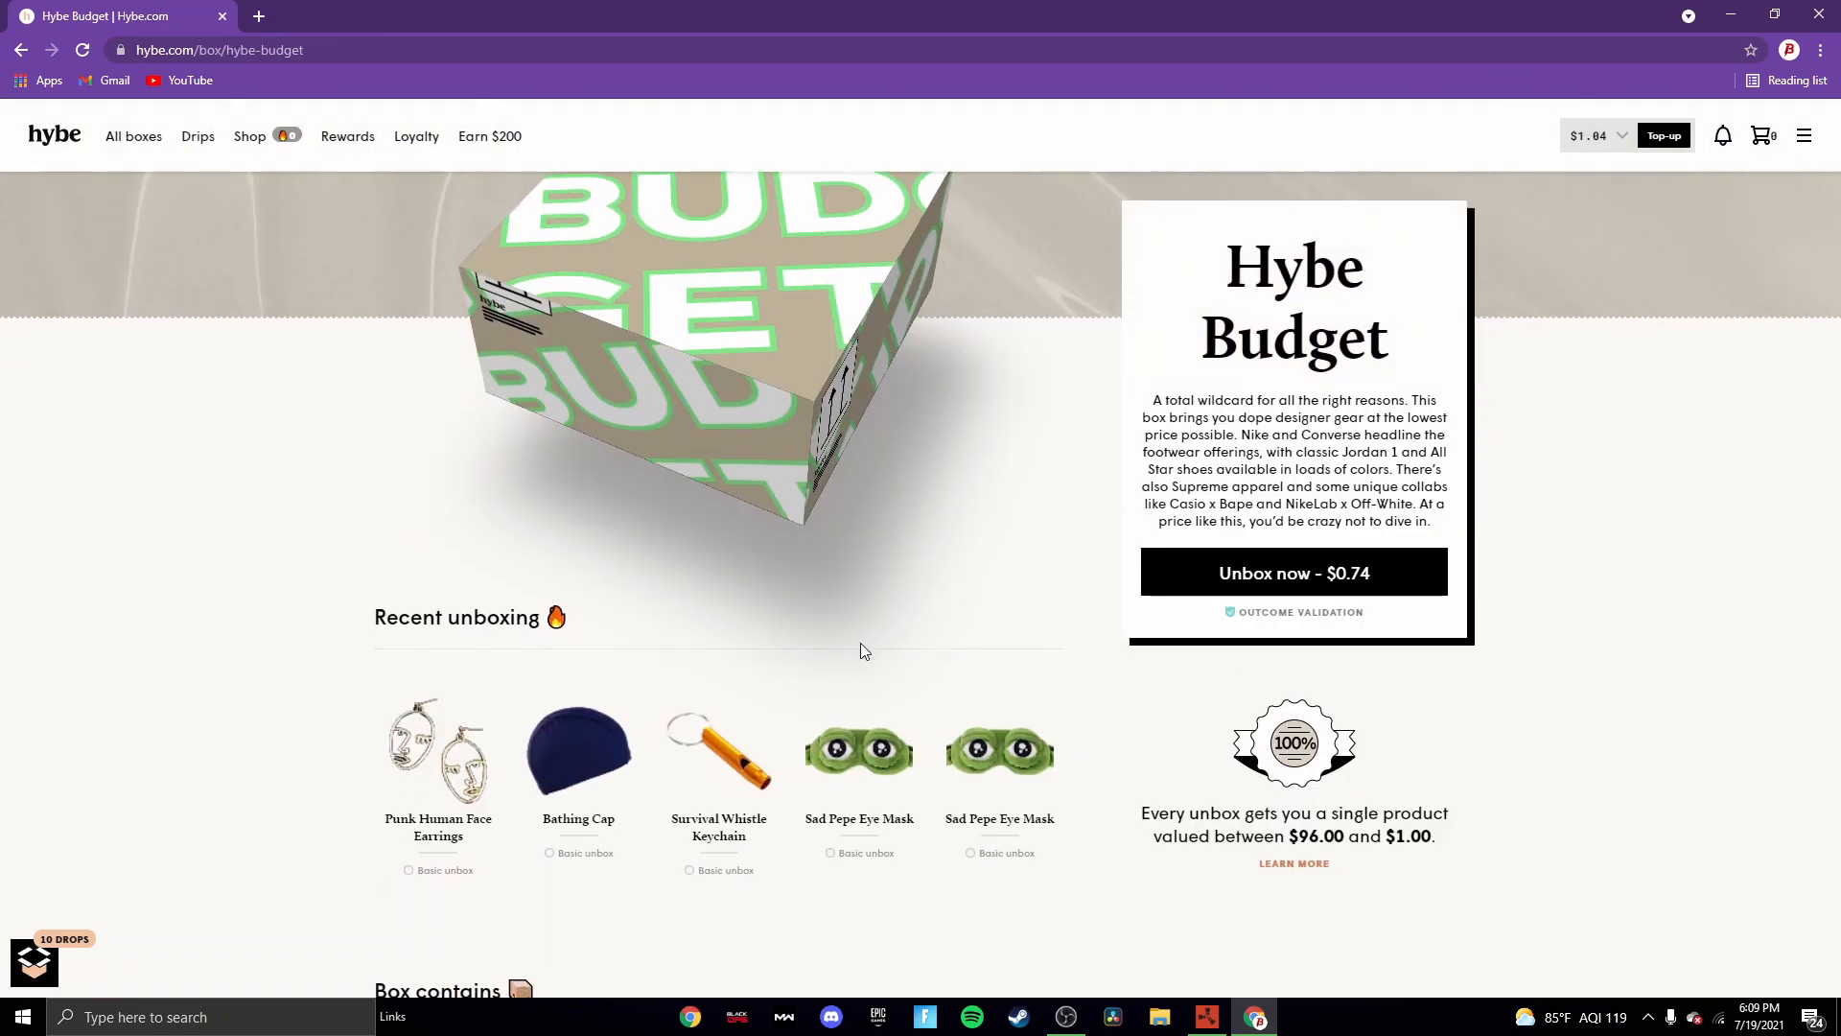
pyautogui.scroll(-3)
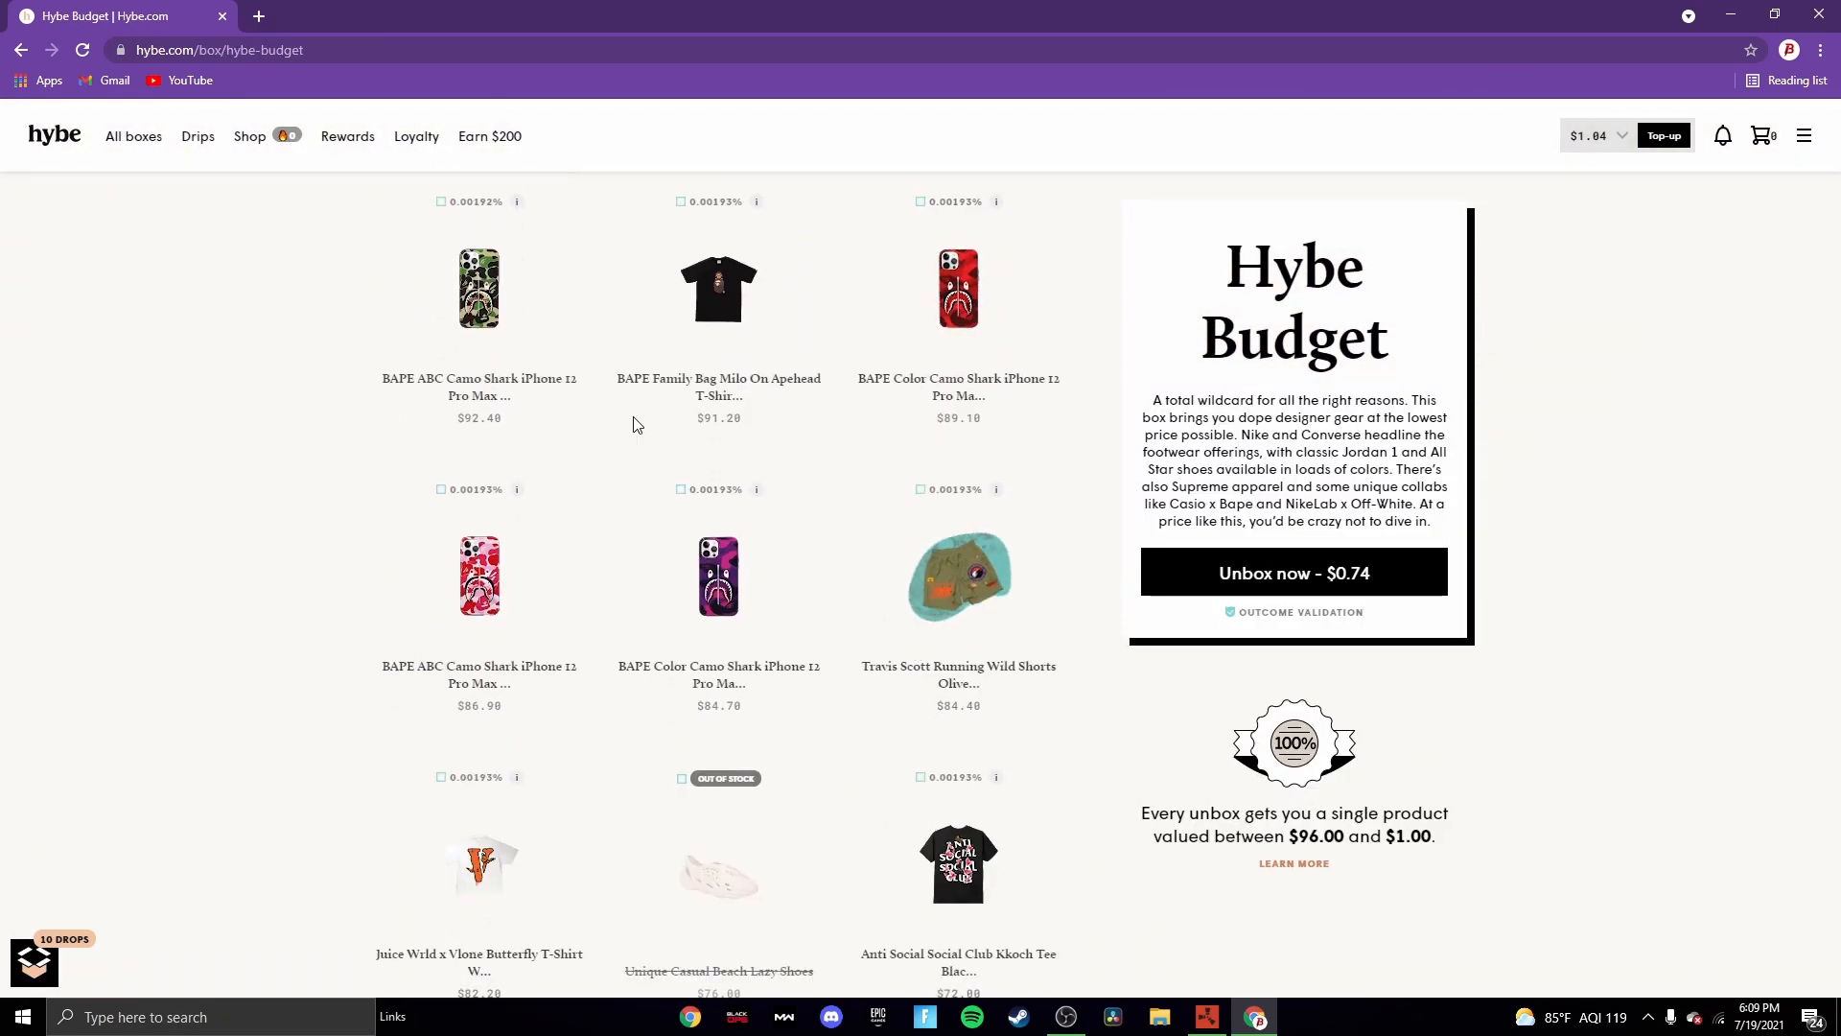
pyautogui.click(1293, 571)
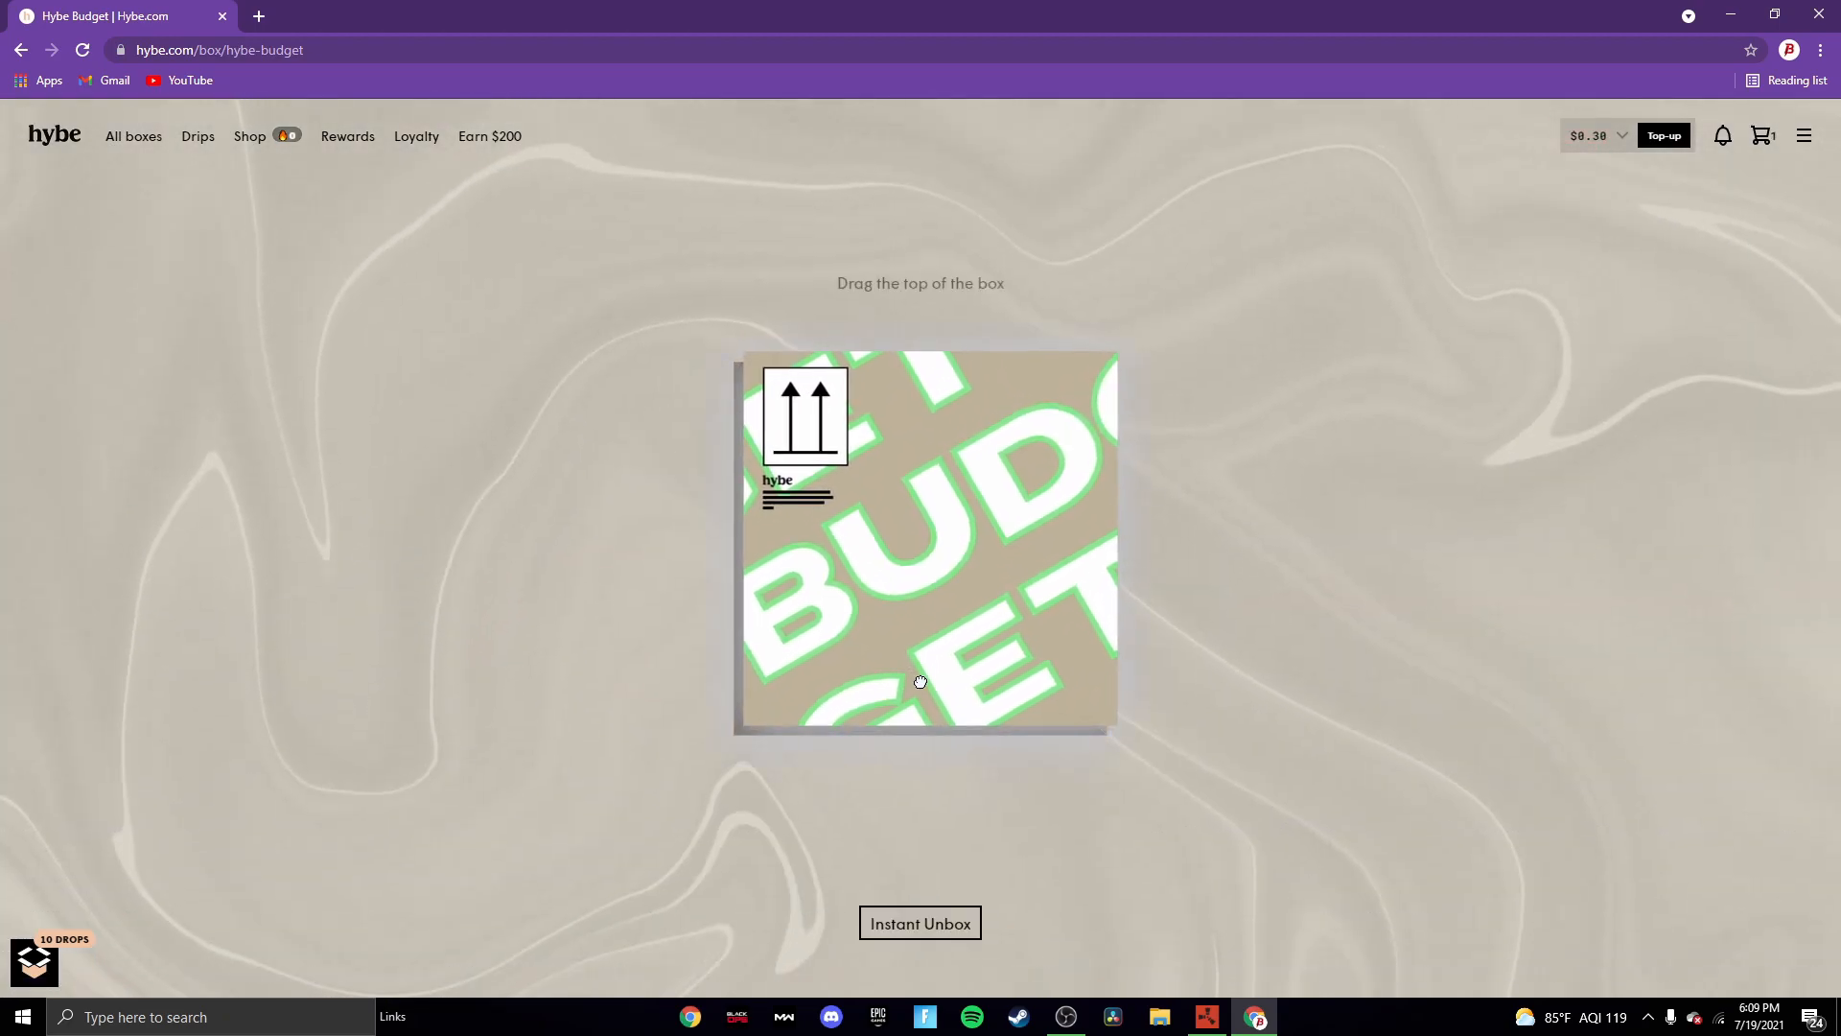
# - Drag the box lid open to win a Bathing Cap and exchange it for $0.64 Hybe Cash
pyautogui.moveTo(921, 681); pyautogui.dragTo(909, 704)
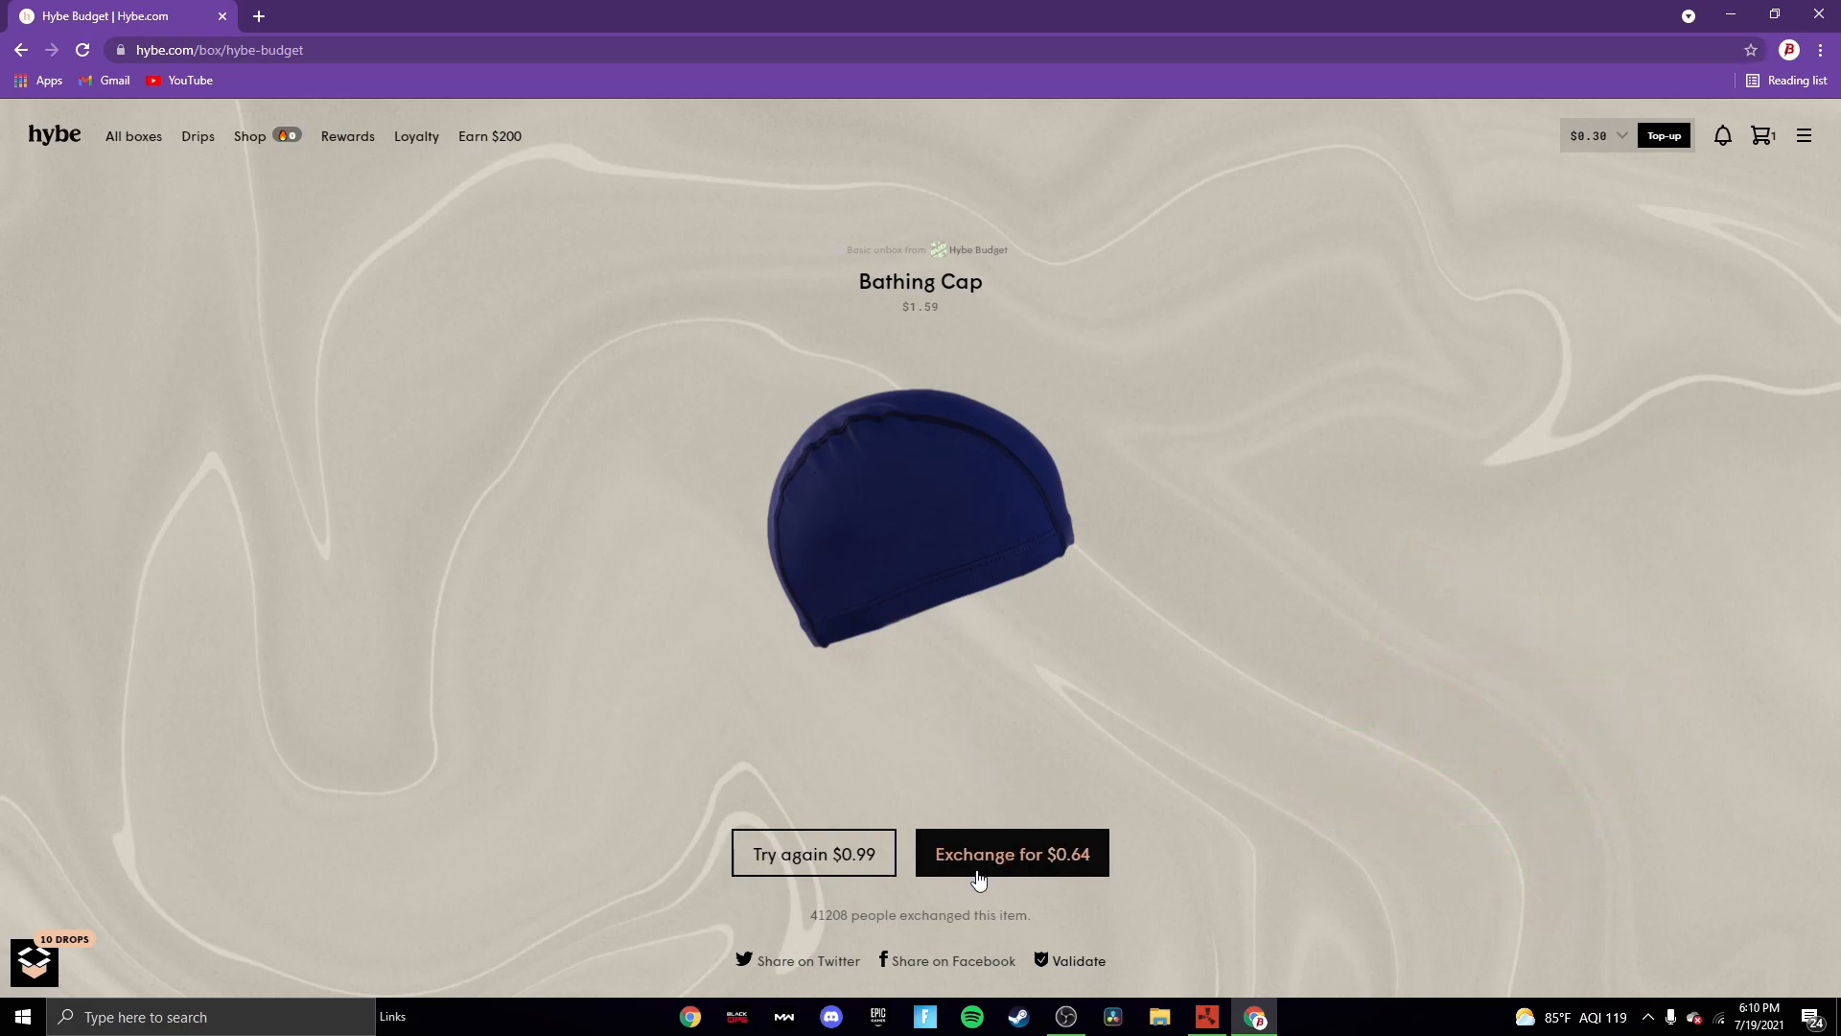
pyautogui.click(1011, 852)
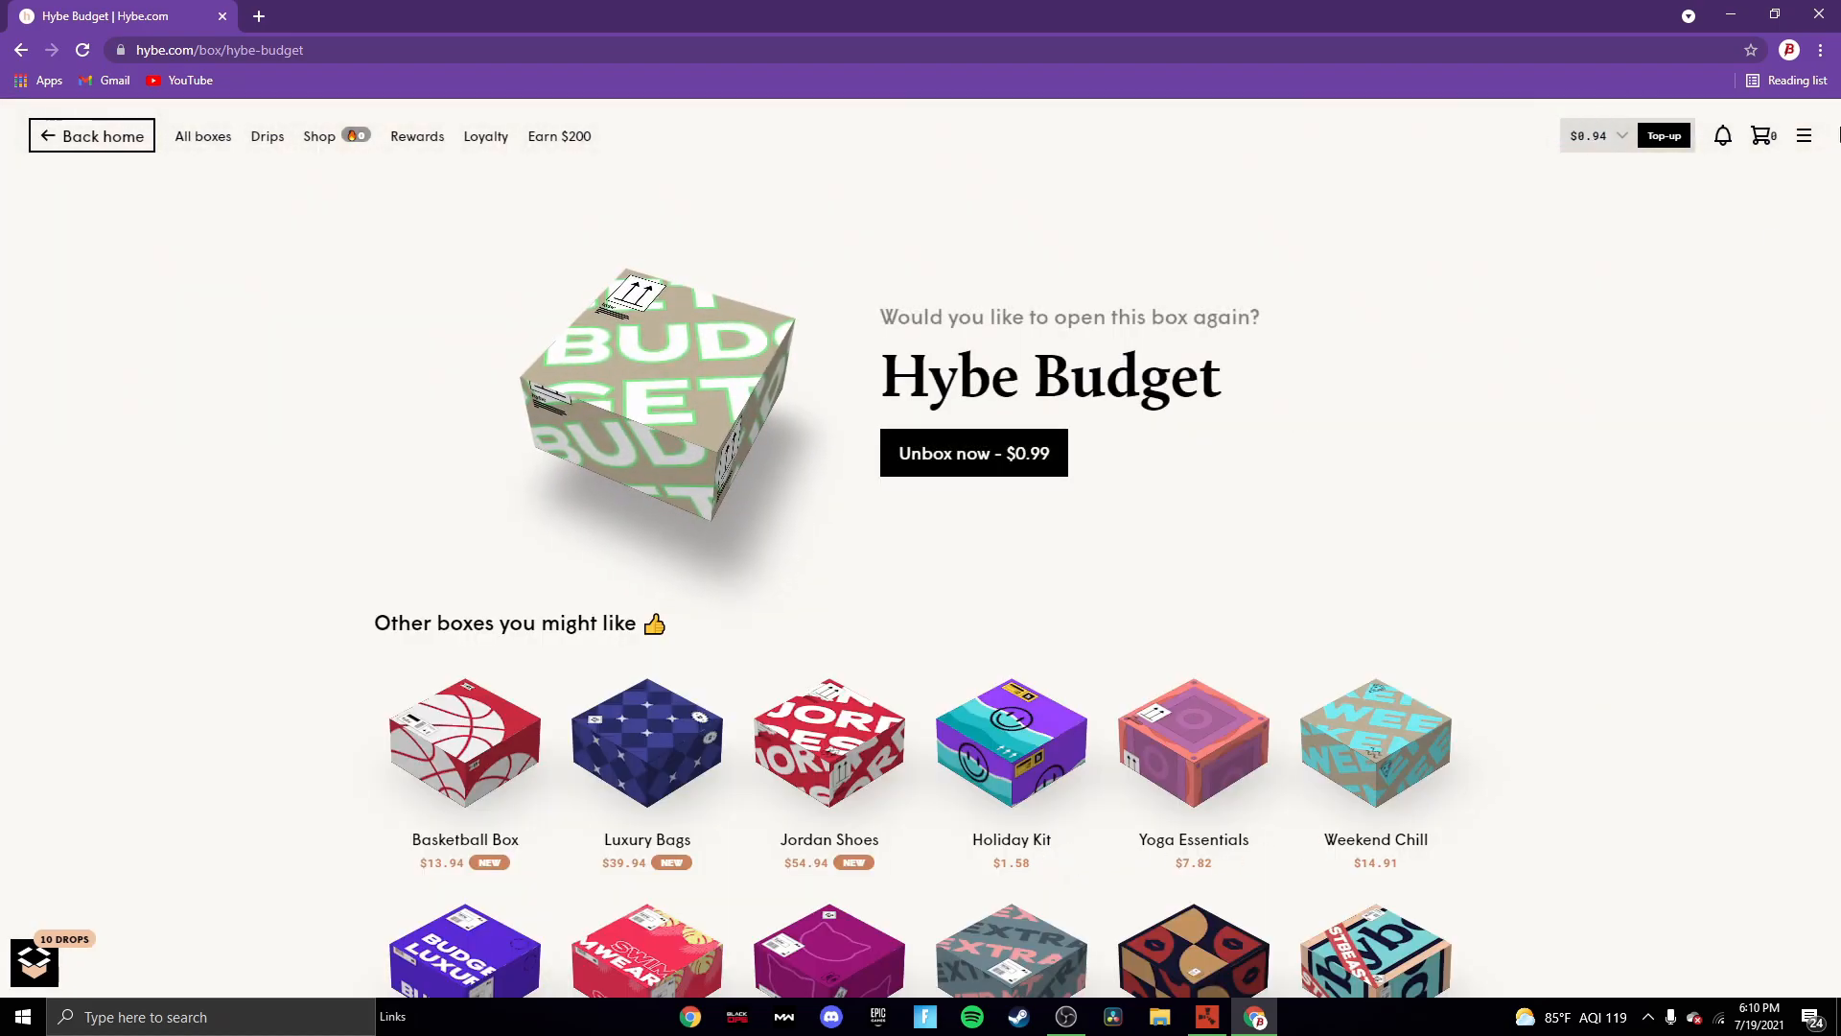
pyautogui.scroll(-3)
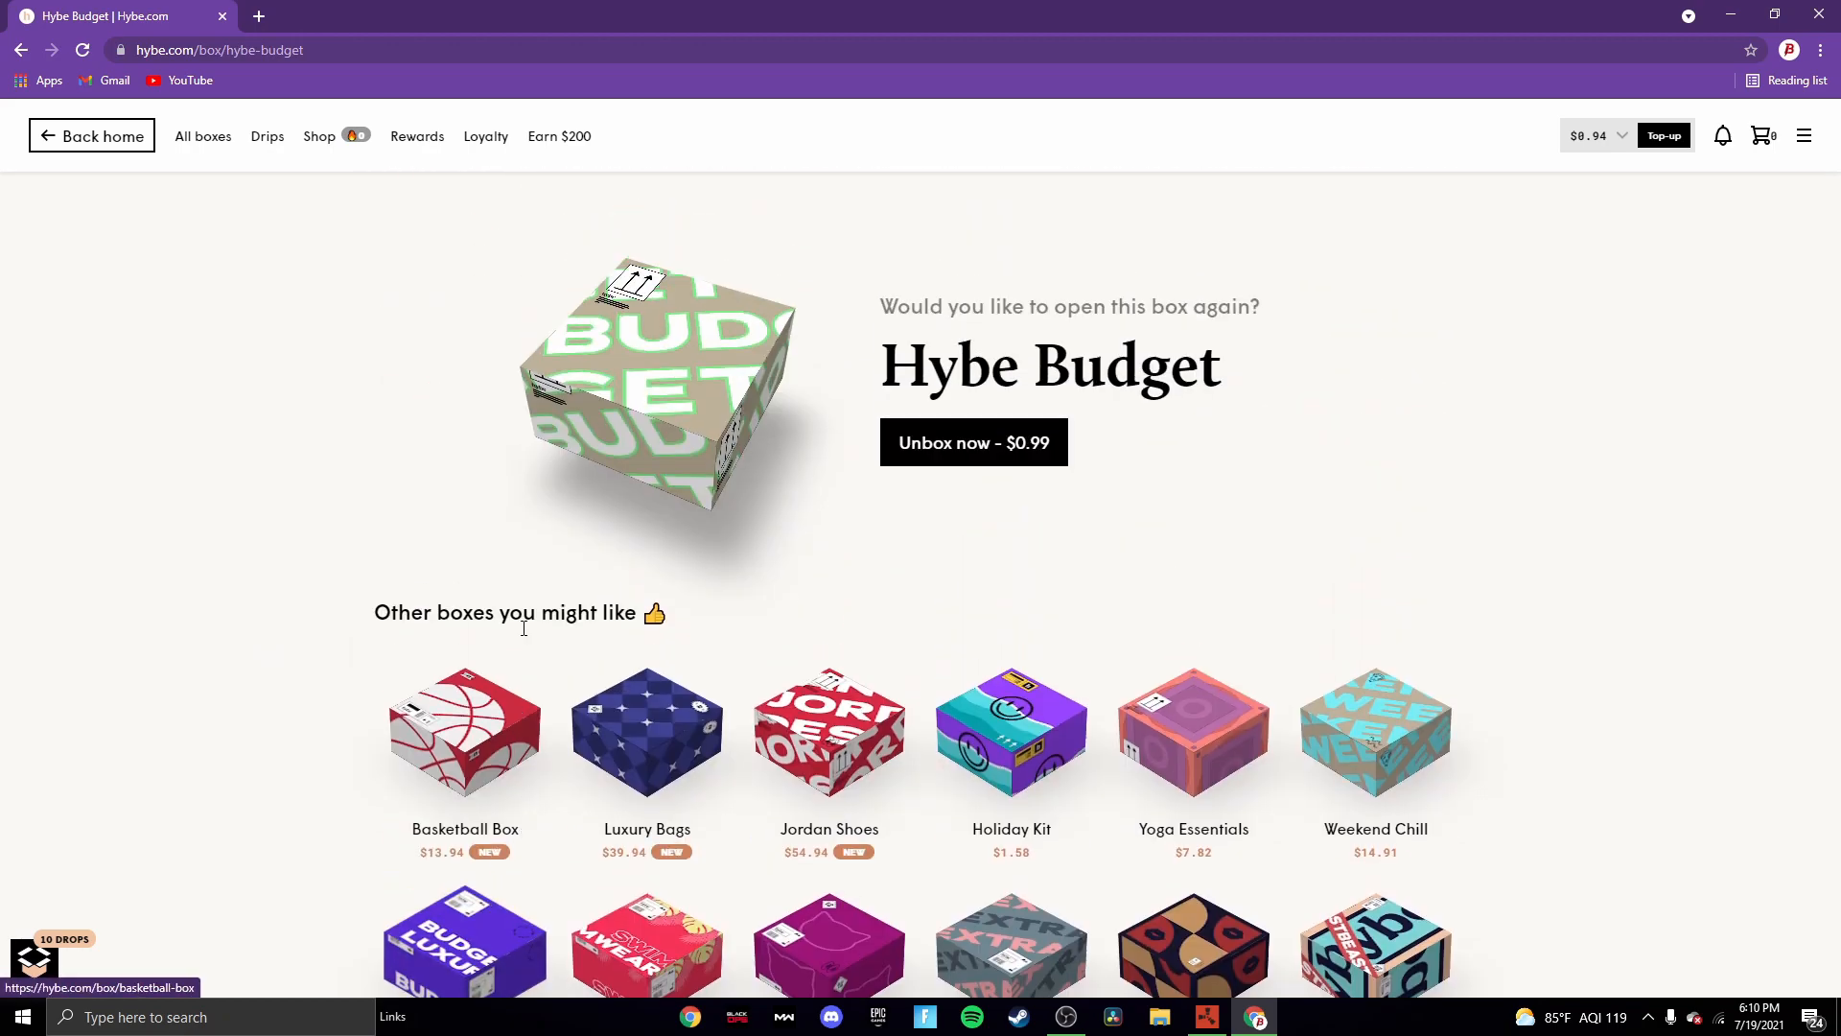
# - Check the Hybe Cash top-up options, dismiss them, and go to the Rewards hub
pyautogui.click(1662, 134)
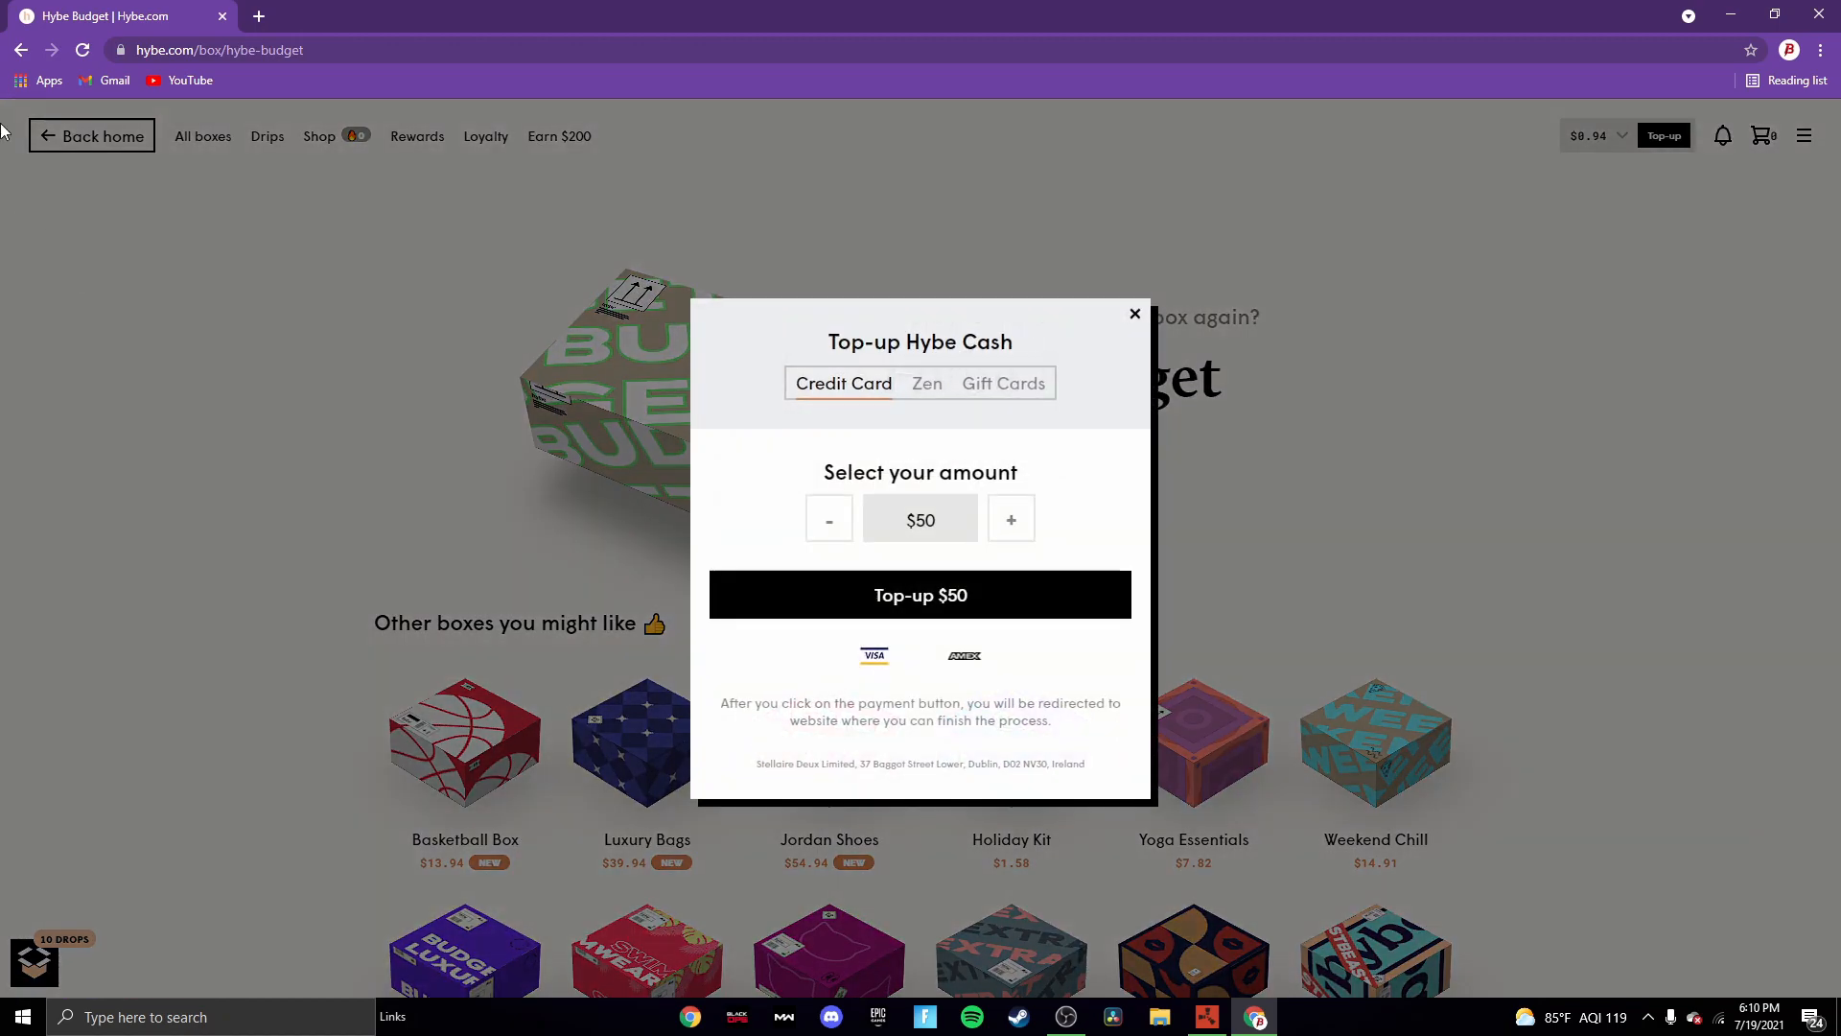
pyautogui.click(1131, 312)
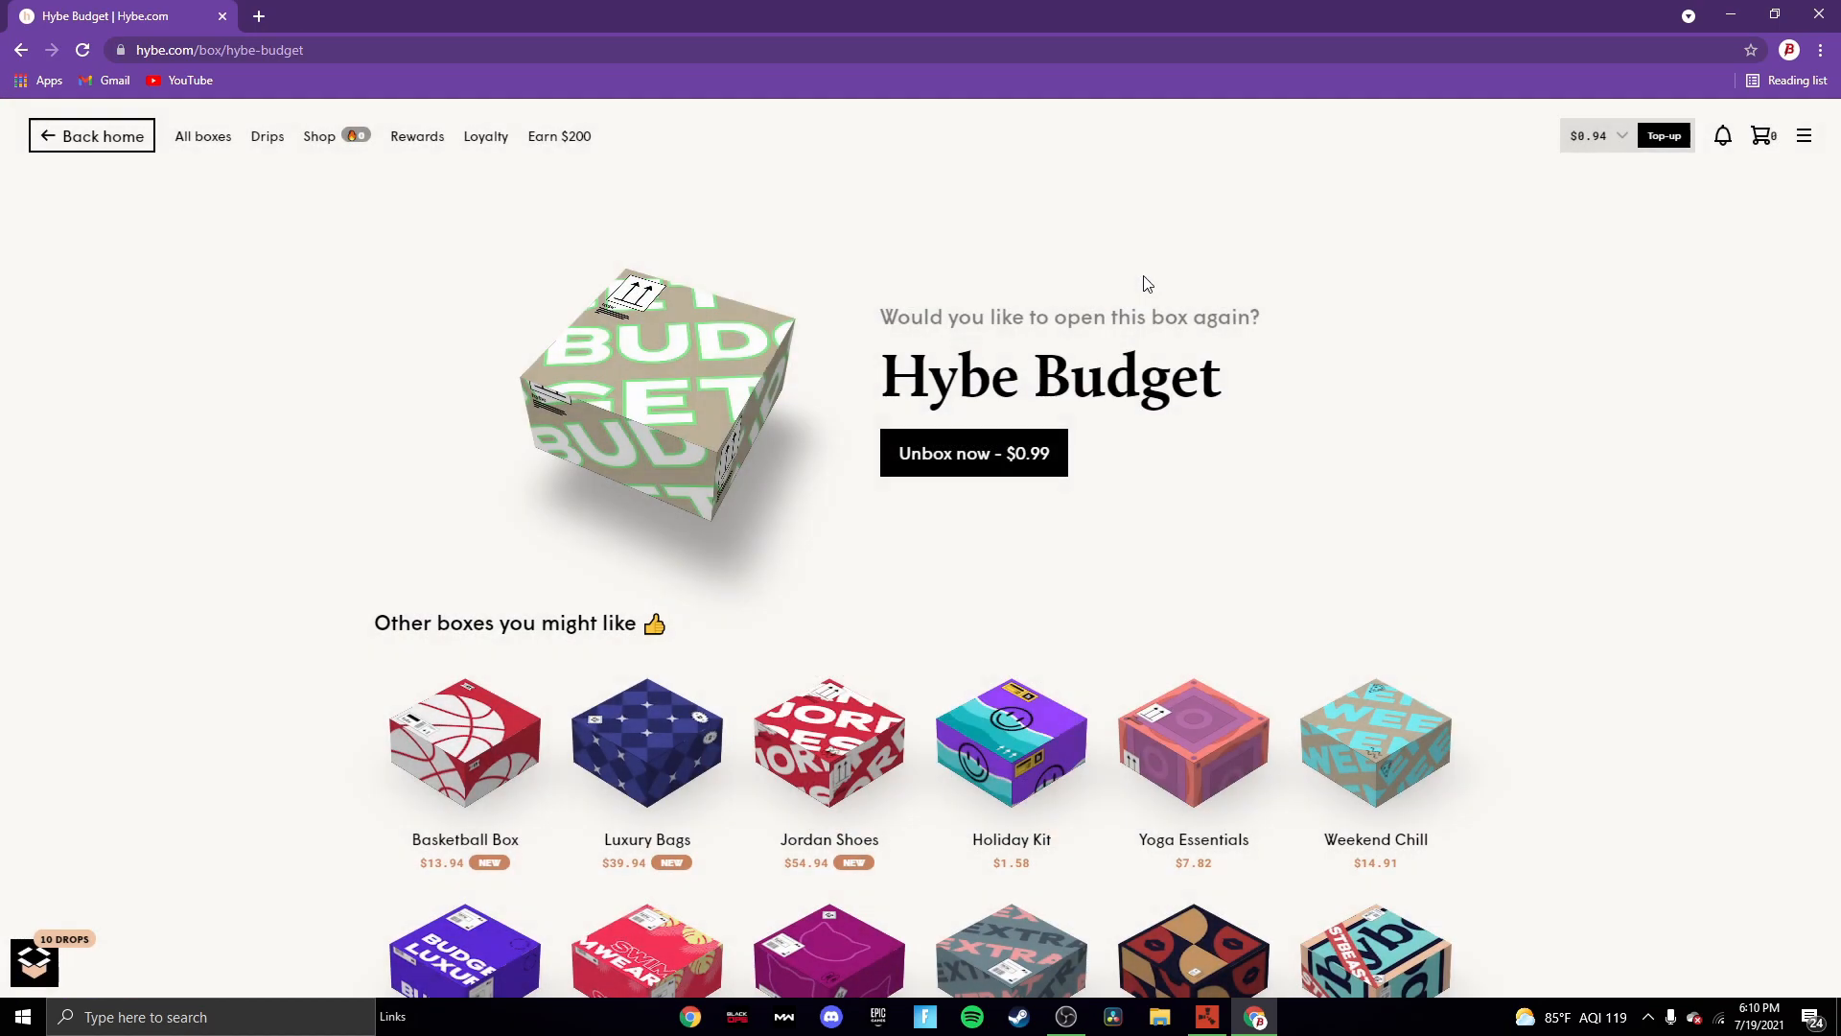
pyautogui.click(417, 136)
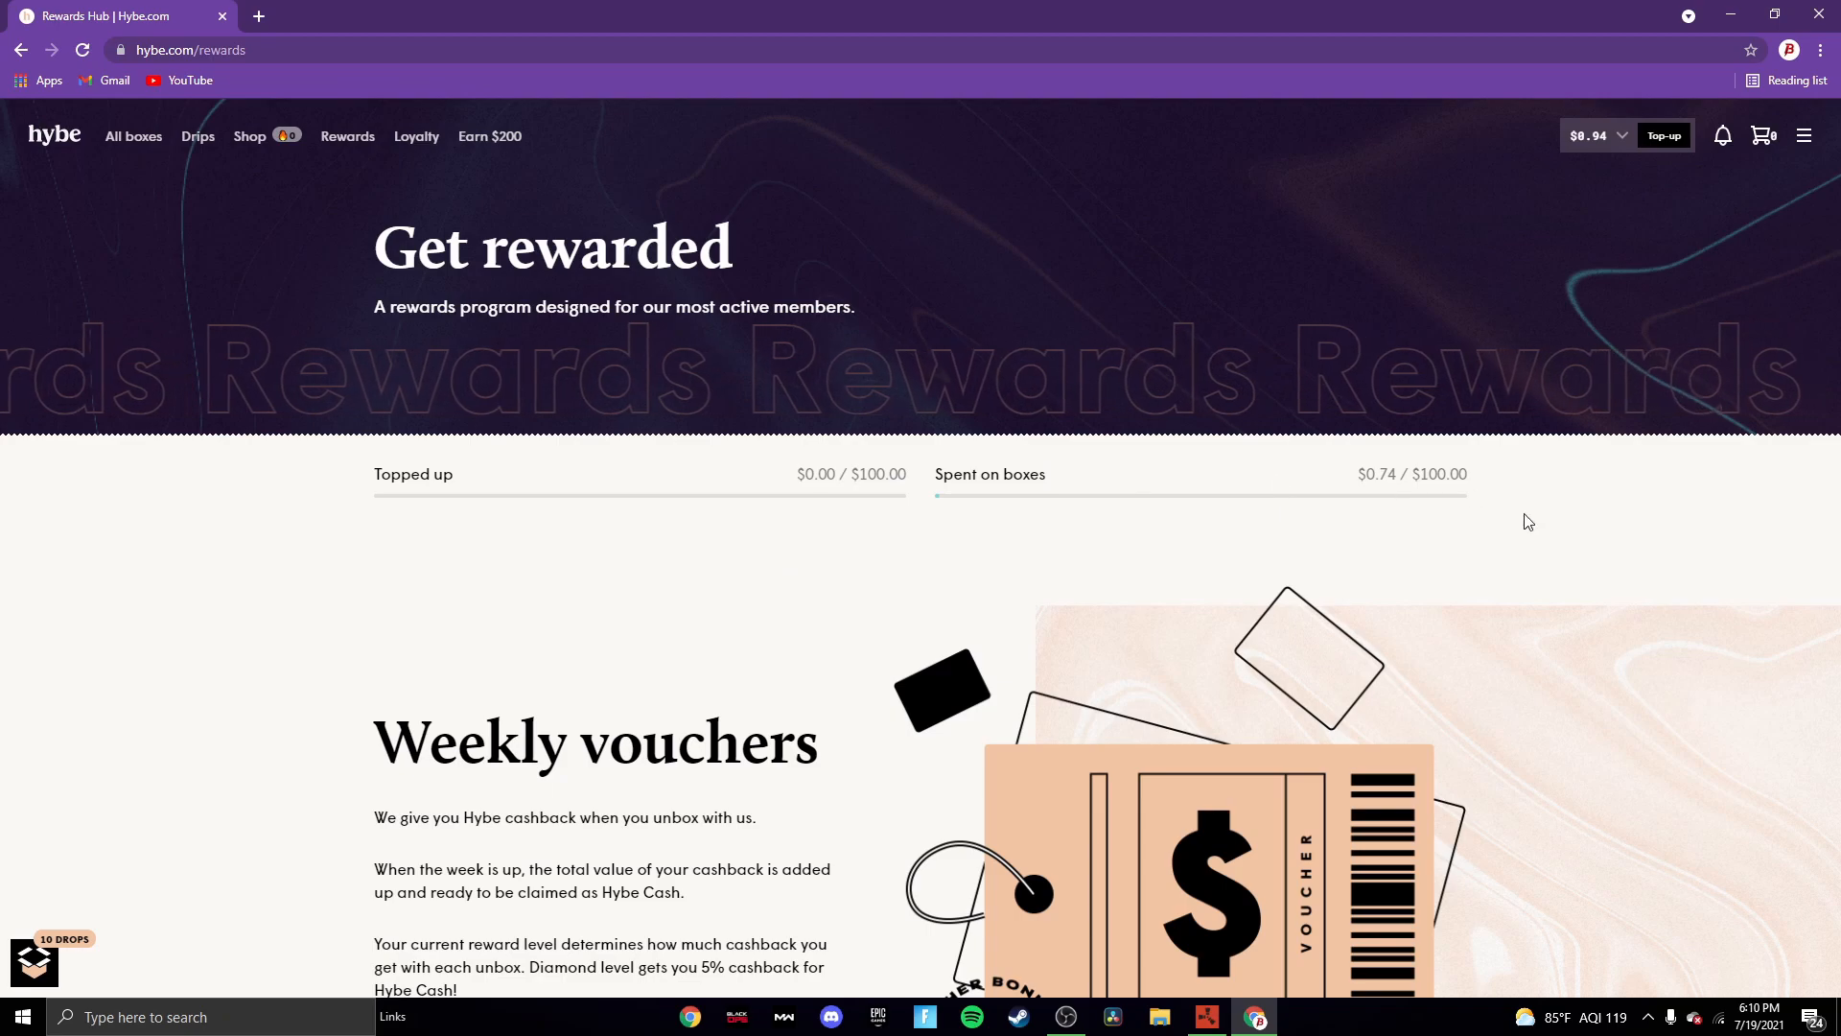
pyautogui.moveTo(1123, 557)
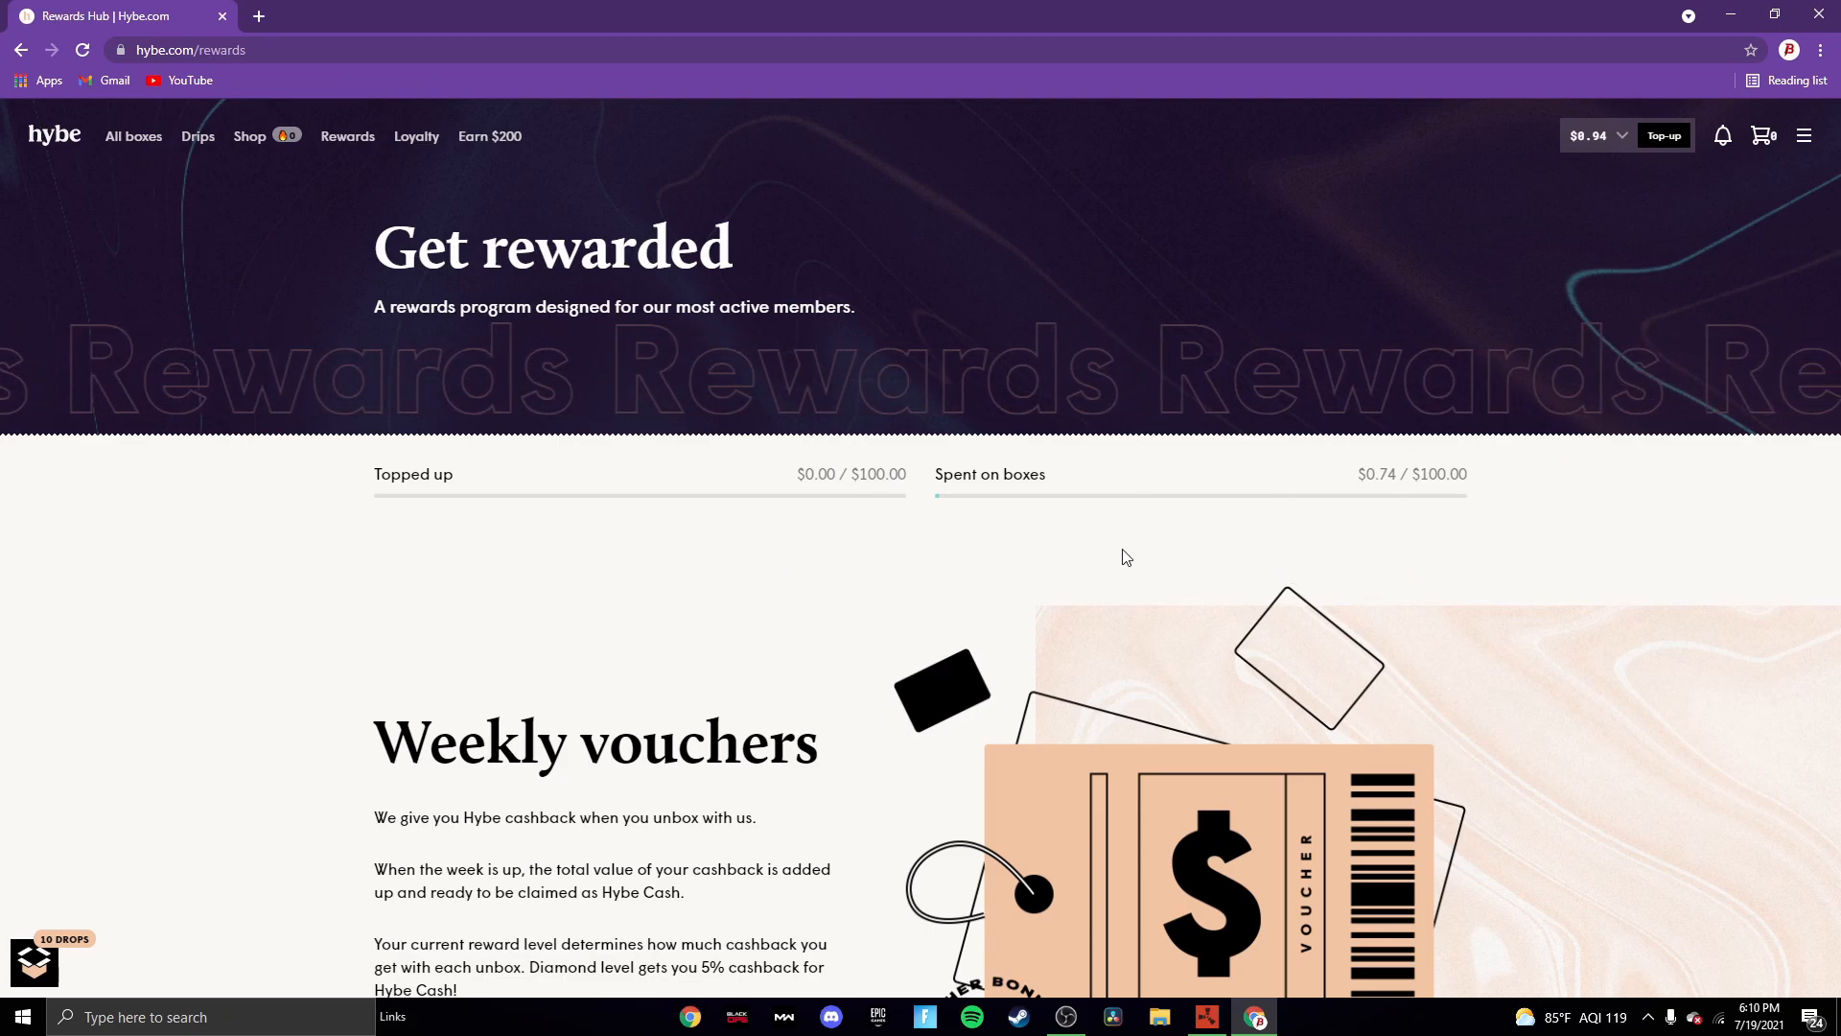
# - Browse the rewards hub showing Silver level at 58%, then go to the Hybe Loyalty page
pyautogui.scroll(-3)
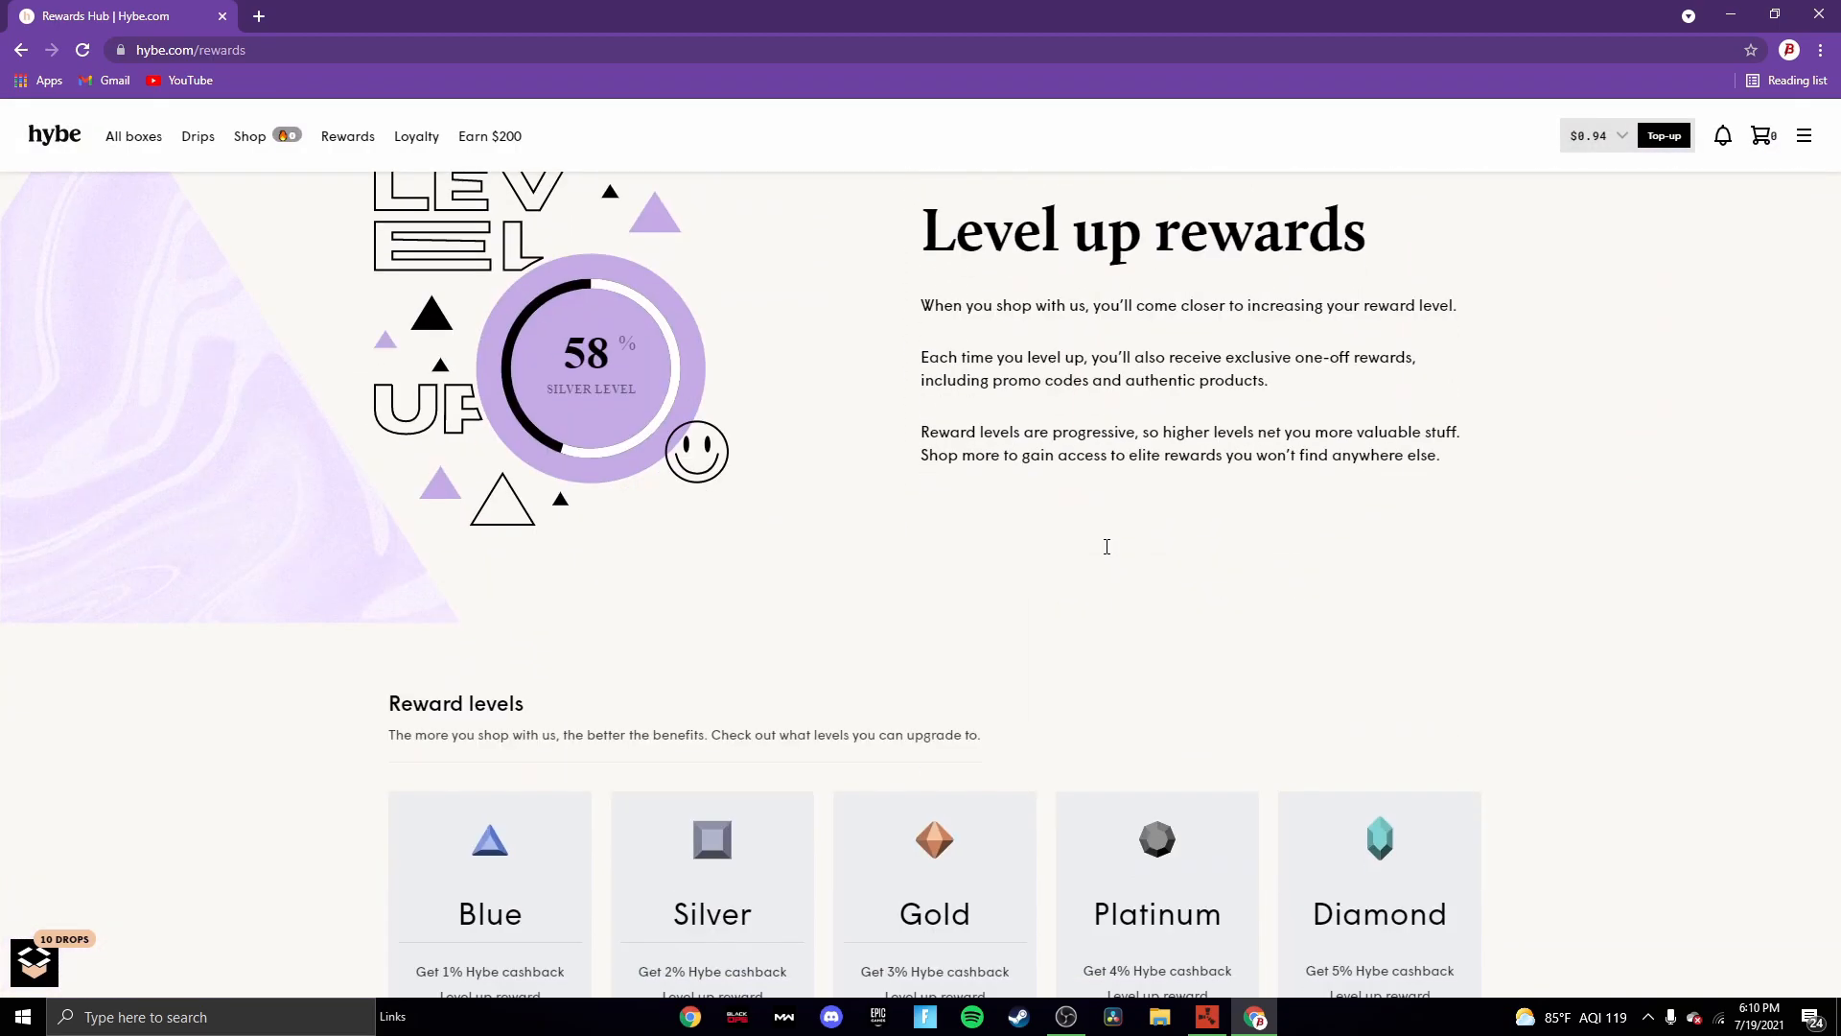
pyautogui.scroll(-3)
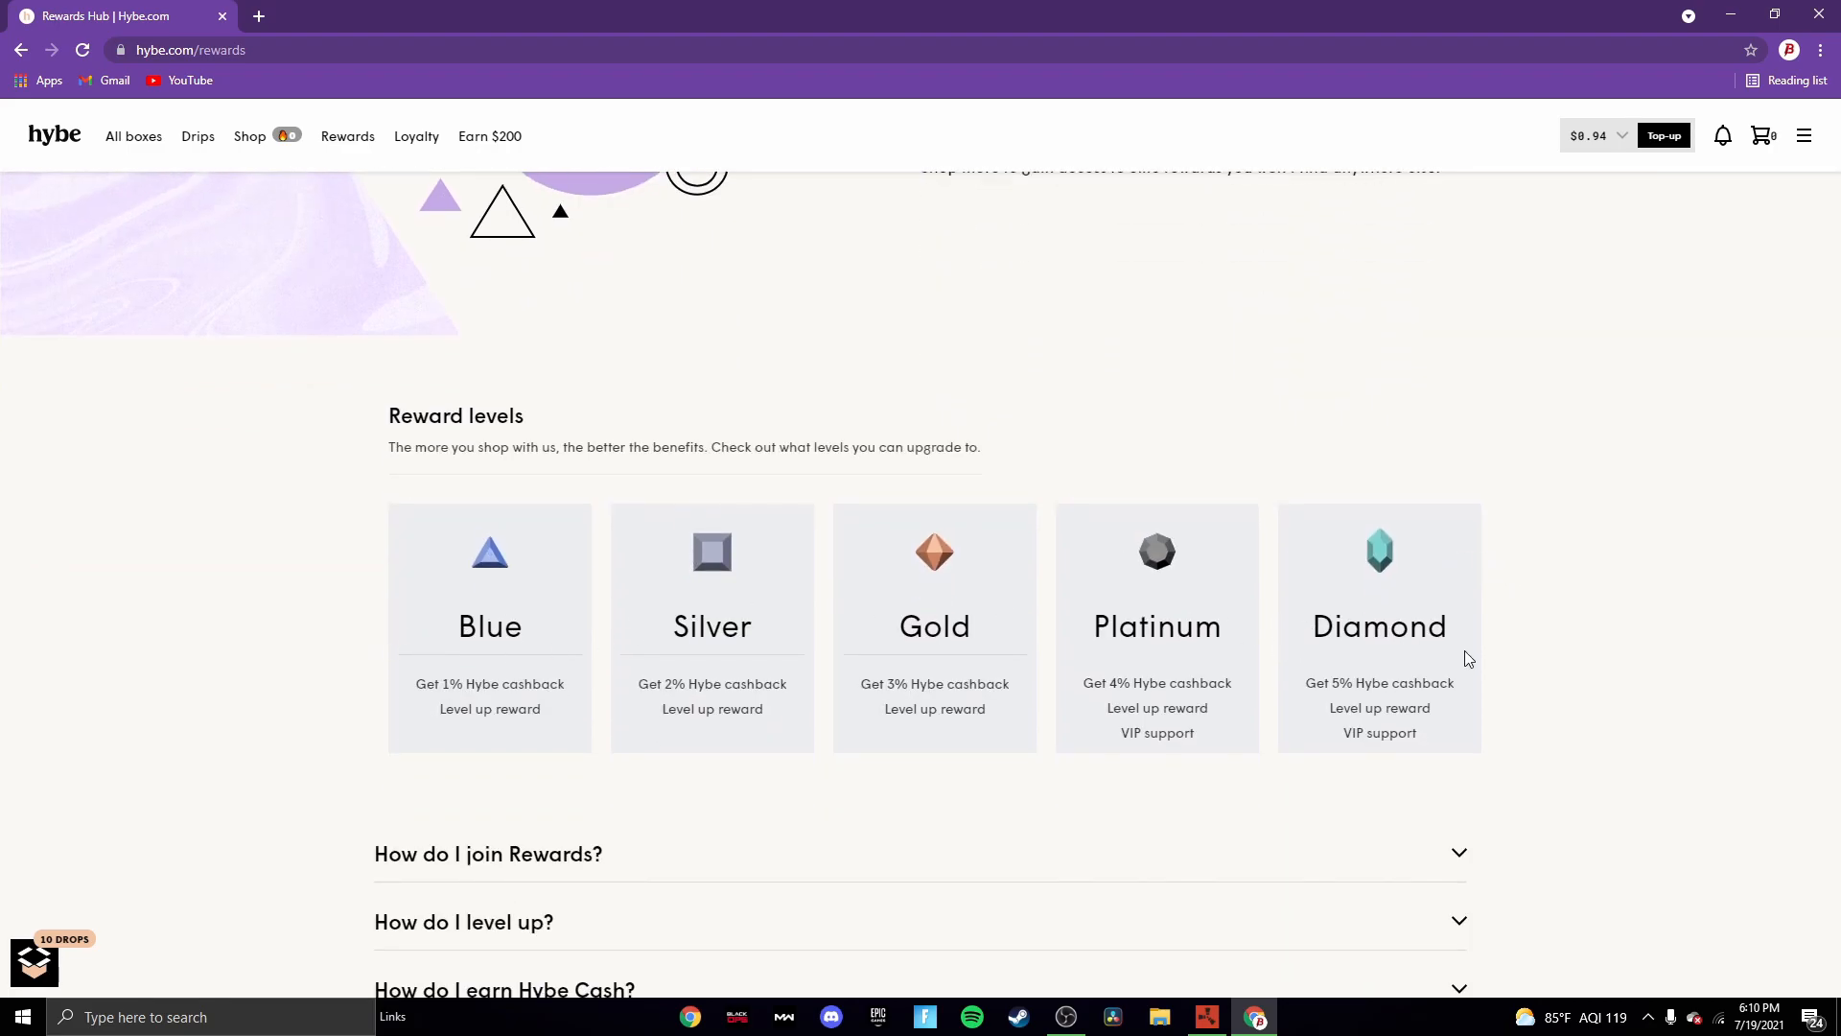
pyautogui.scroll(3)
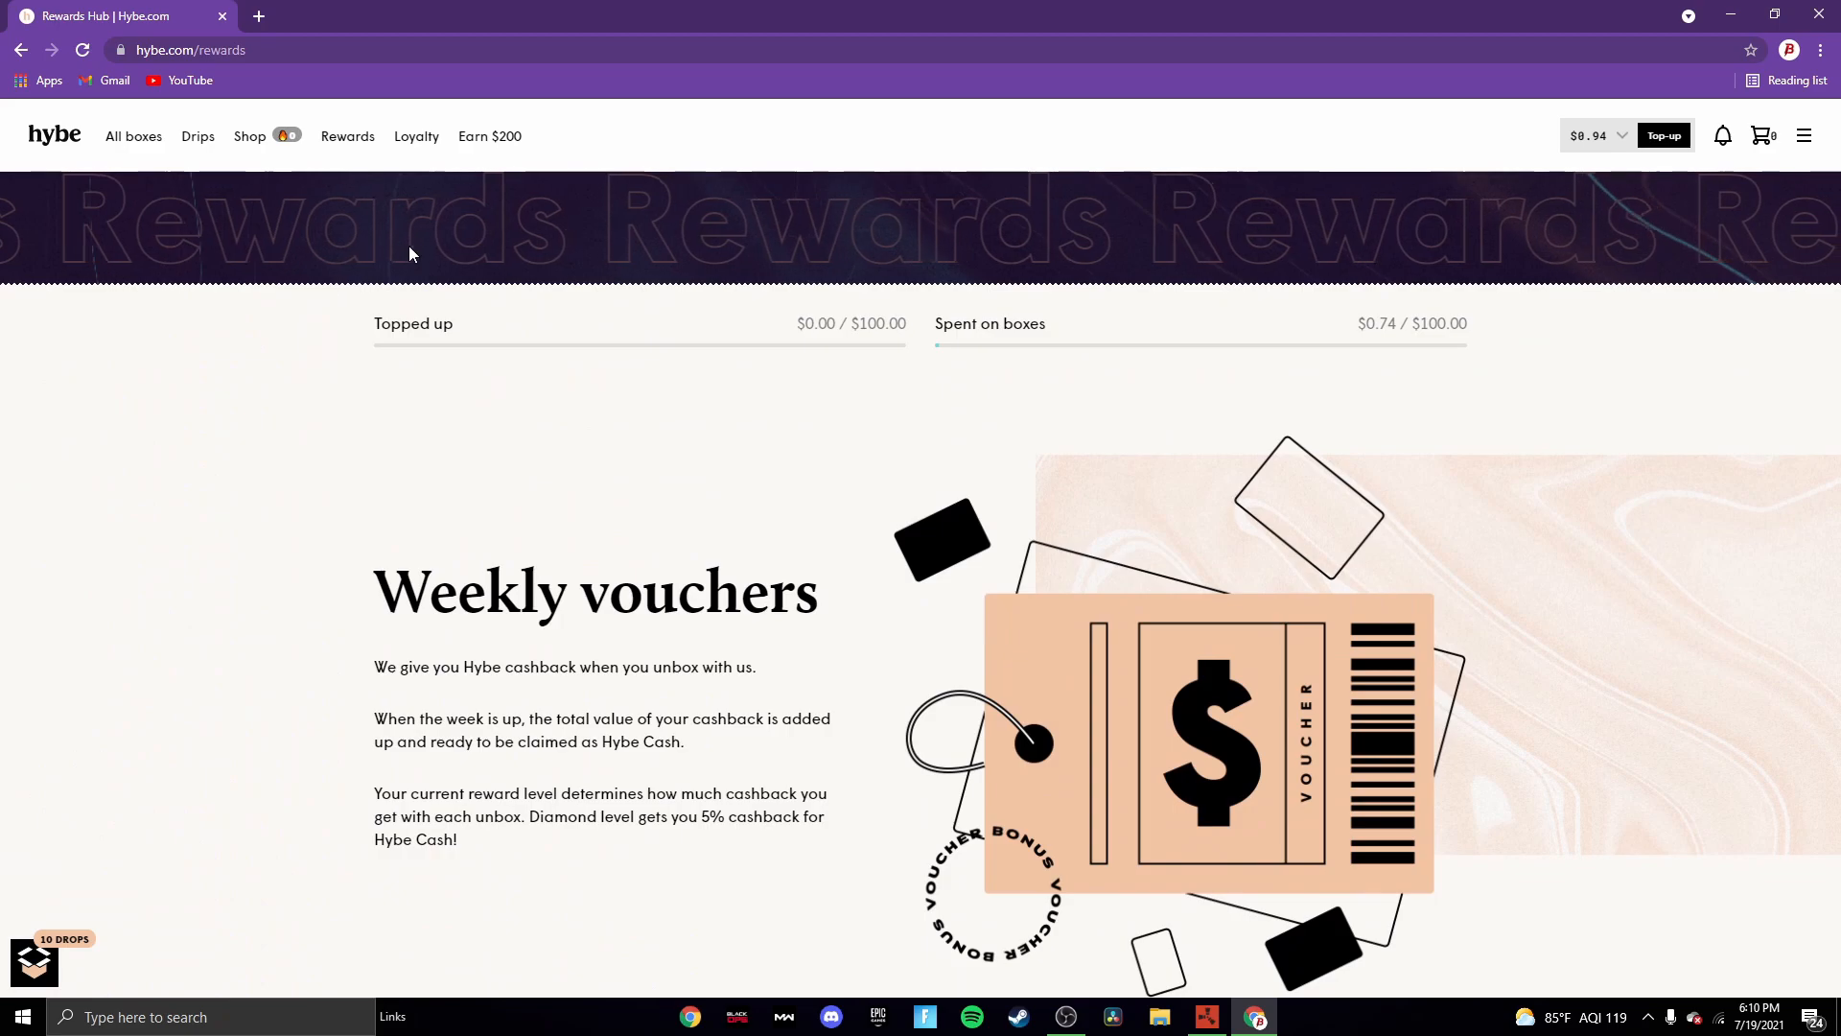
pyautogui.click(417, 134)
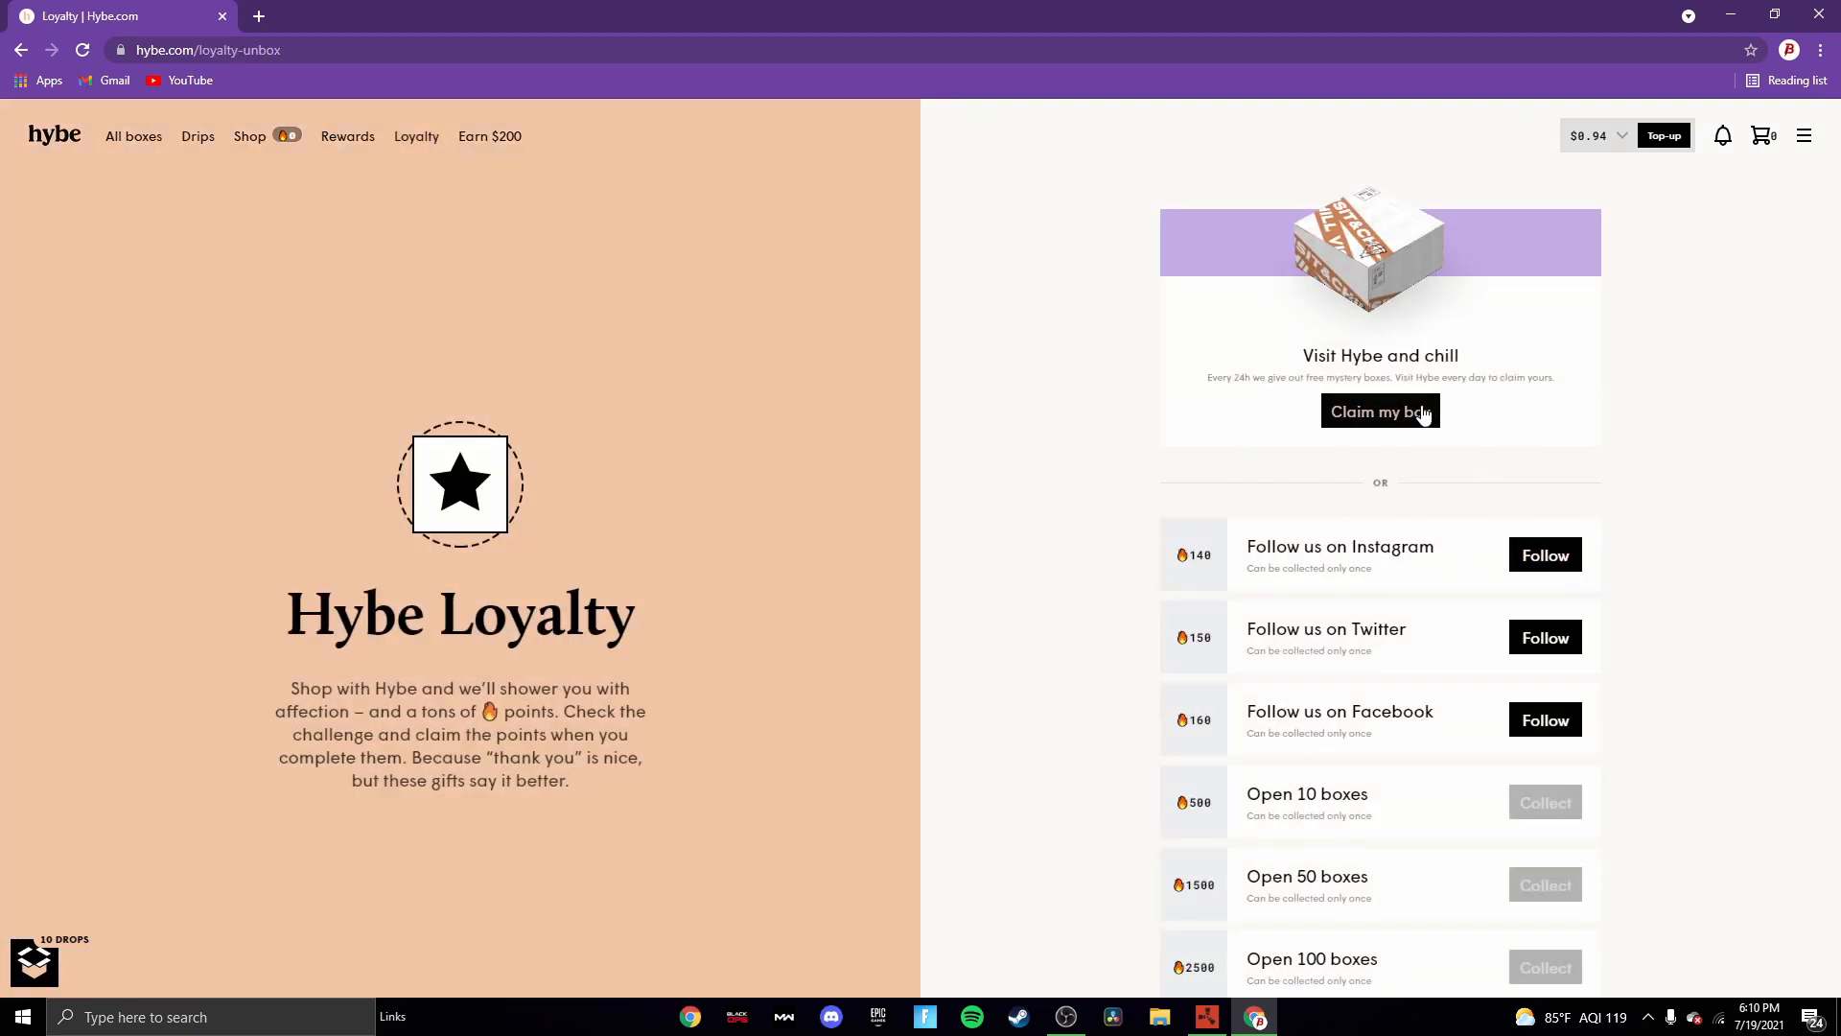
pyautogui.moveTo(1211, 384)
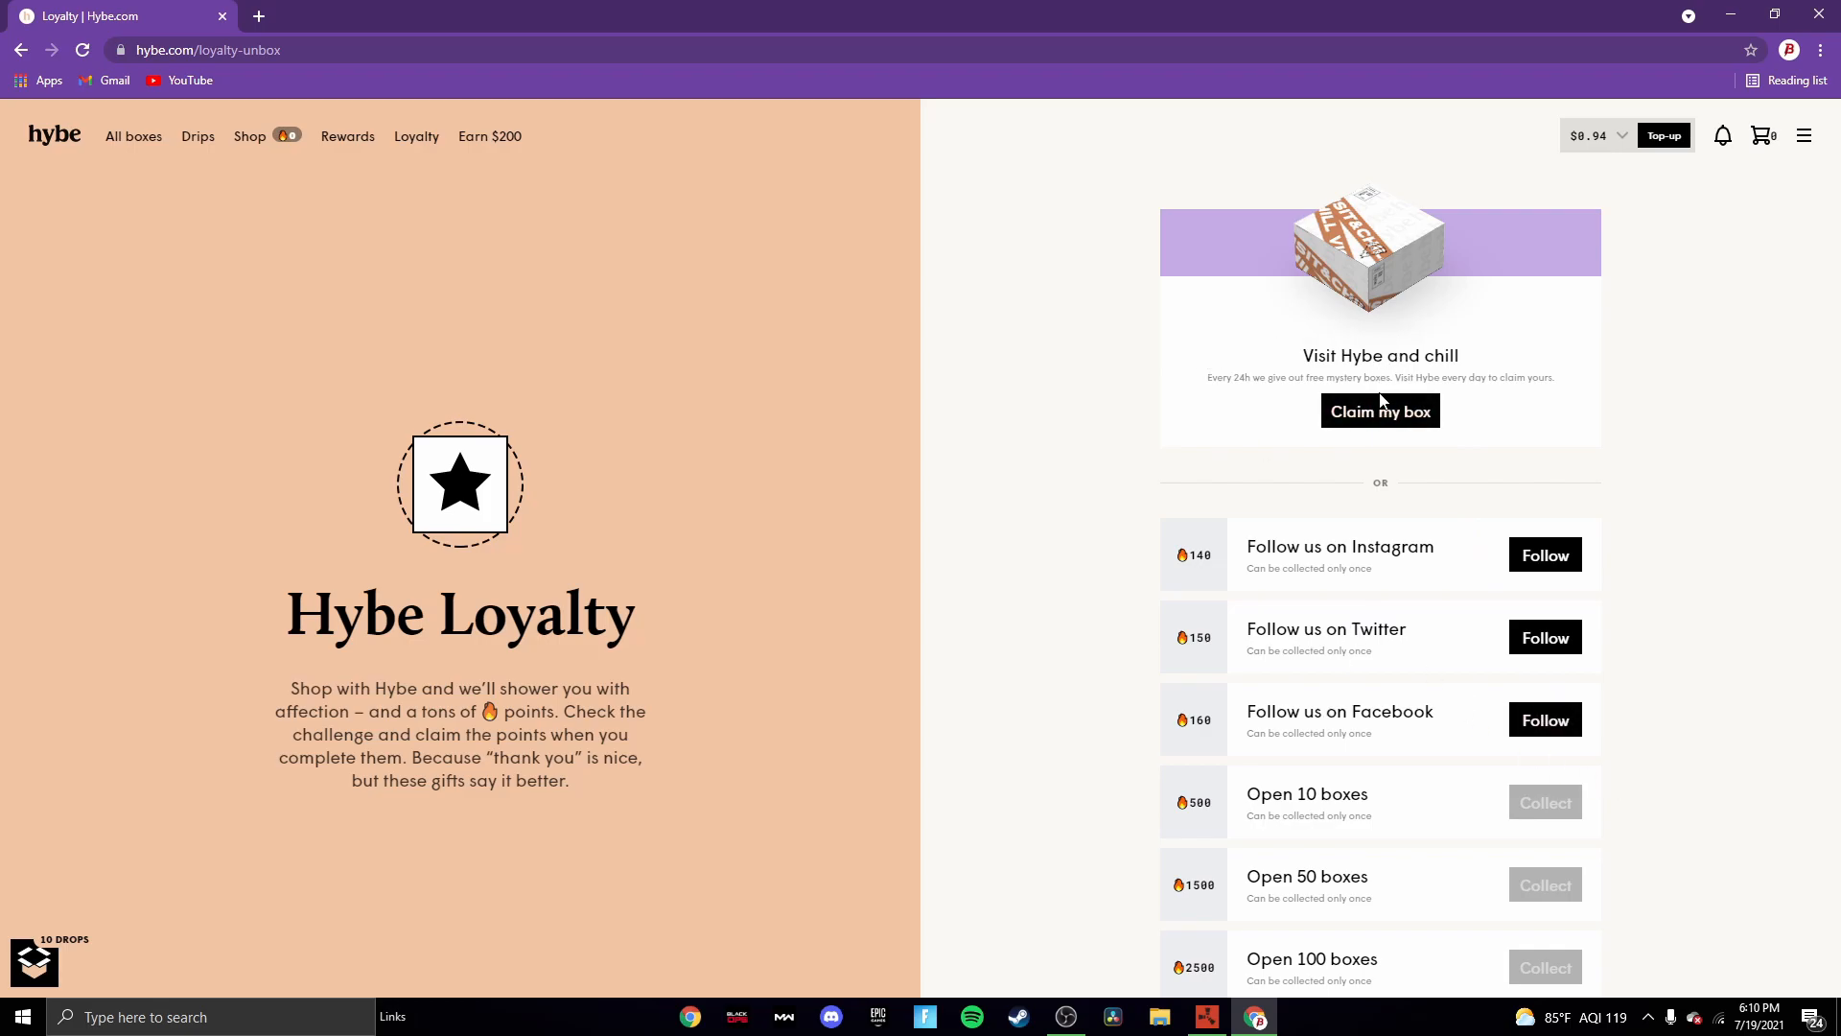
# - Claim the free Visit Hybe and Chill box, then return to the home page via the hybe logo
pyautogui.click(1379, 410)
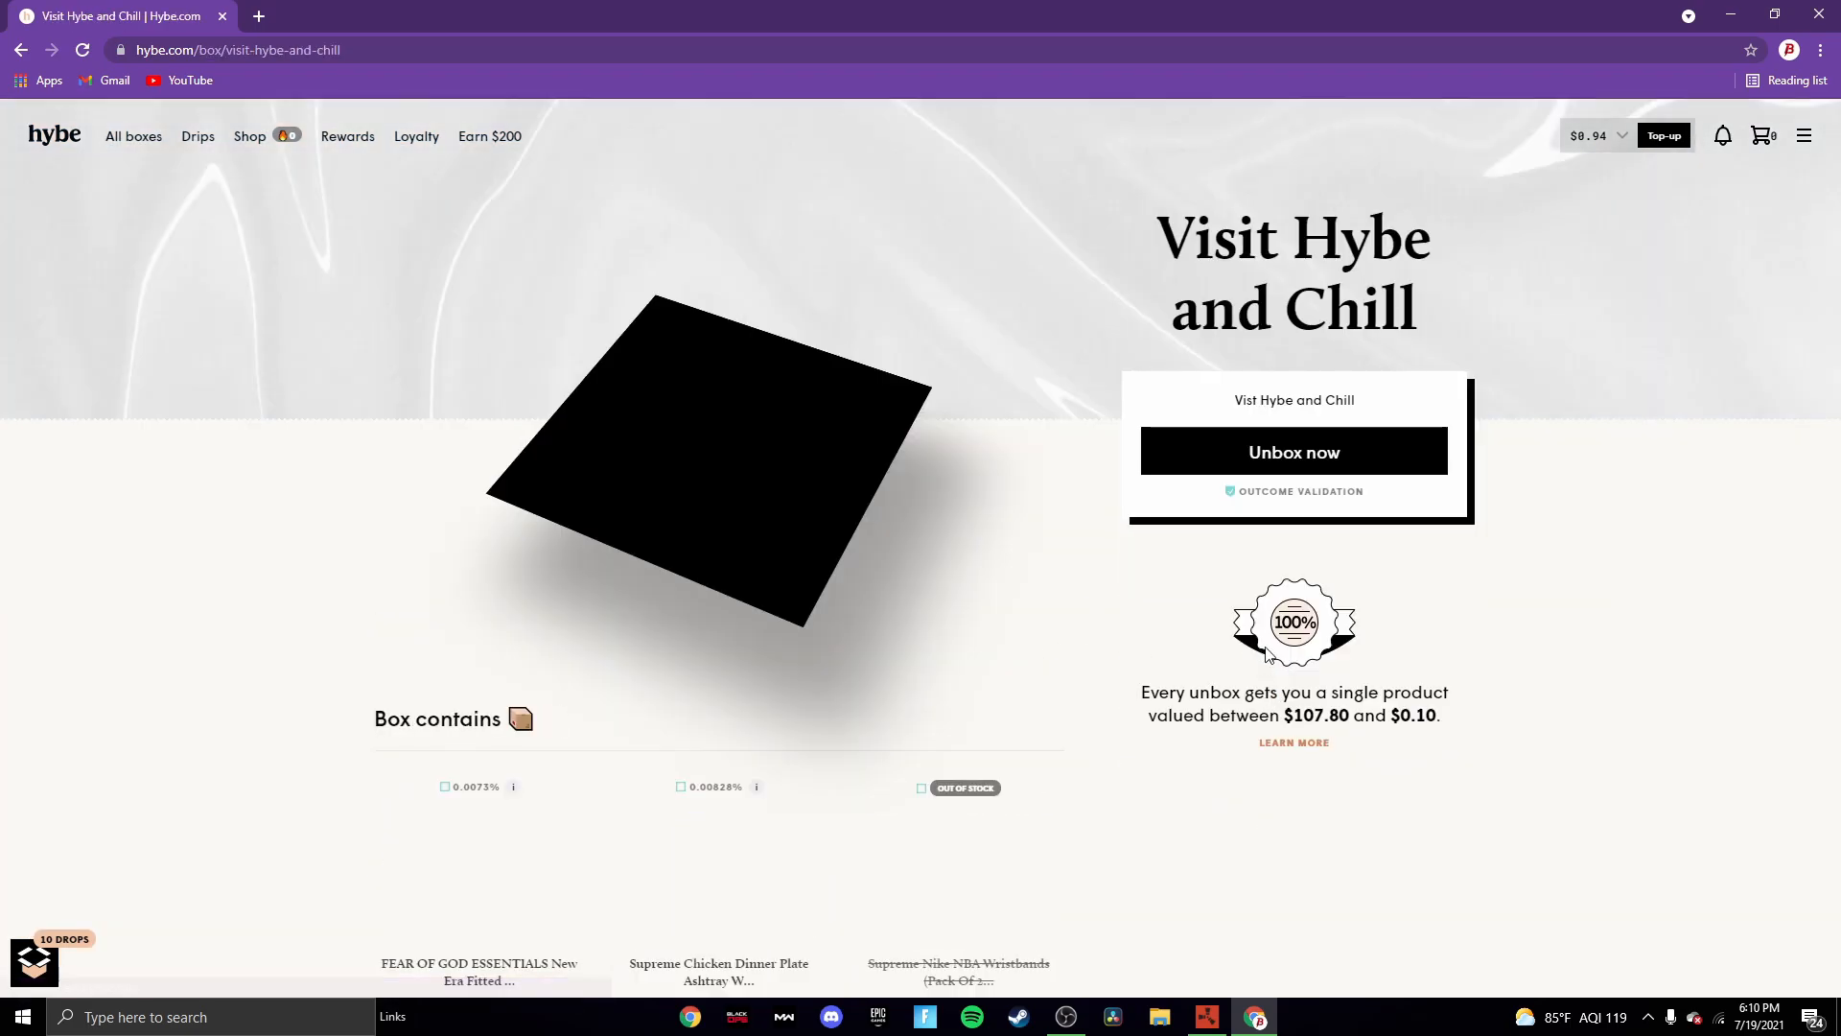
pyautogui.click(1293, 453)
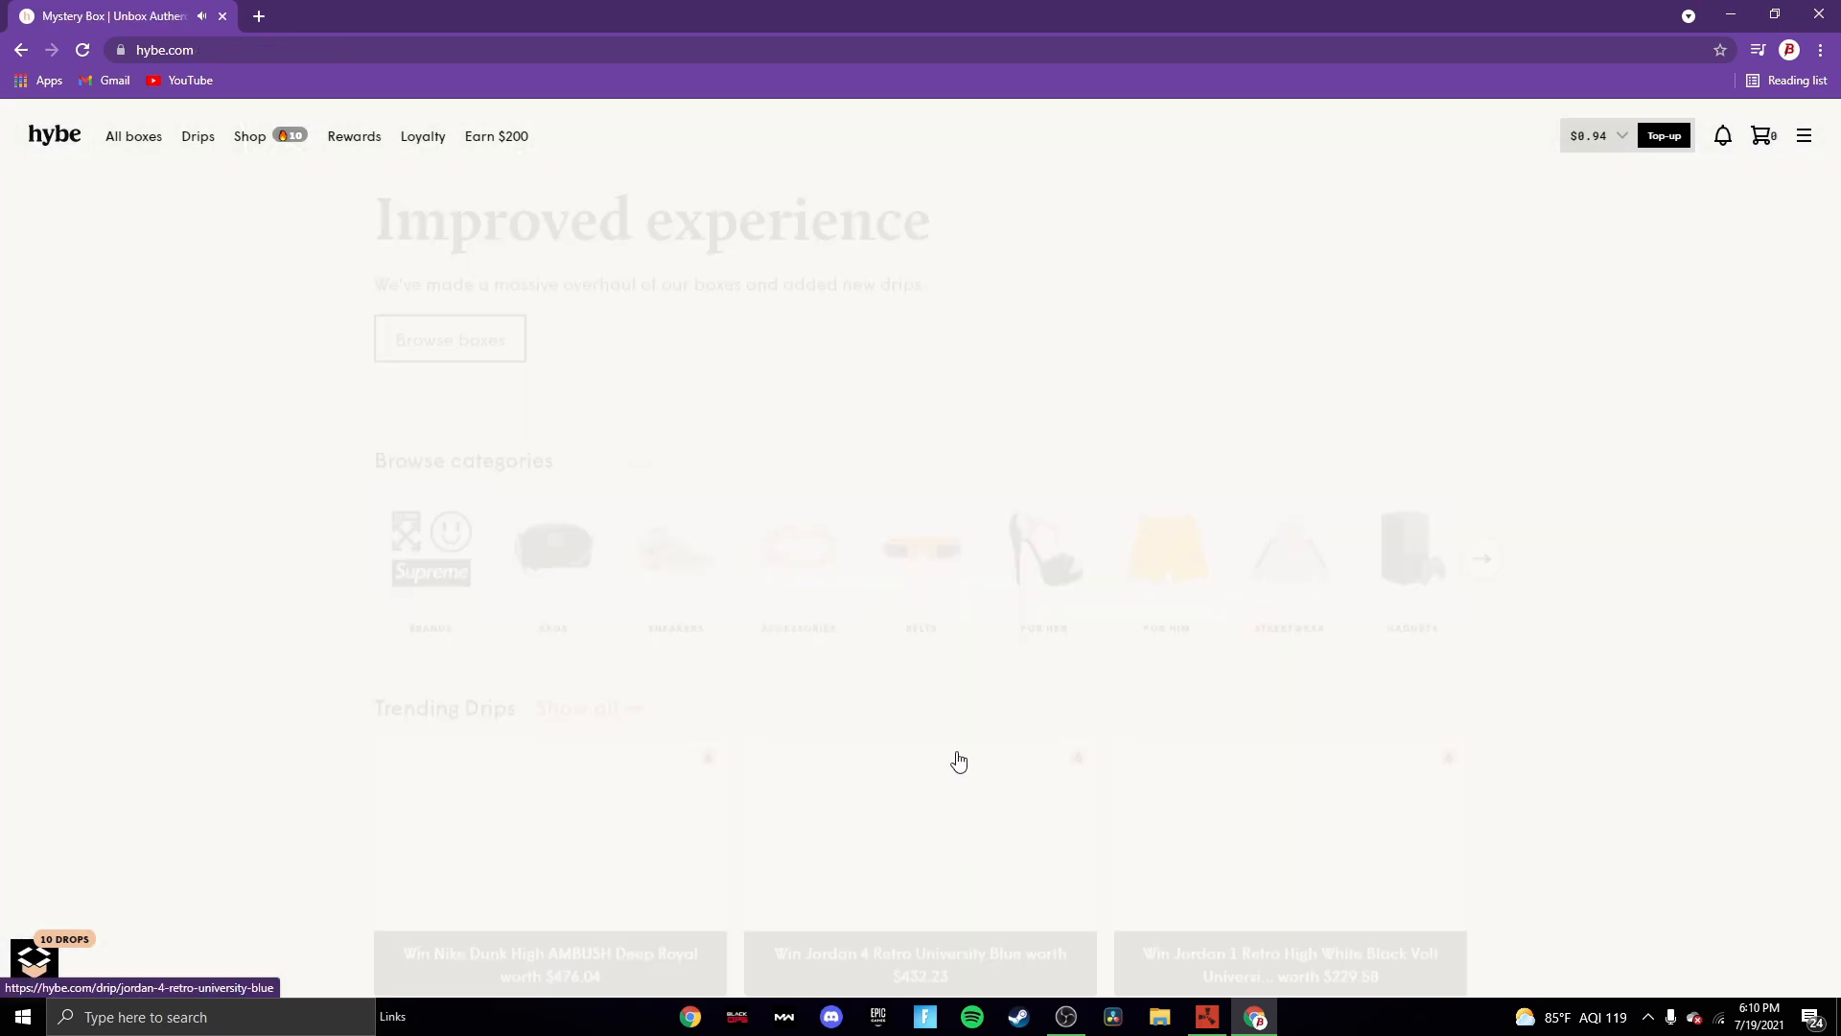
# - Browse the points shop's profile badges and goodies down to the end of the list
pyautogui.click(249, 136)
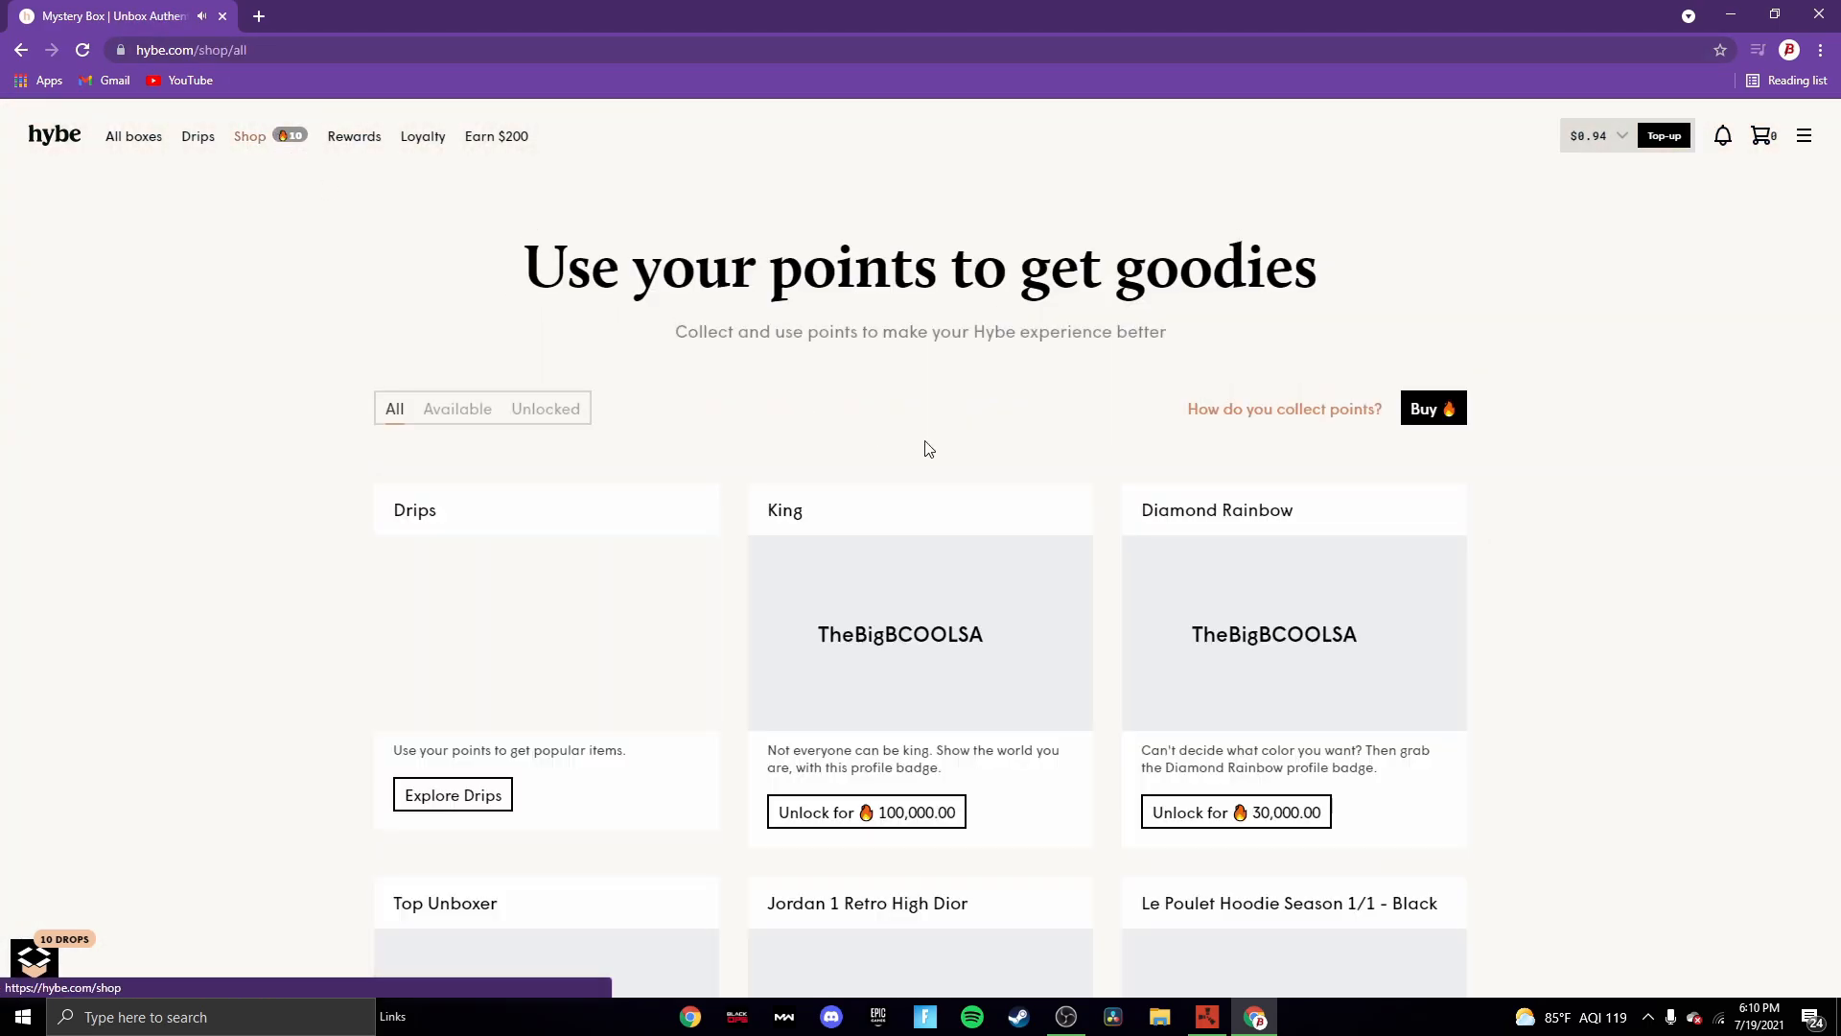
pyautogui.scroll(-3)
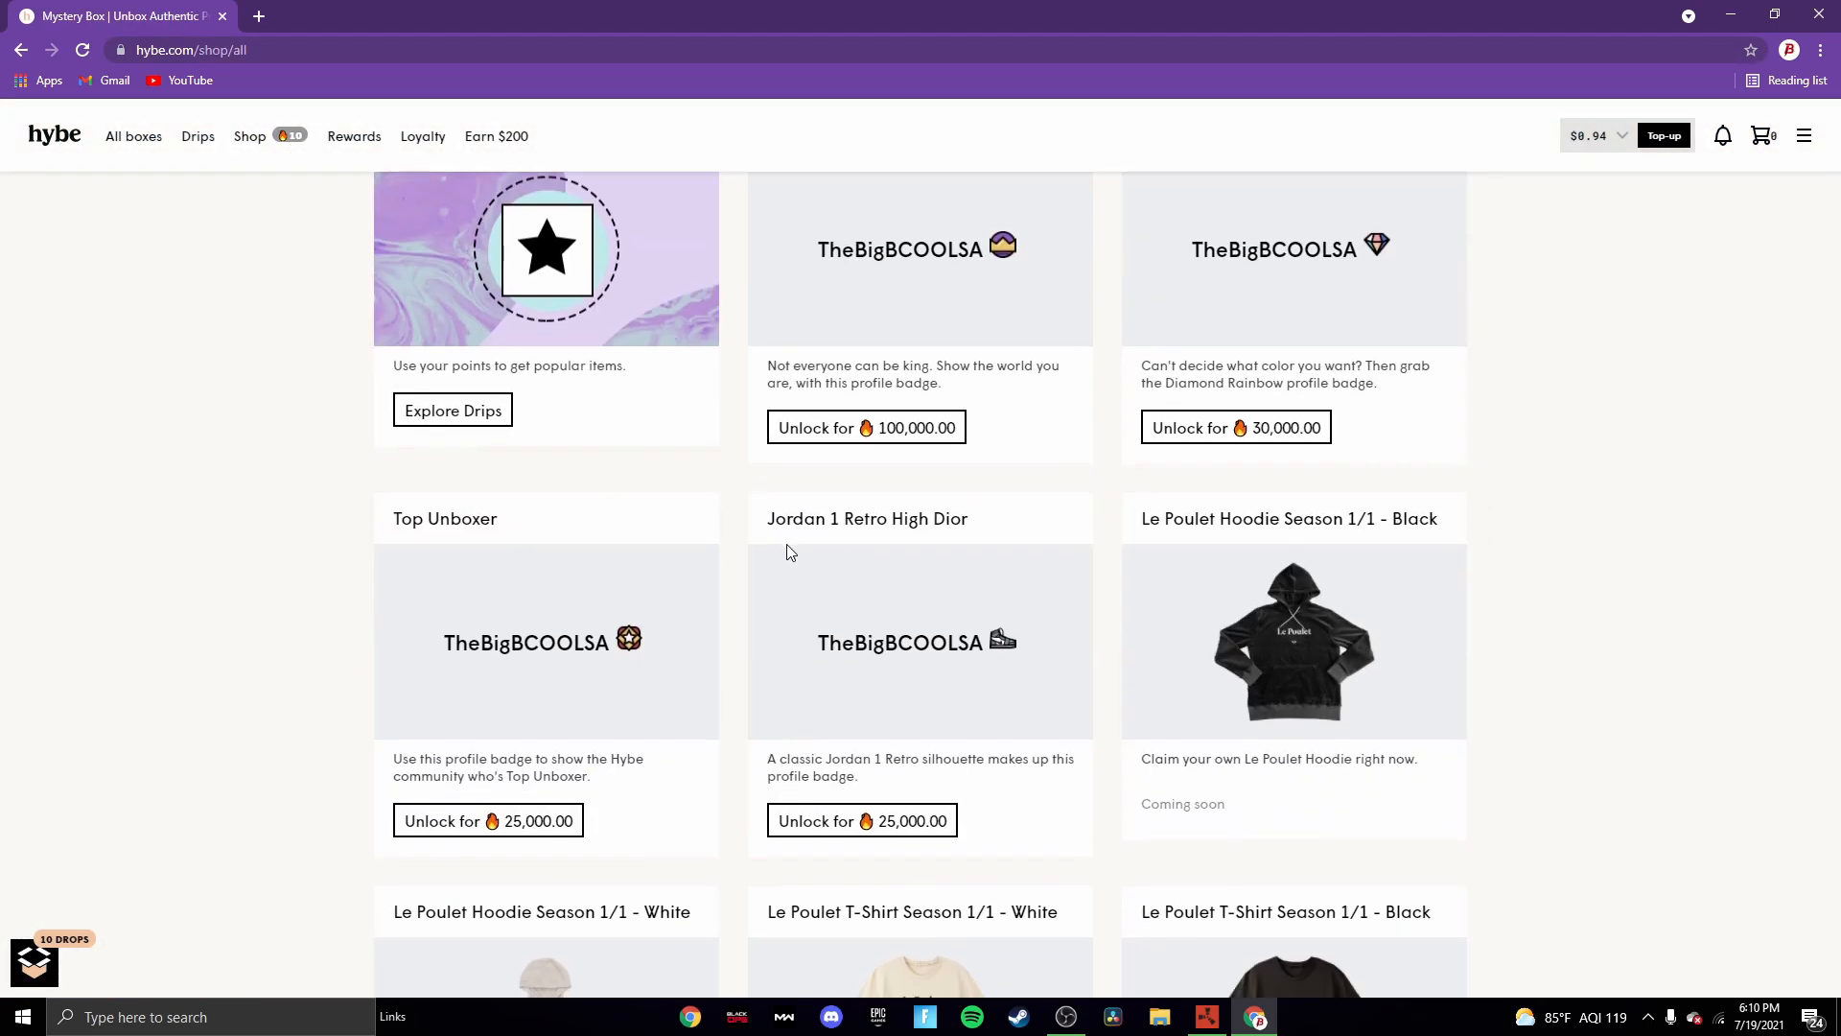
pyautogui.scroll(-3)
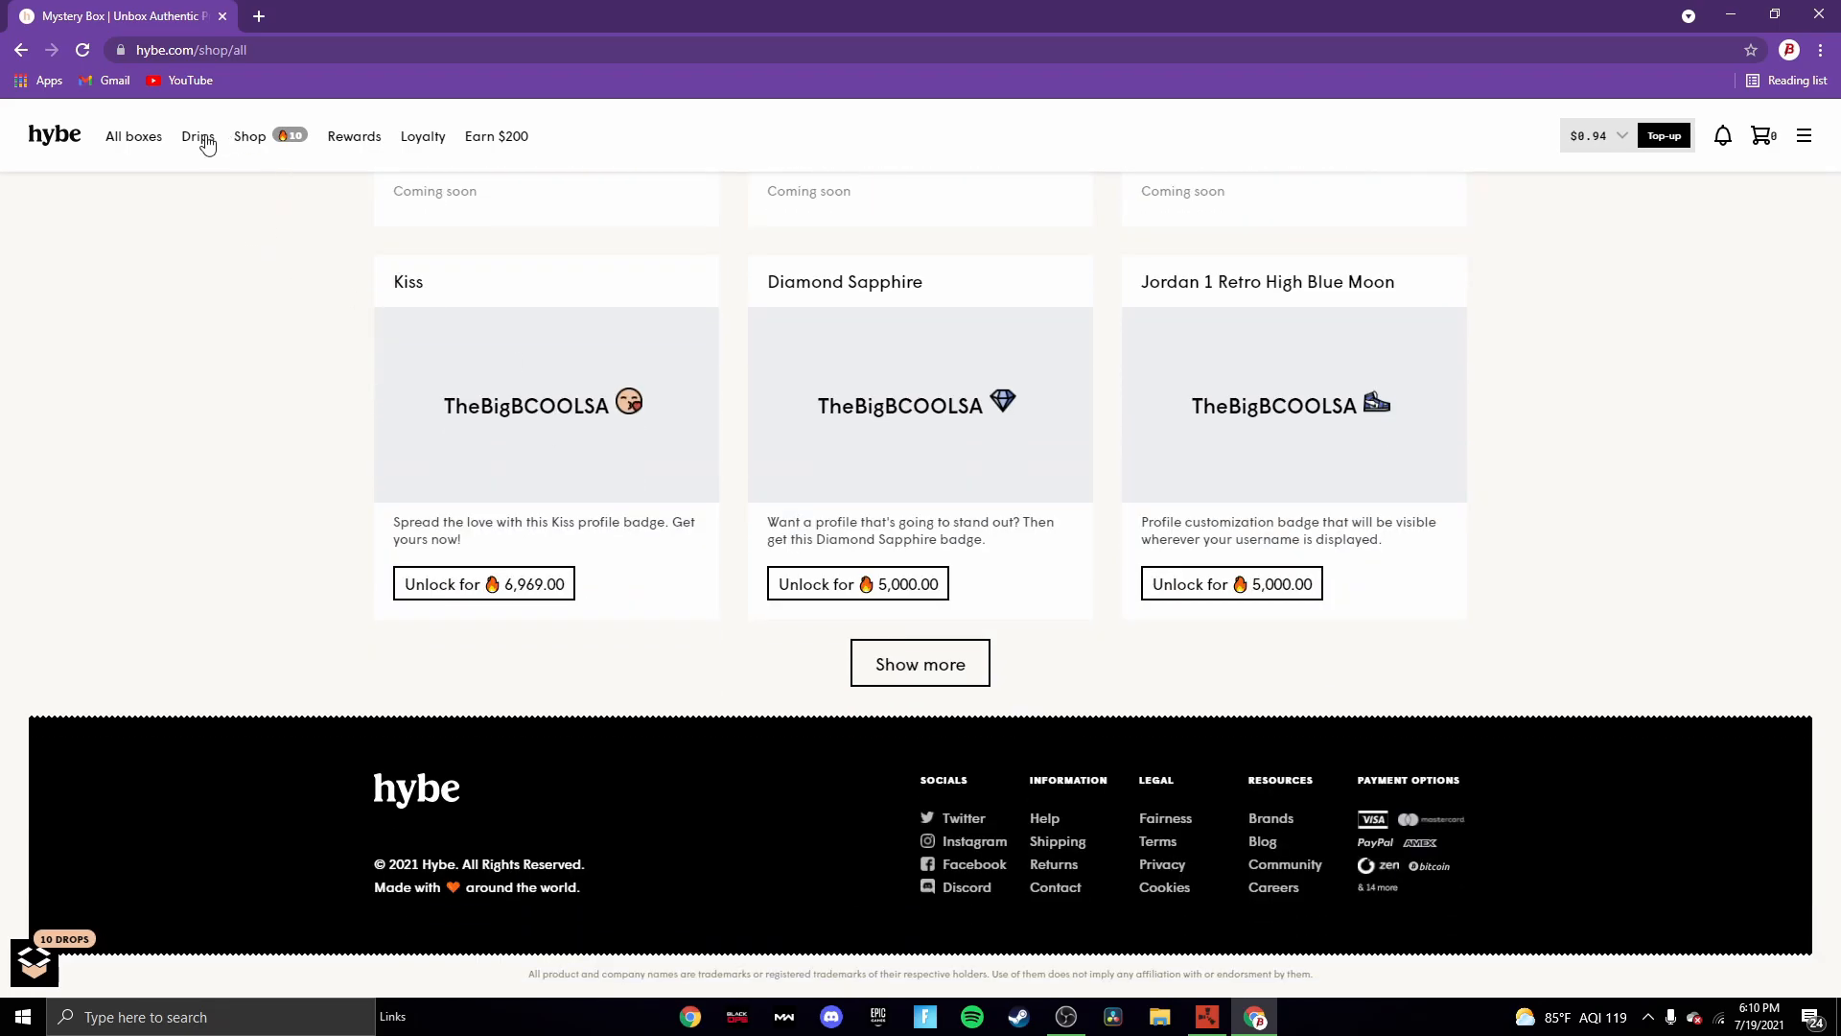
# - Browse the Drips list and view the expired Jordan 1 Retro High White University Blue Black drip
pyautogui.click(197, 136)
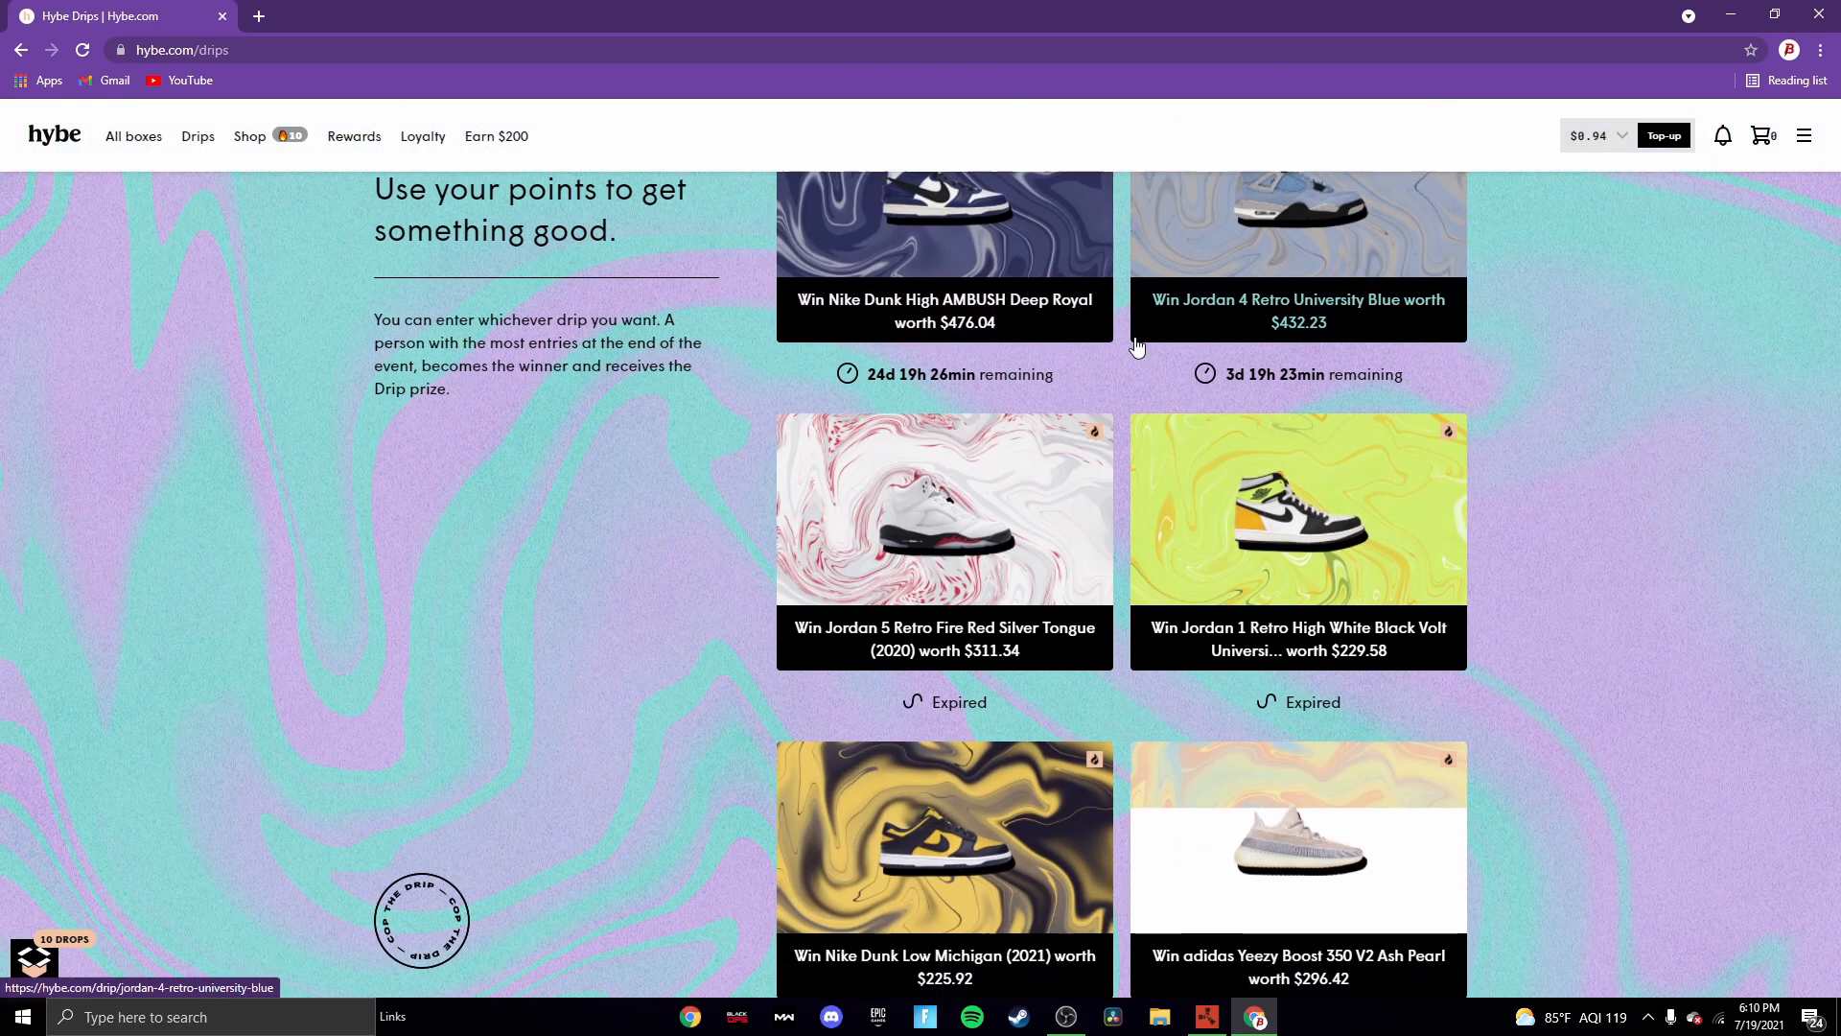
pyautogui.scroll(-3)
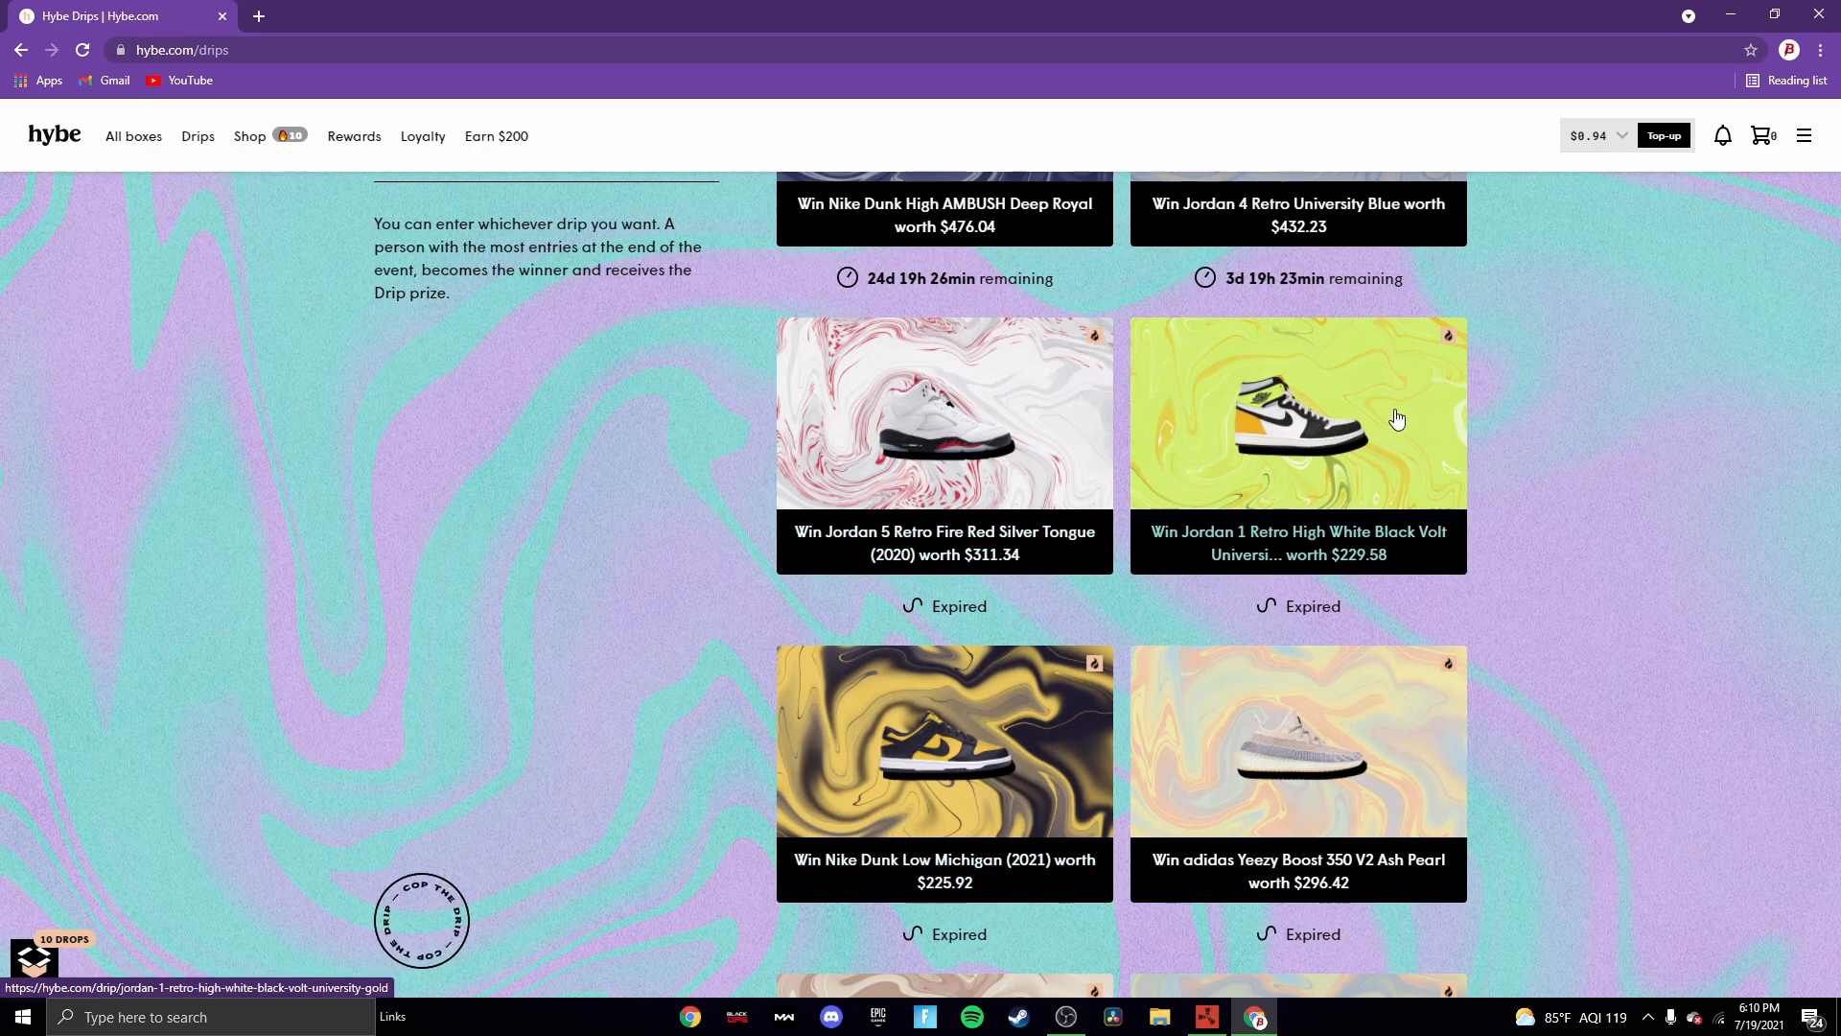
pyautogui.scroll(-3)
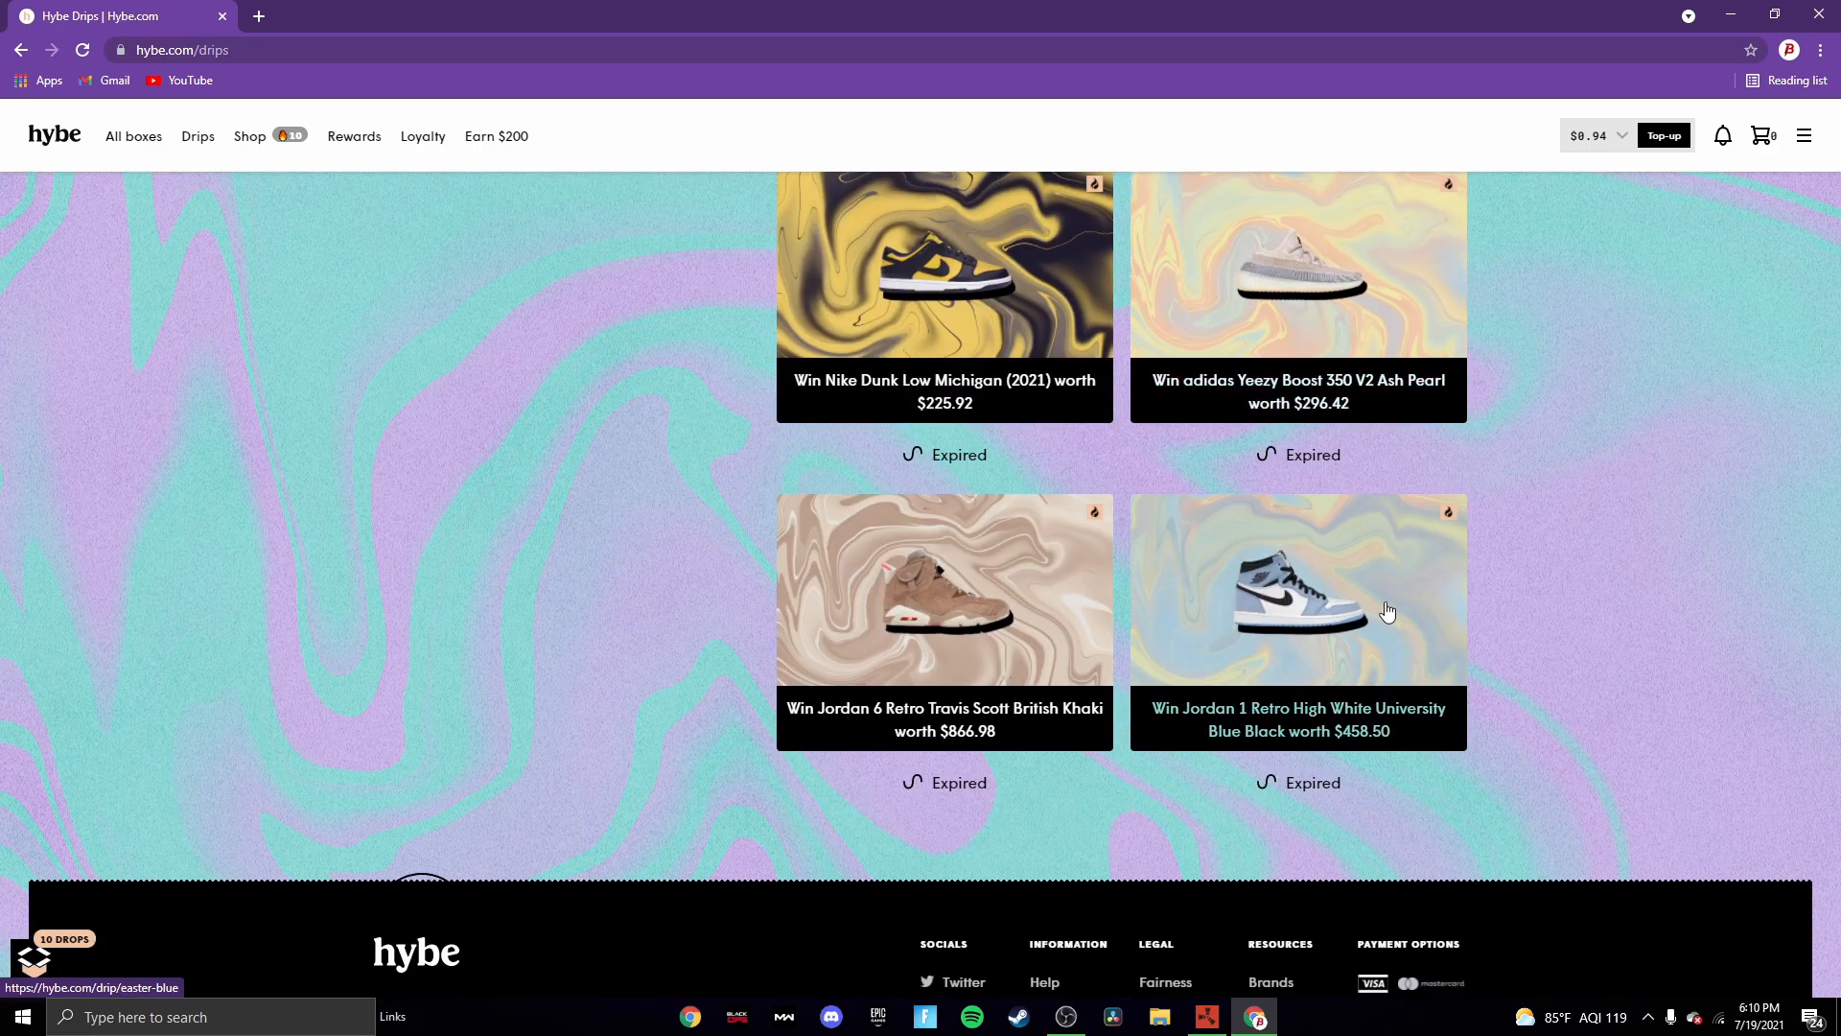
pyautogui.click(1296, 589)
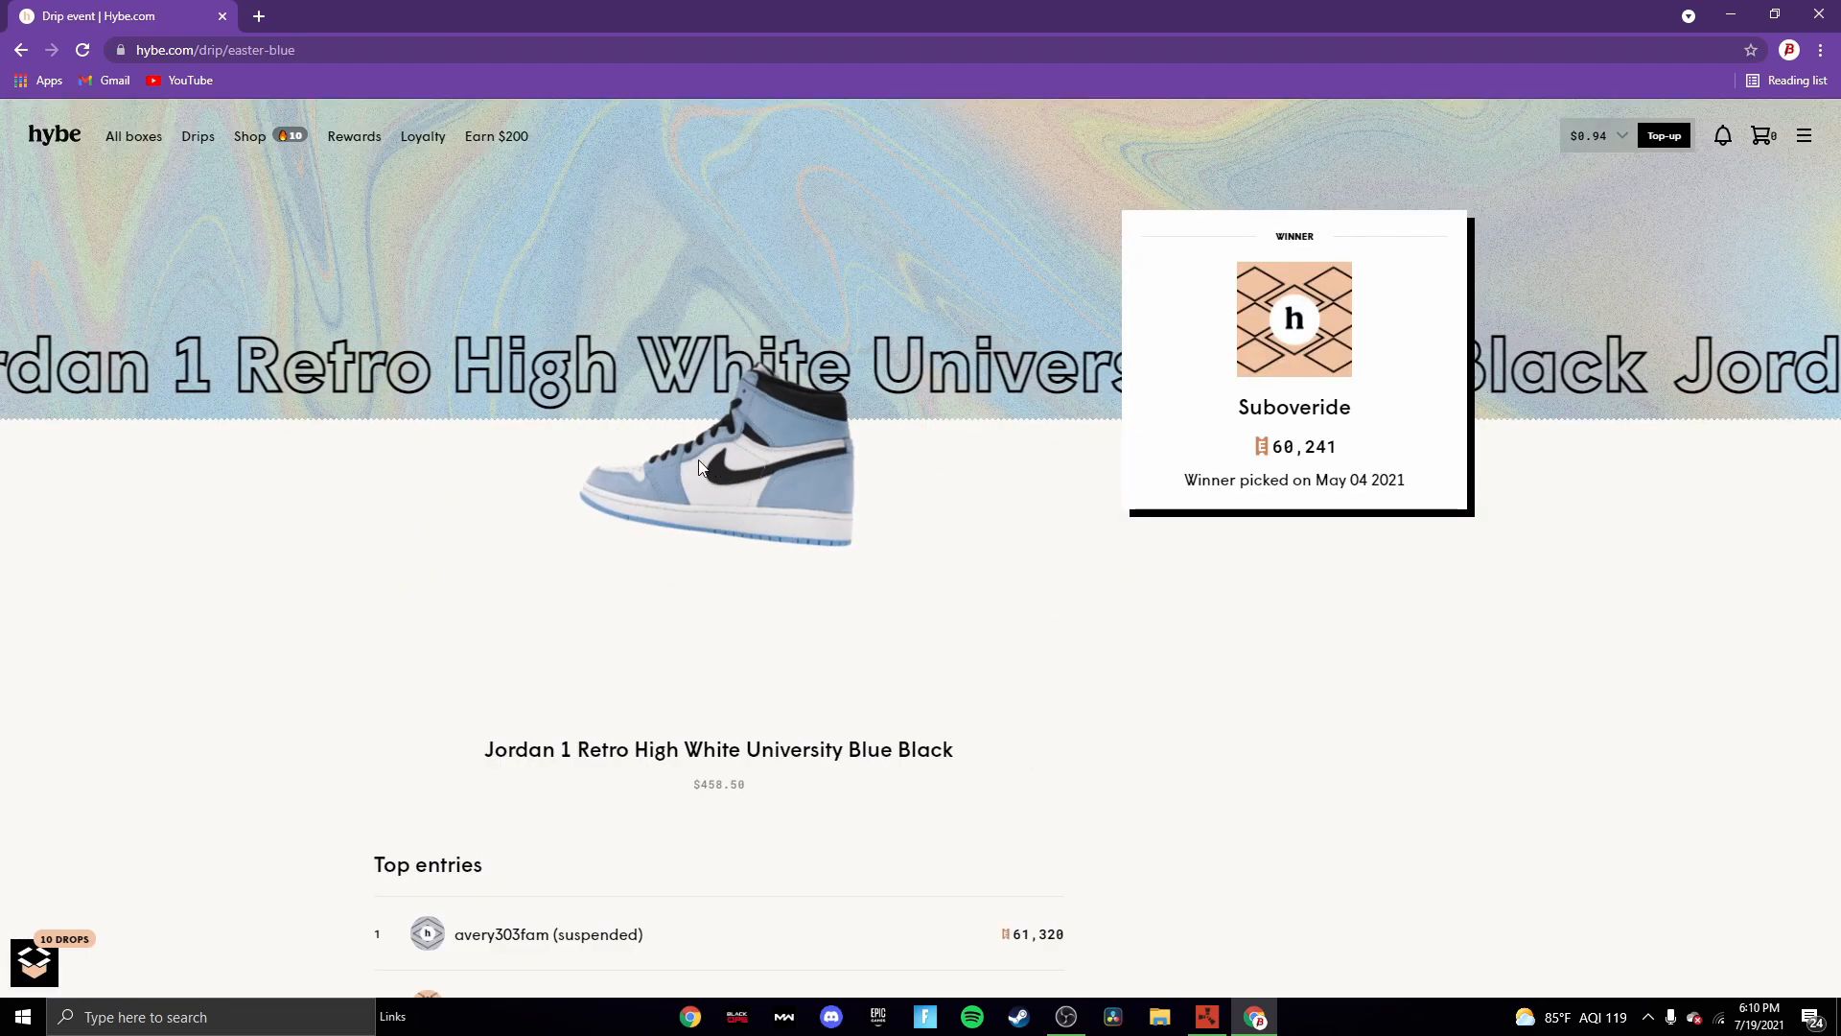
# - Read the Jordan 1 drip's winner, prize and rules, then return to the drips list
pyautogui.scroll(-3)
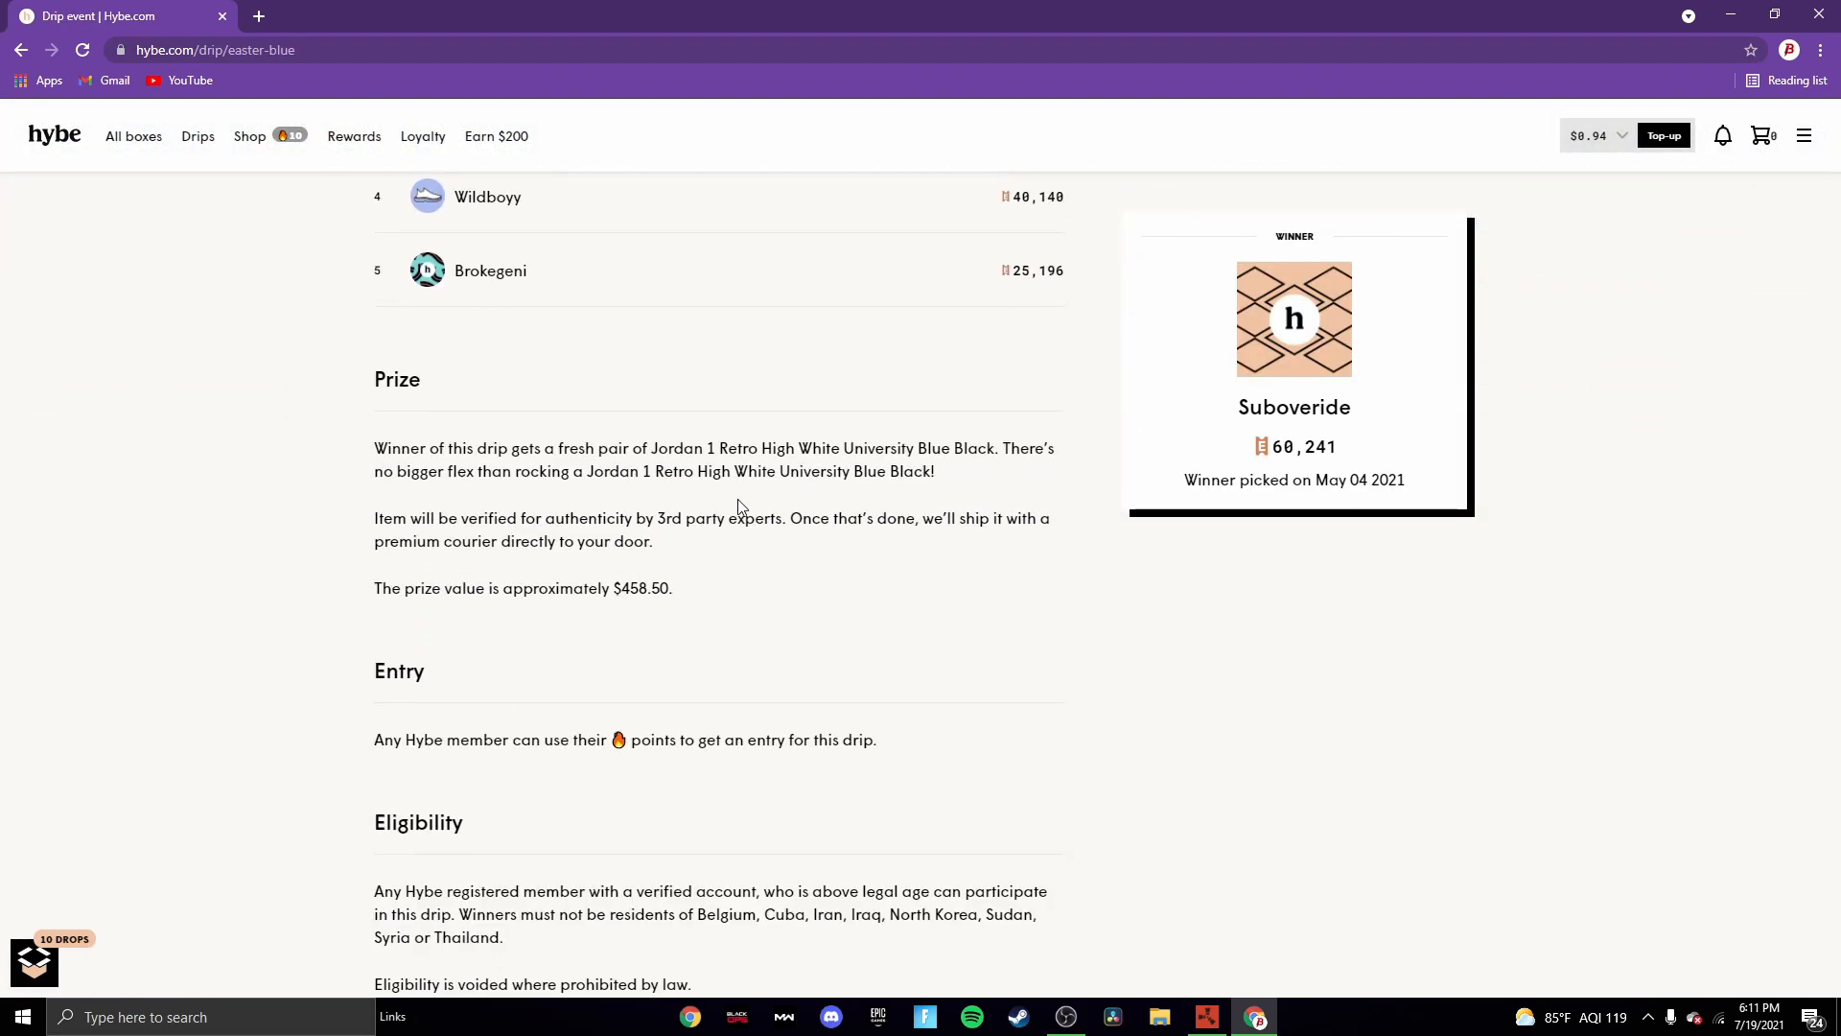
pyautogui.scroll(-3)
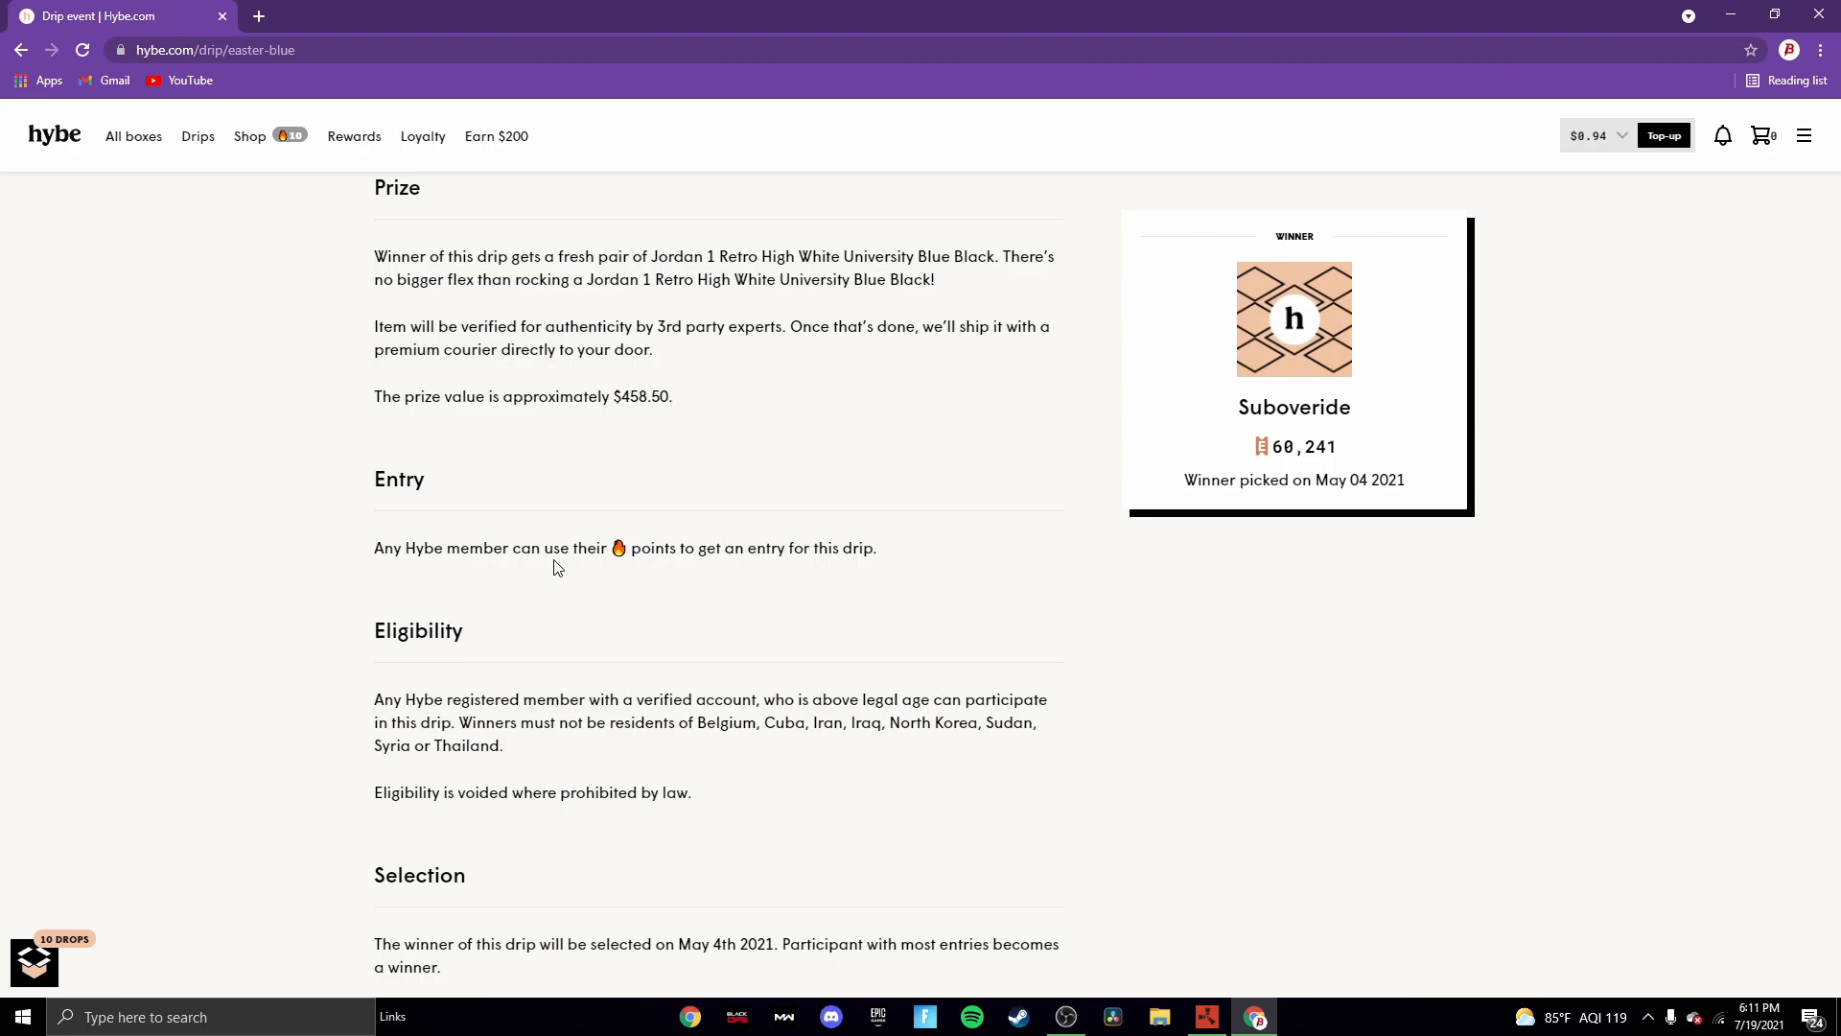
pyautogui.scroll(-3)
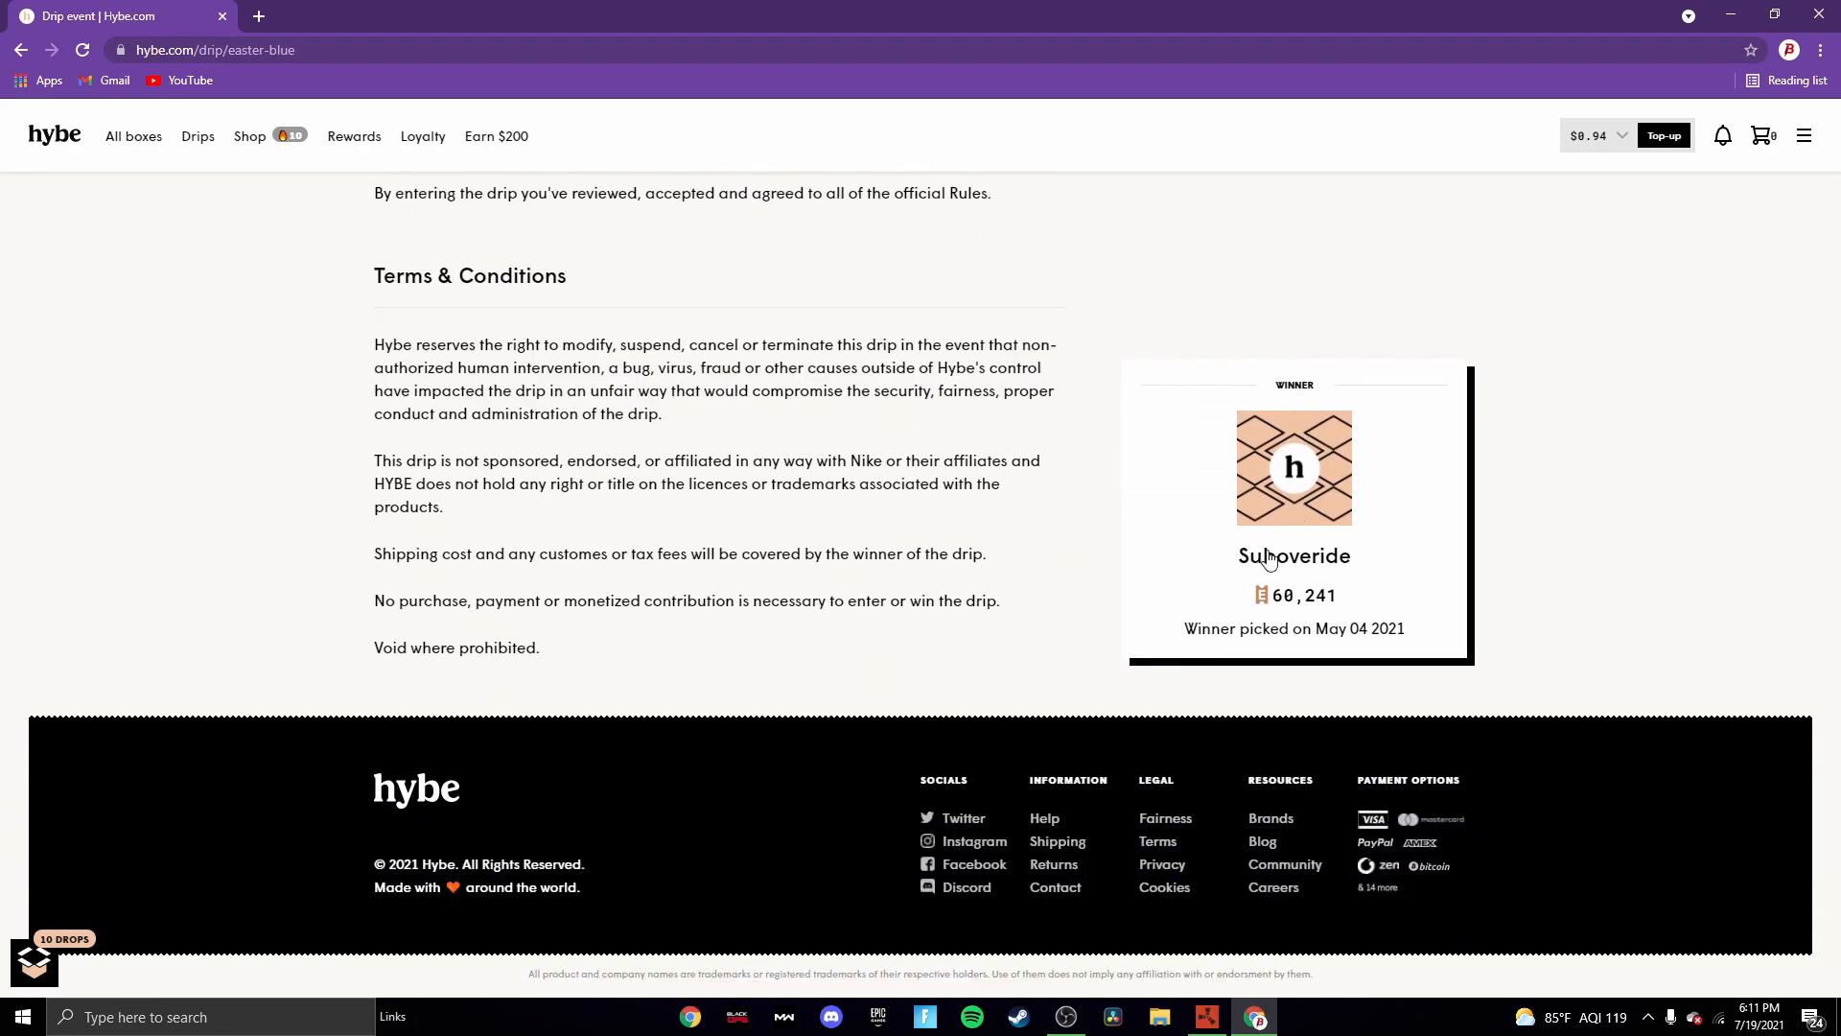
pyautogui.scroll(3)
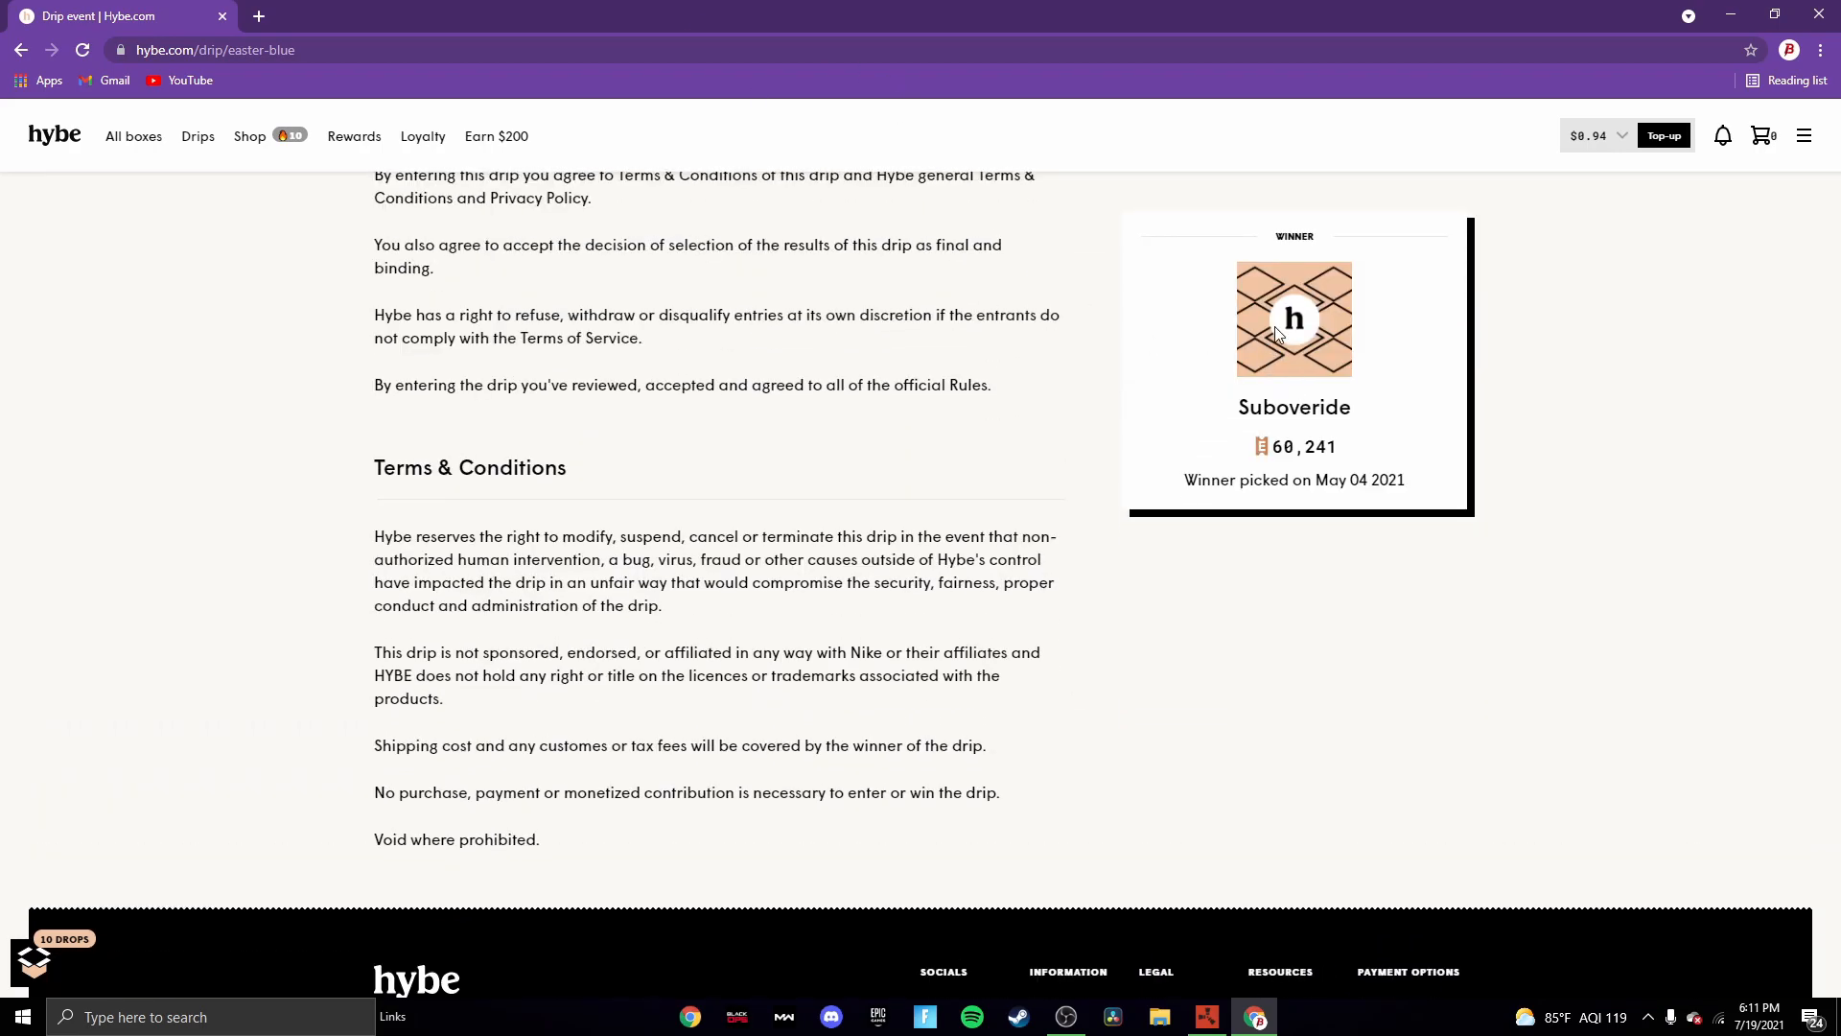
pyautogui.scroll(3)
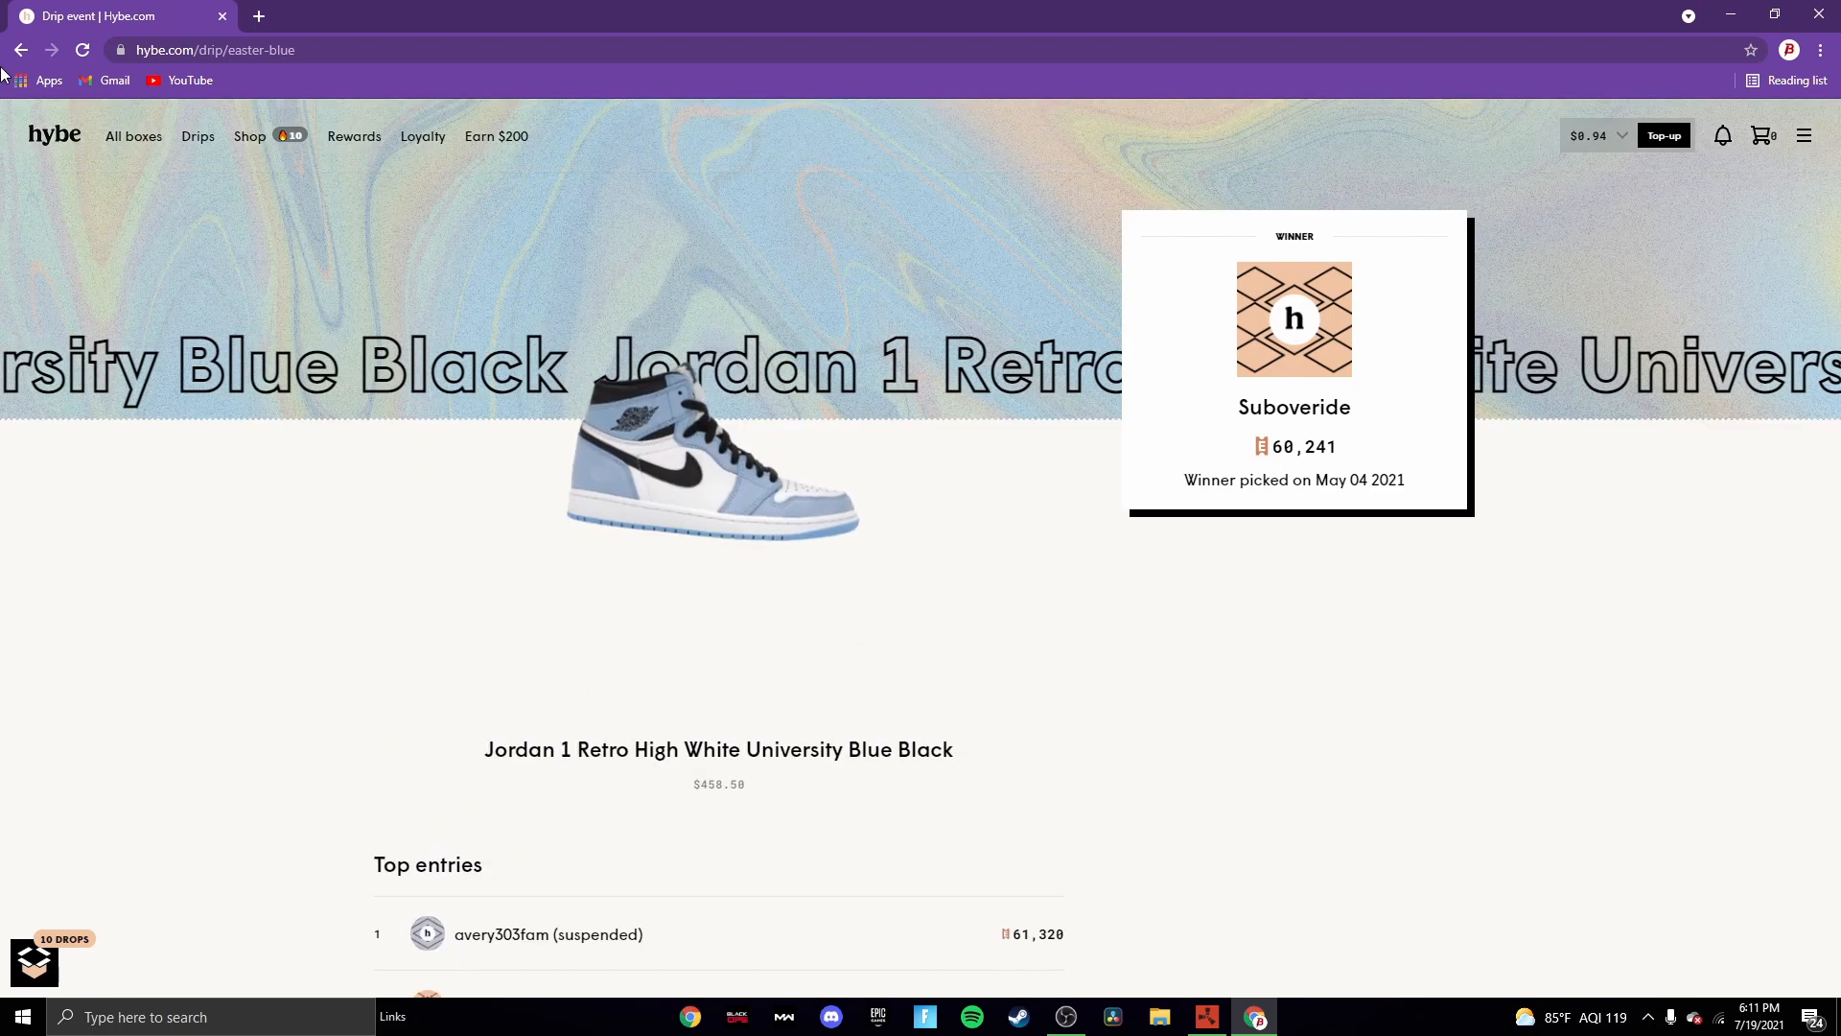
pyautogui.click(198, 136)
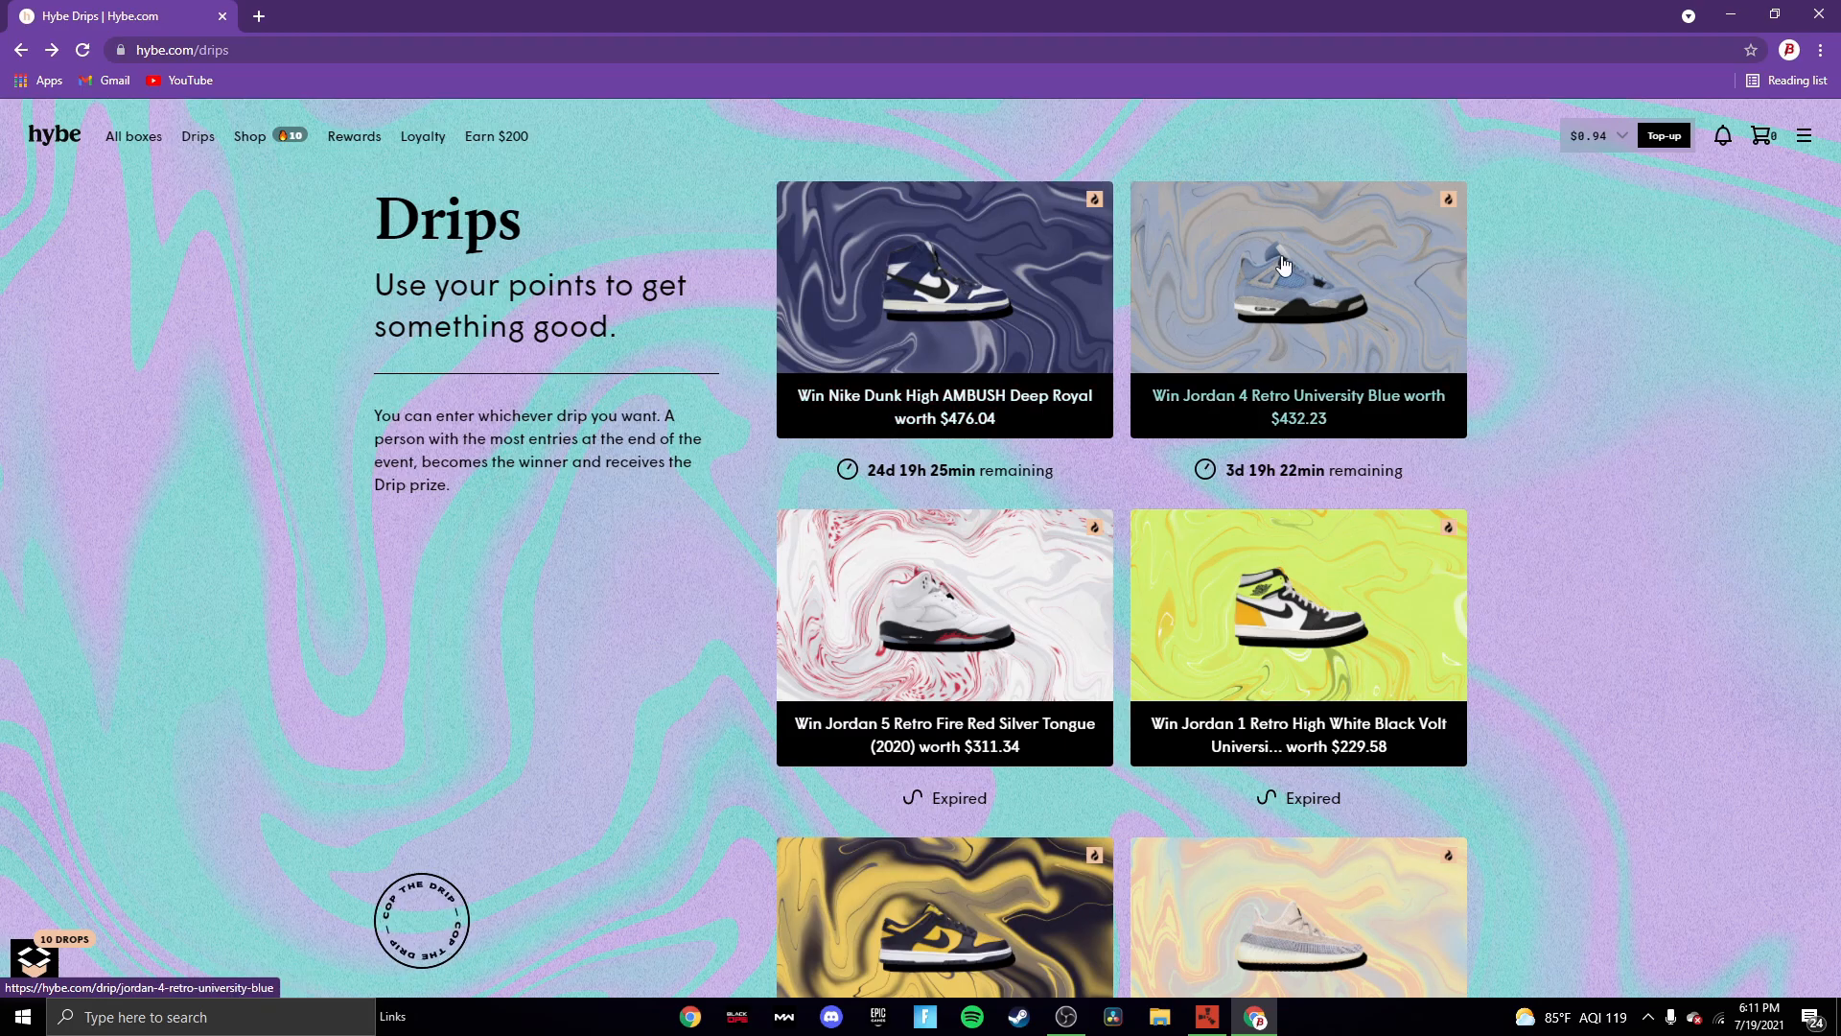
# - Spend 10 points on one Jordan 4 Retro University Blue entry and check it under Your entries
pyautogui.click(1296, 294)
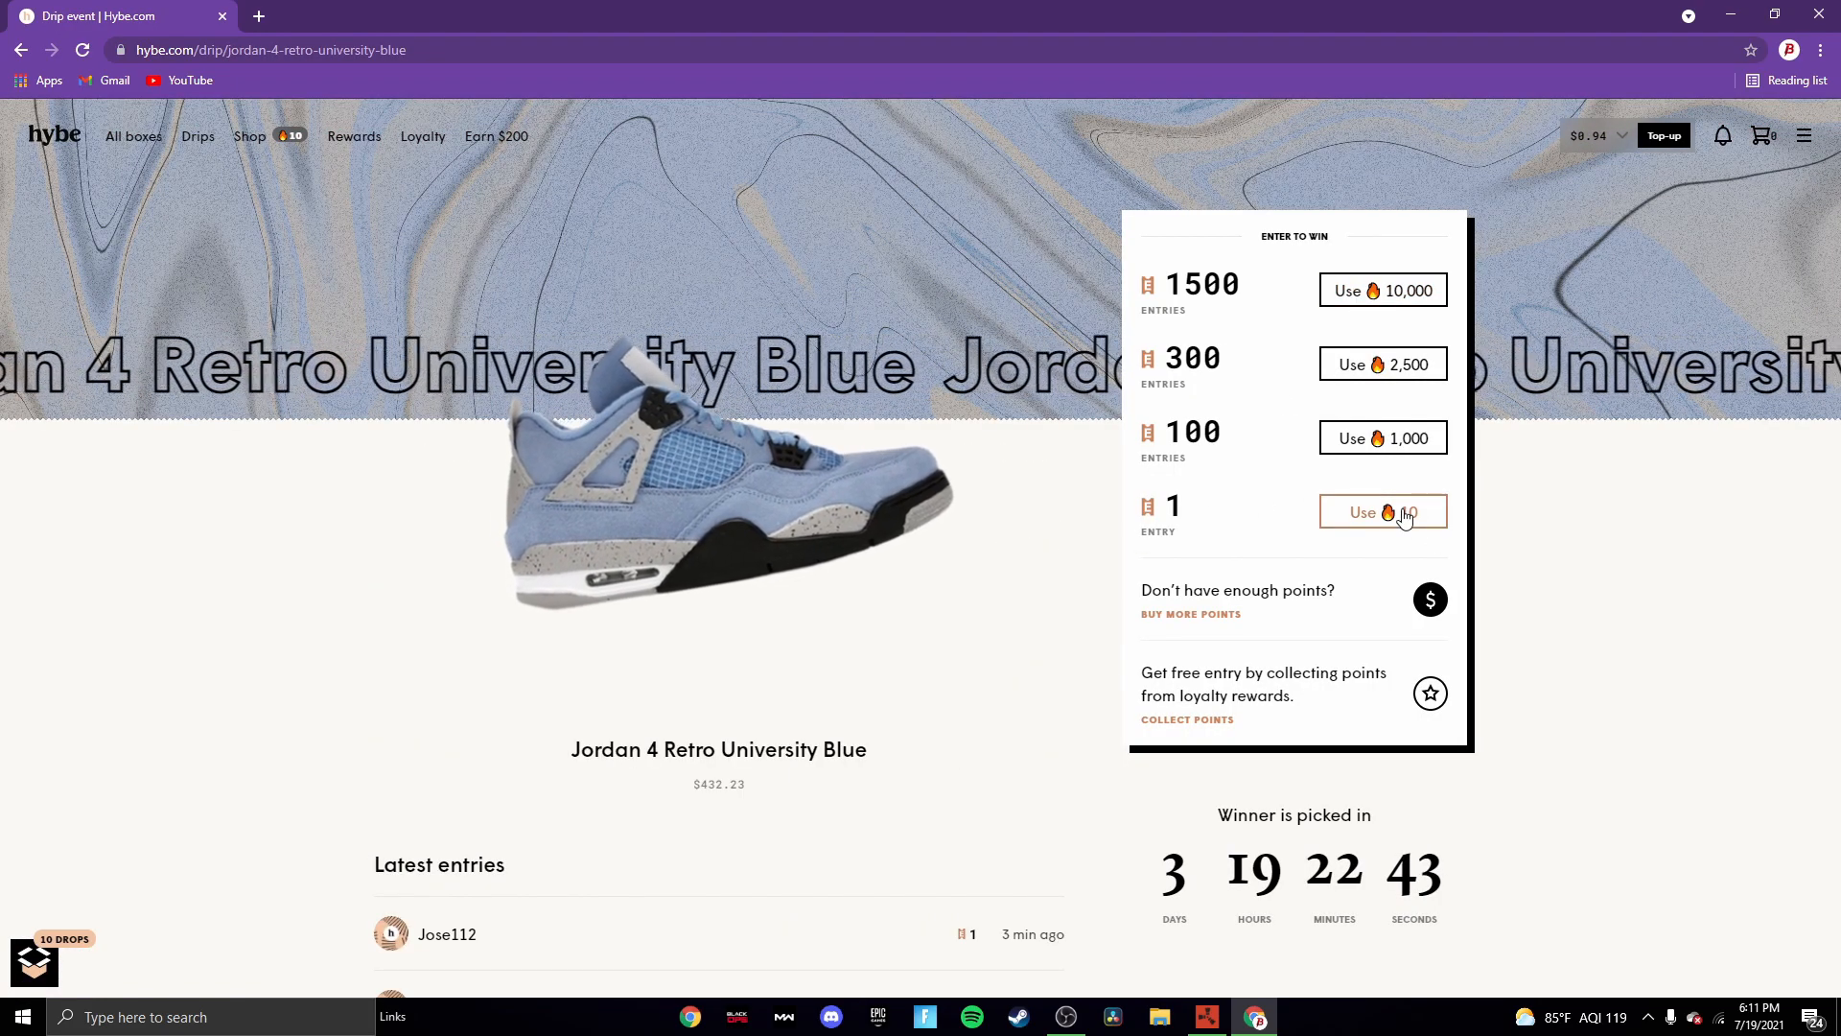
pyautogui.click(1383, 512)
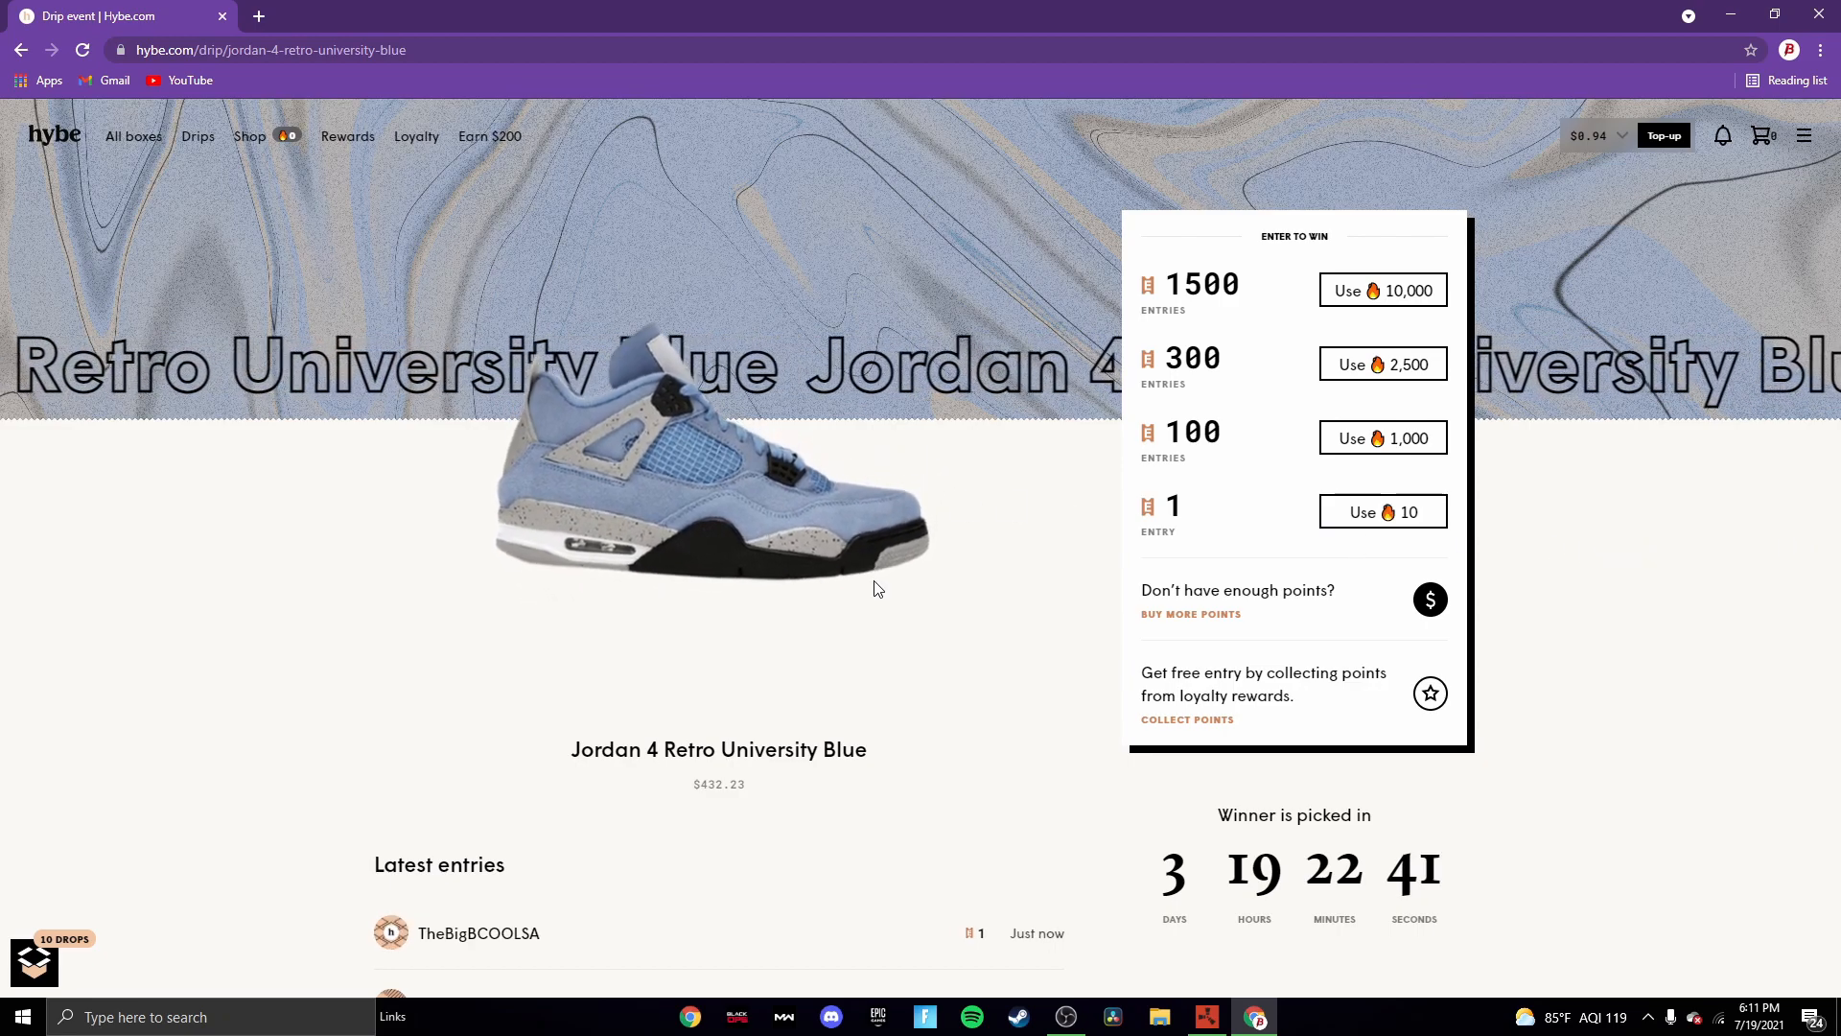
pyautogui.scroll(-3)
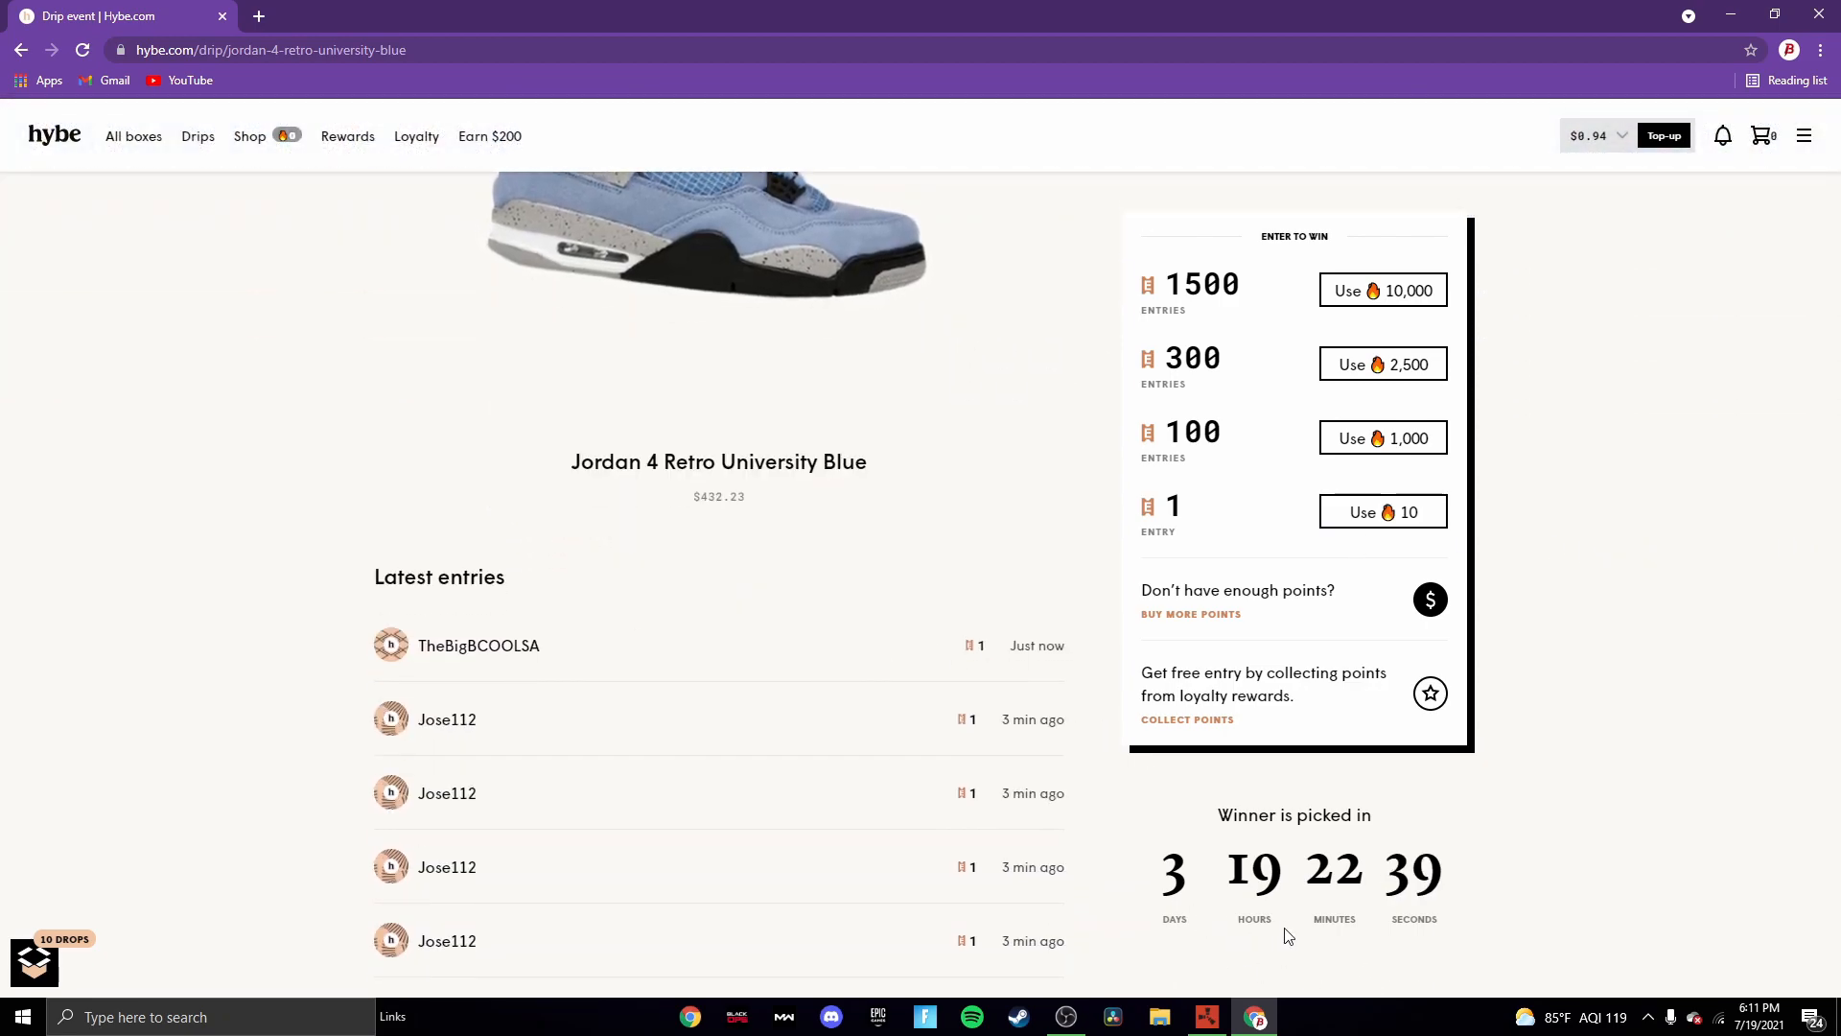
pyautogui.scroll(-3)
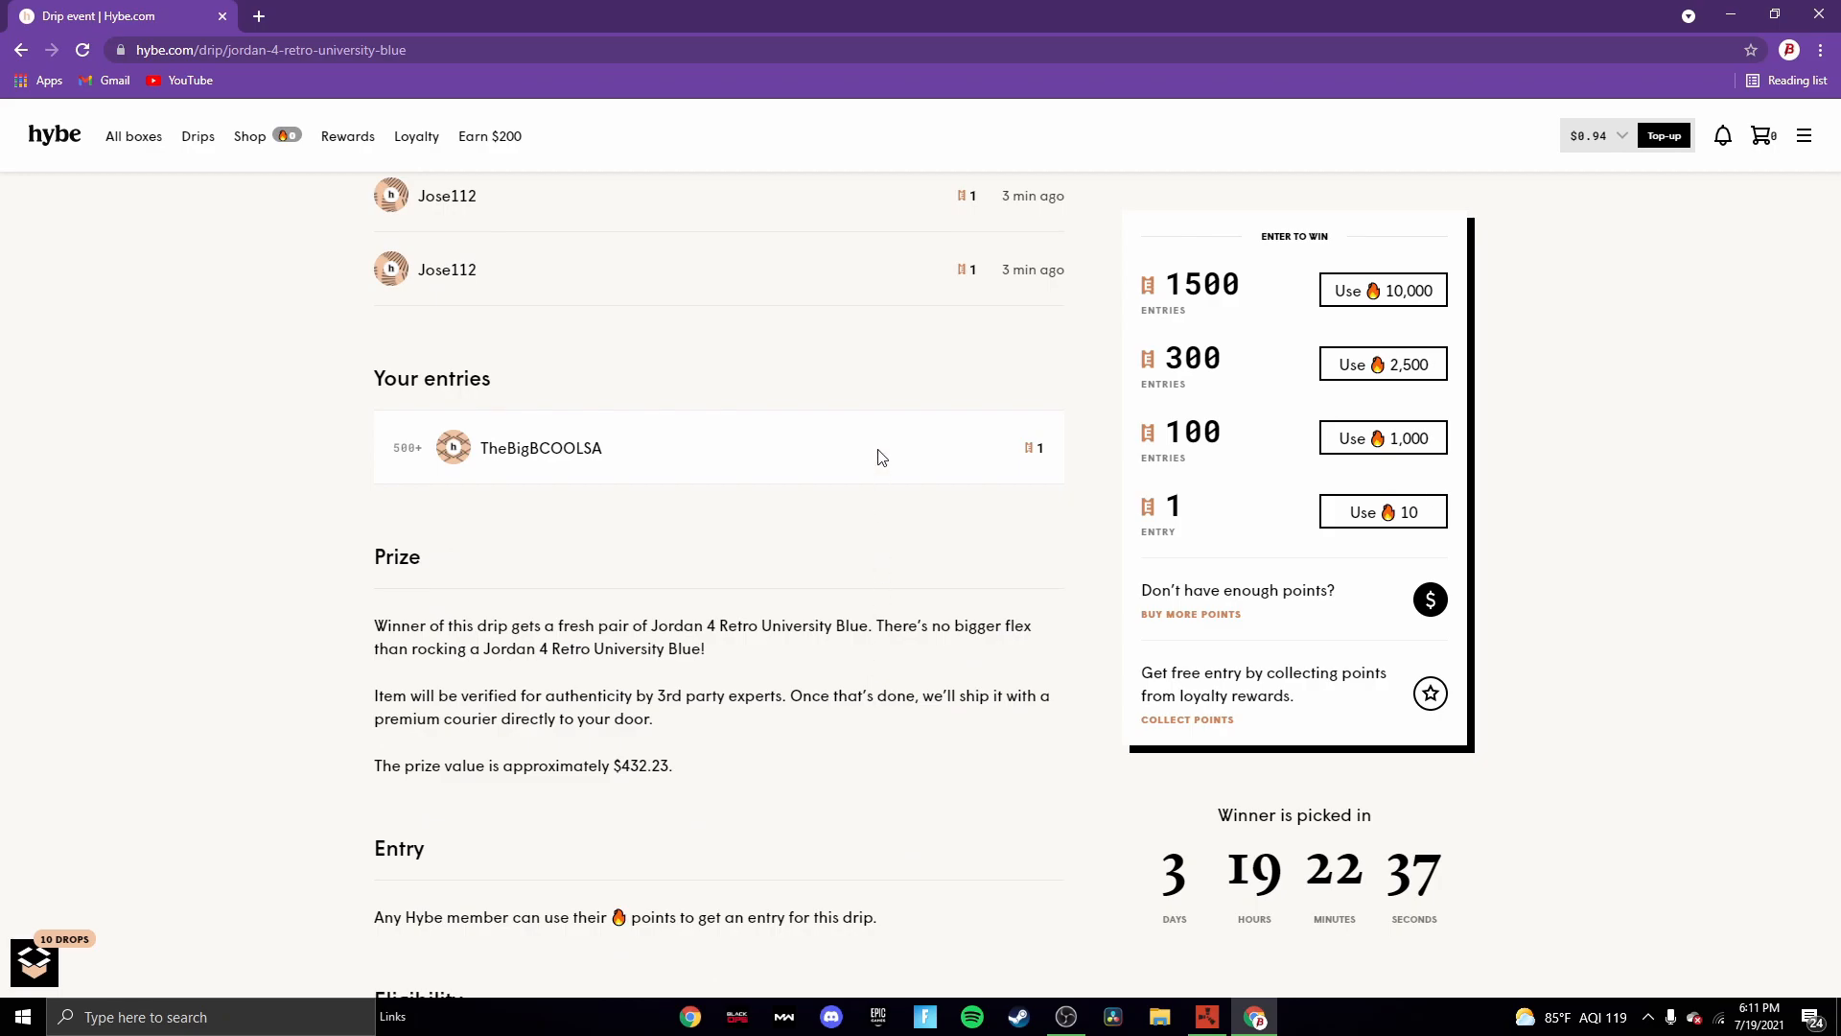
pyautogui.scroll(-3)
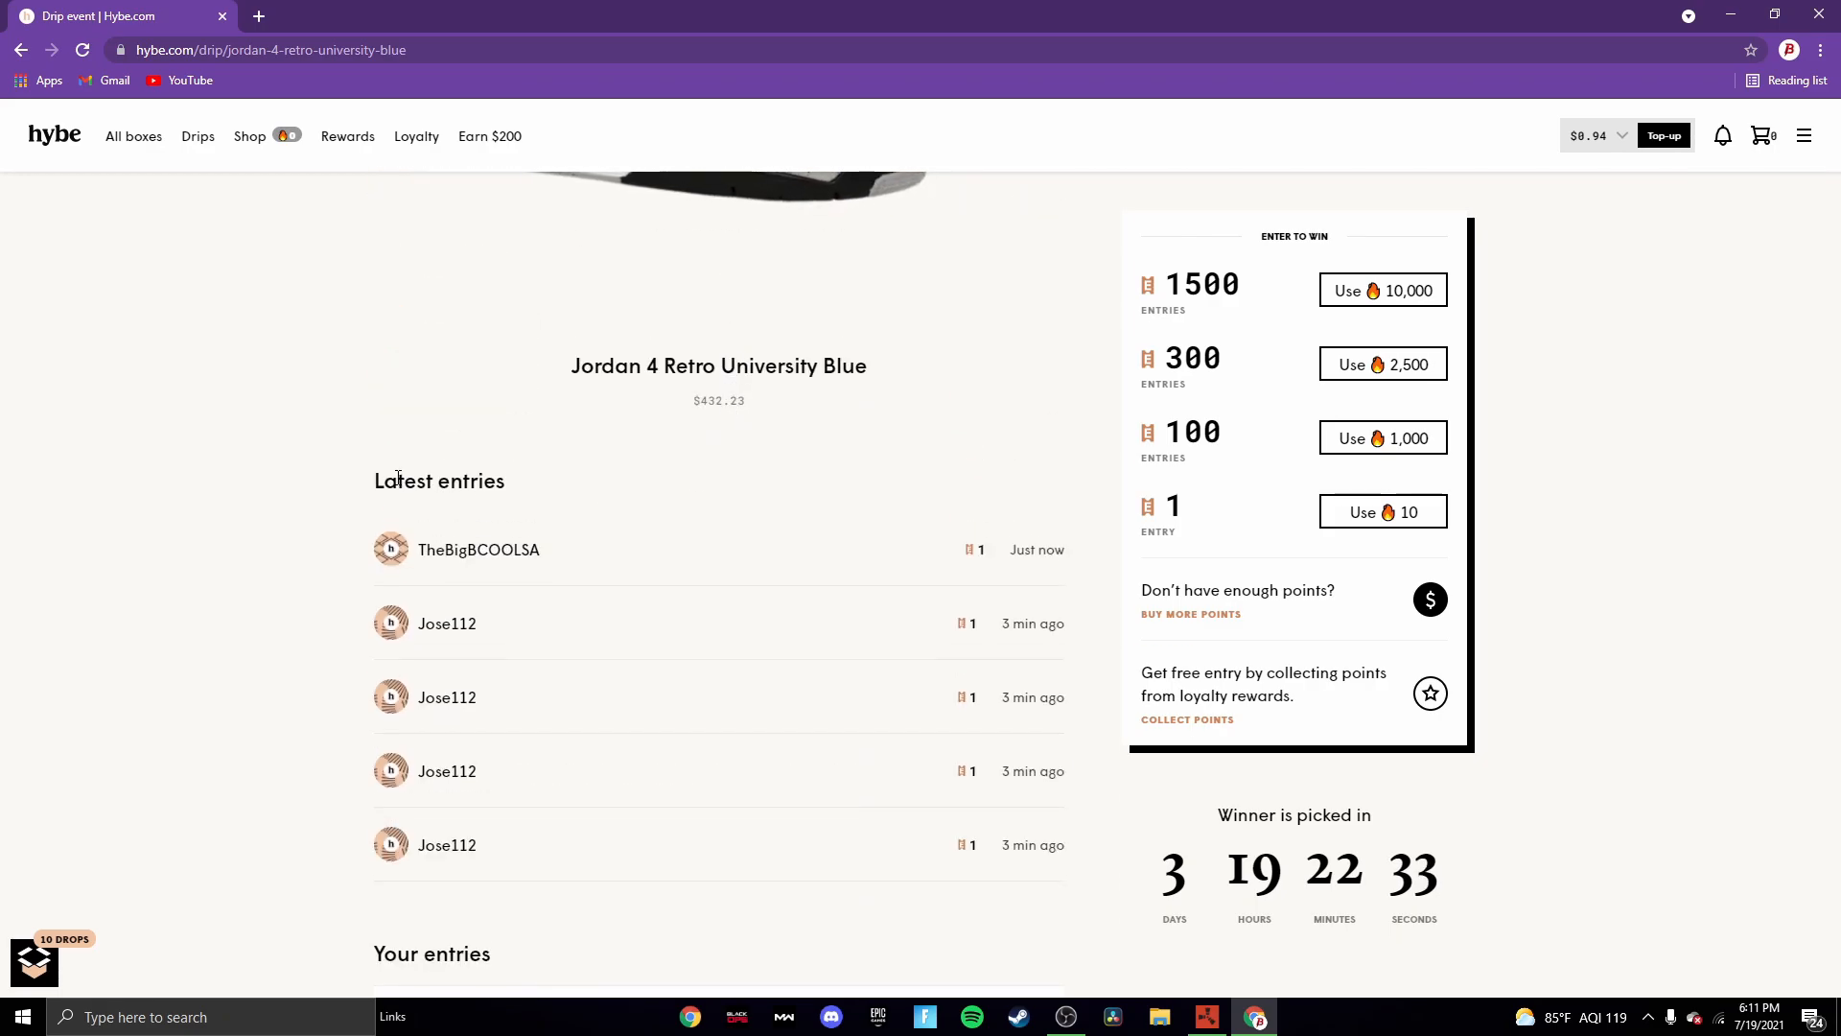
pyautogui.scroll(-3)
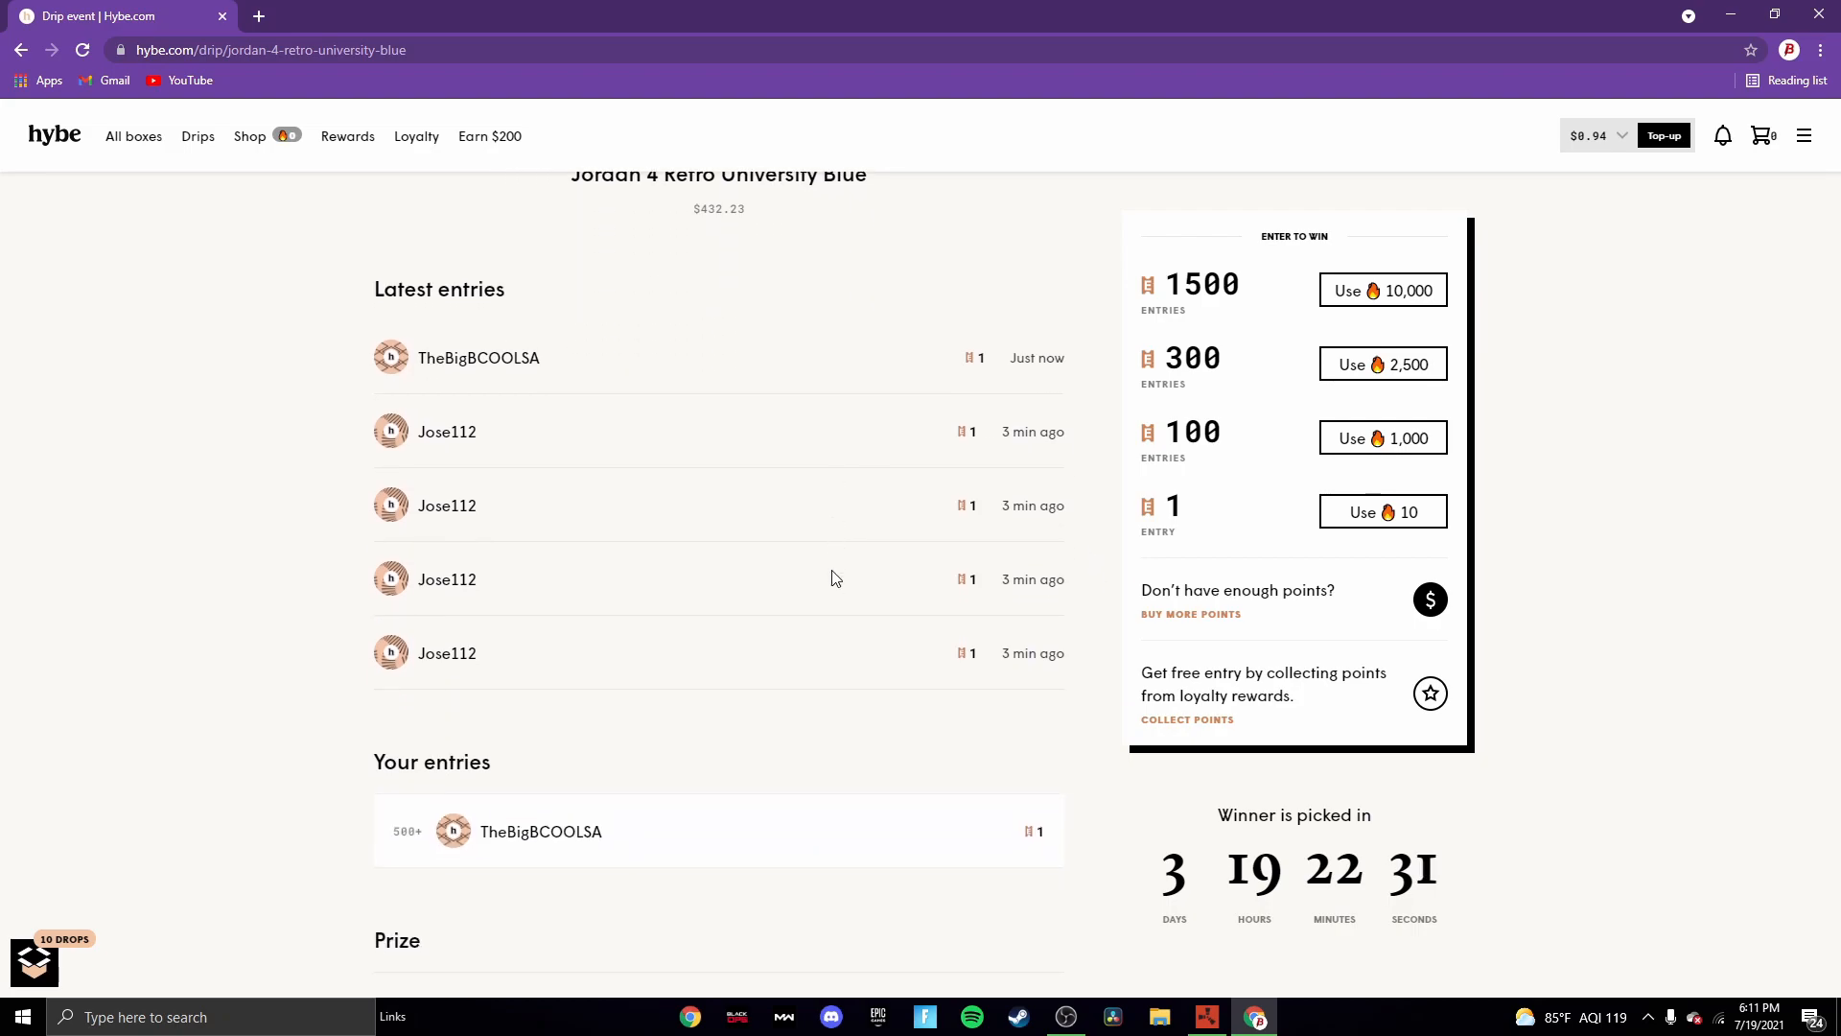
pyautogui.moveTo(747, 231)
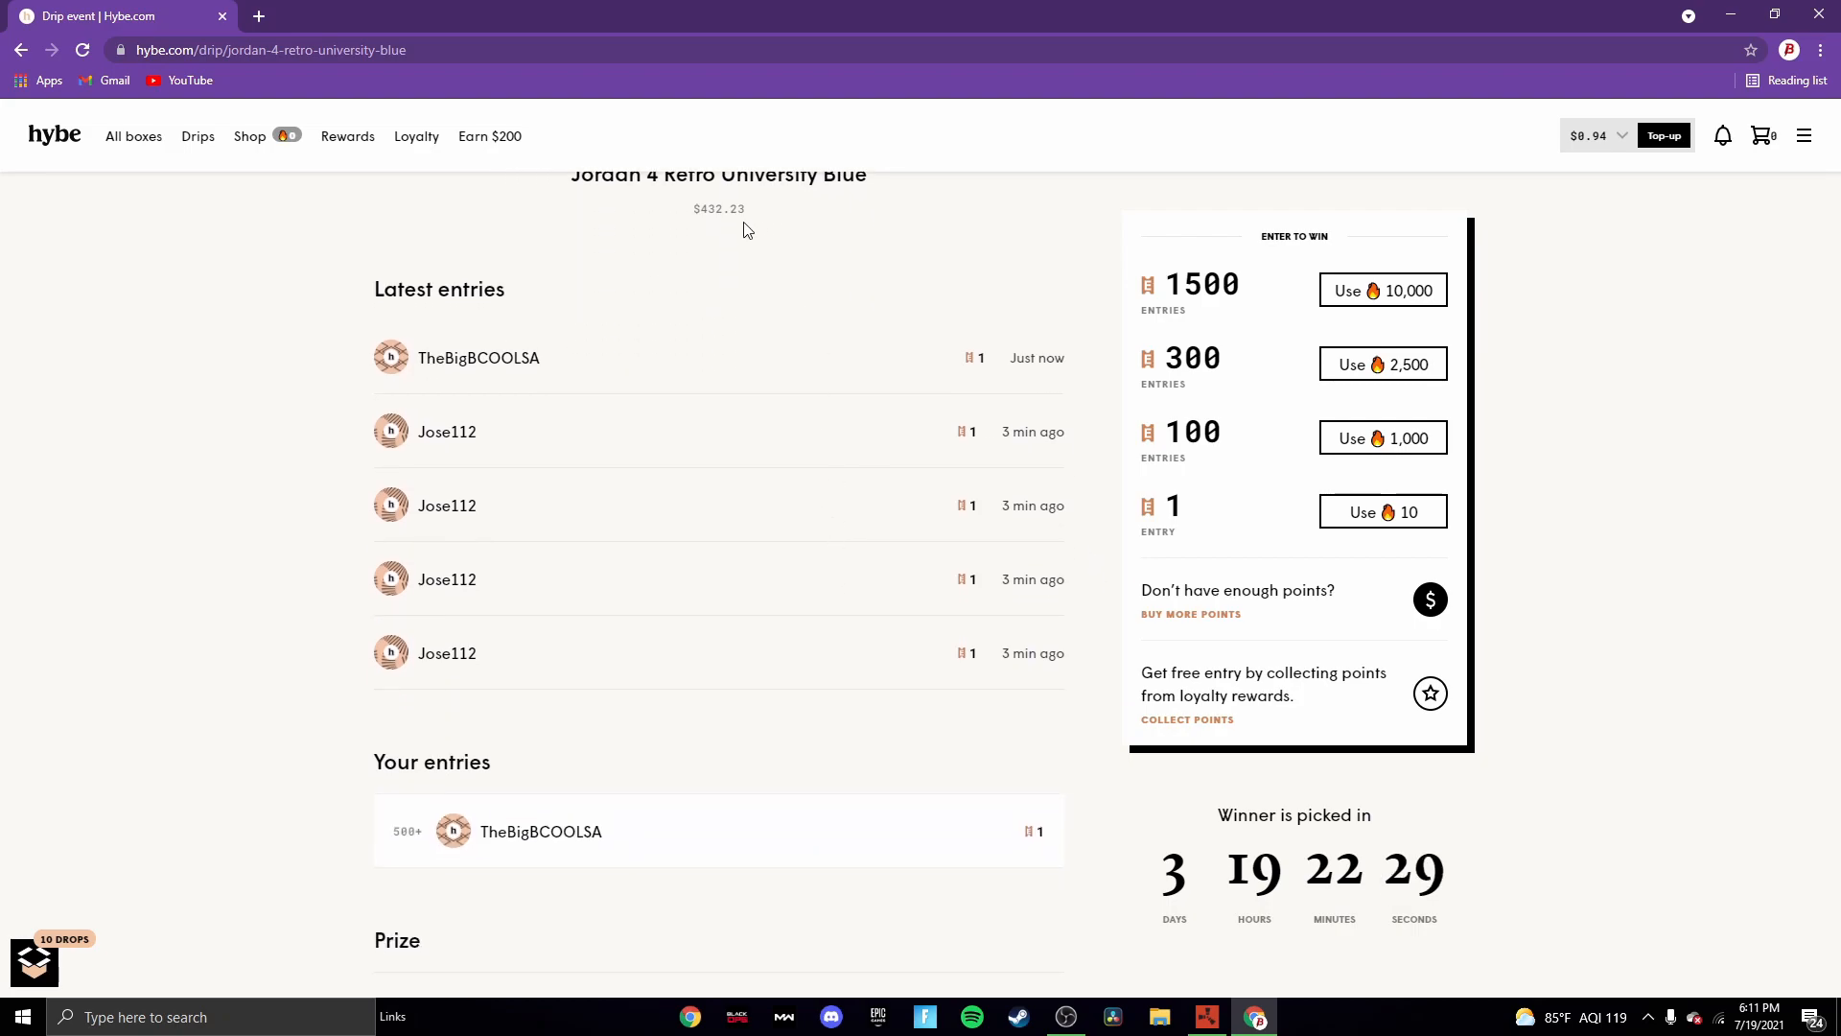